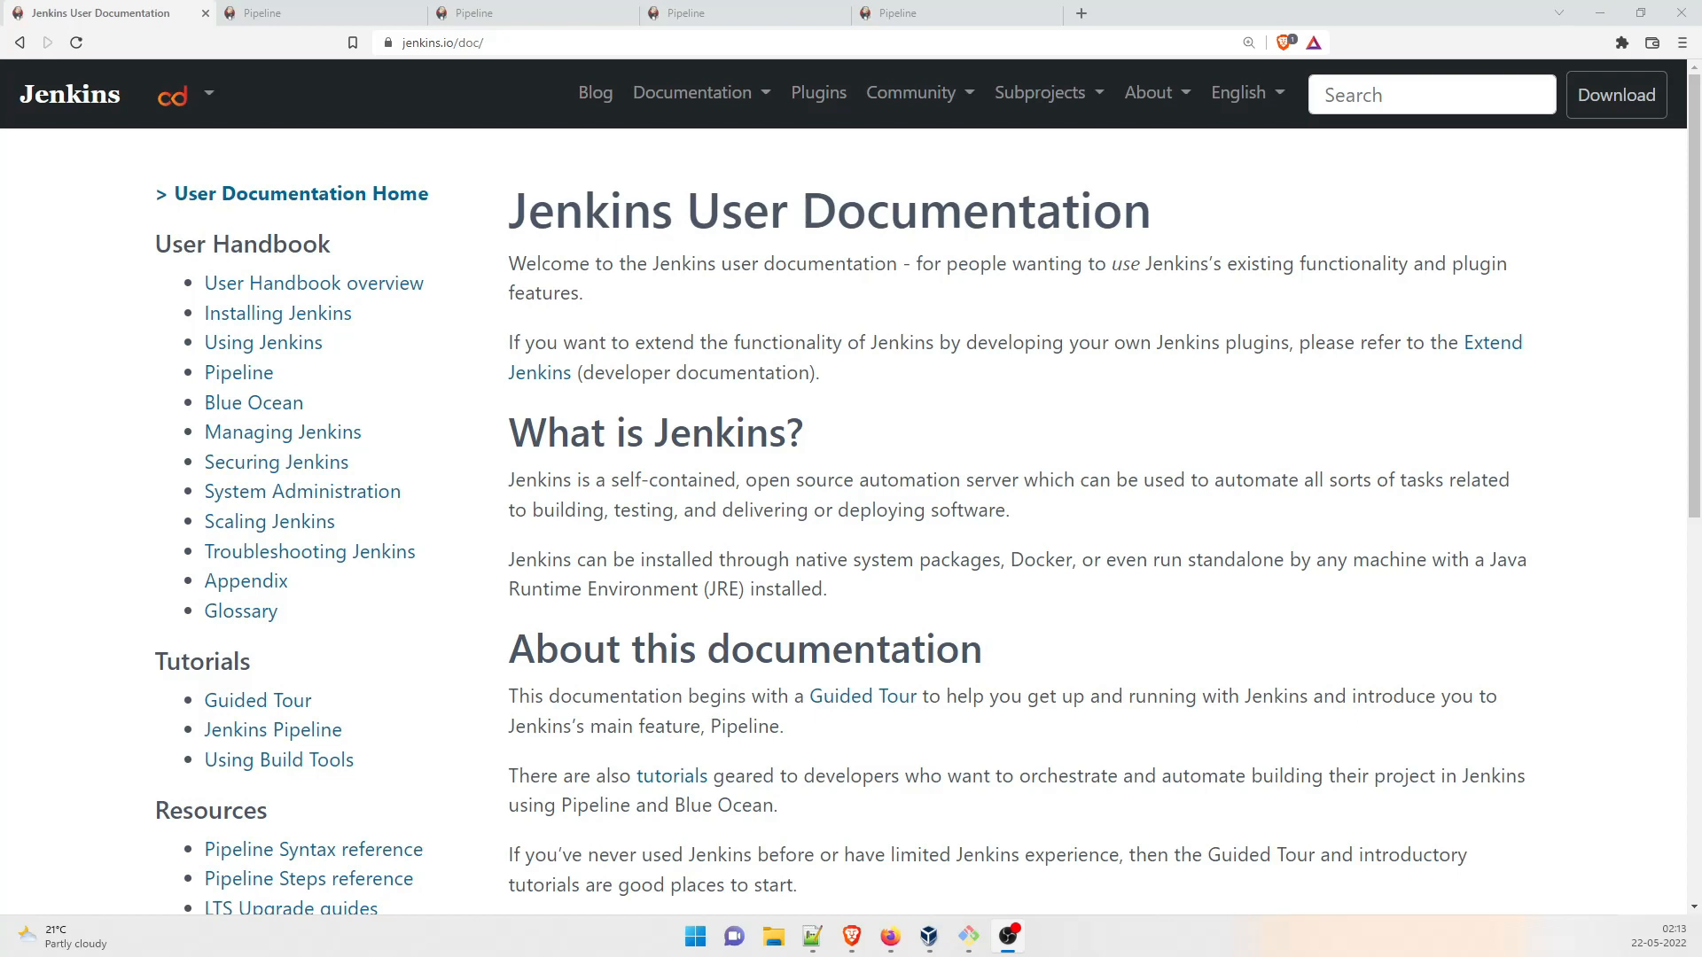
mouse_move(330, 105)
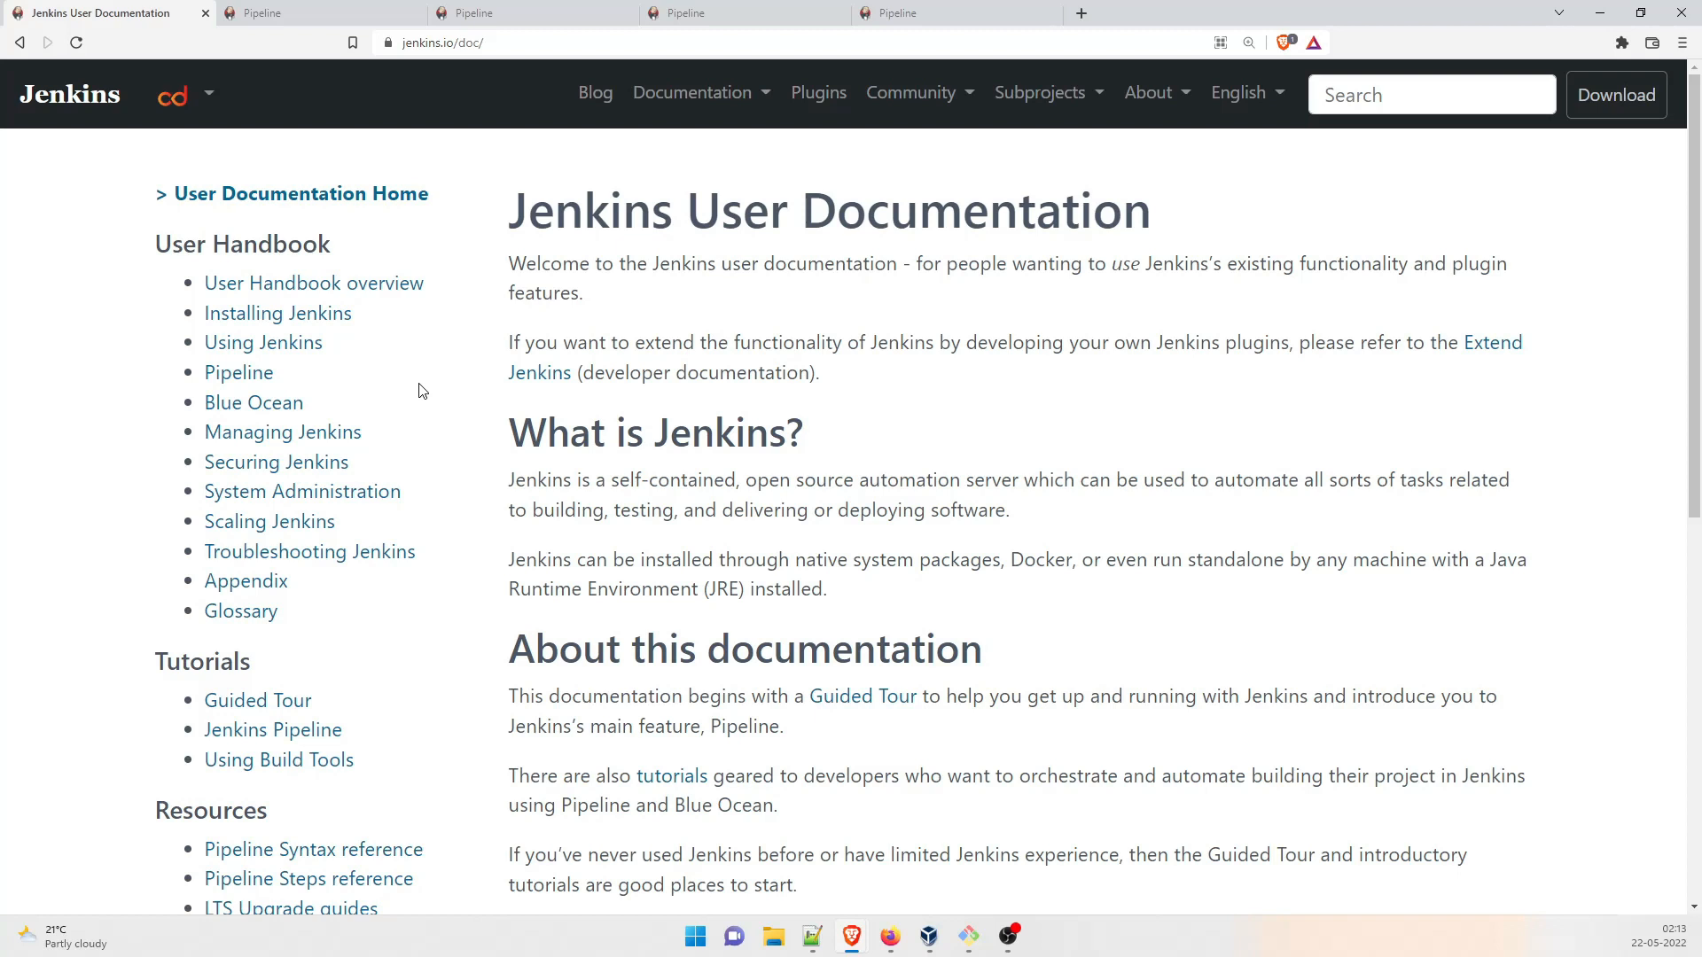
mouse_move(156, 562)
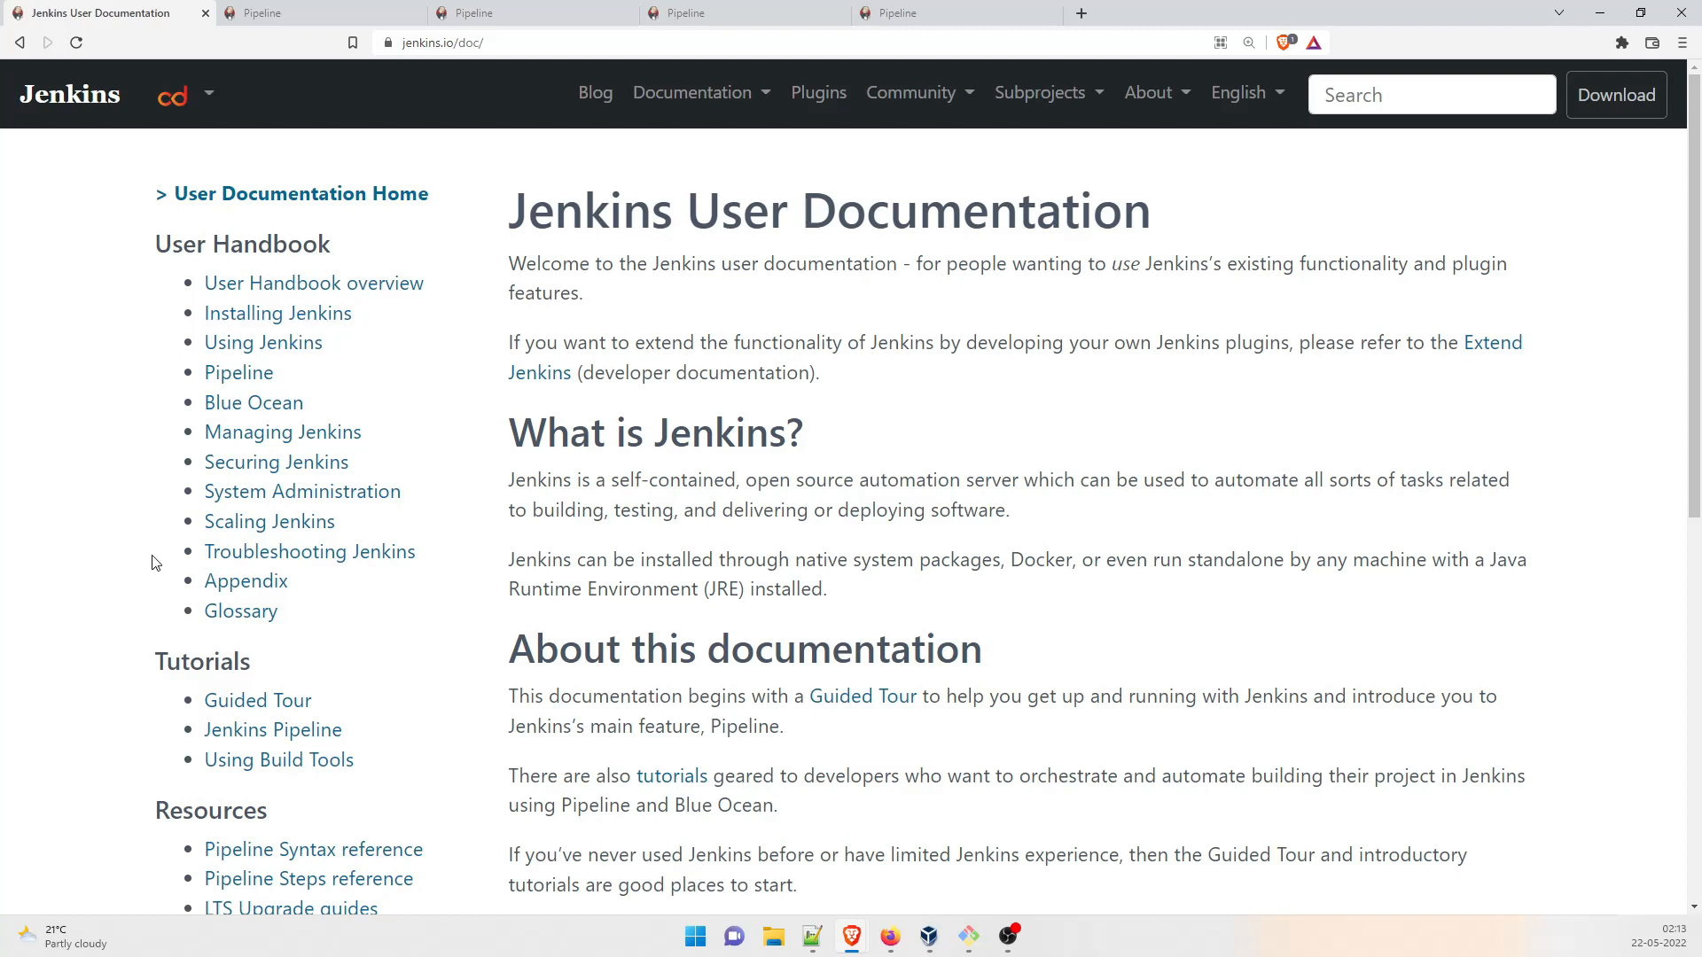
mouse_move(452, 459)
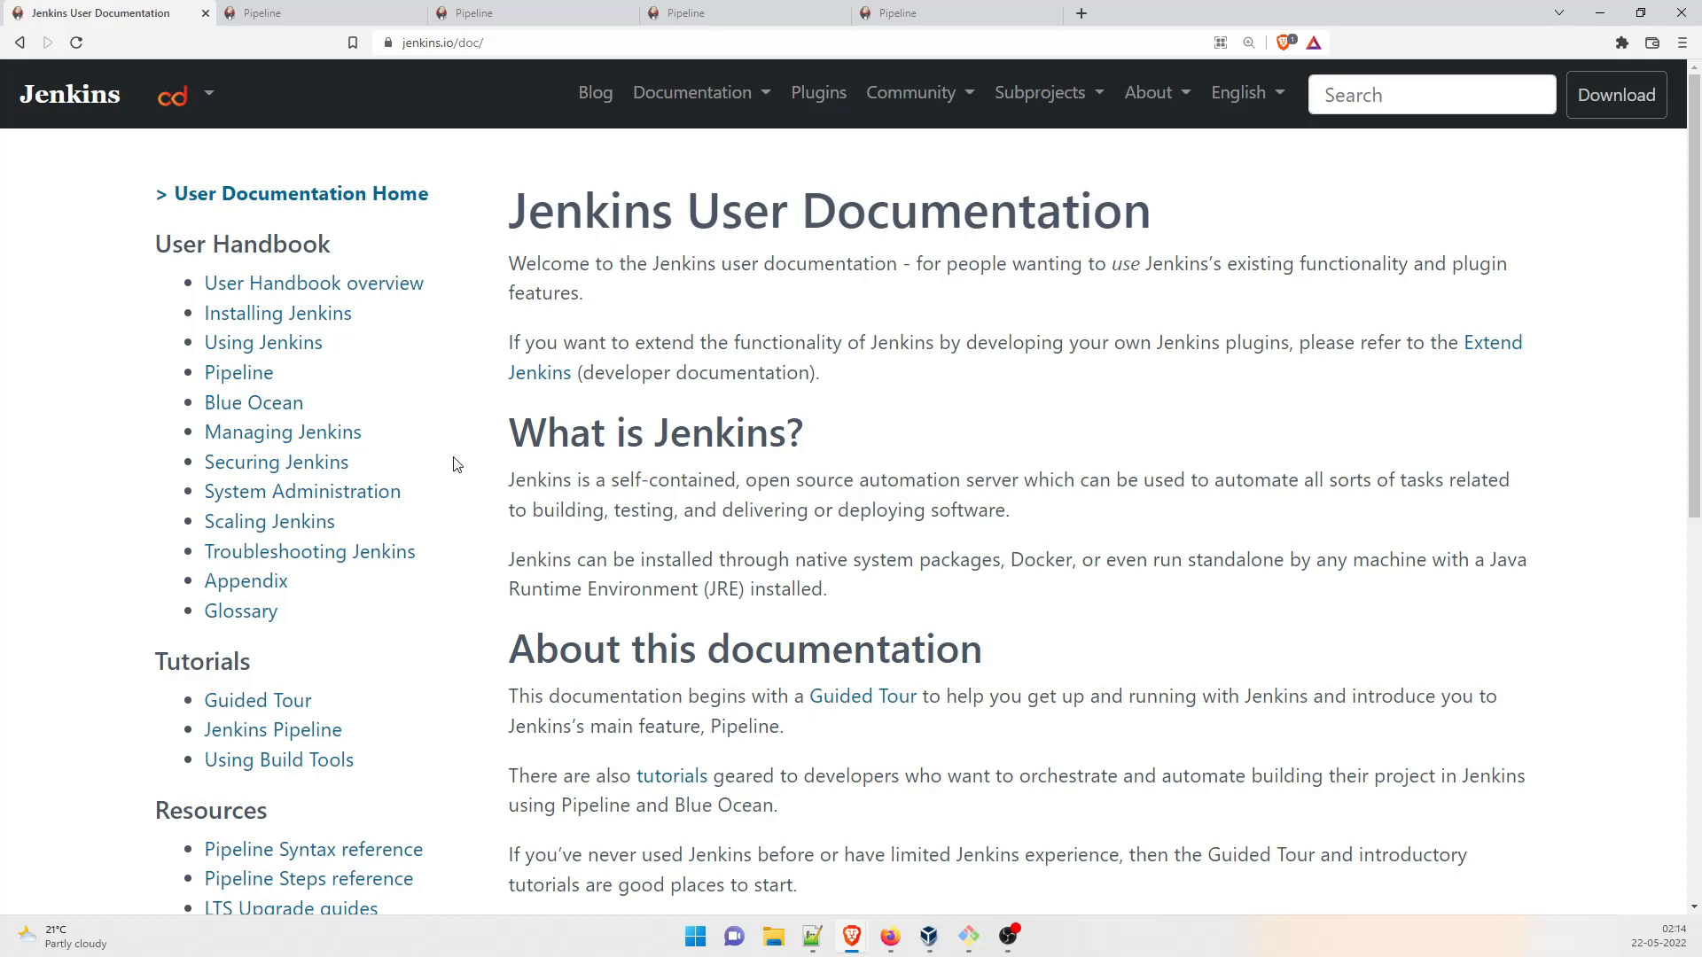
mouse_move(578, 356)
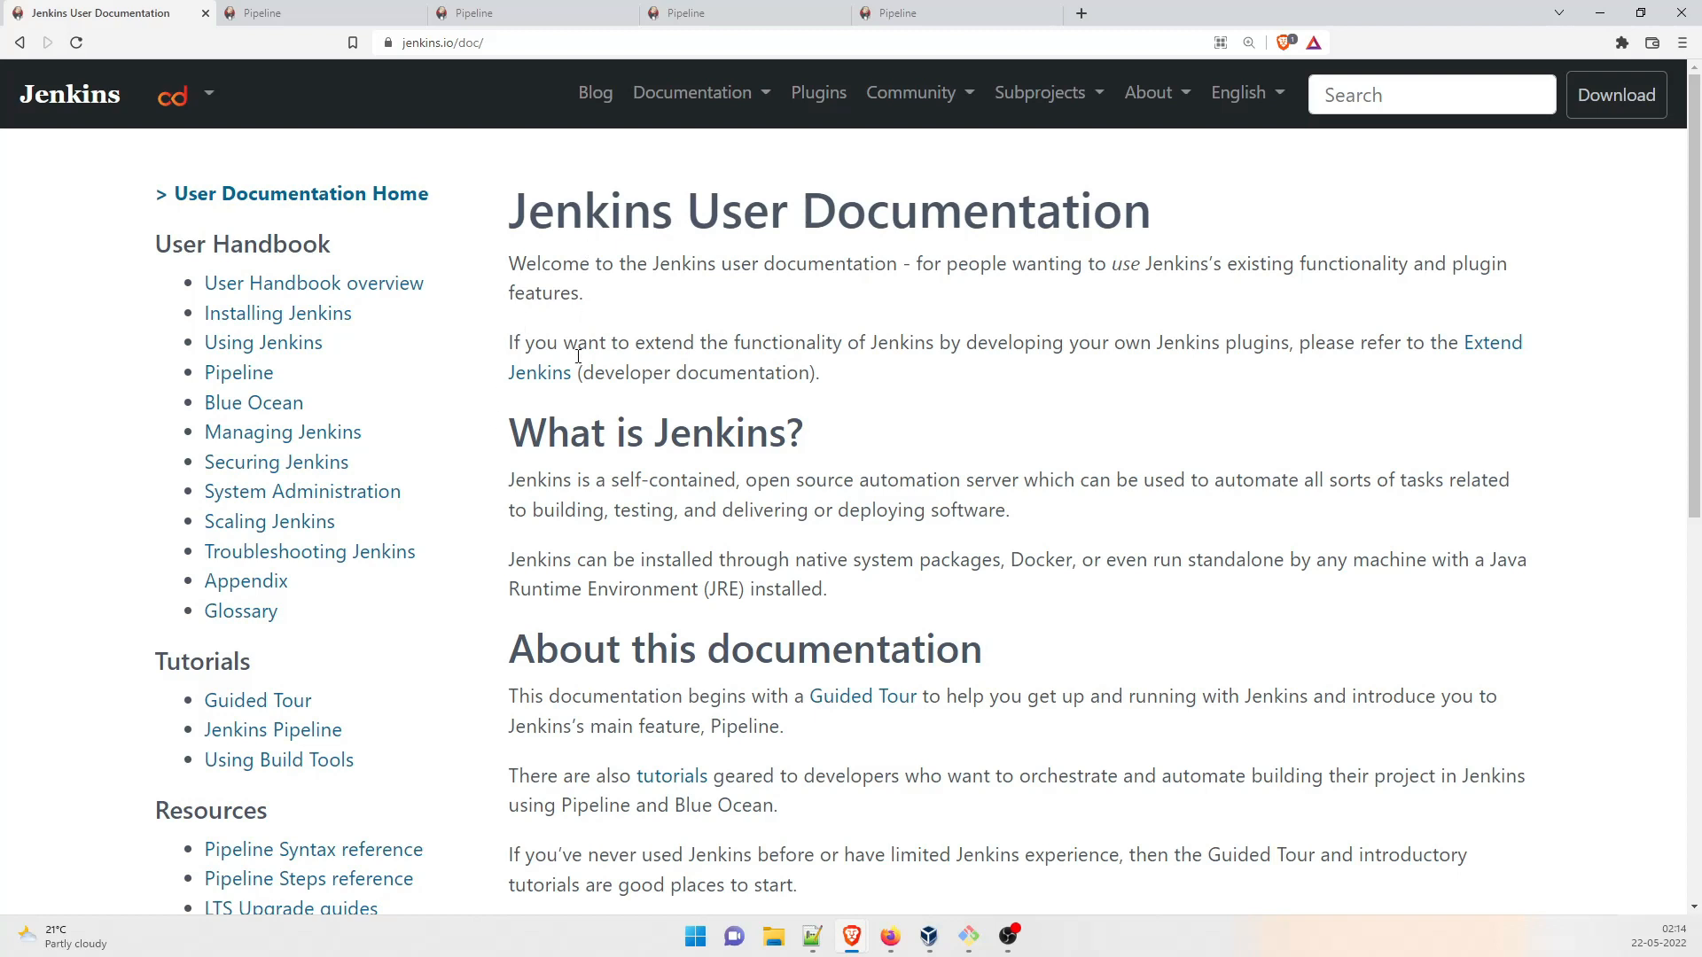
mouse_move(888, 448)
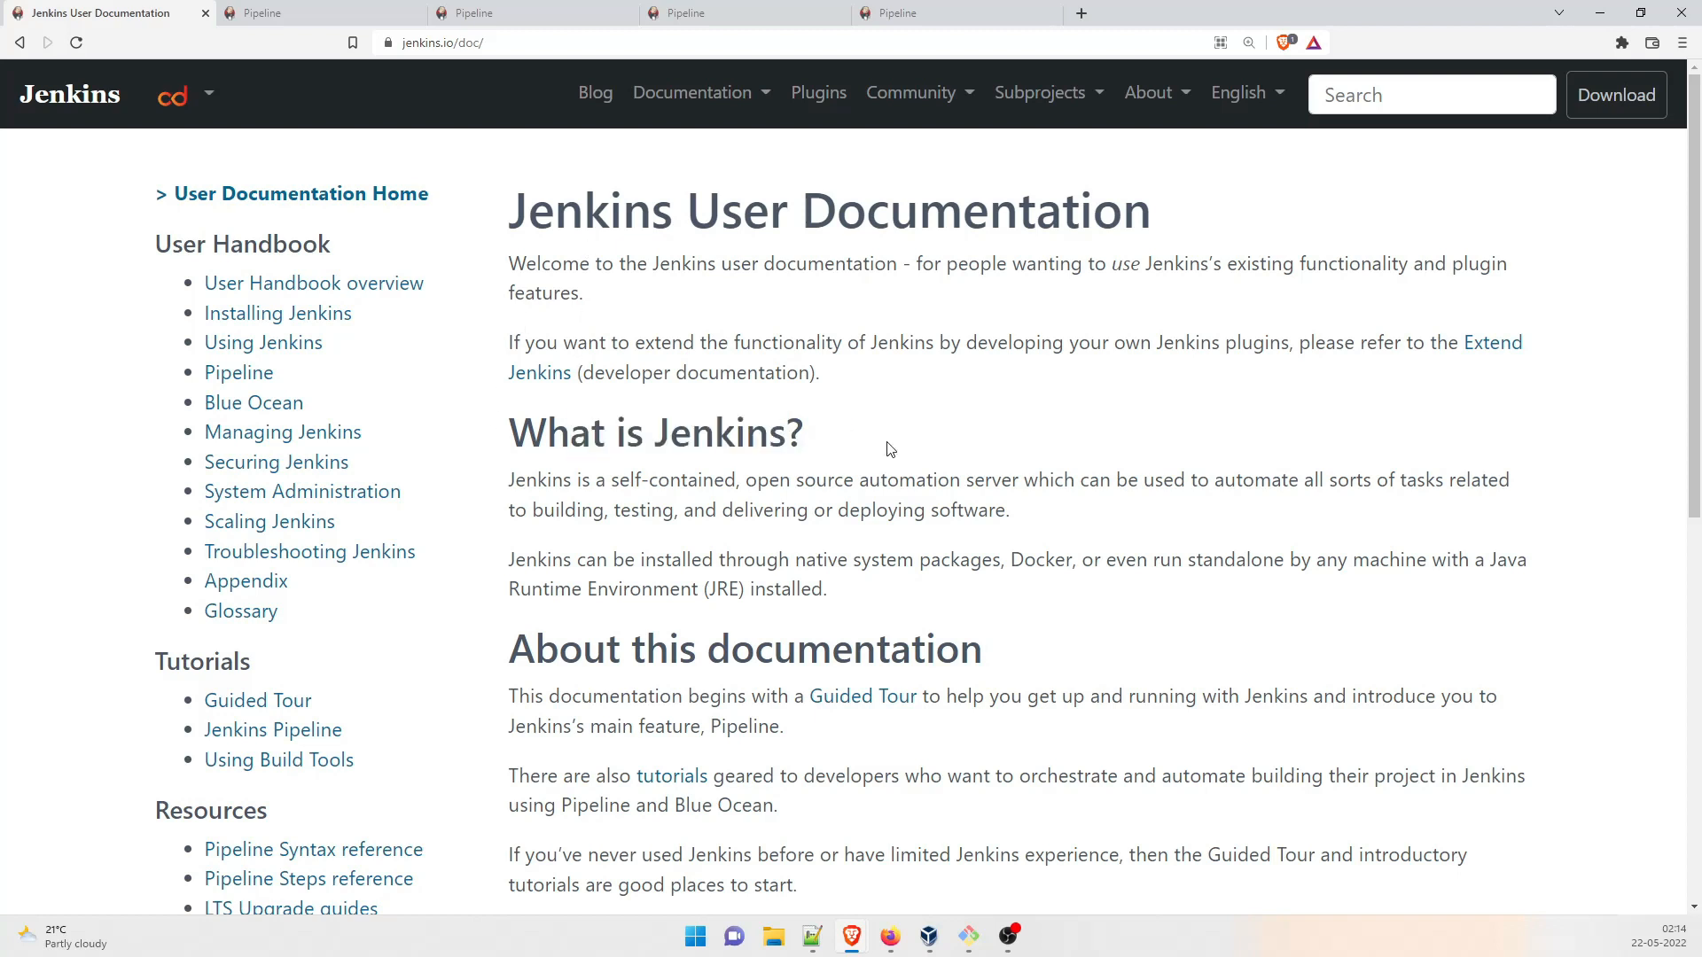
mouse_move(776, 489)
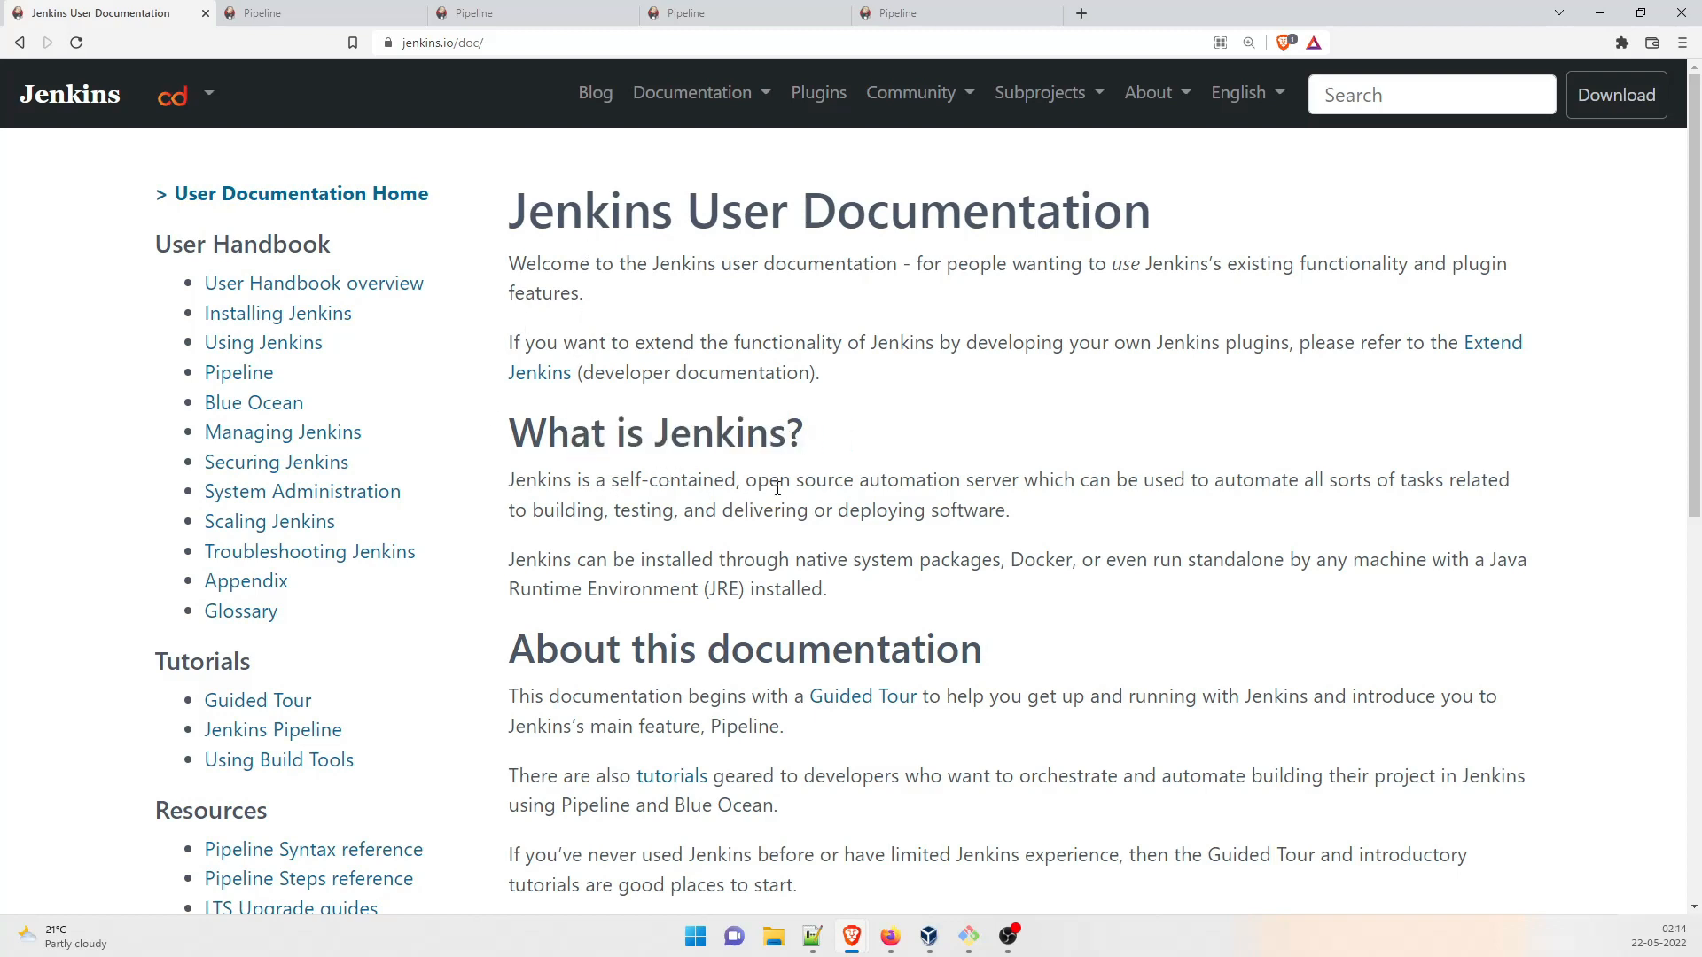
mouse_move(1140, 514)
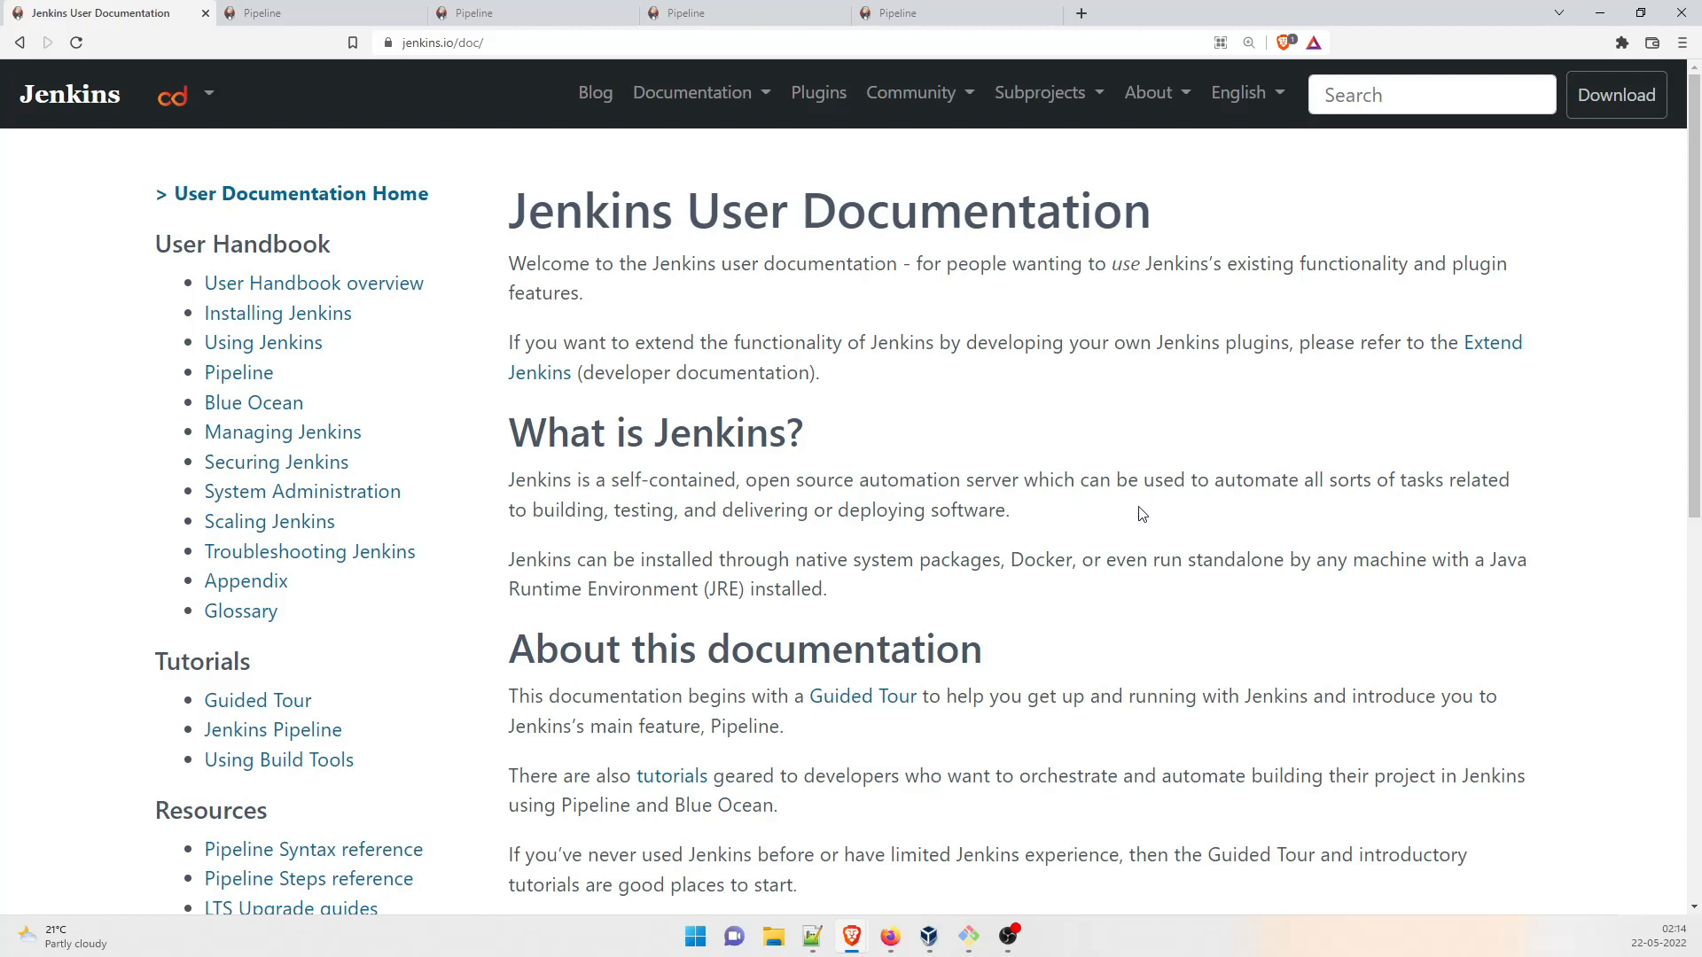
mouse_move(604, 617)
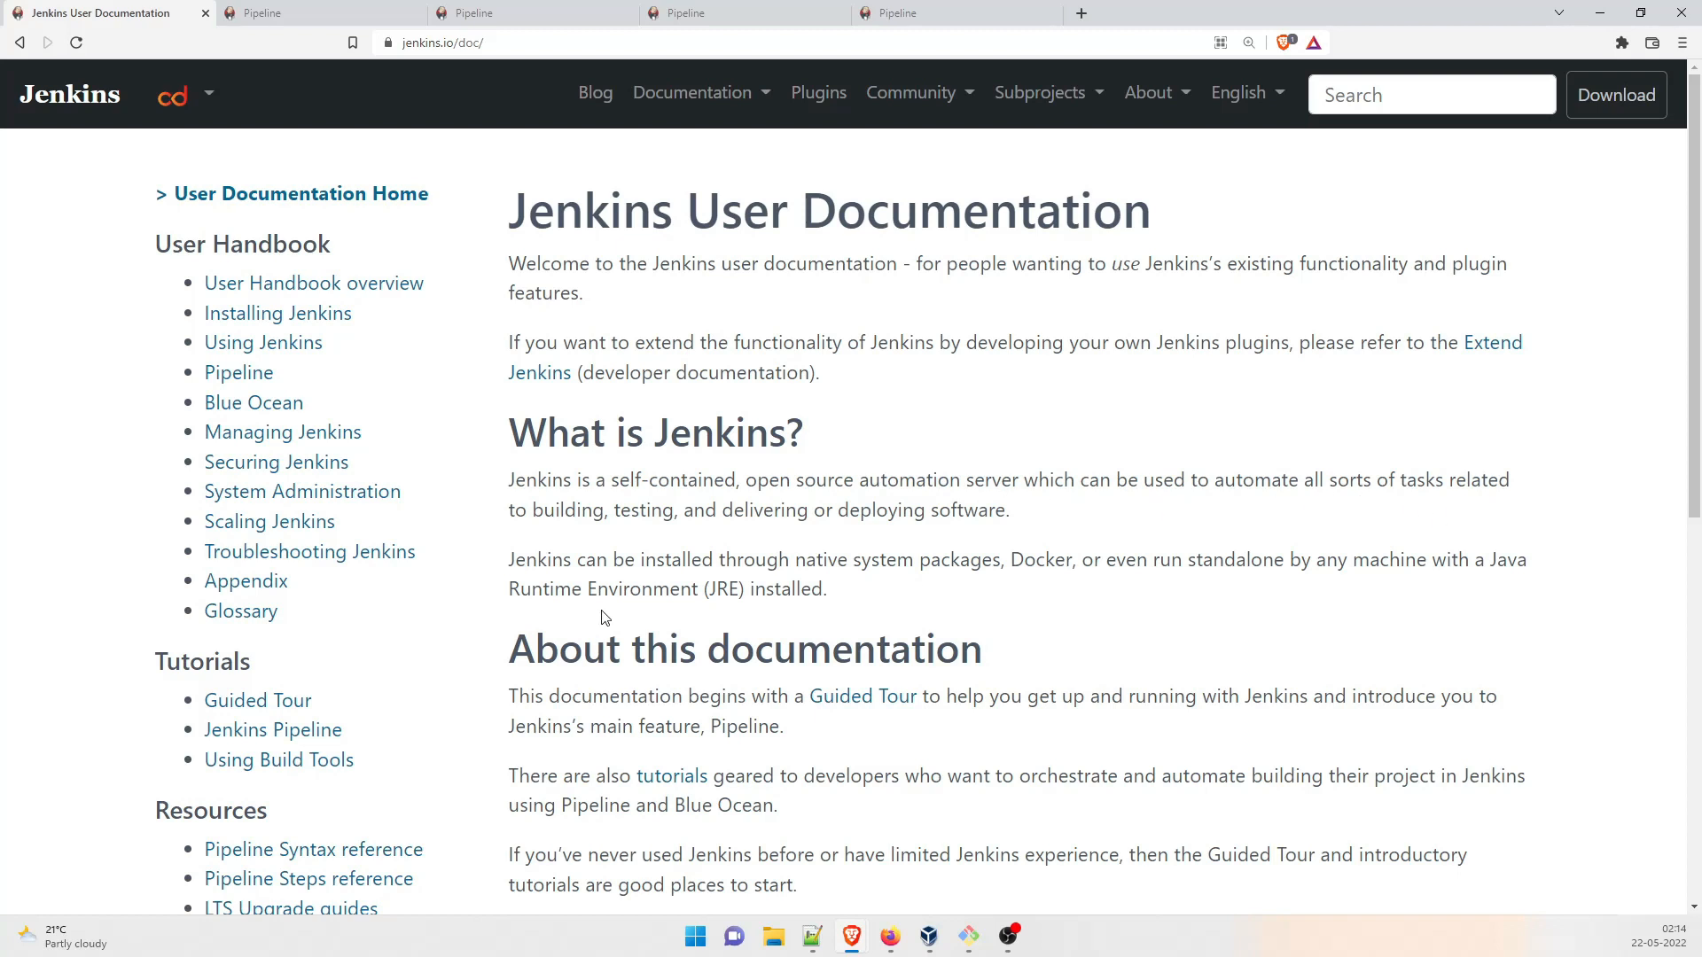
mouse_move(936, 514)
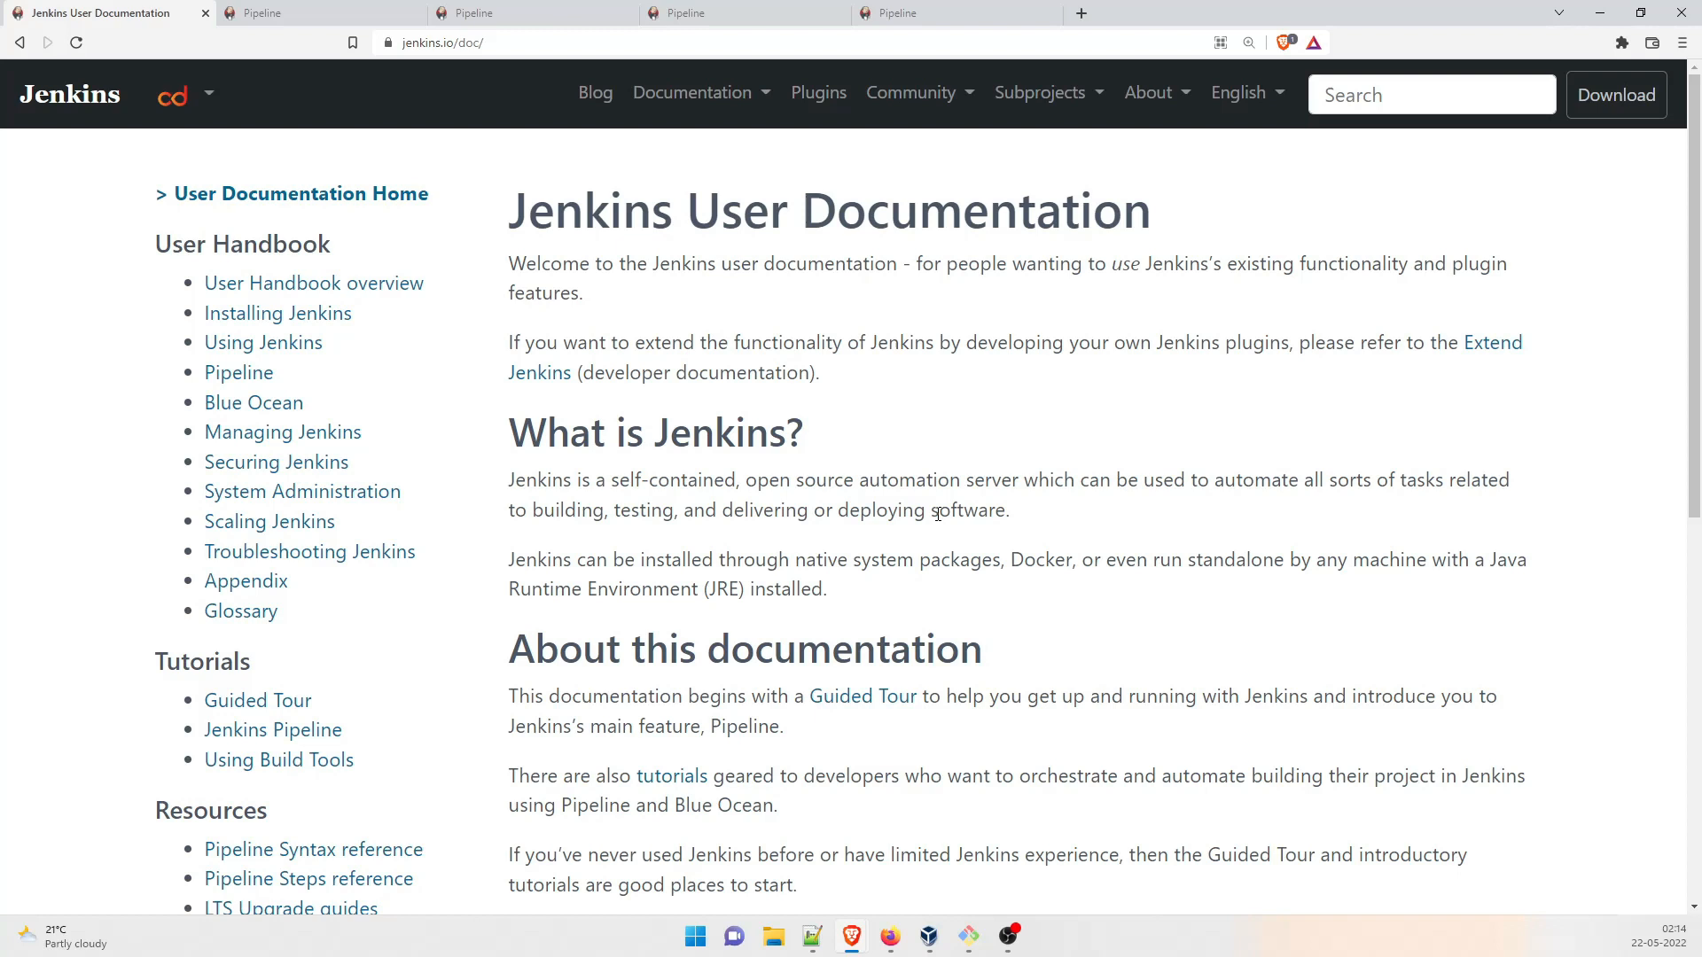
mouse_move(825, 612)
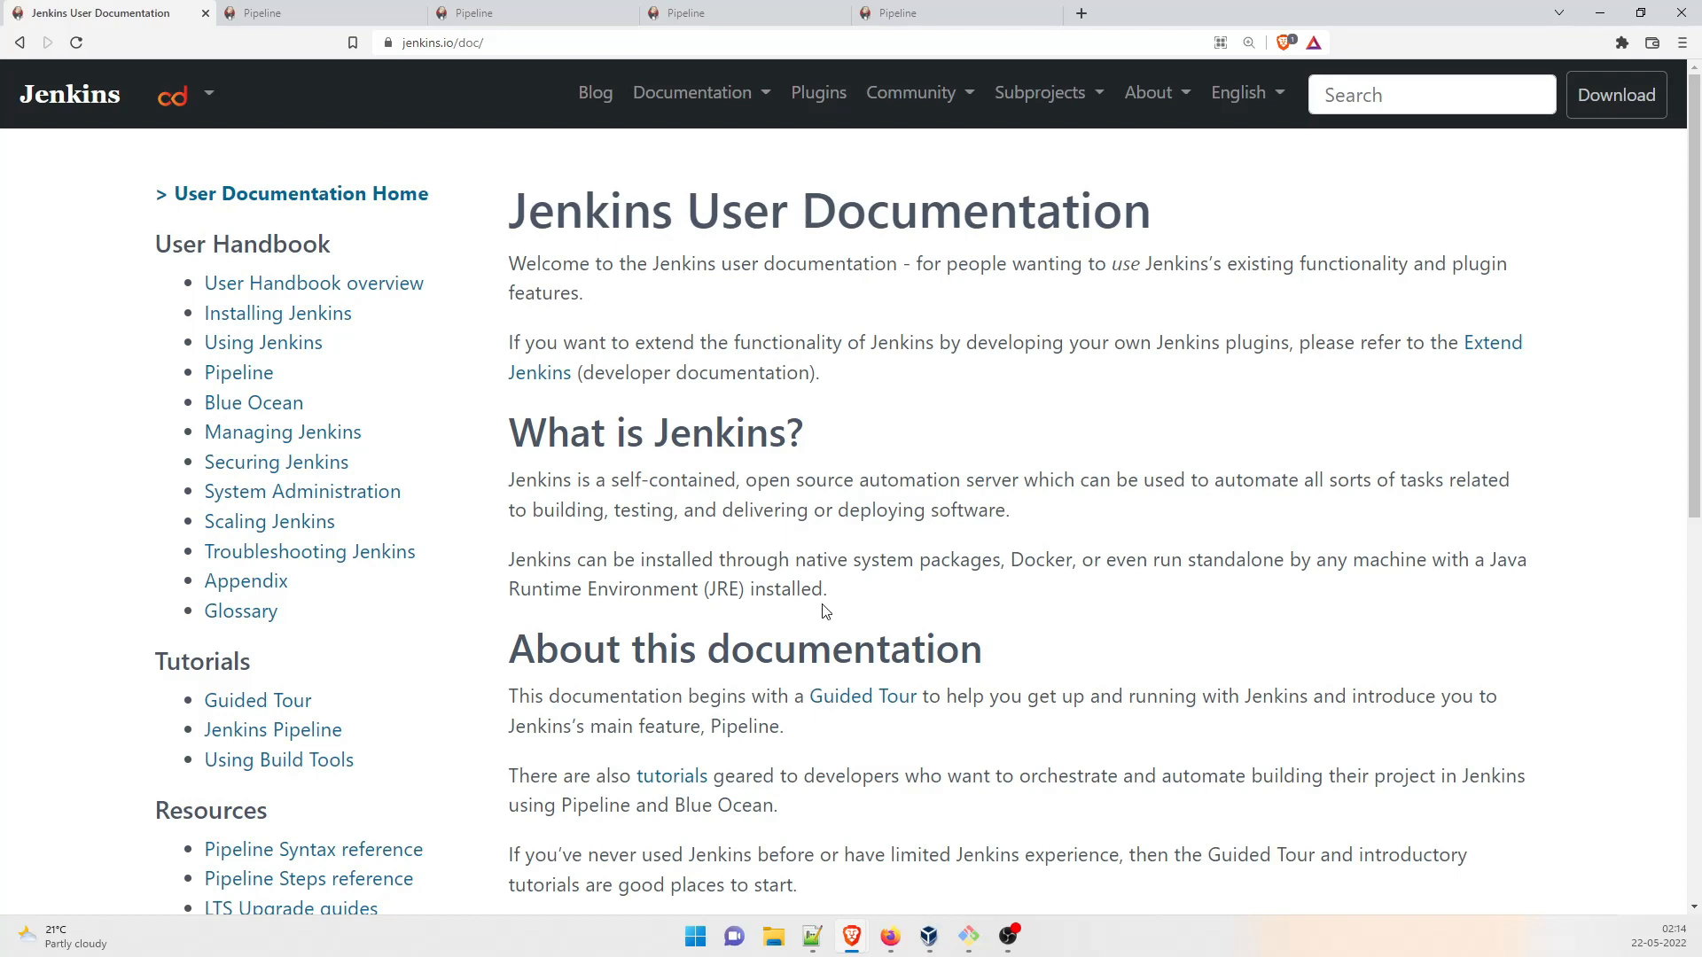
mouse_move(516, 471)
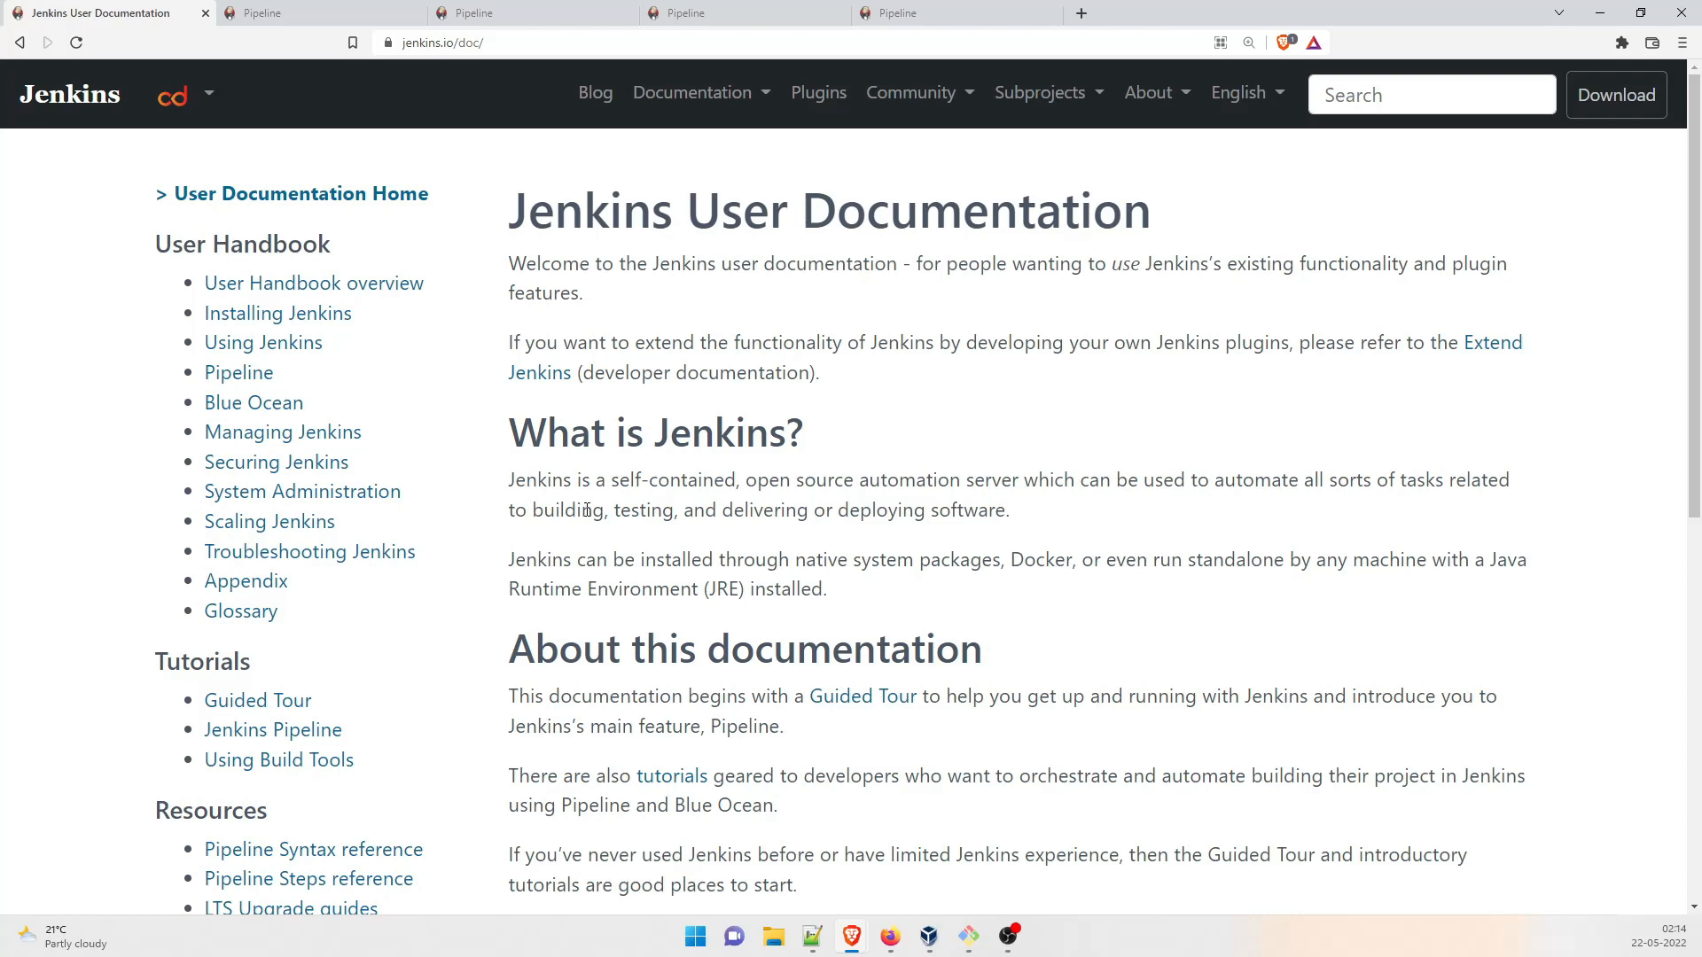
Step: Go to the Pipeline chapter of the User Handbook from the documentation sidebar
scroll("down", 3)
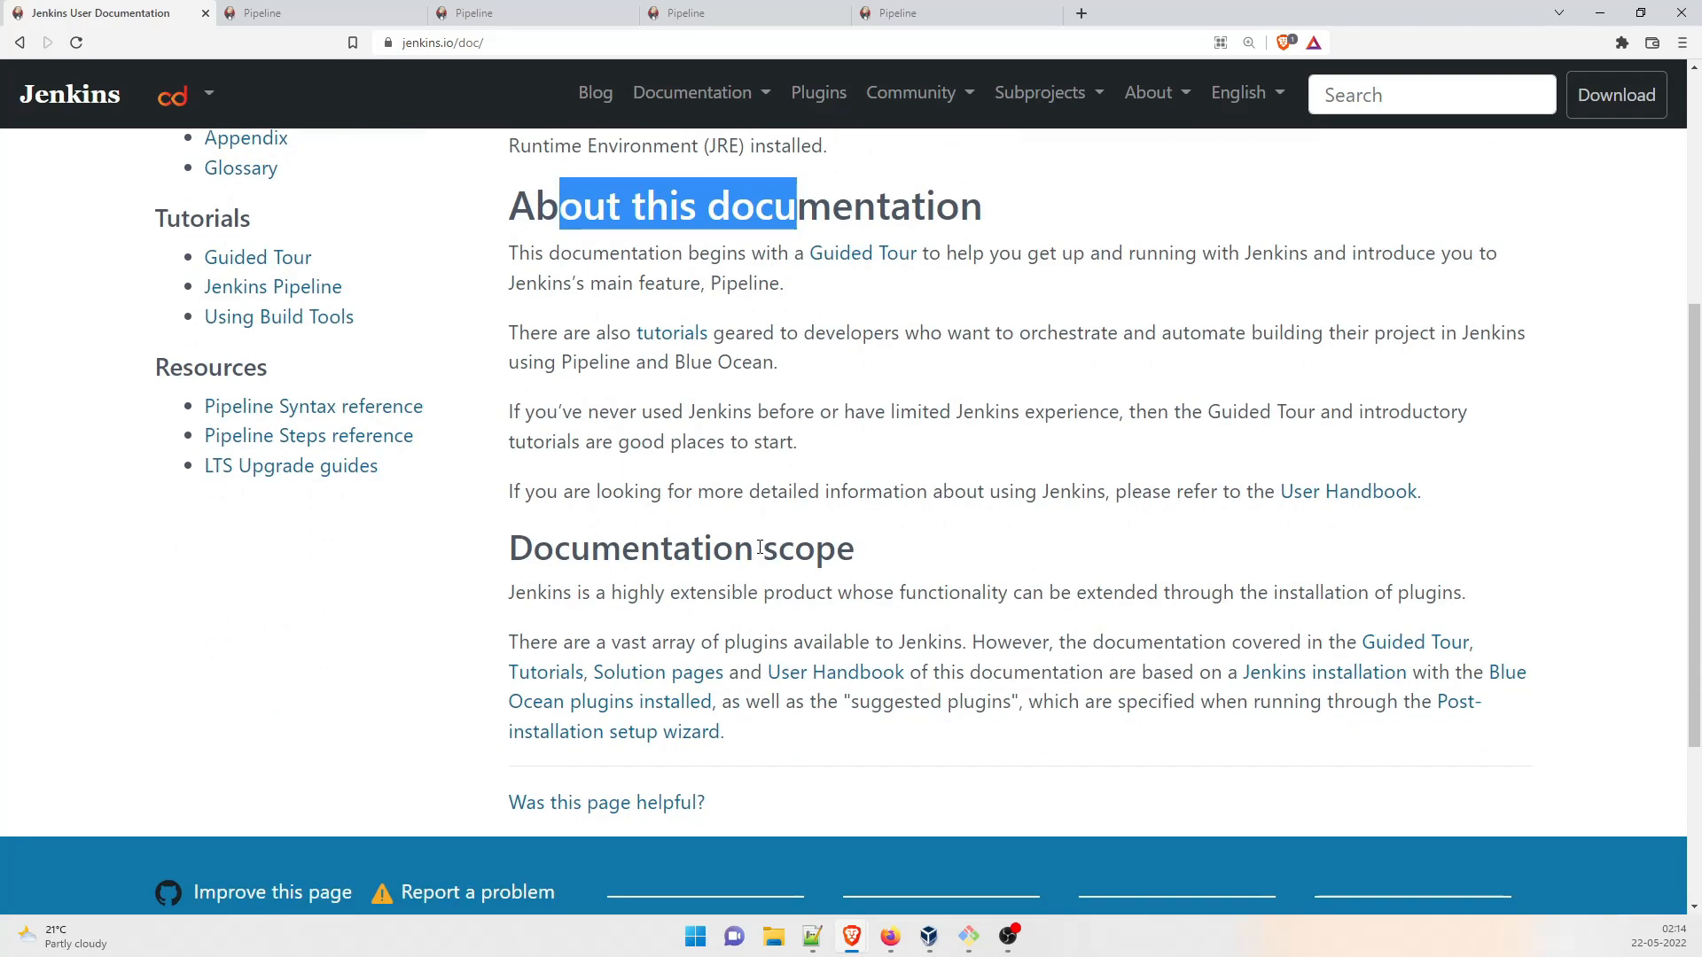
scroll("up", 3)
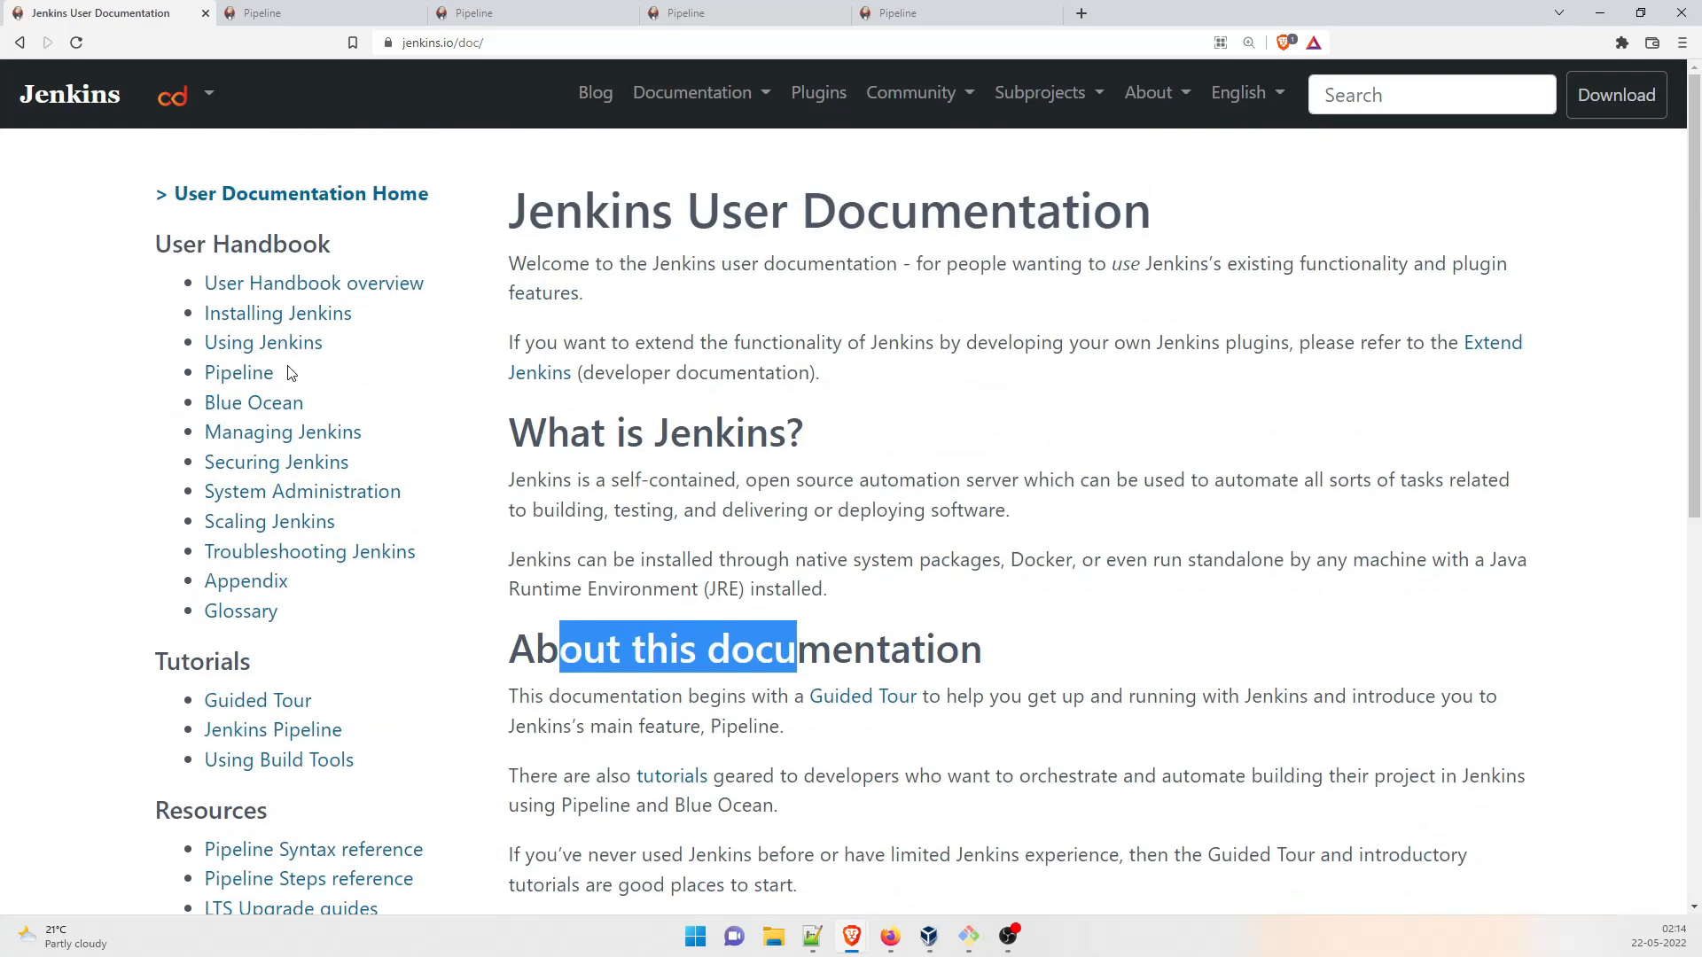
mouse_move(254, 402)
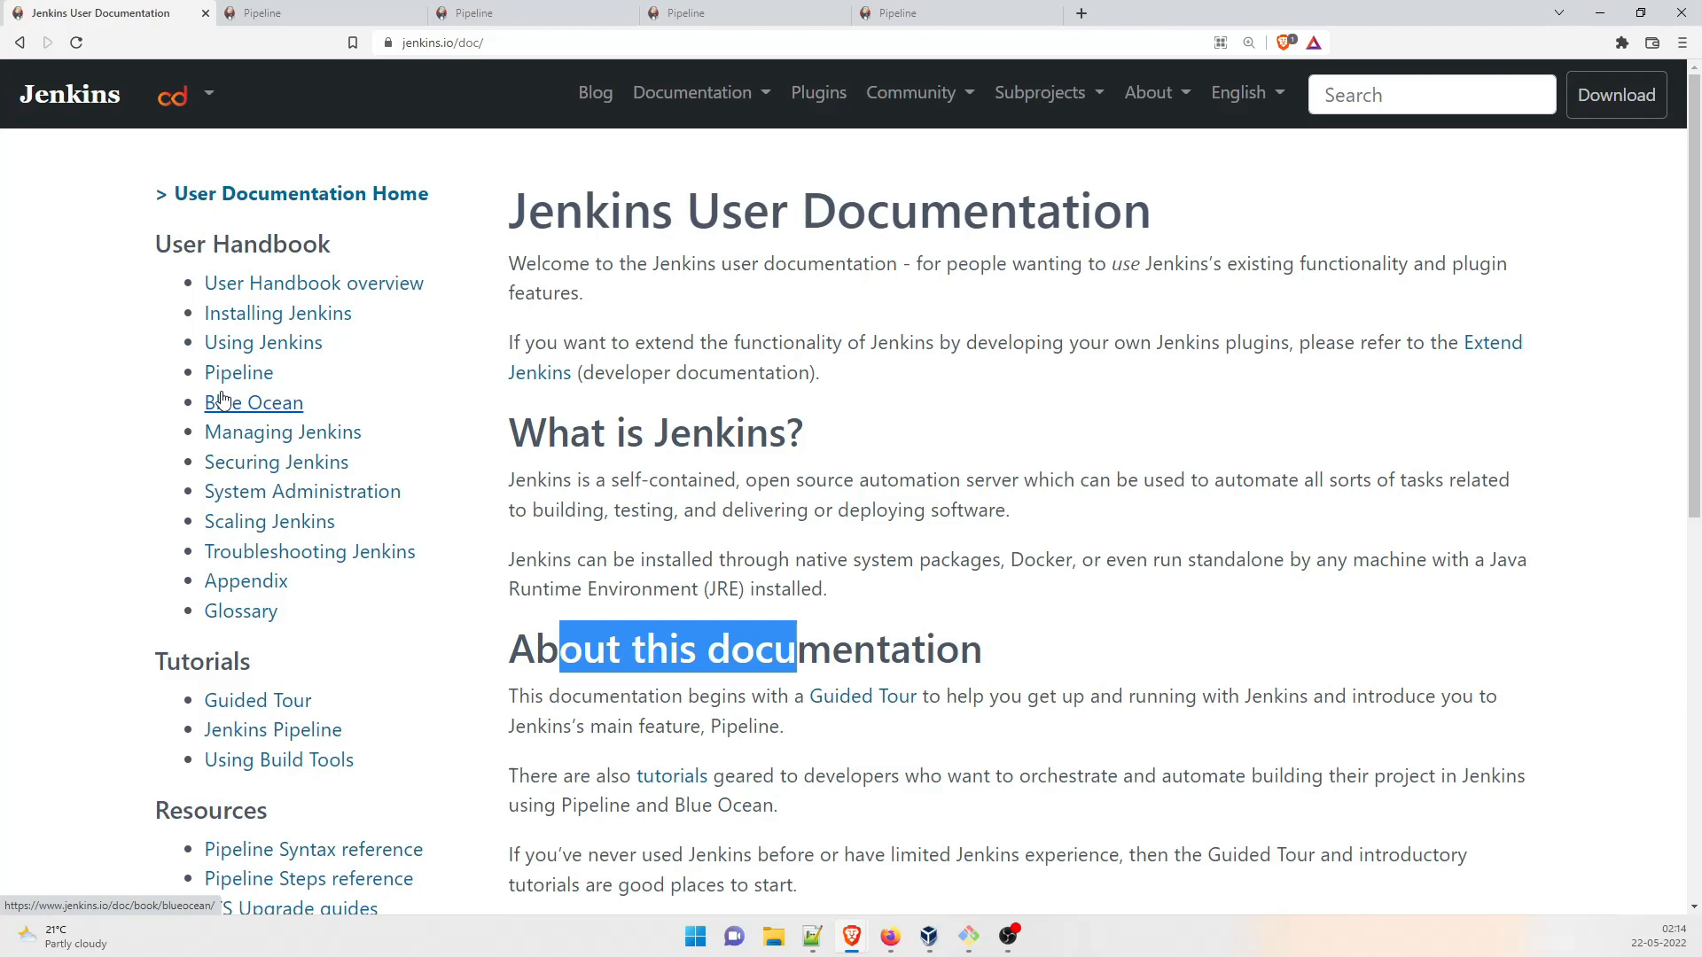
left_click(238, 372)
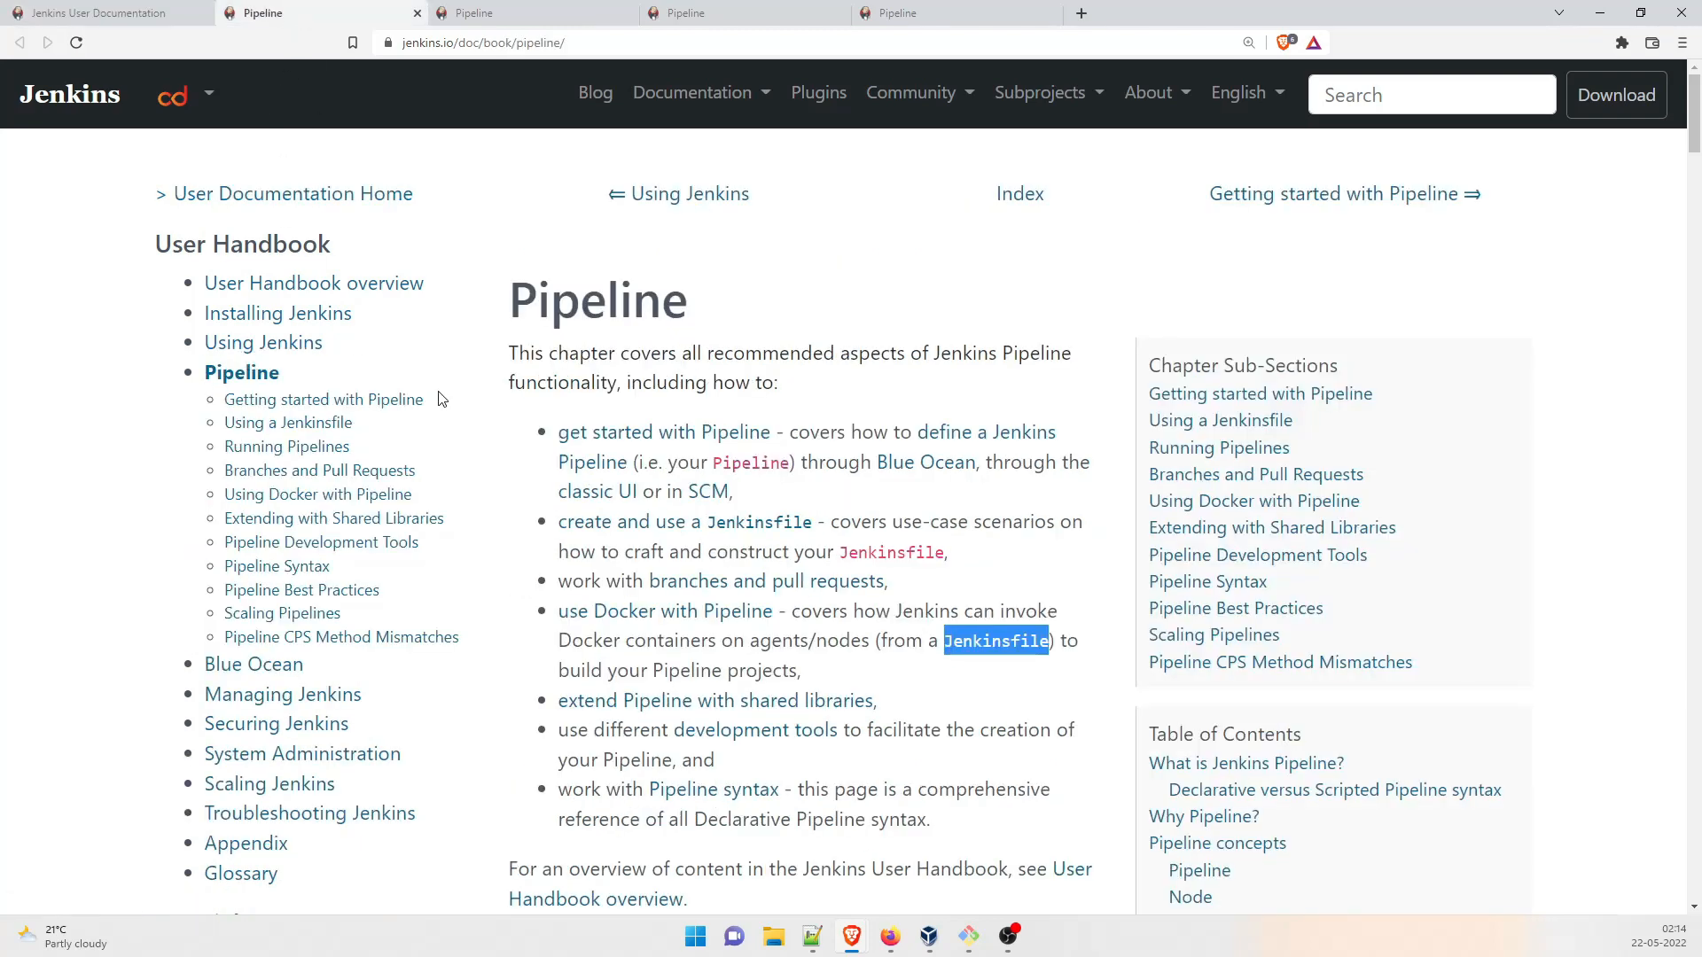
mouse_move(564, 374)
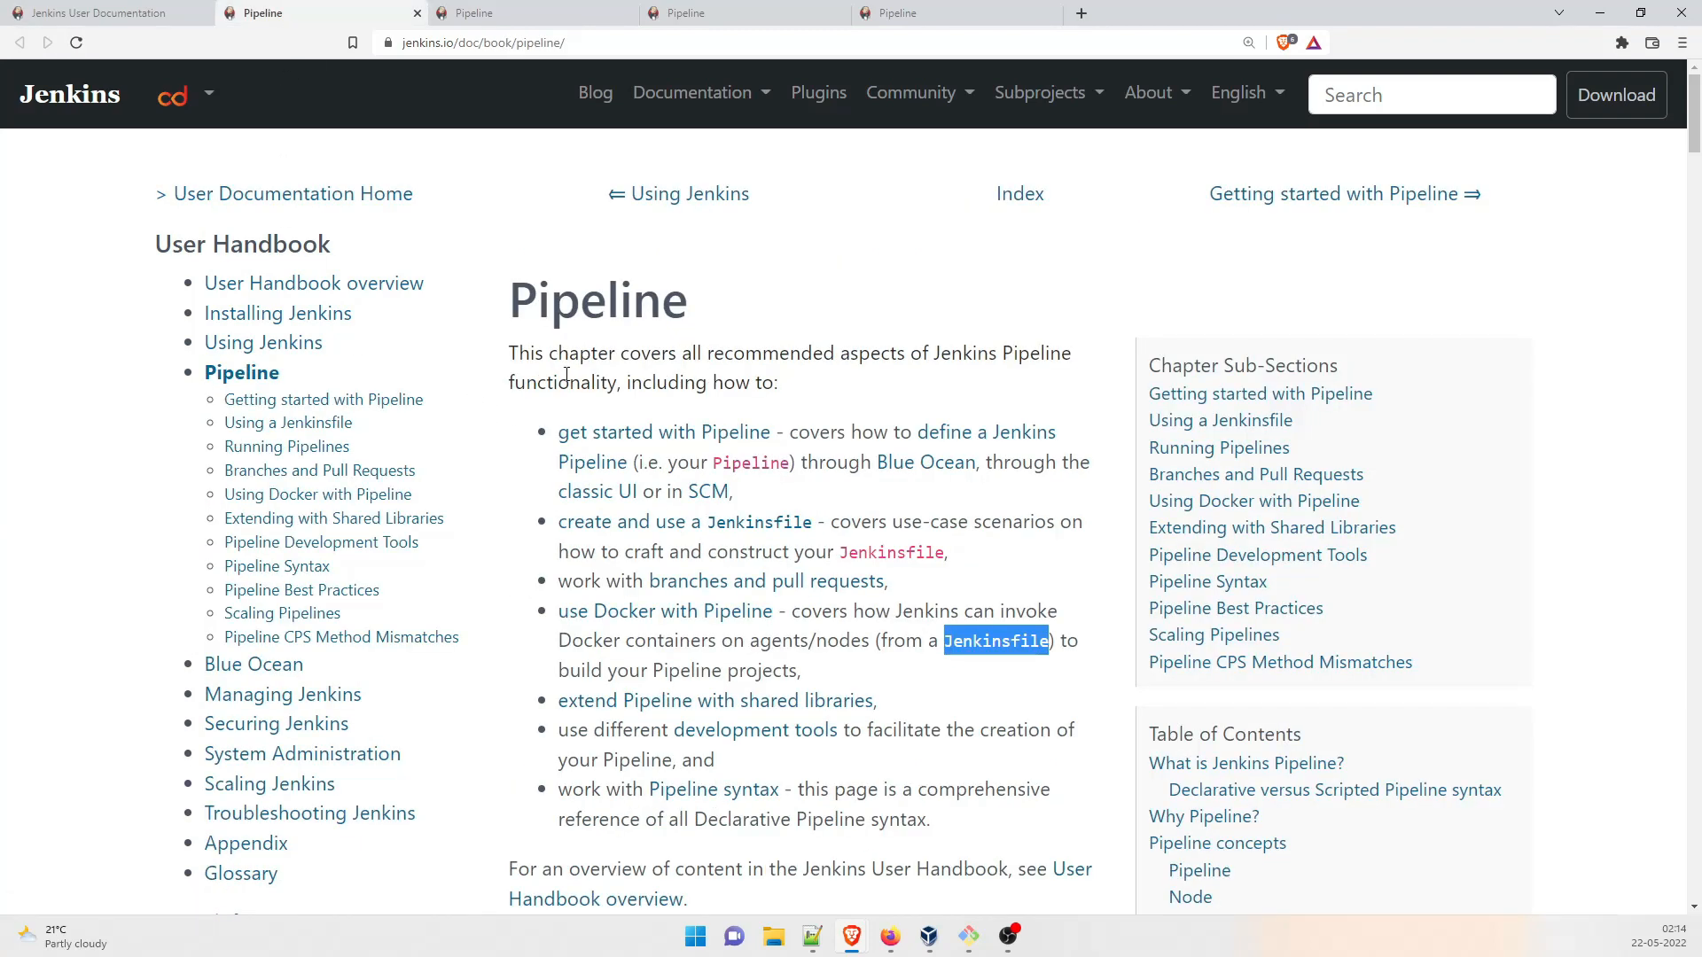
mouse_move(289, 424)
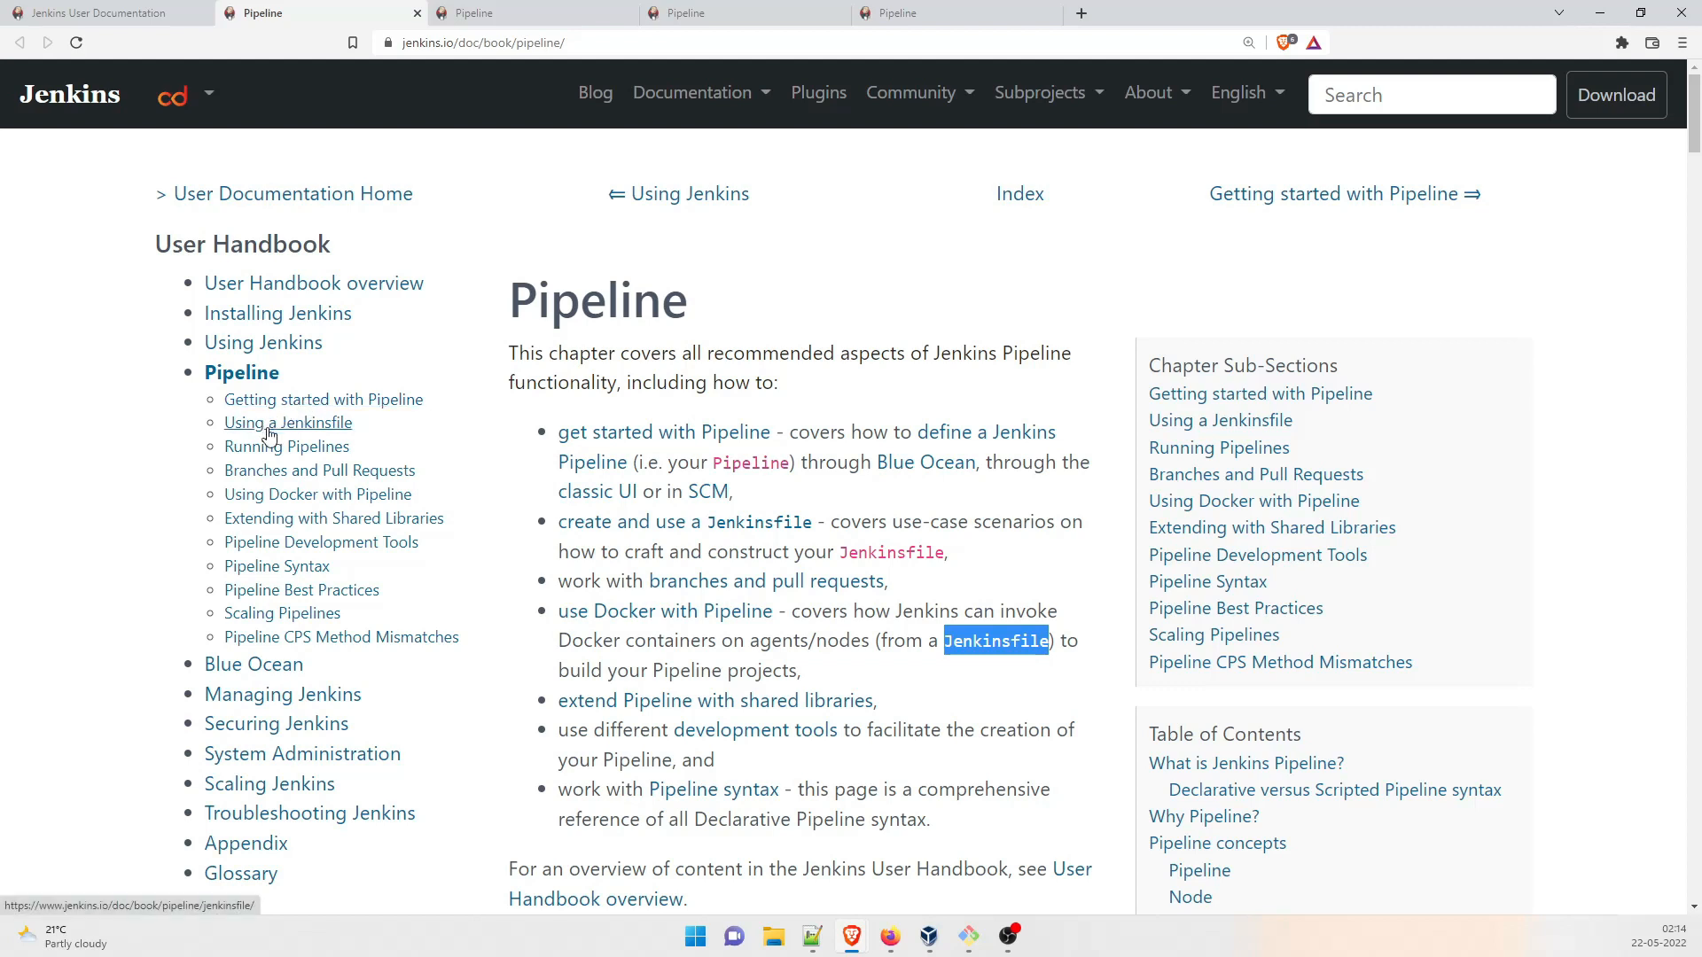
mouse_move(287, 447)
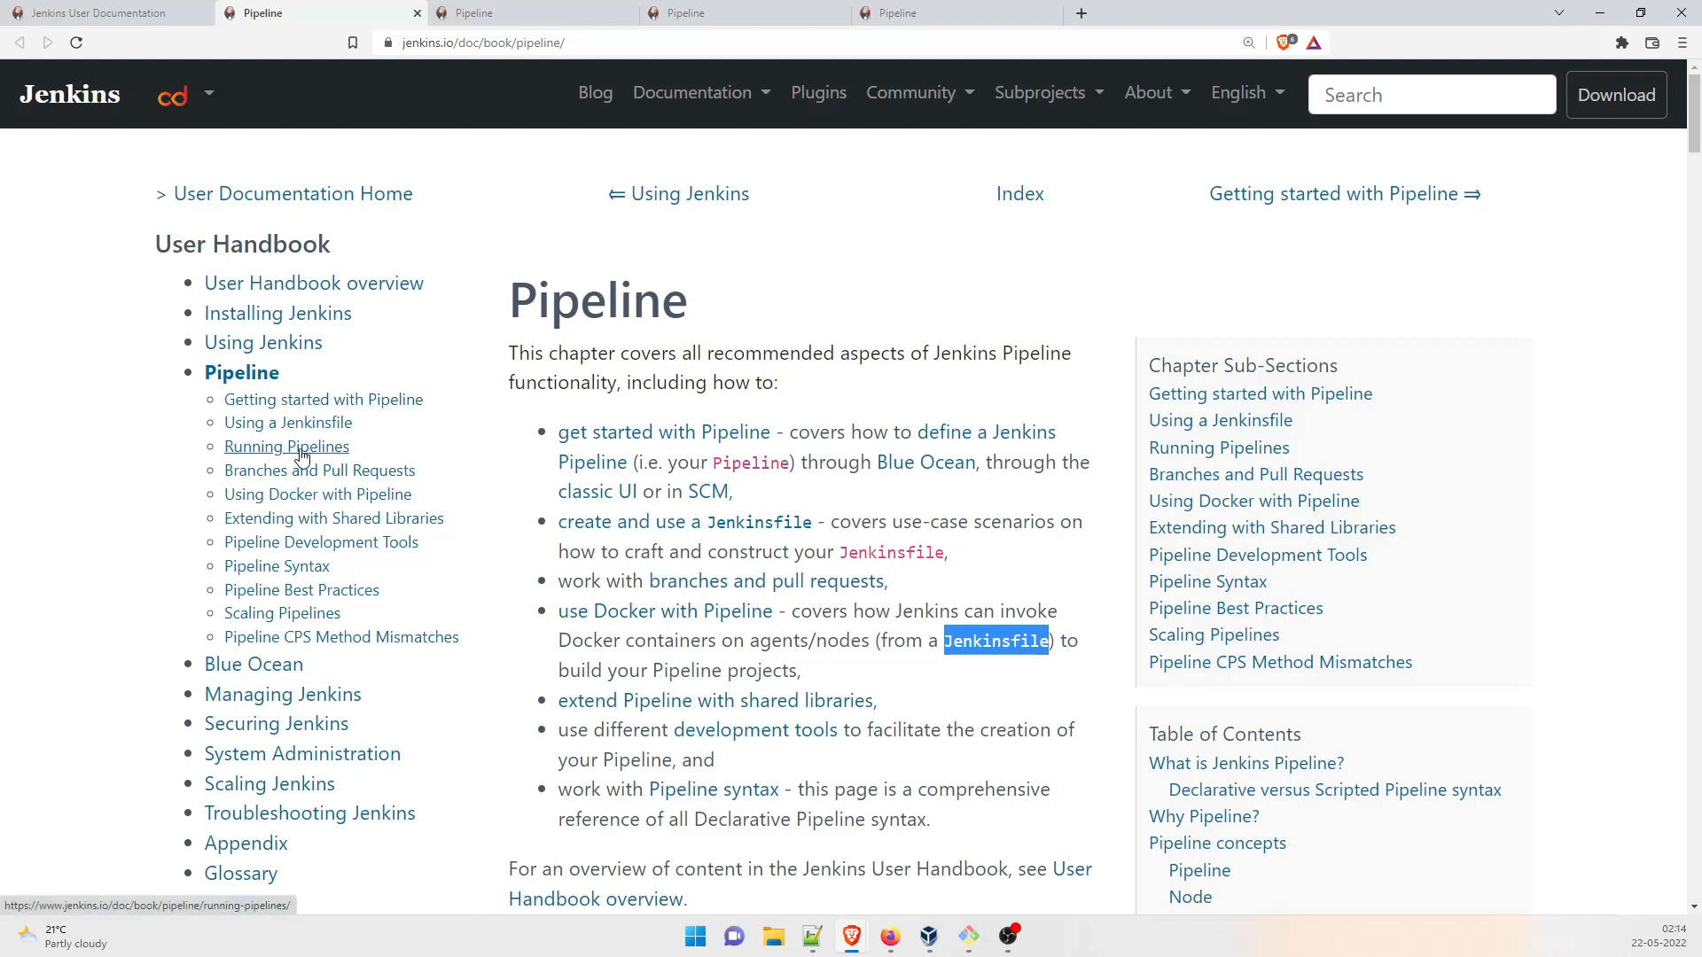
mouse_move(276, 566)
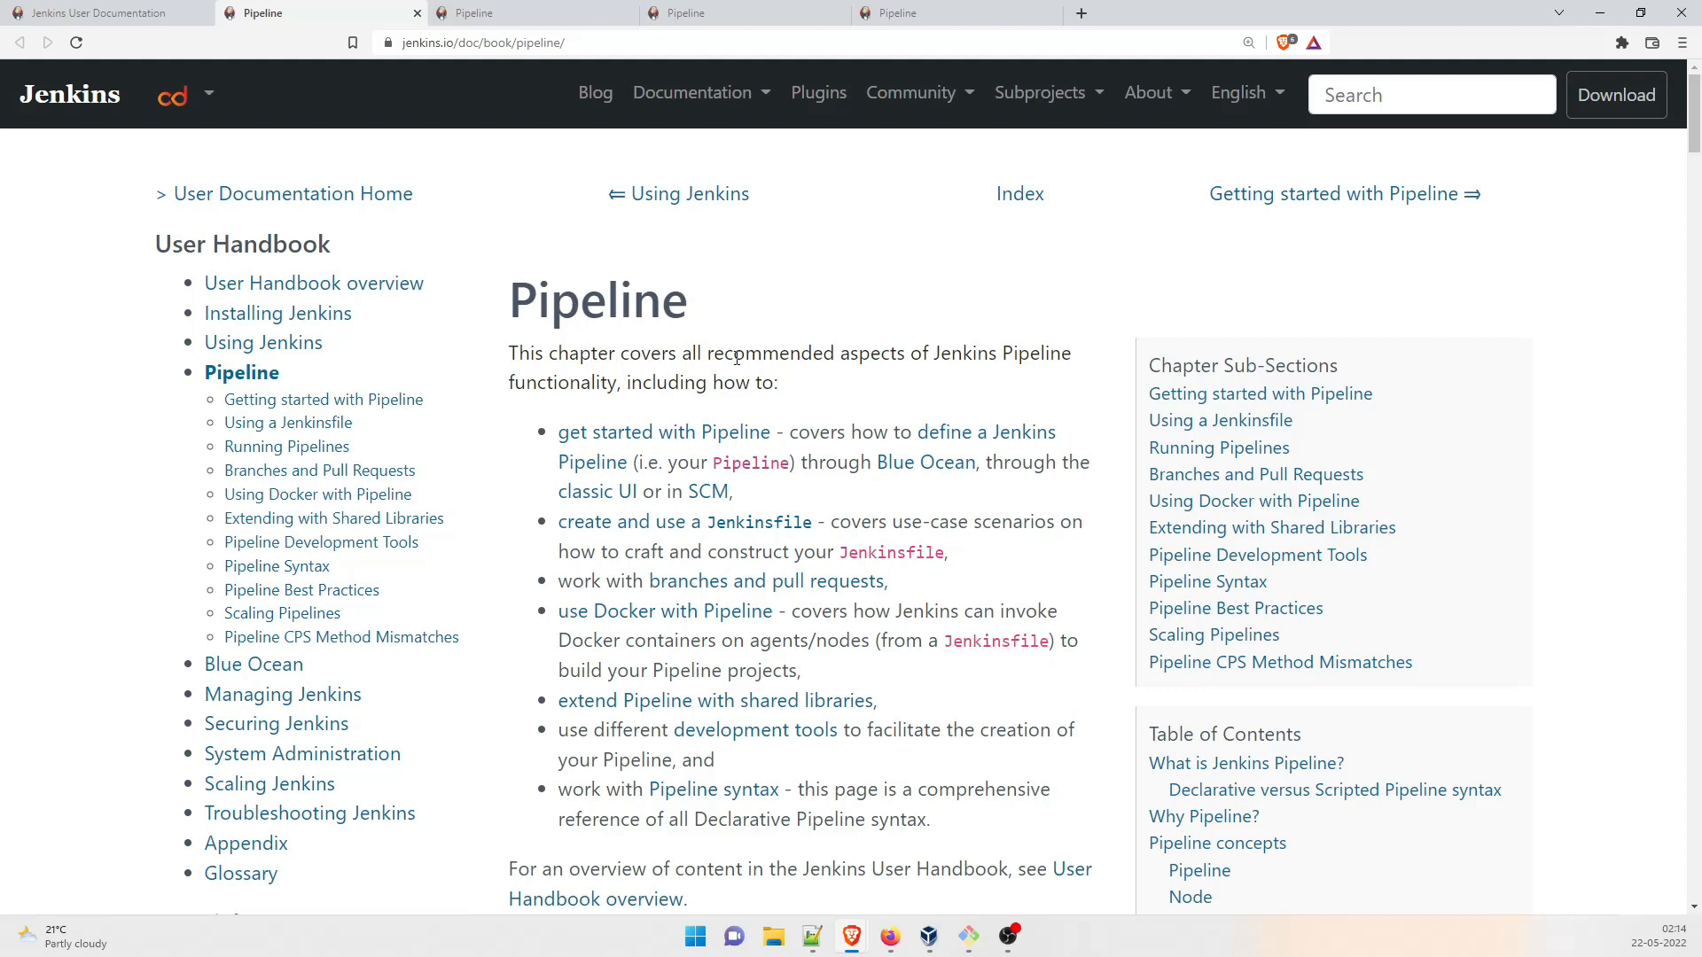
mouse_move(977, 379)
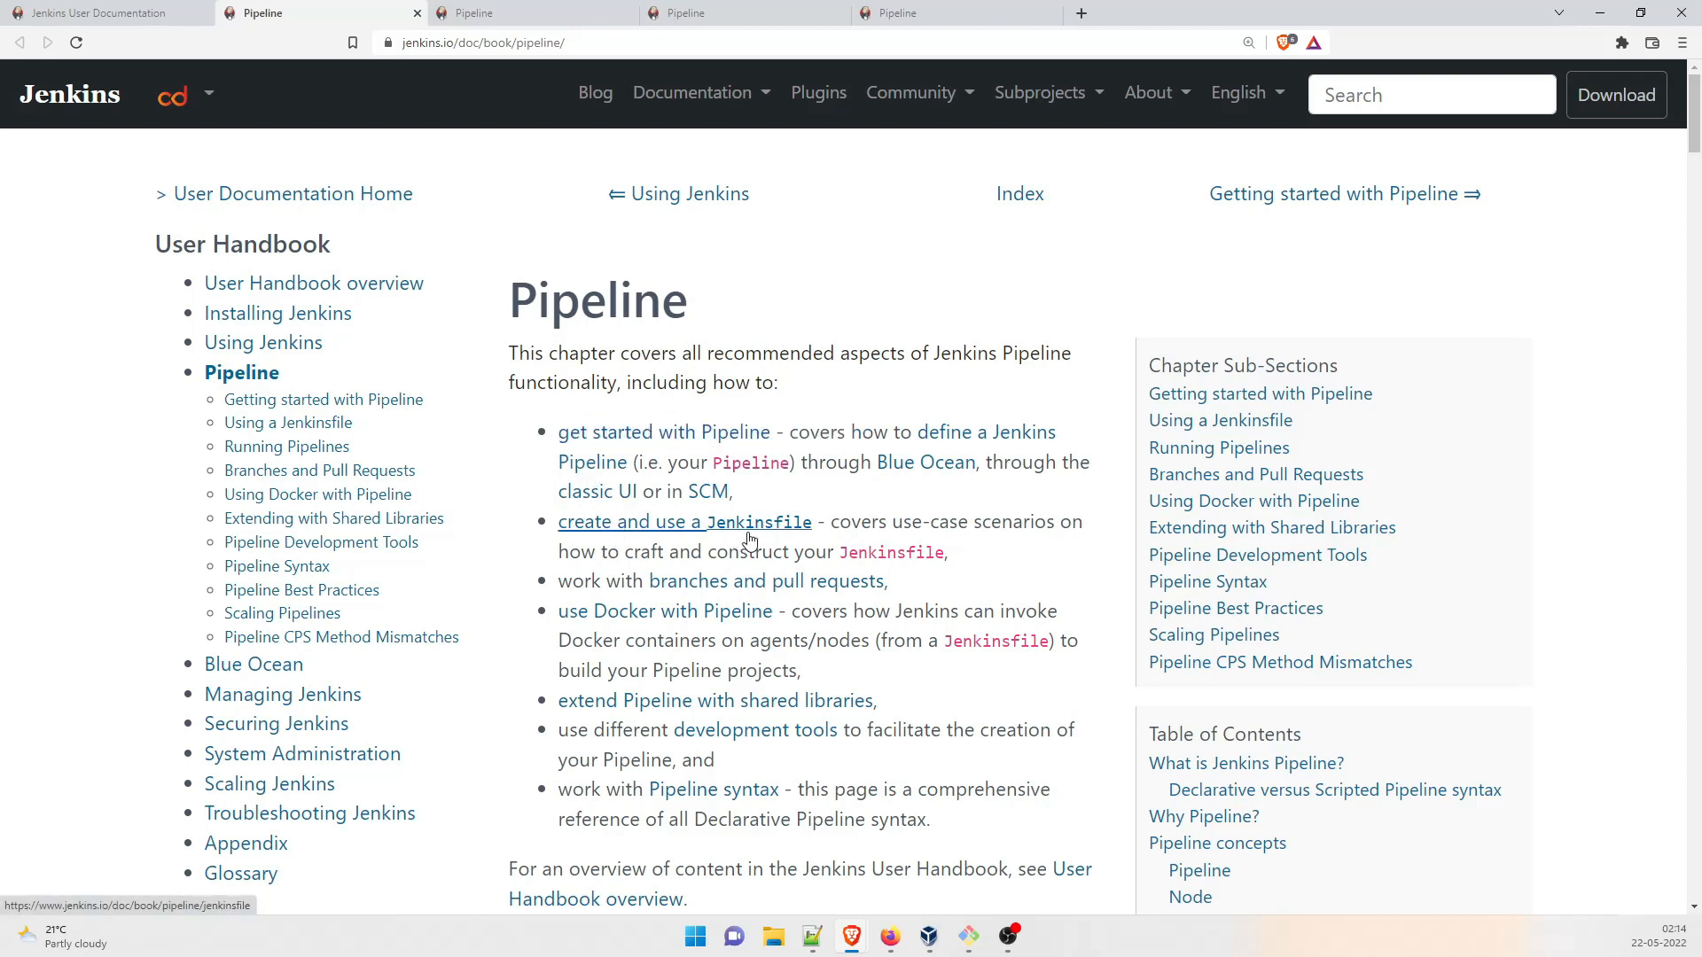
mouse_move(665, 611)
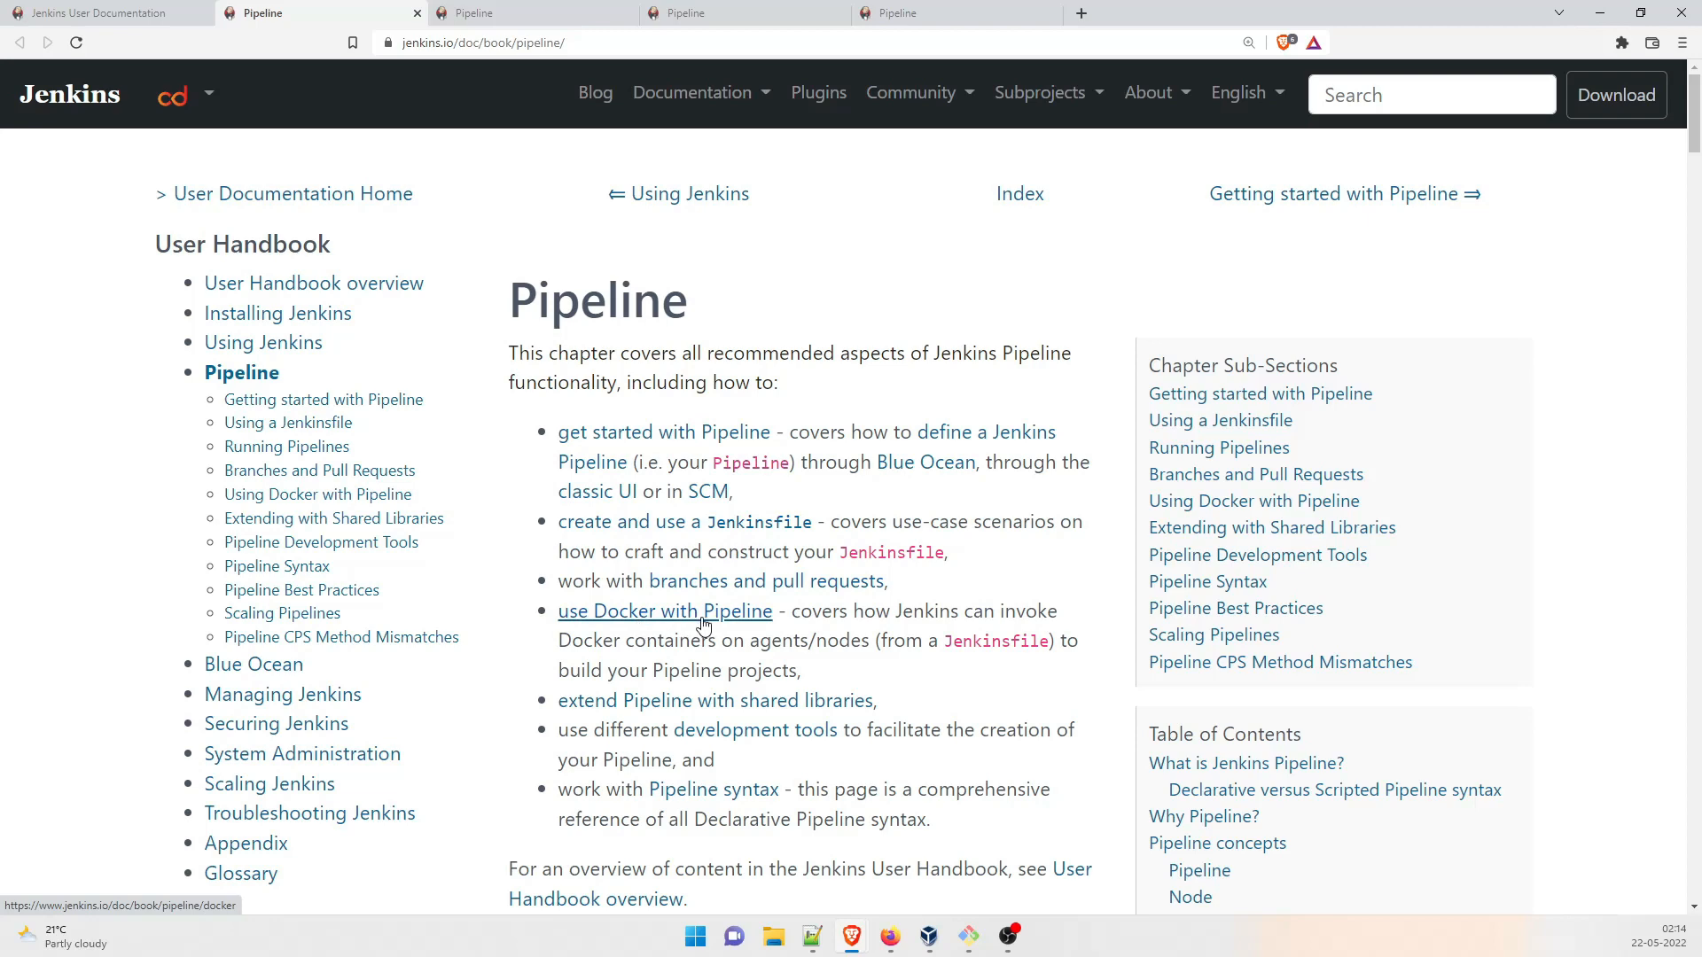
Step: Read down the Pipeline overview to the Jenkinsfile benefits, highlighting the word Jenkinsfile
scroll("down", 3)
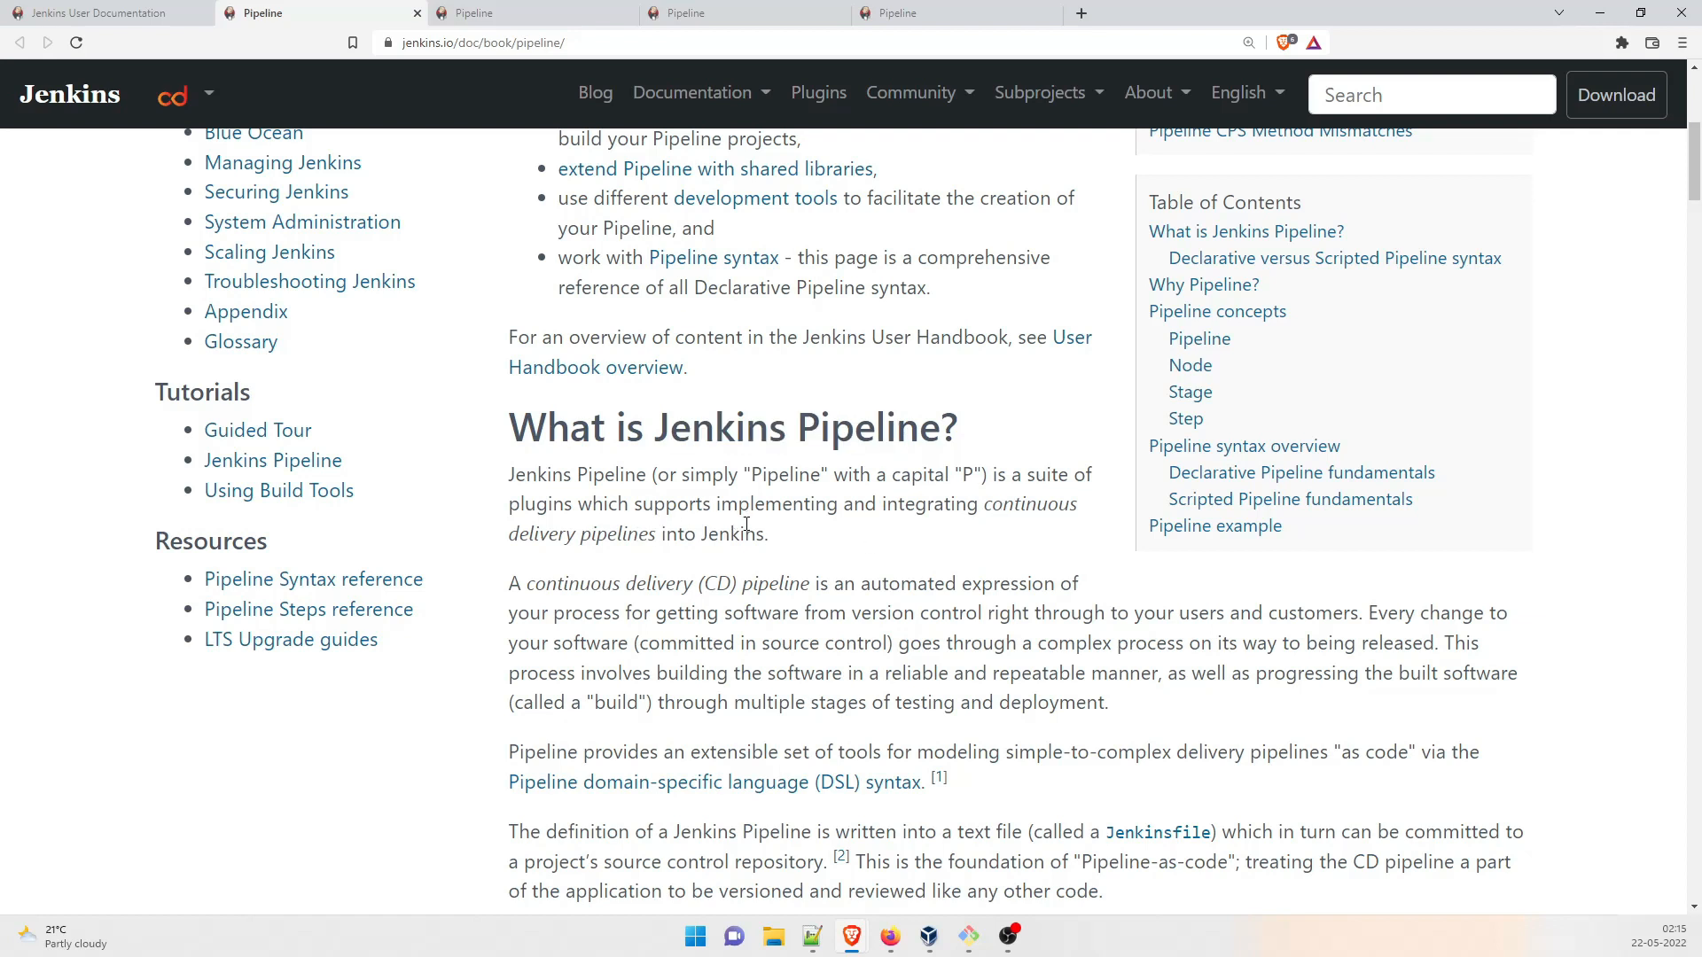
mouse_move(787, 539)
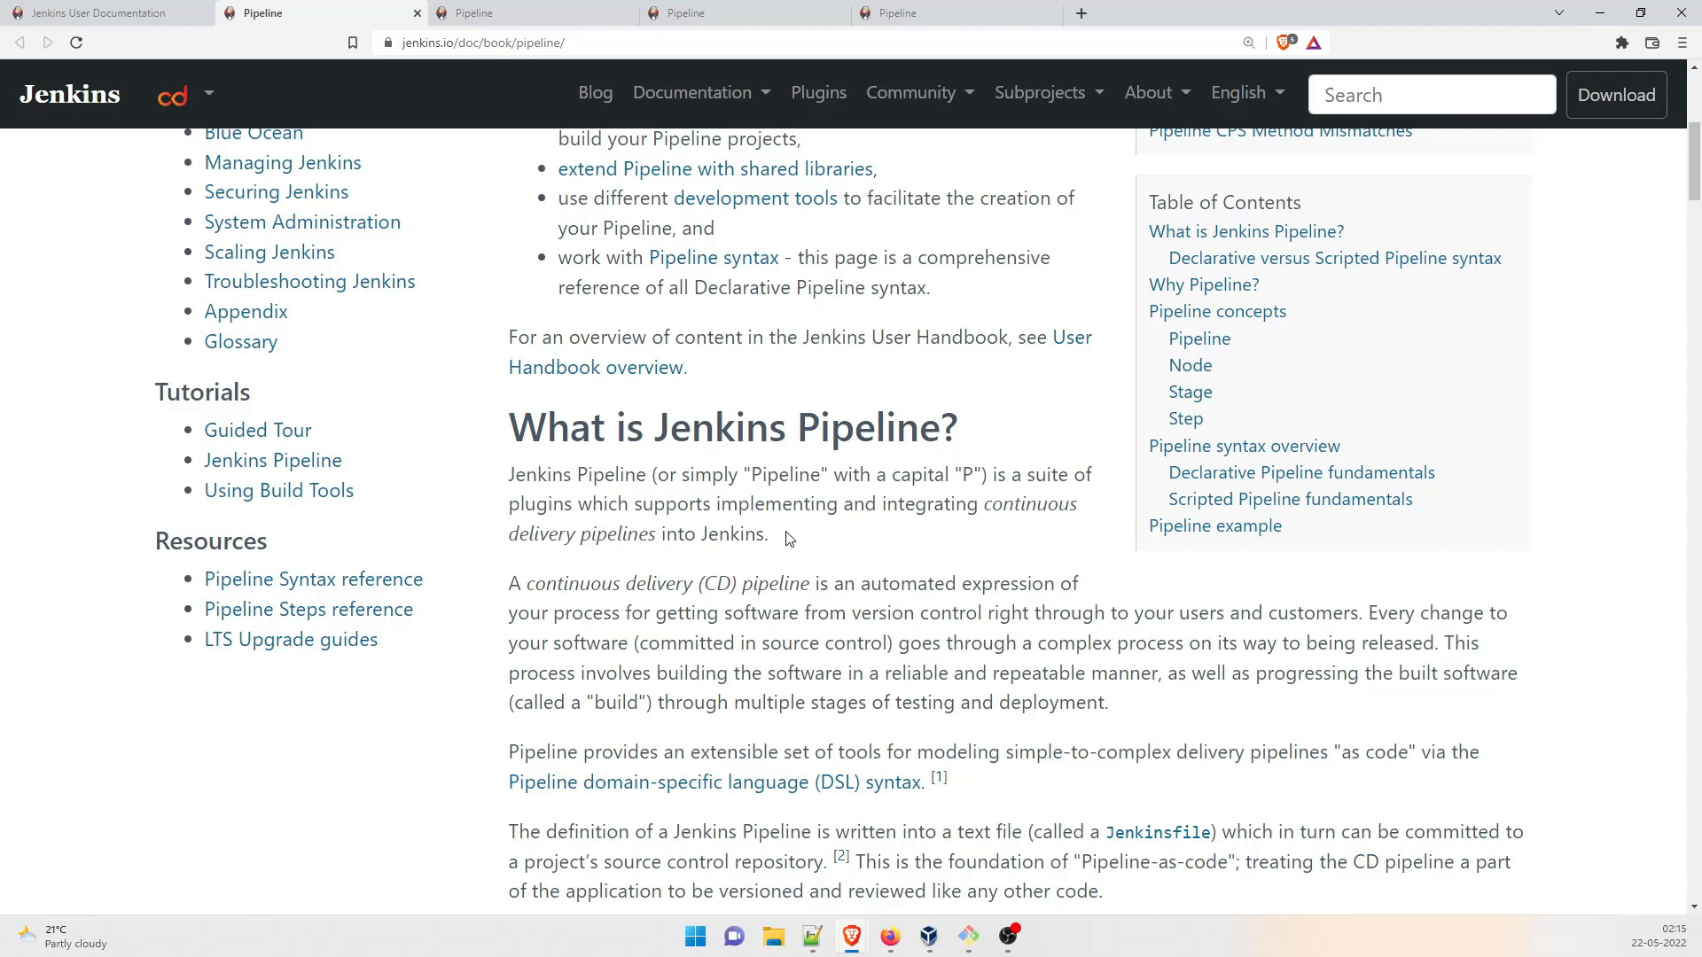
scroll("down", 3)
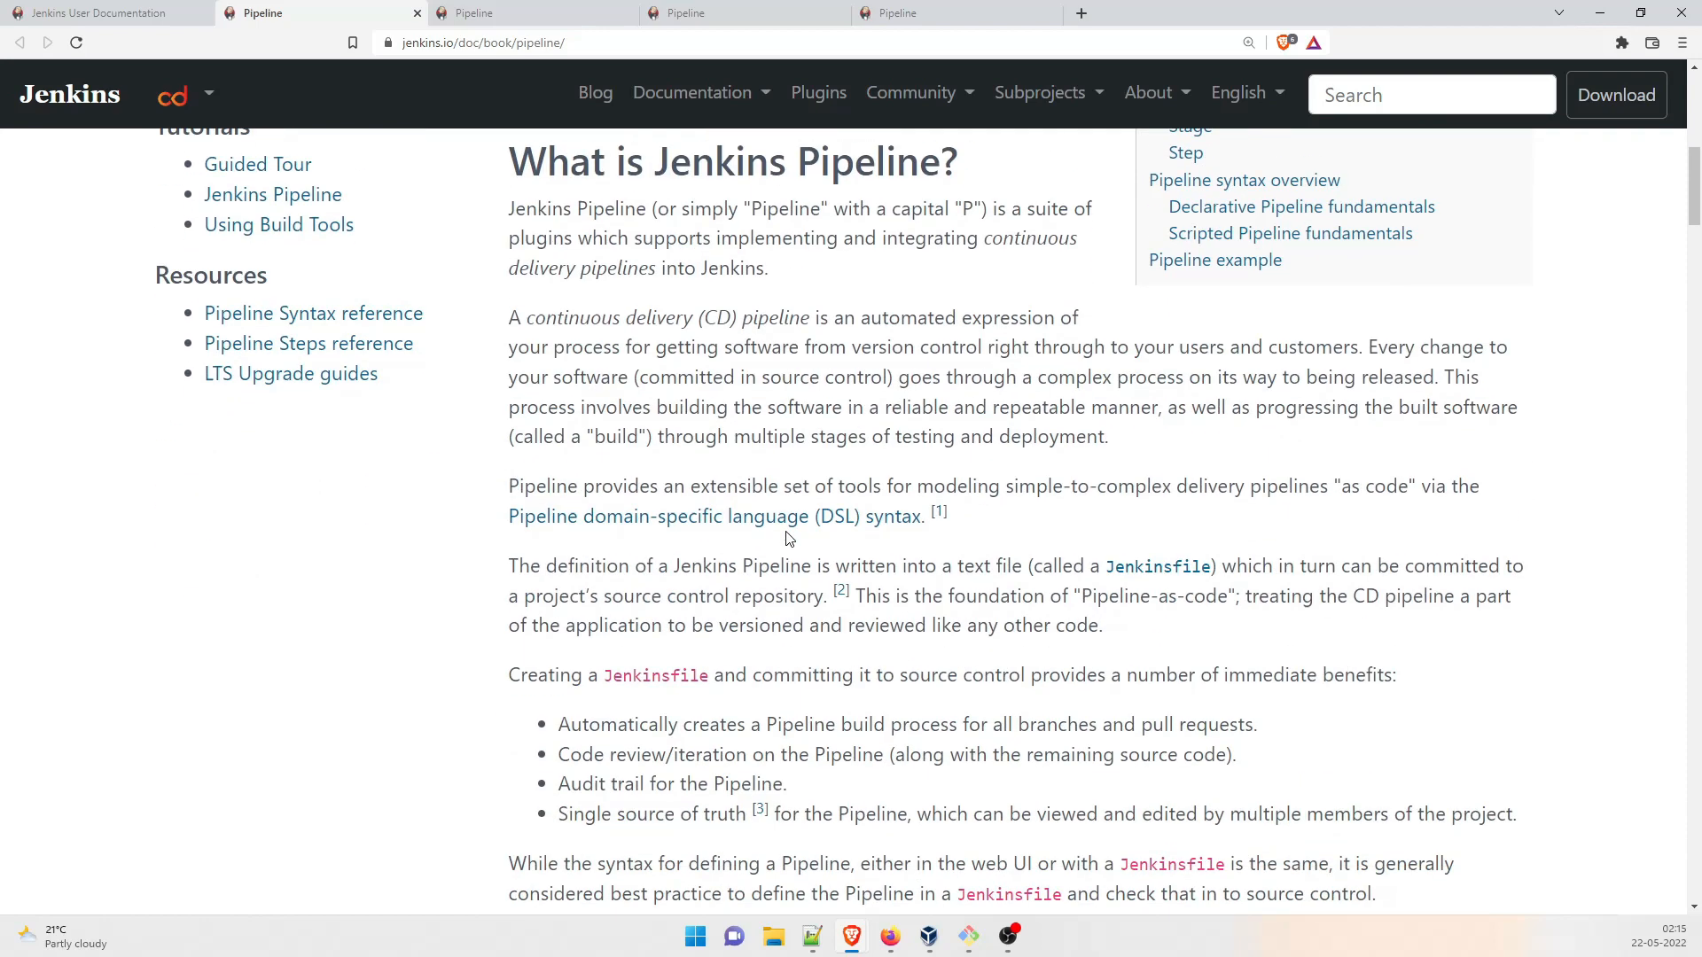
scroll("down", 3)
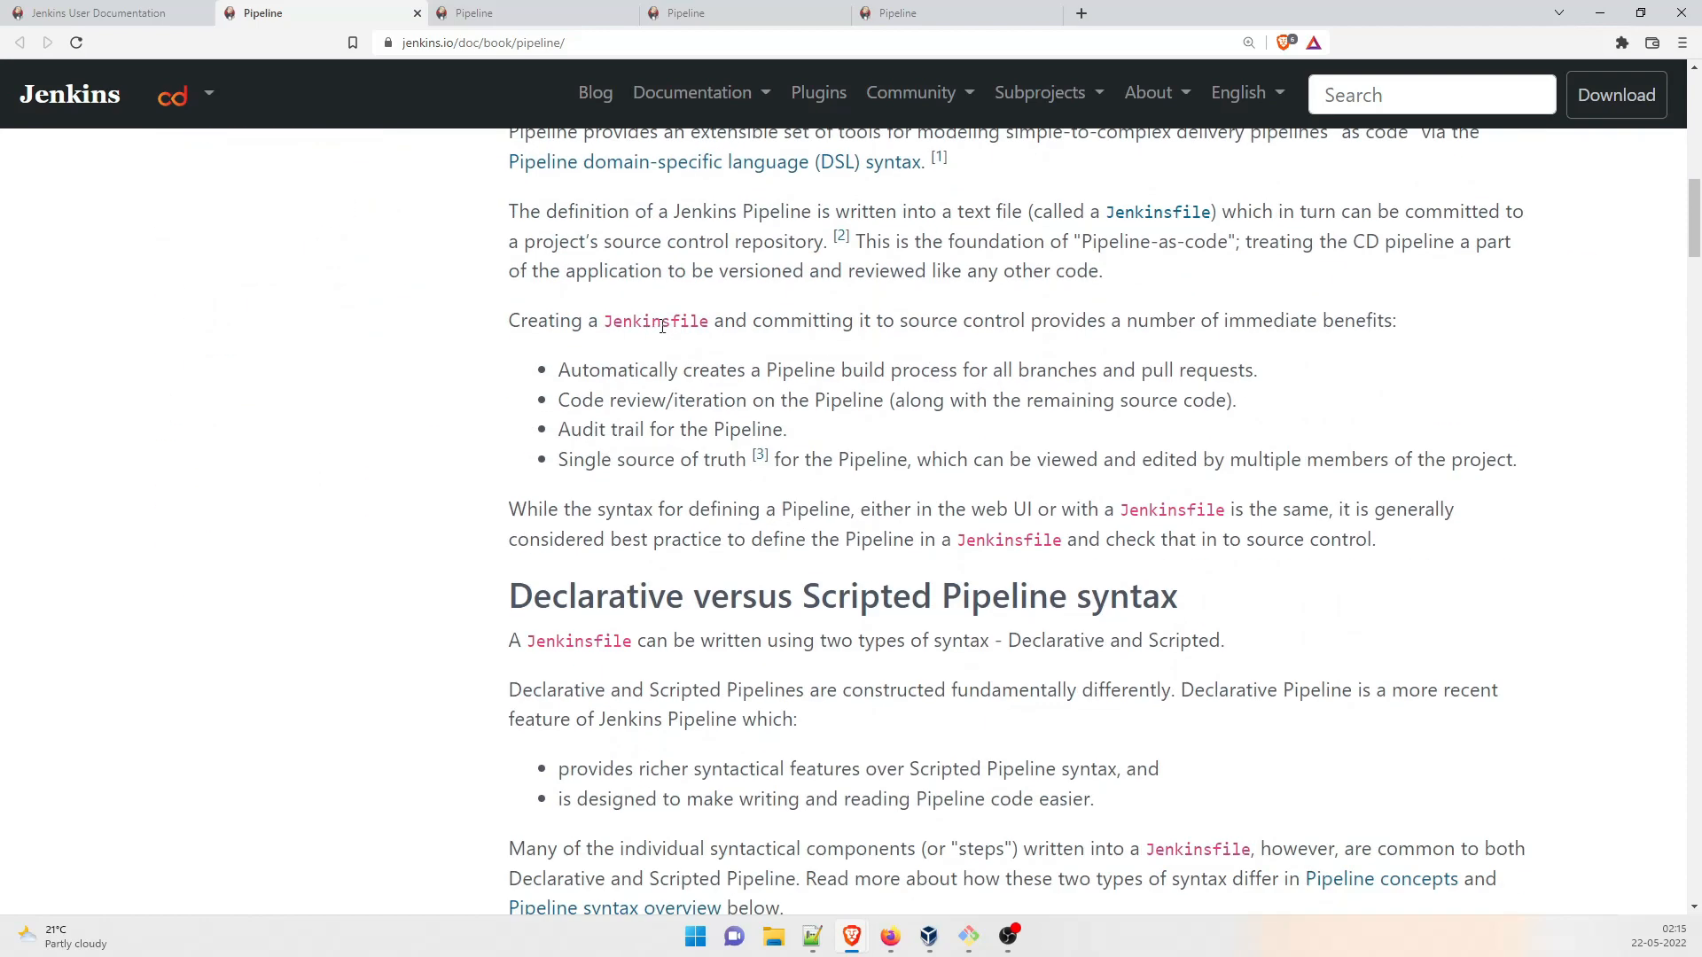
double_click(656, 320)
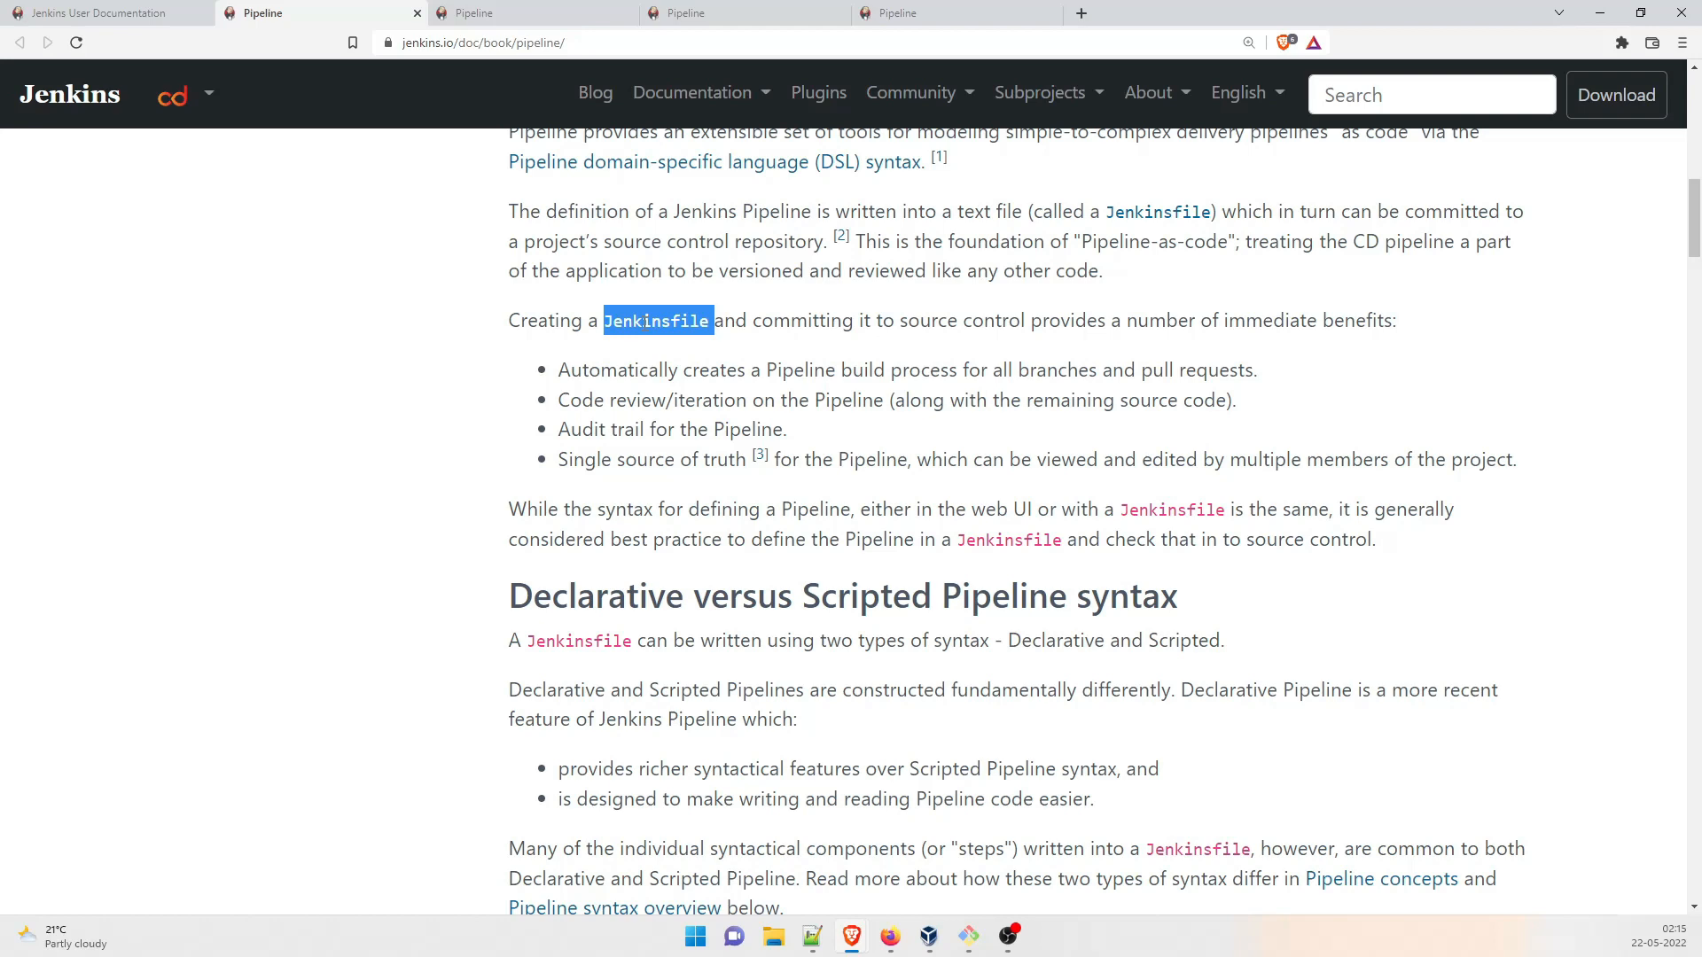
scroll("down", 3)
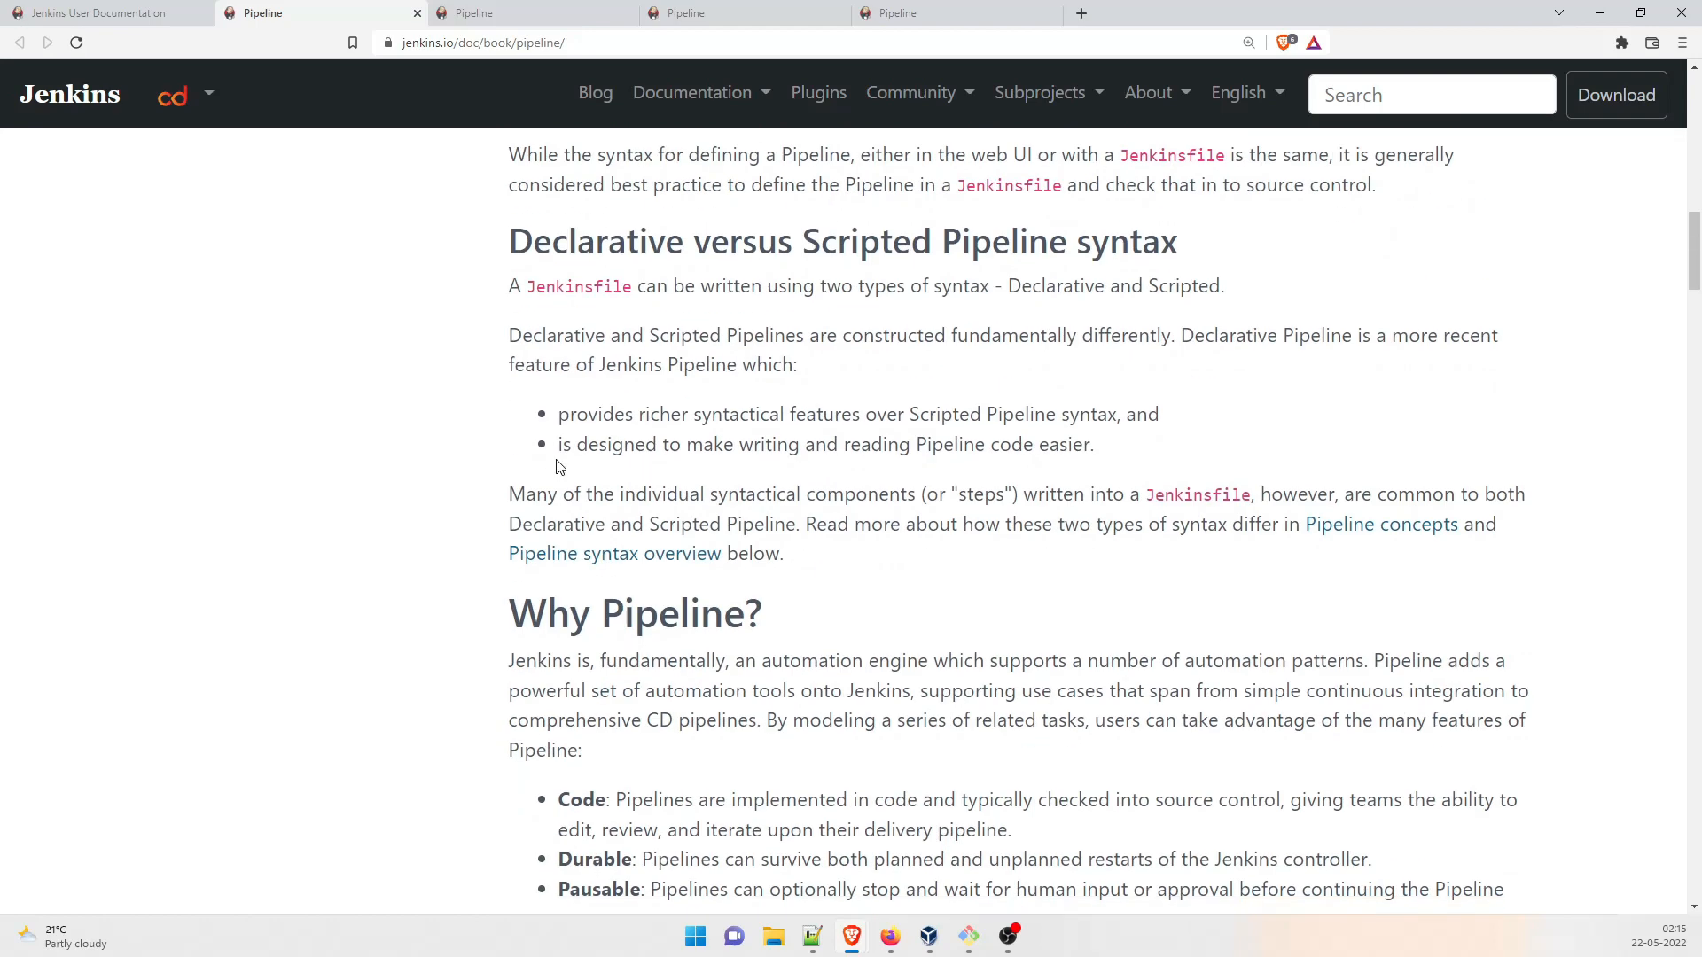
double_click(1054, 285)
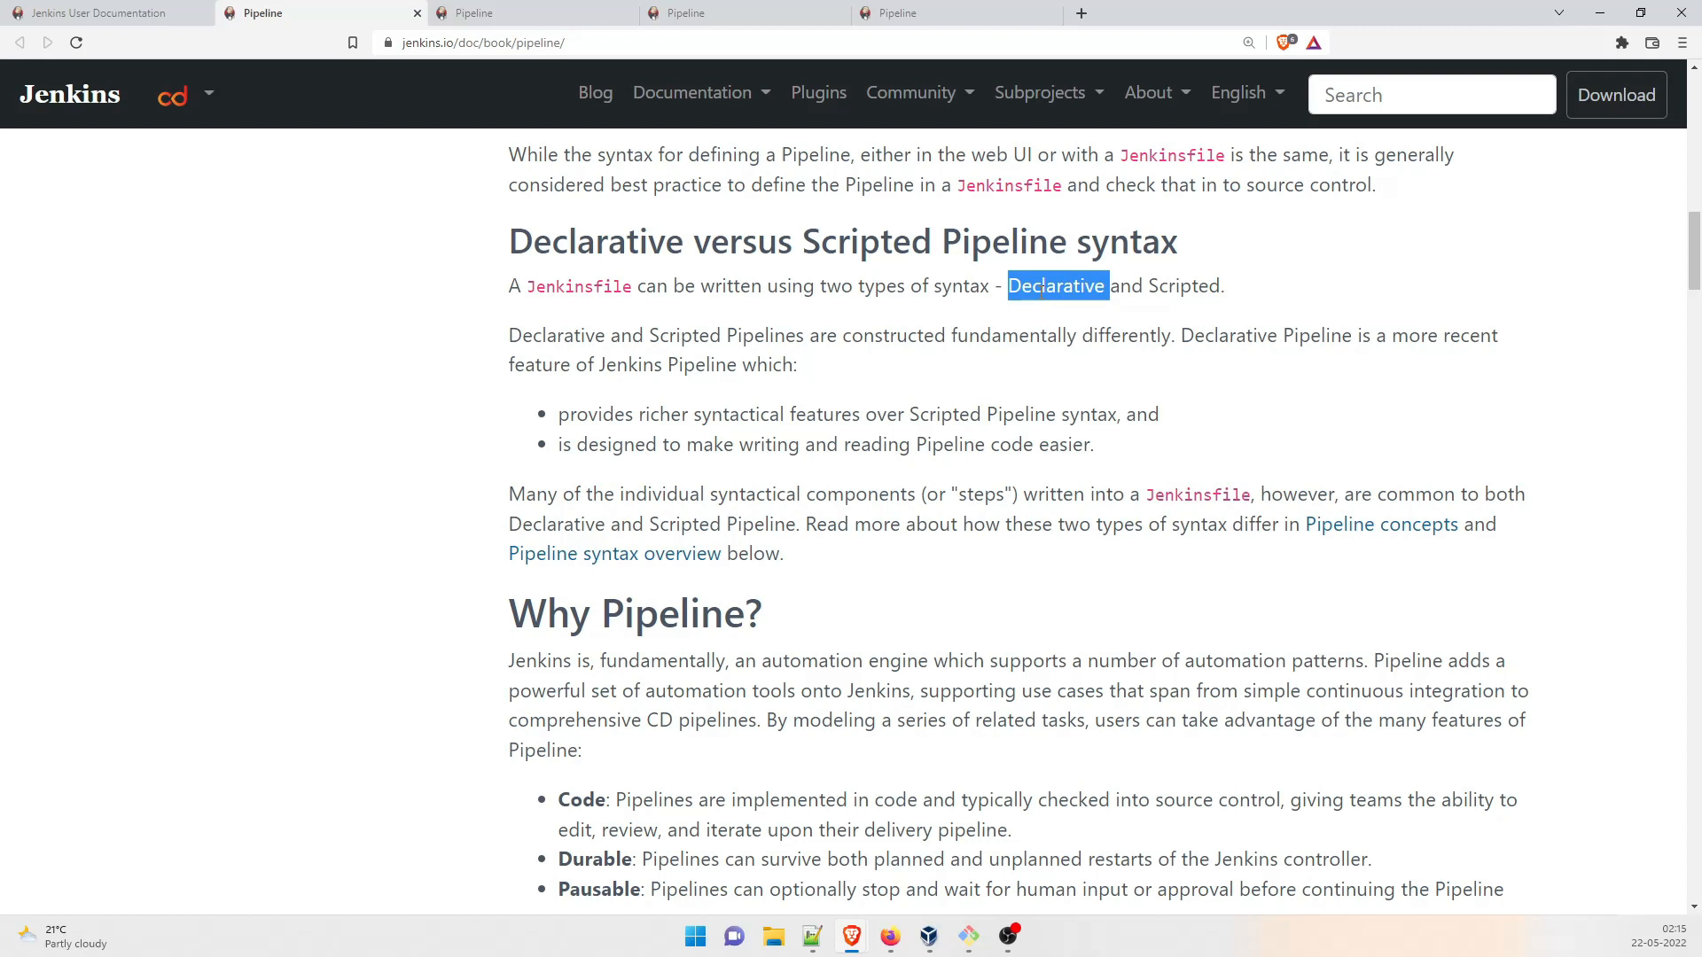
double_click(1183, 285)
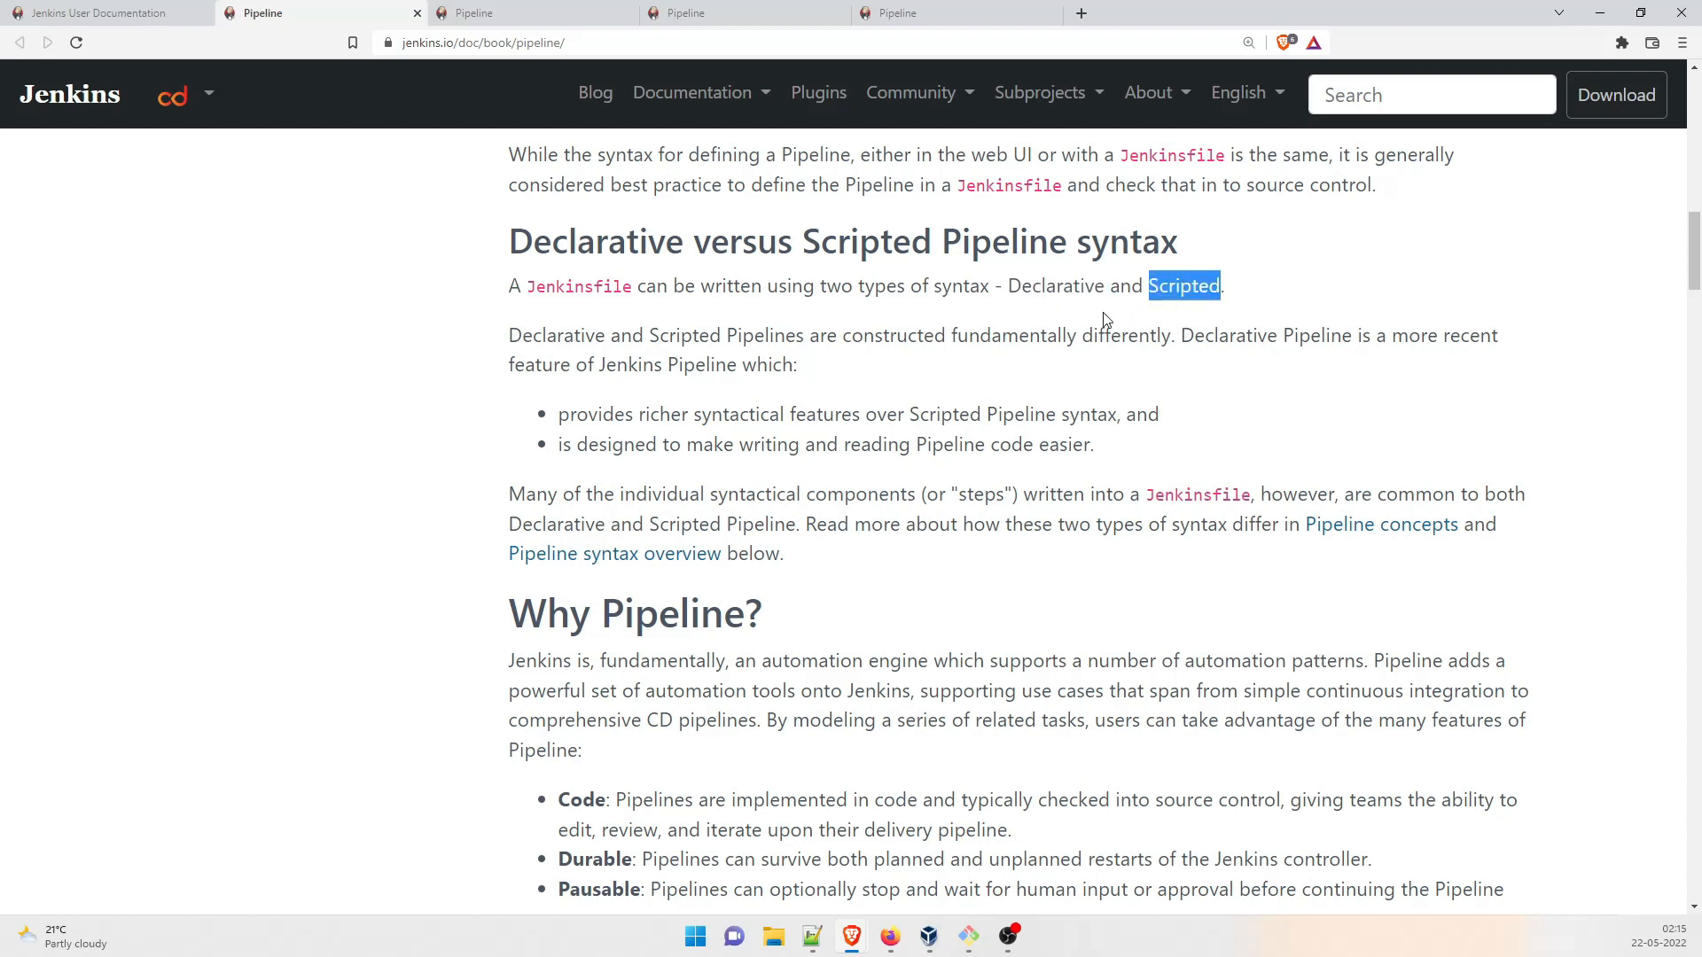
double_click(1057, 286)
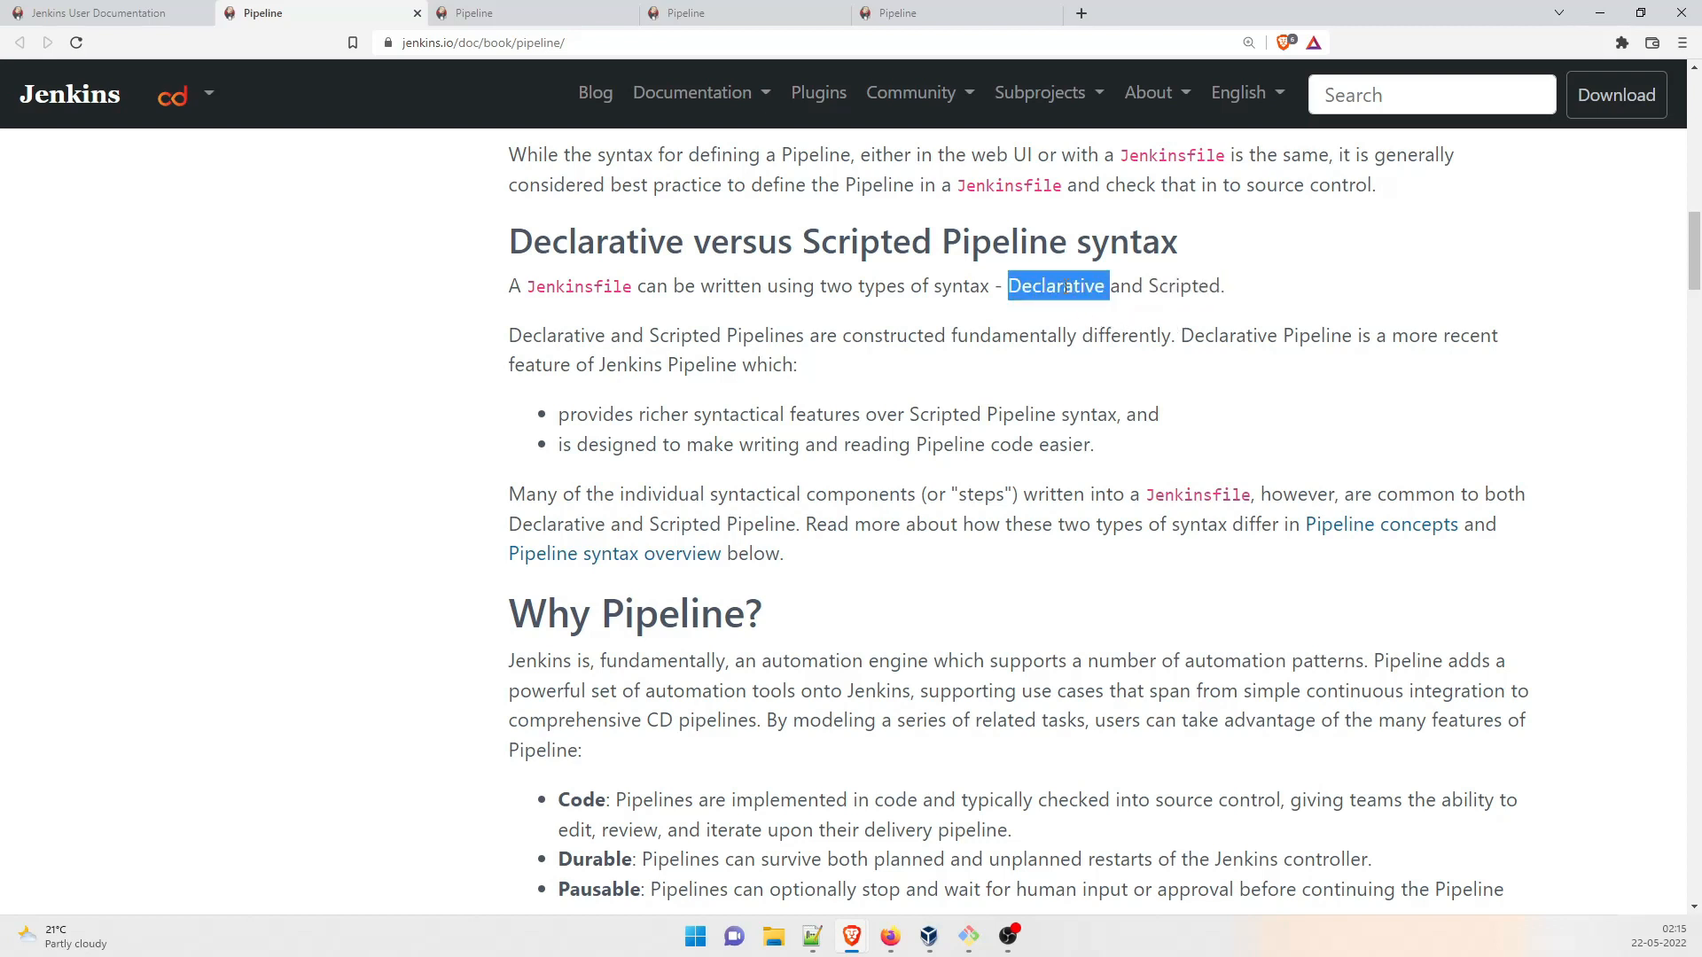
left_click(1179, 285)
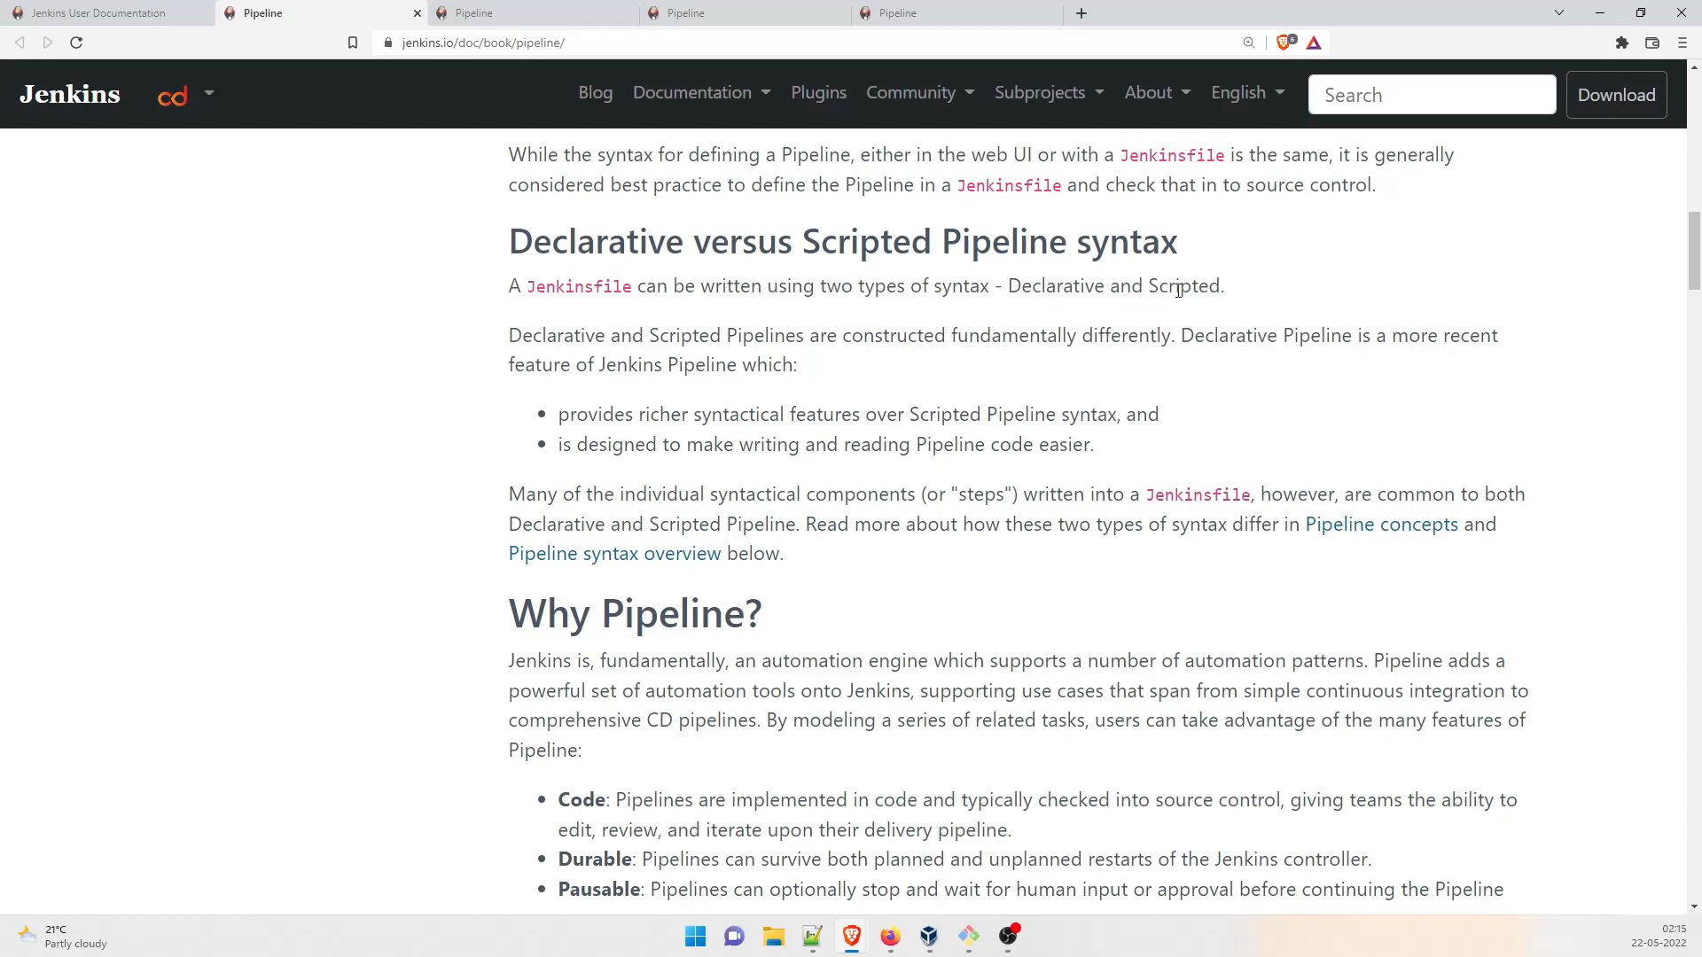
mouse_move(620, 335)
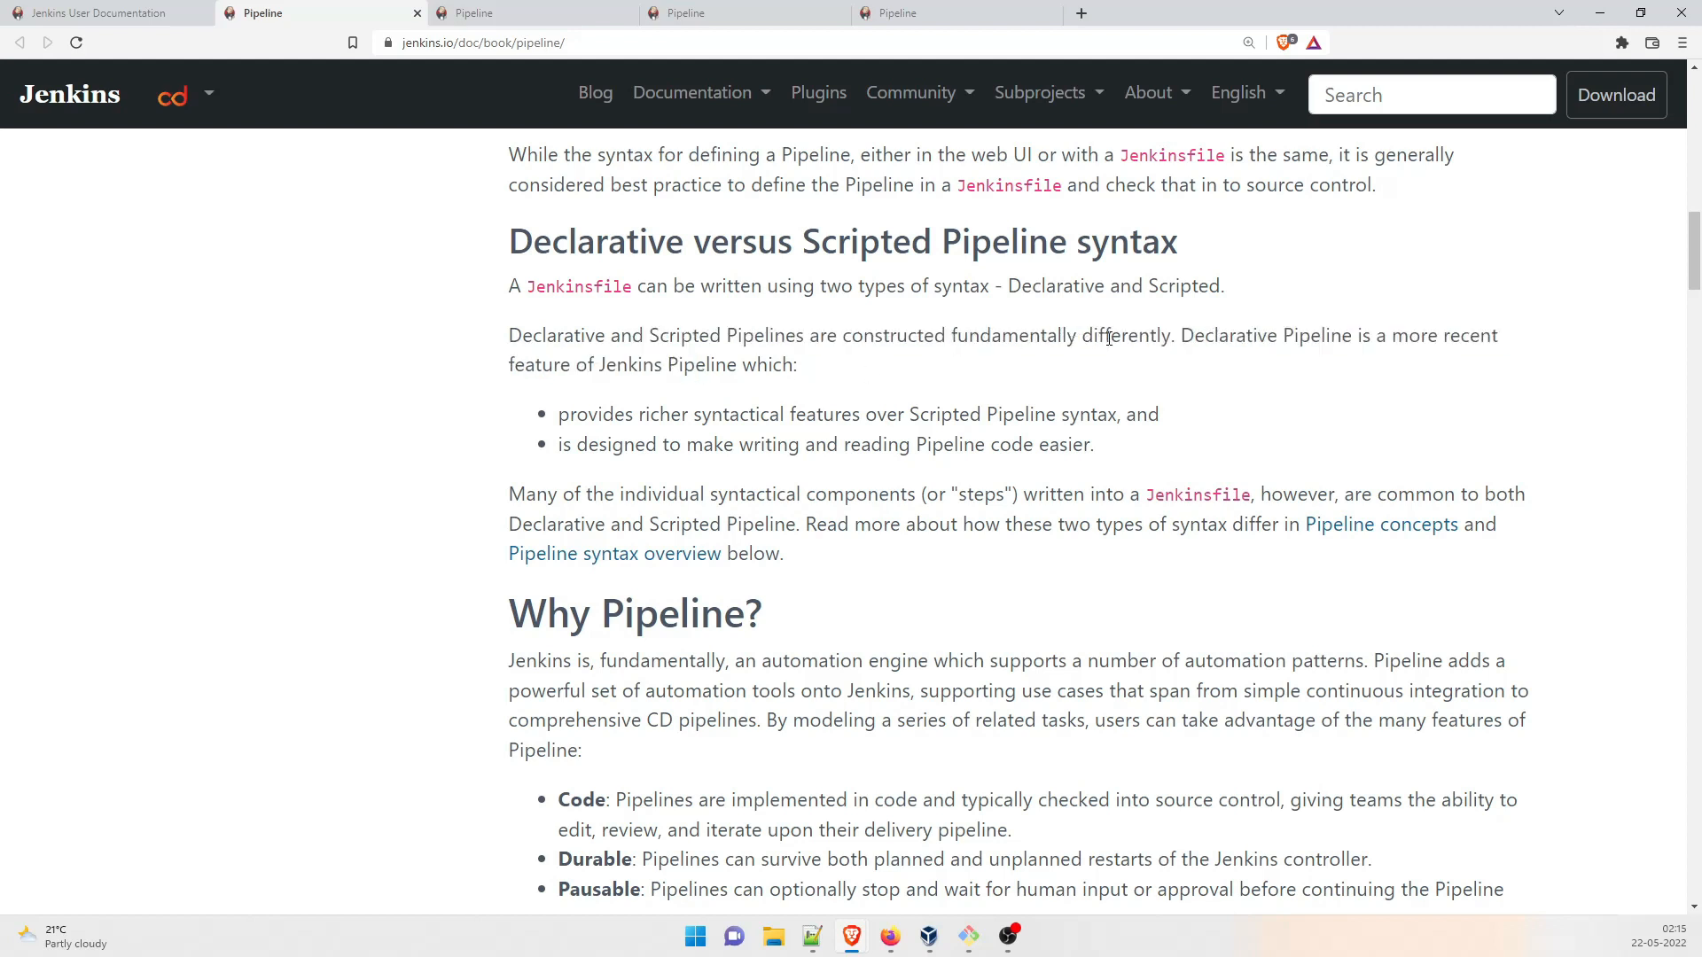
mouse_move(656, 436)
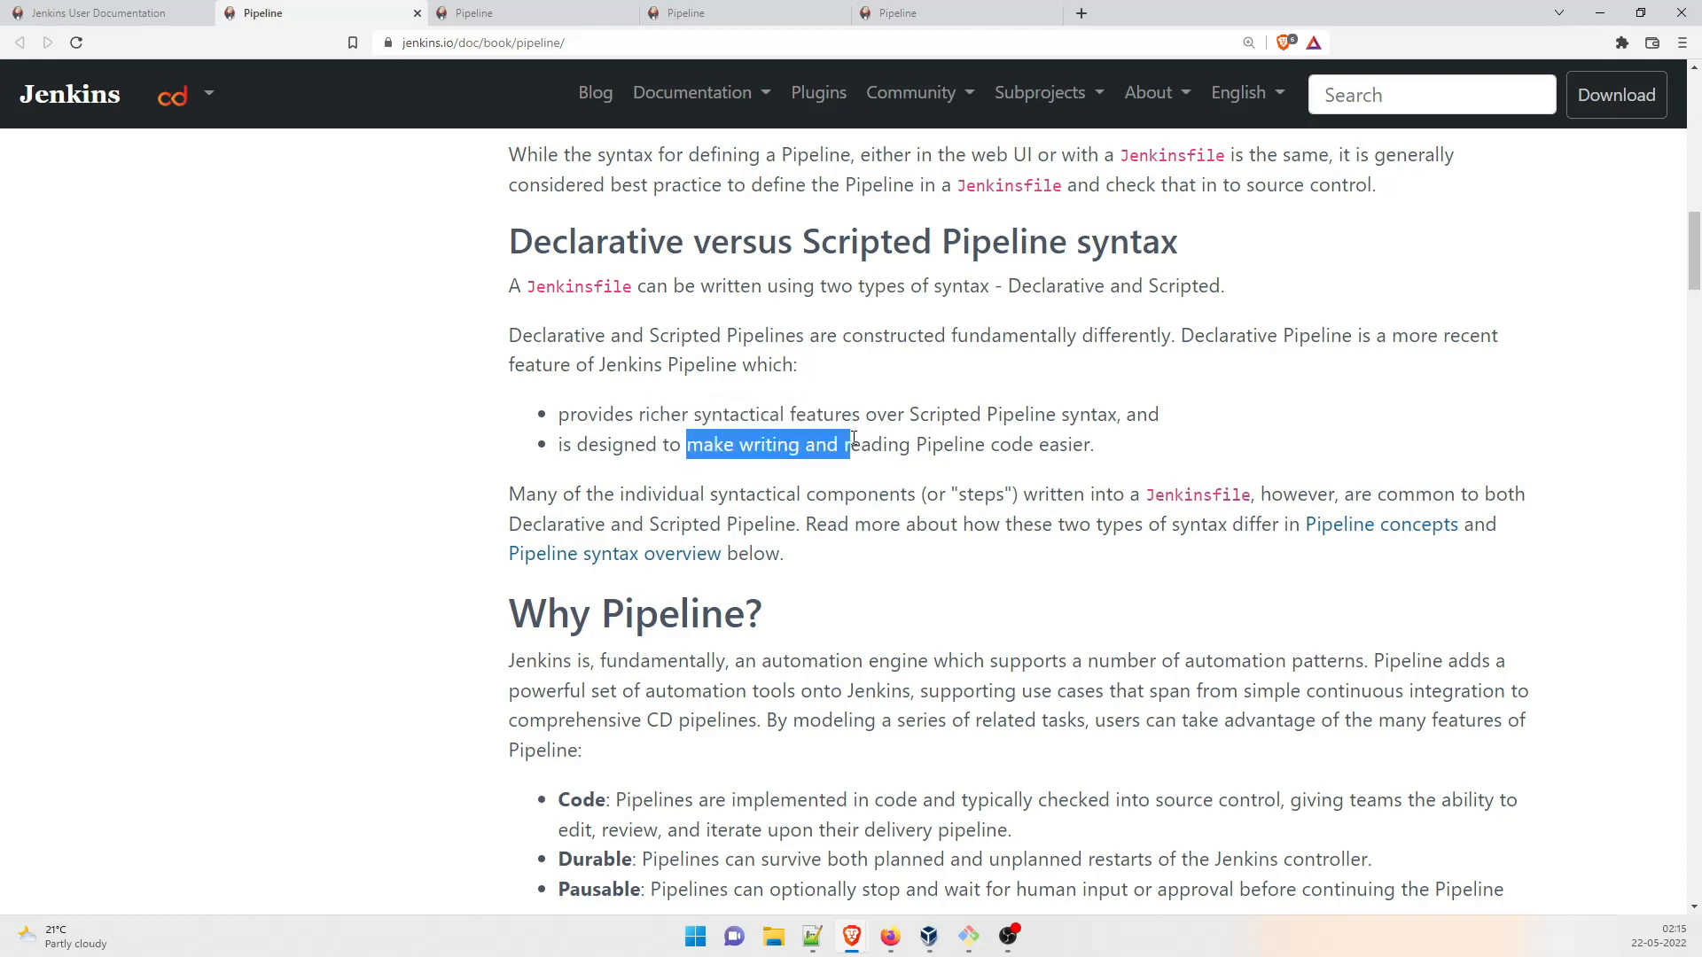
scroll("down", 3)
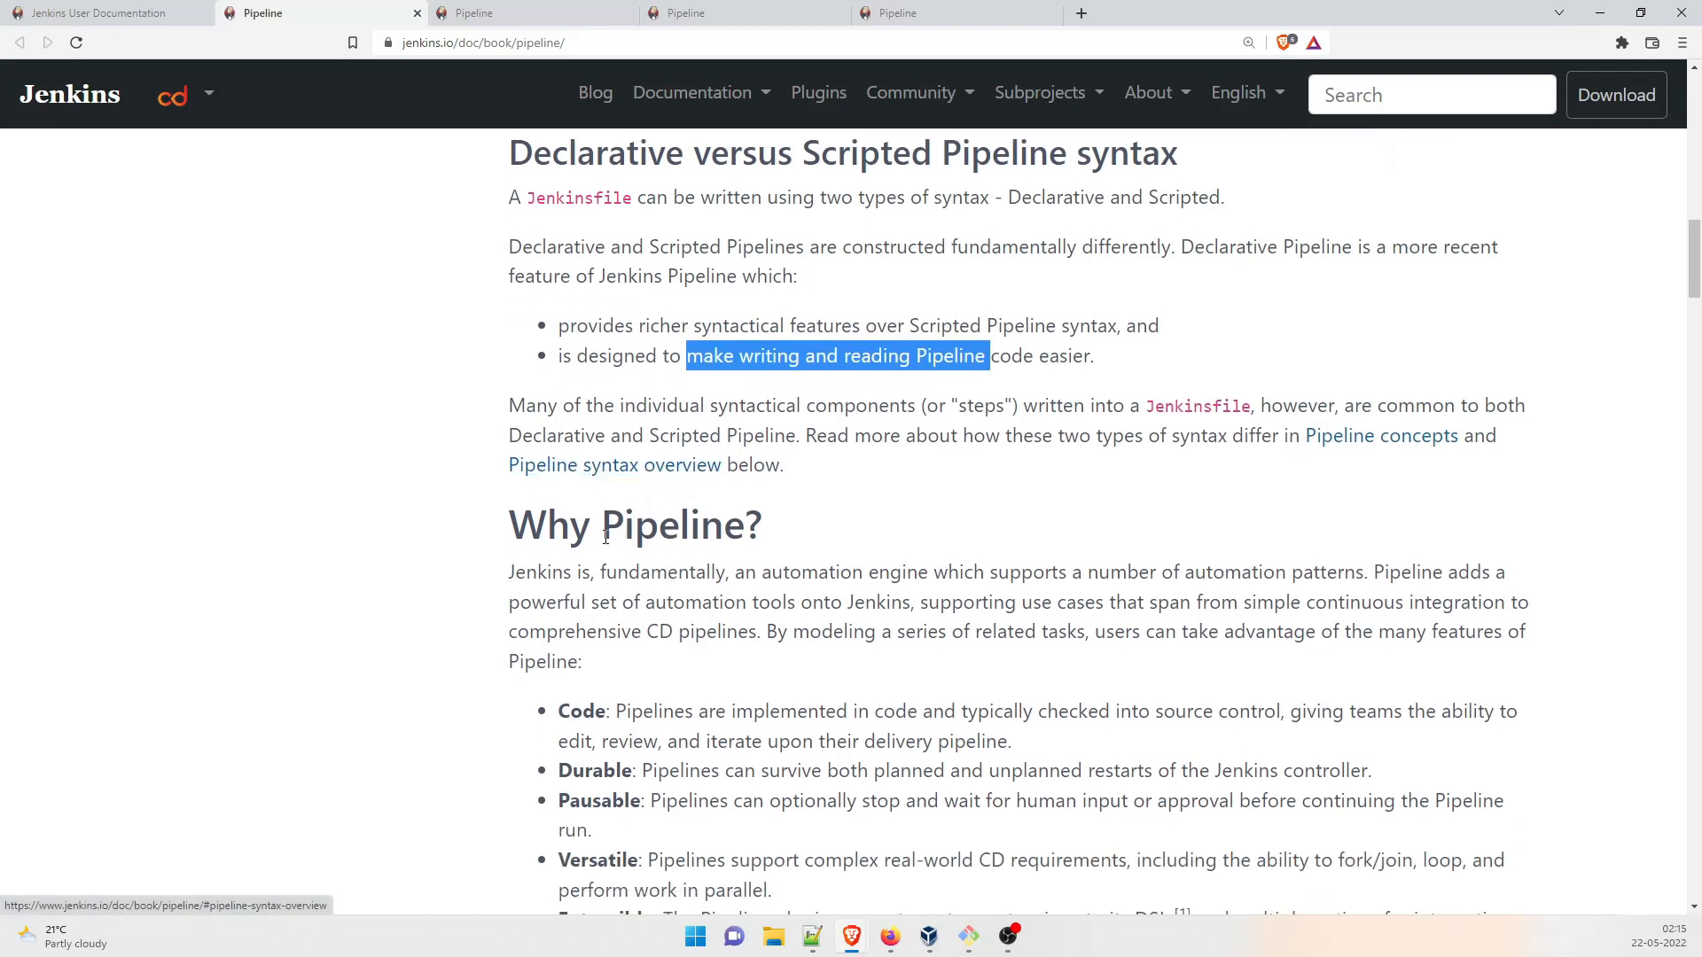
scroll("up", 3)
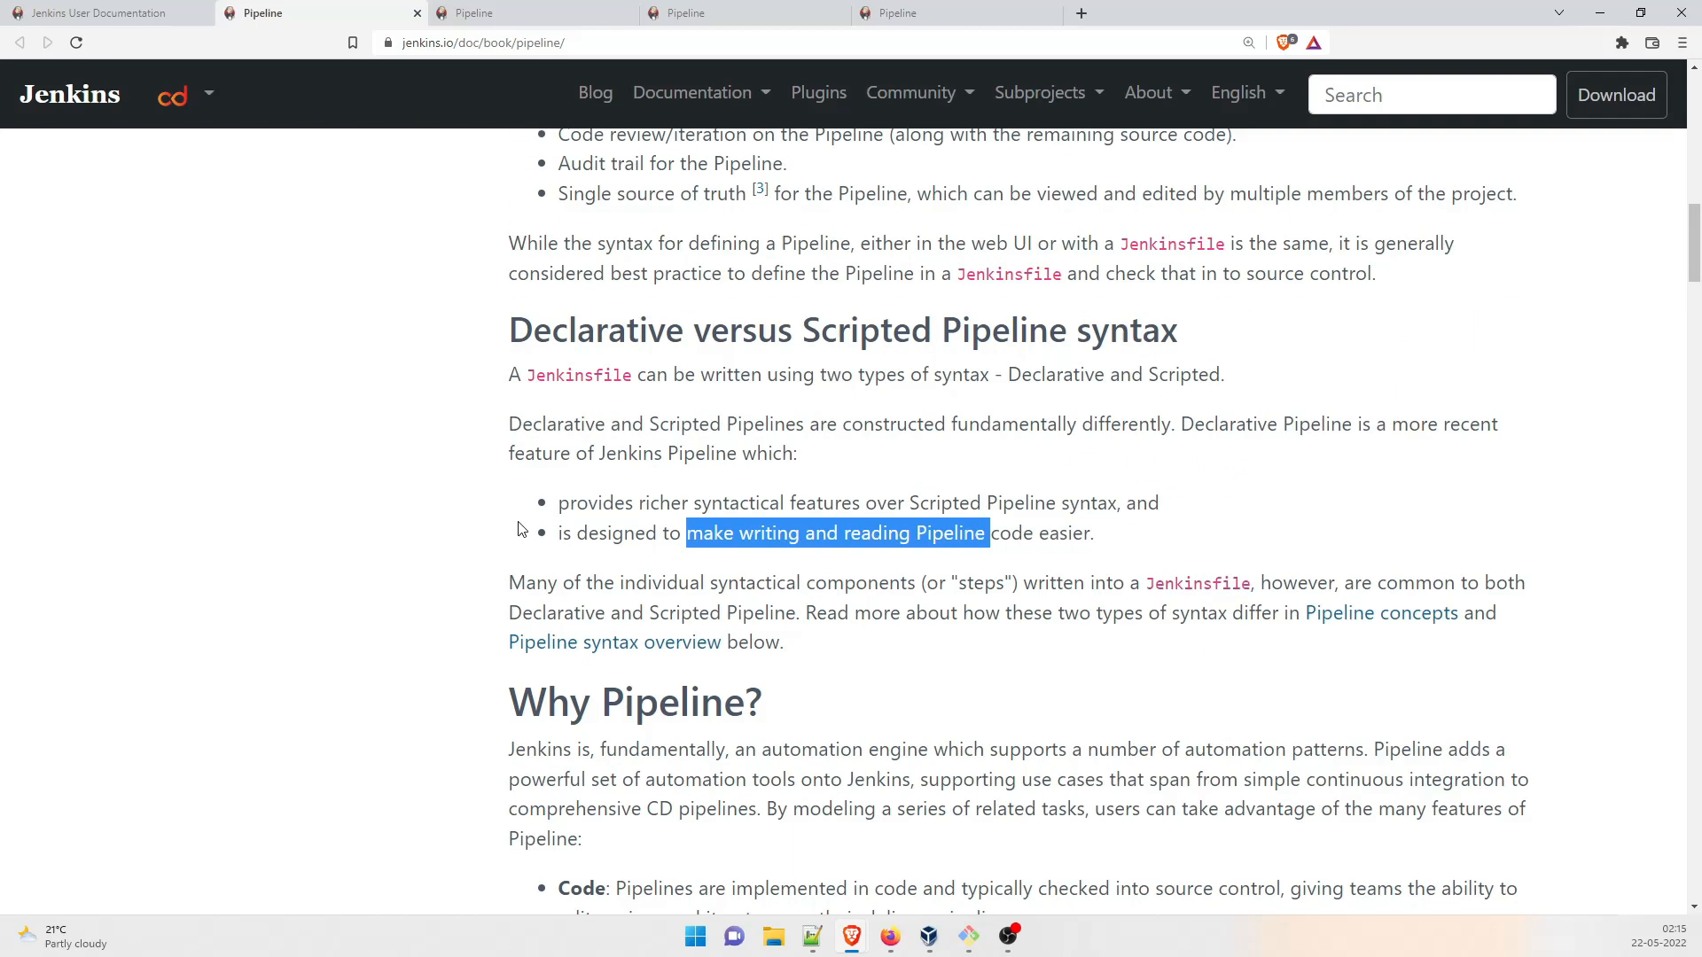
Step: Read the Pipeline syntax overview and Node concept down to Declarative Pipeline fundamentals
left_click(615, 642)
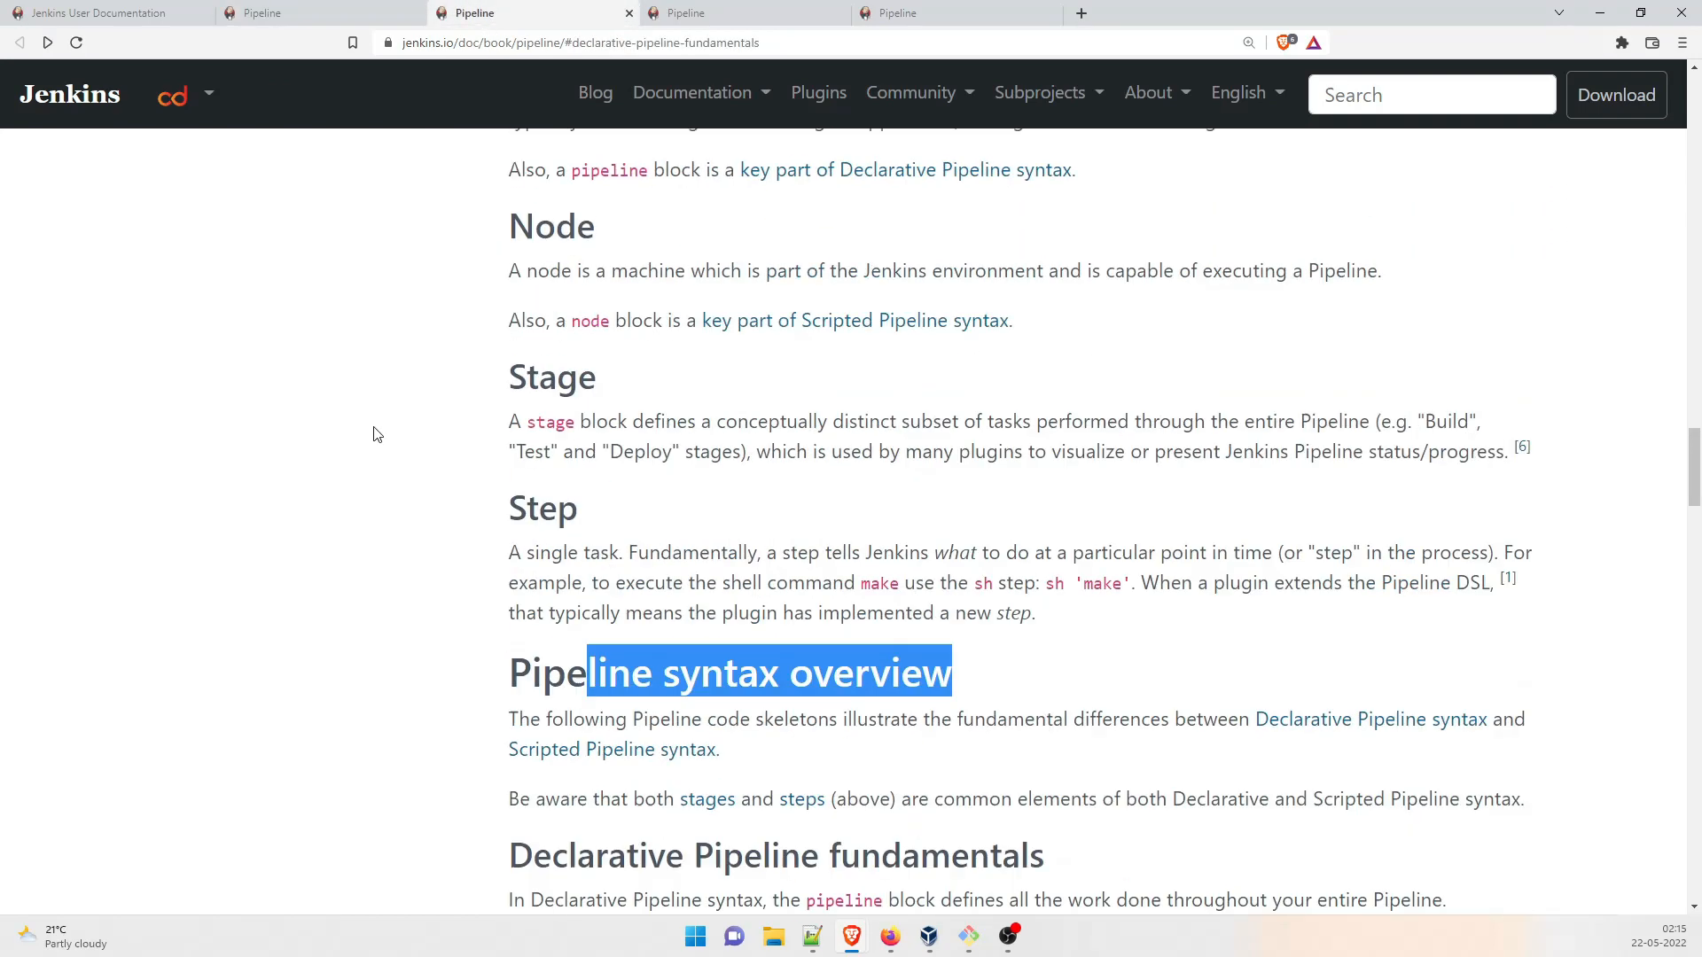
scroll("up", 3)
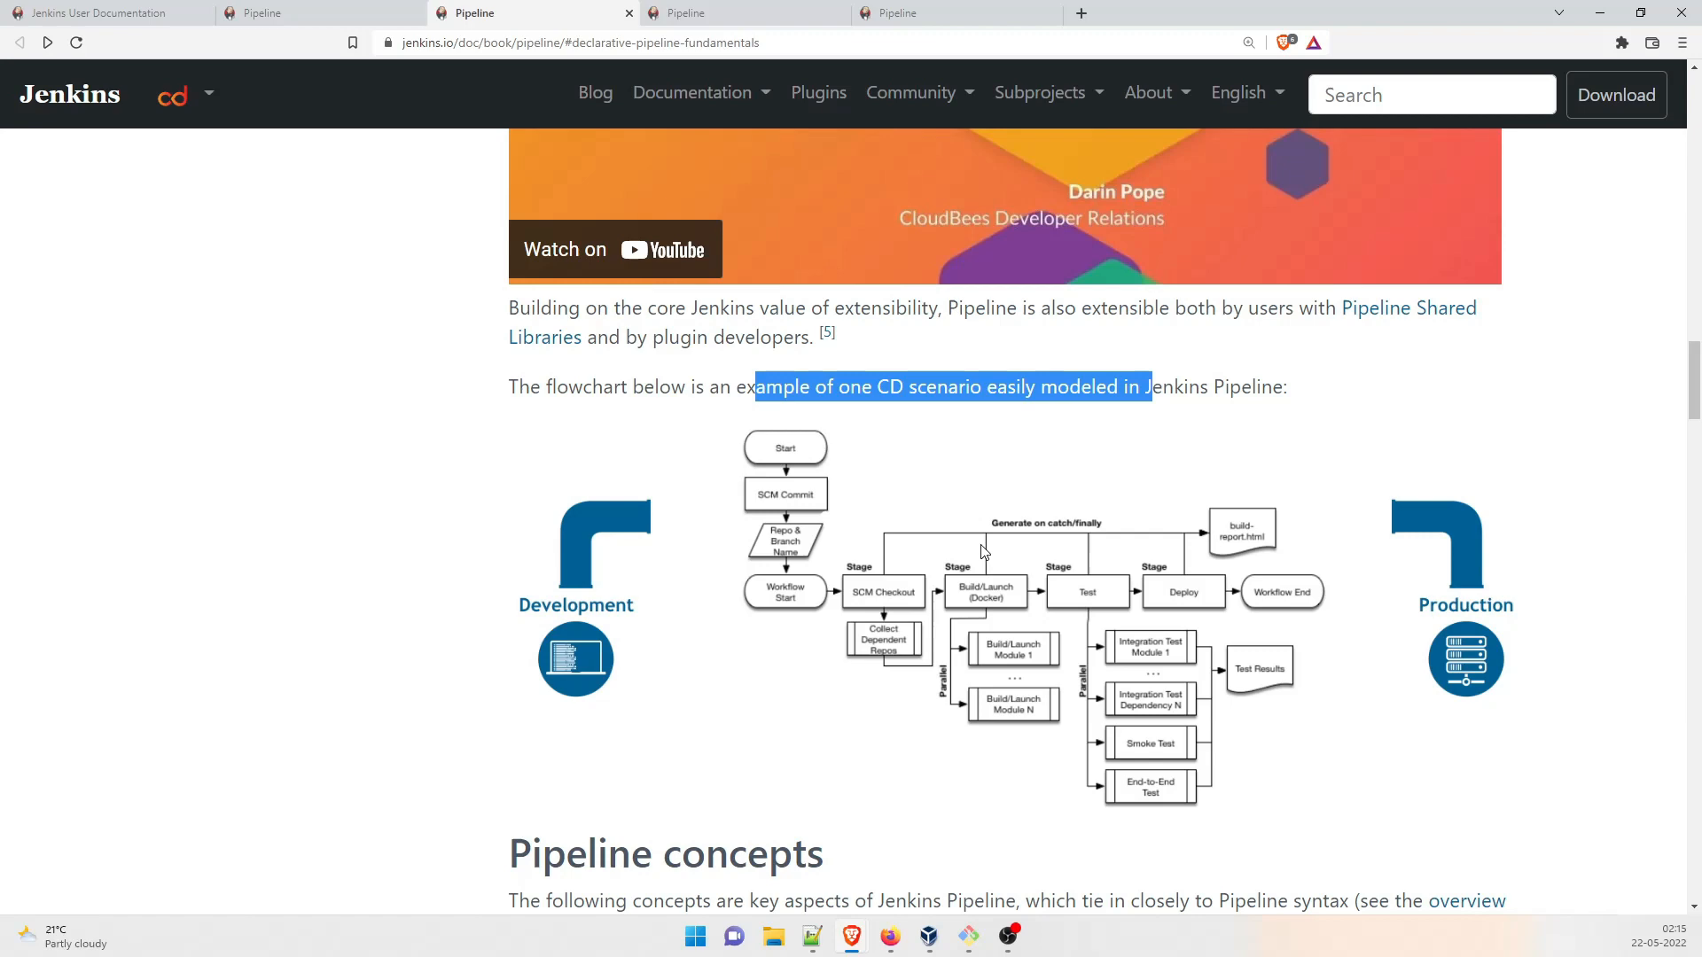
scroll("down", 3)
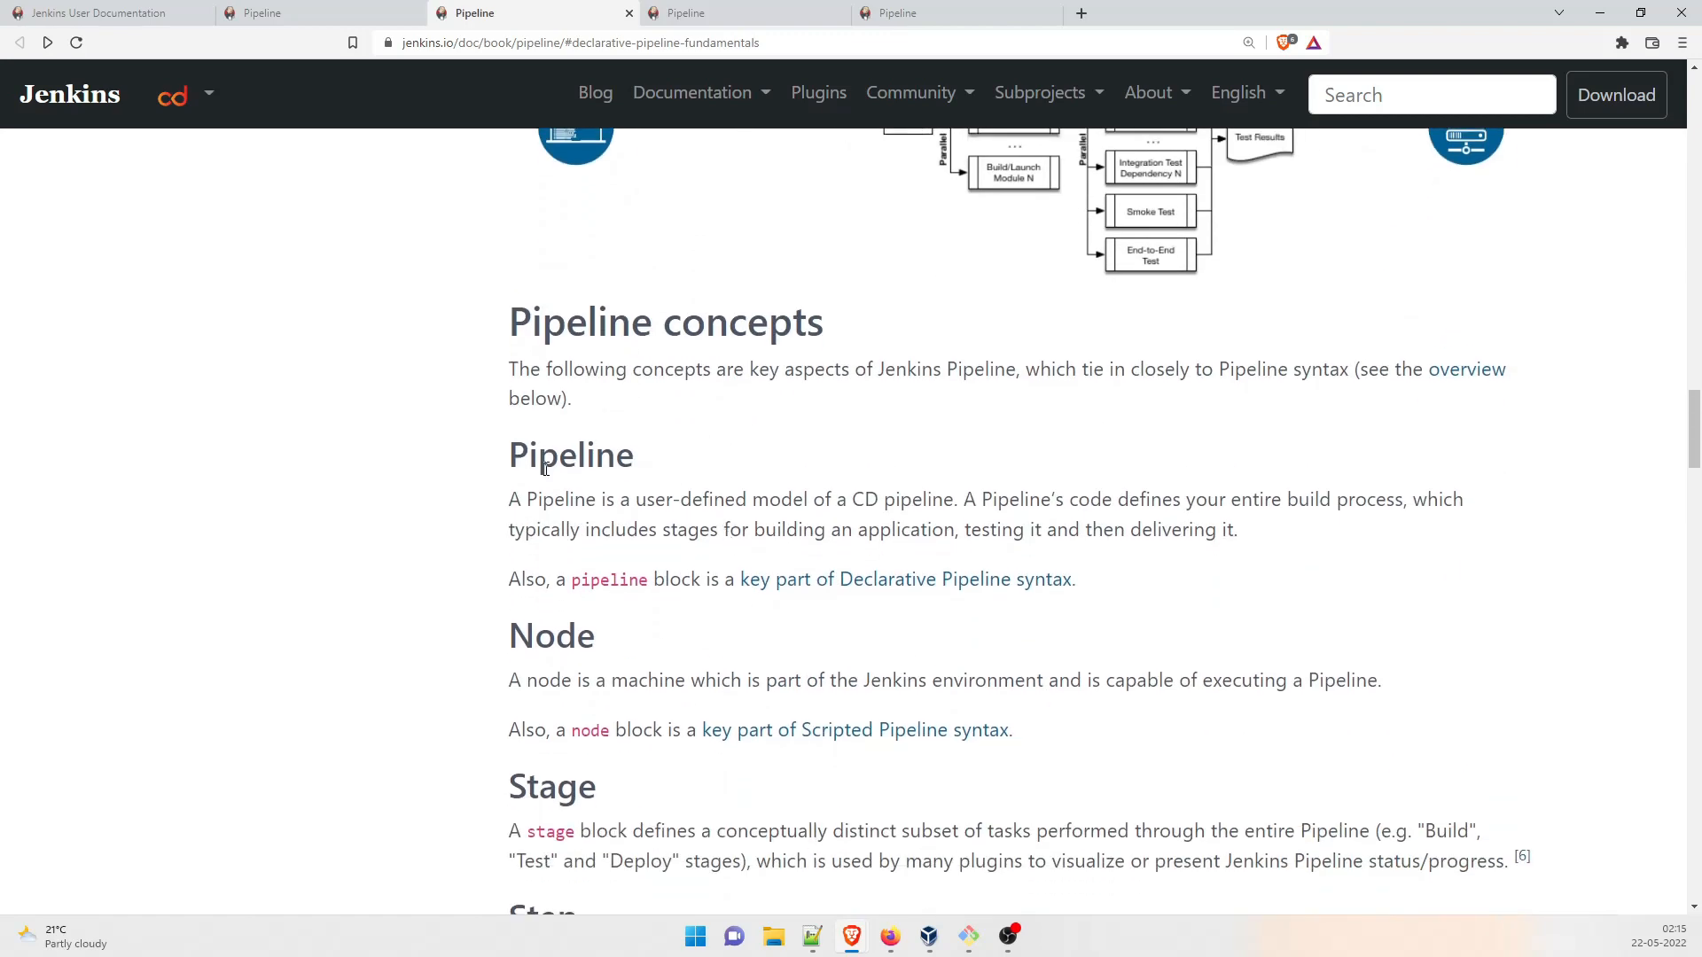
double_click(550, 635)
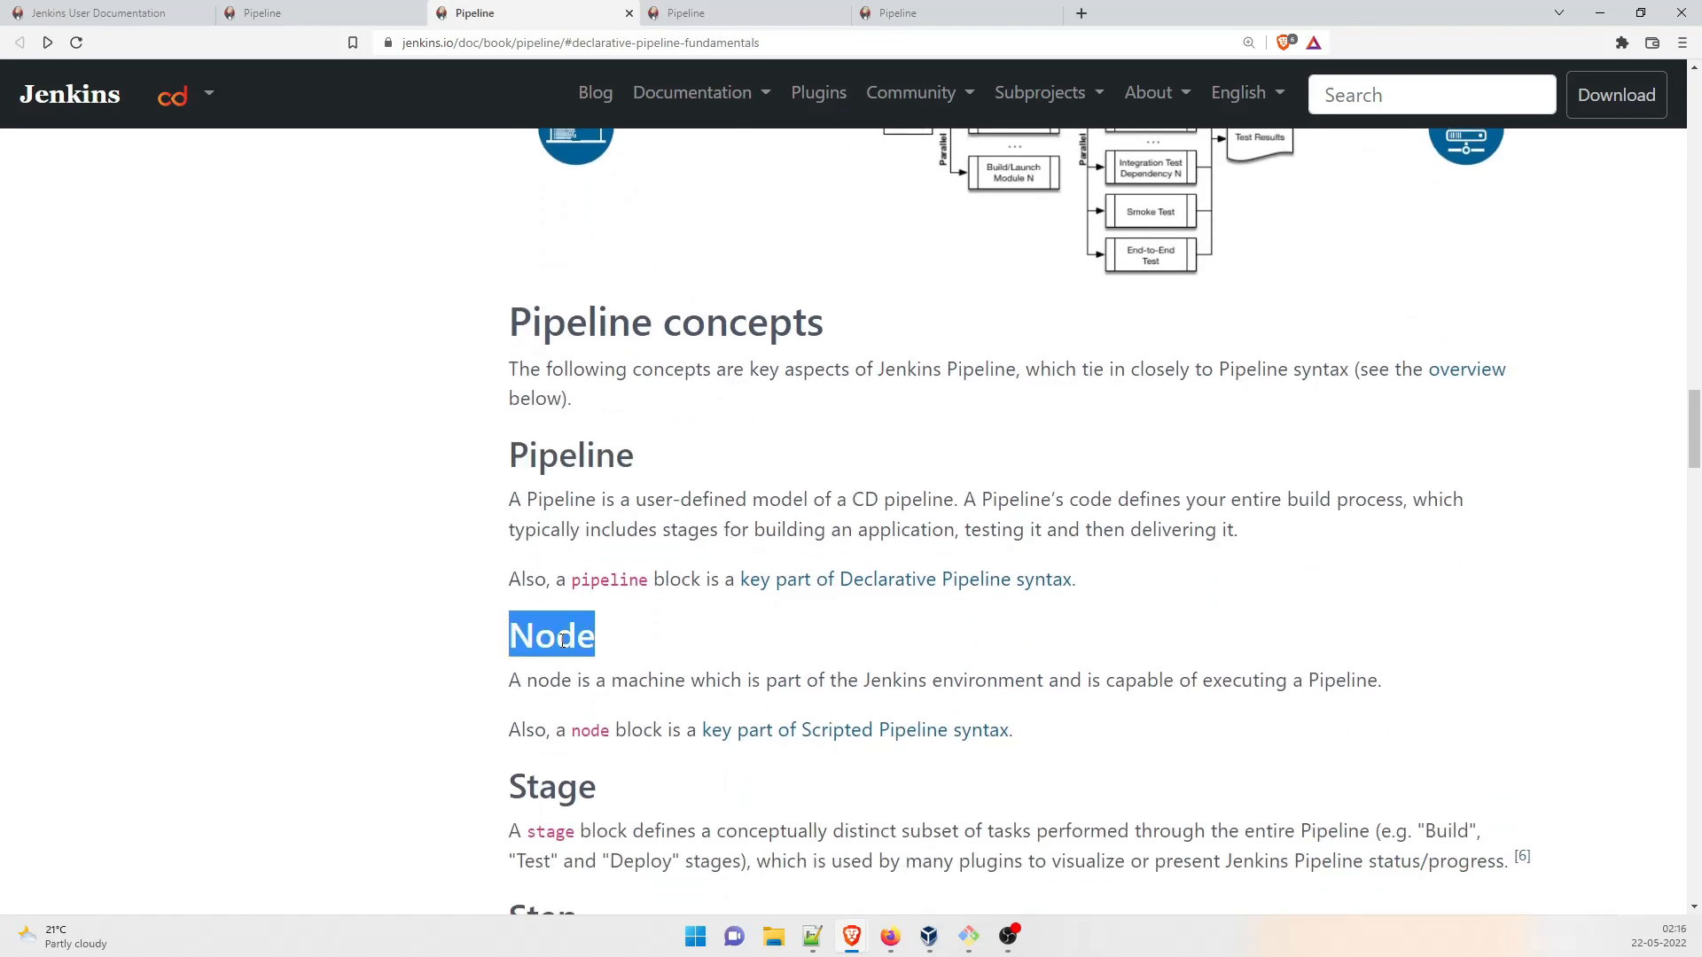
scroll("down", 3)
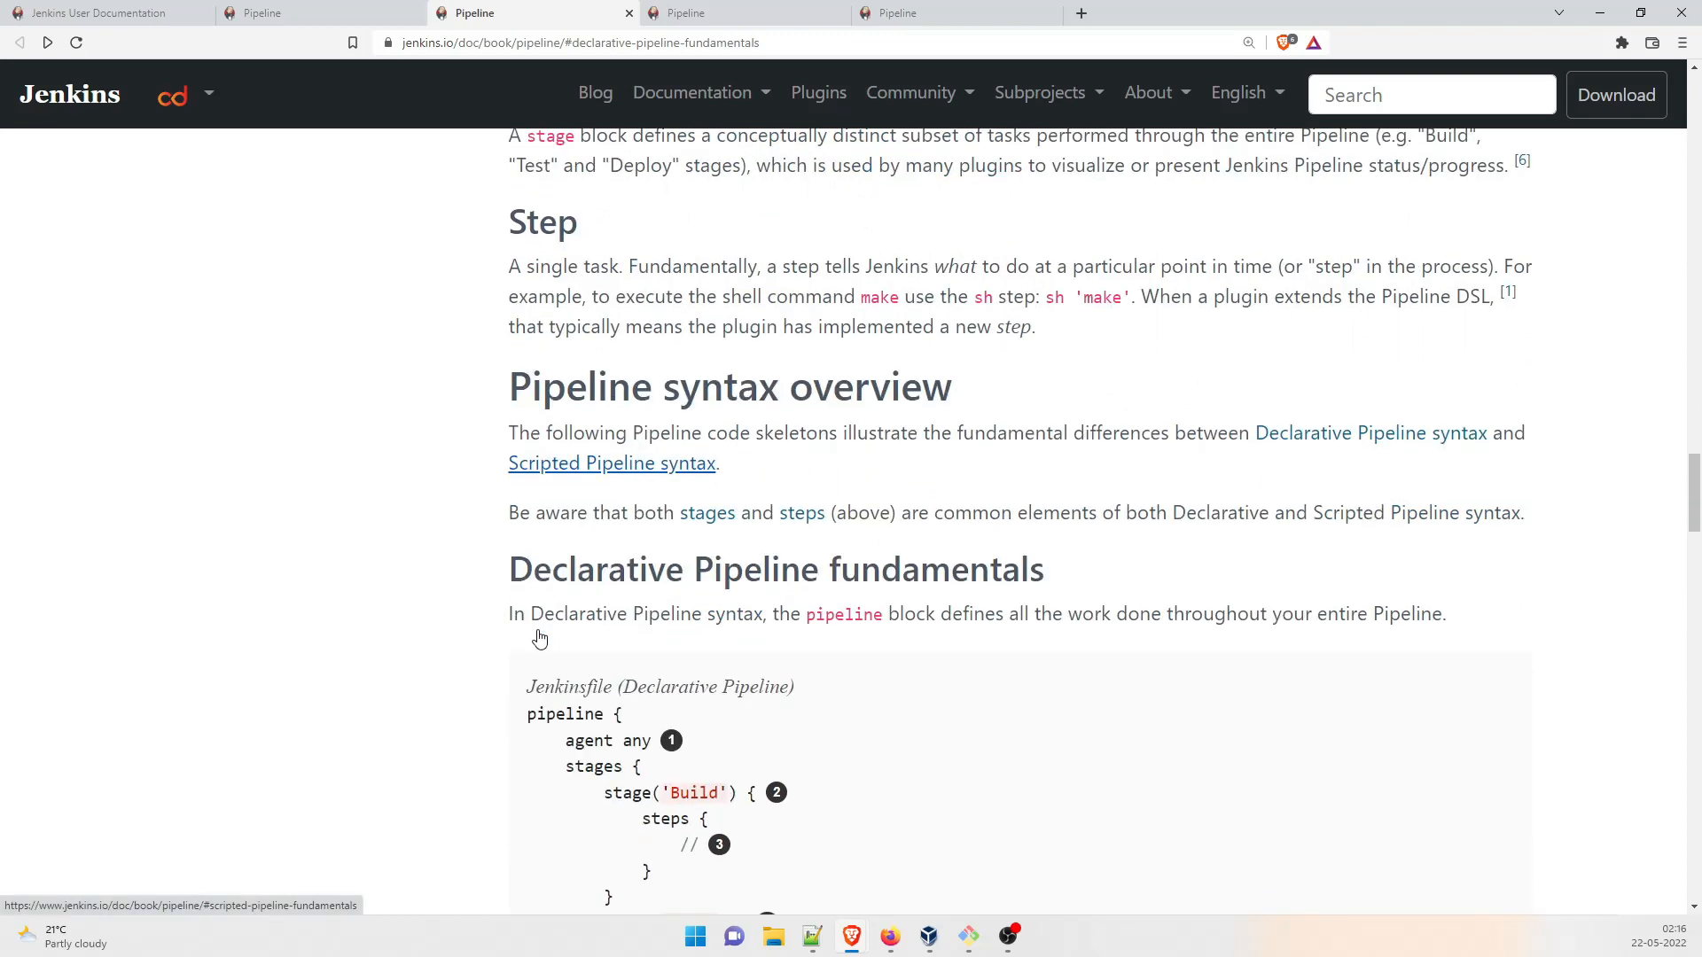
scroll("down", 3)
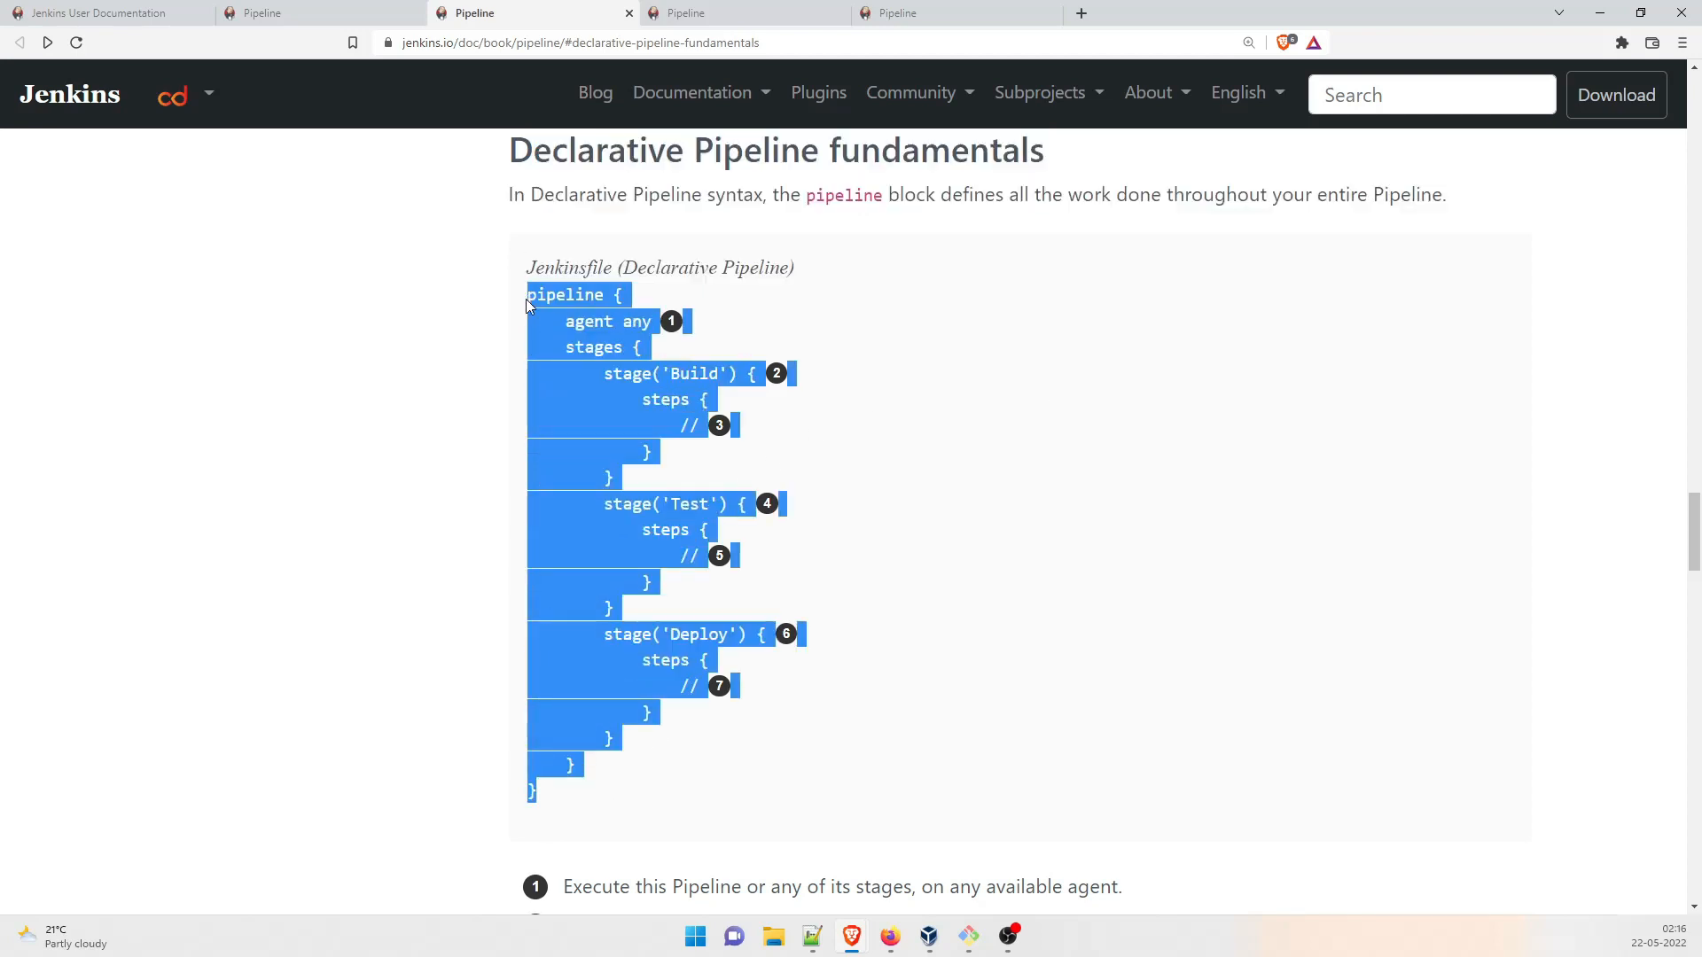
mouse_move(552, 348)
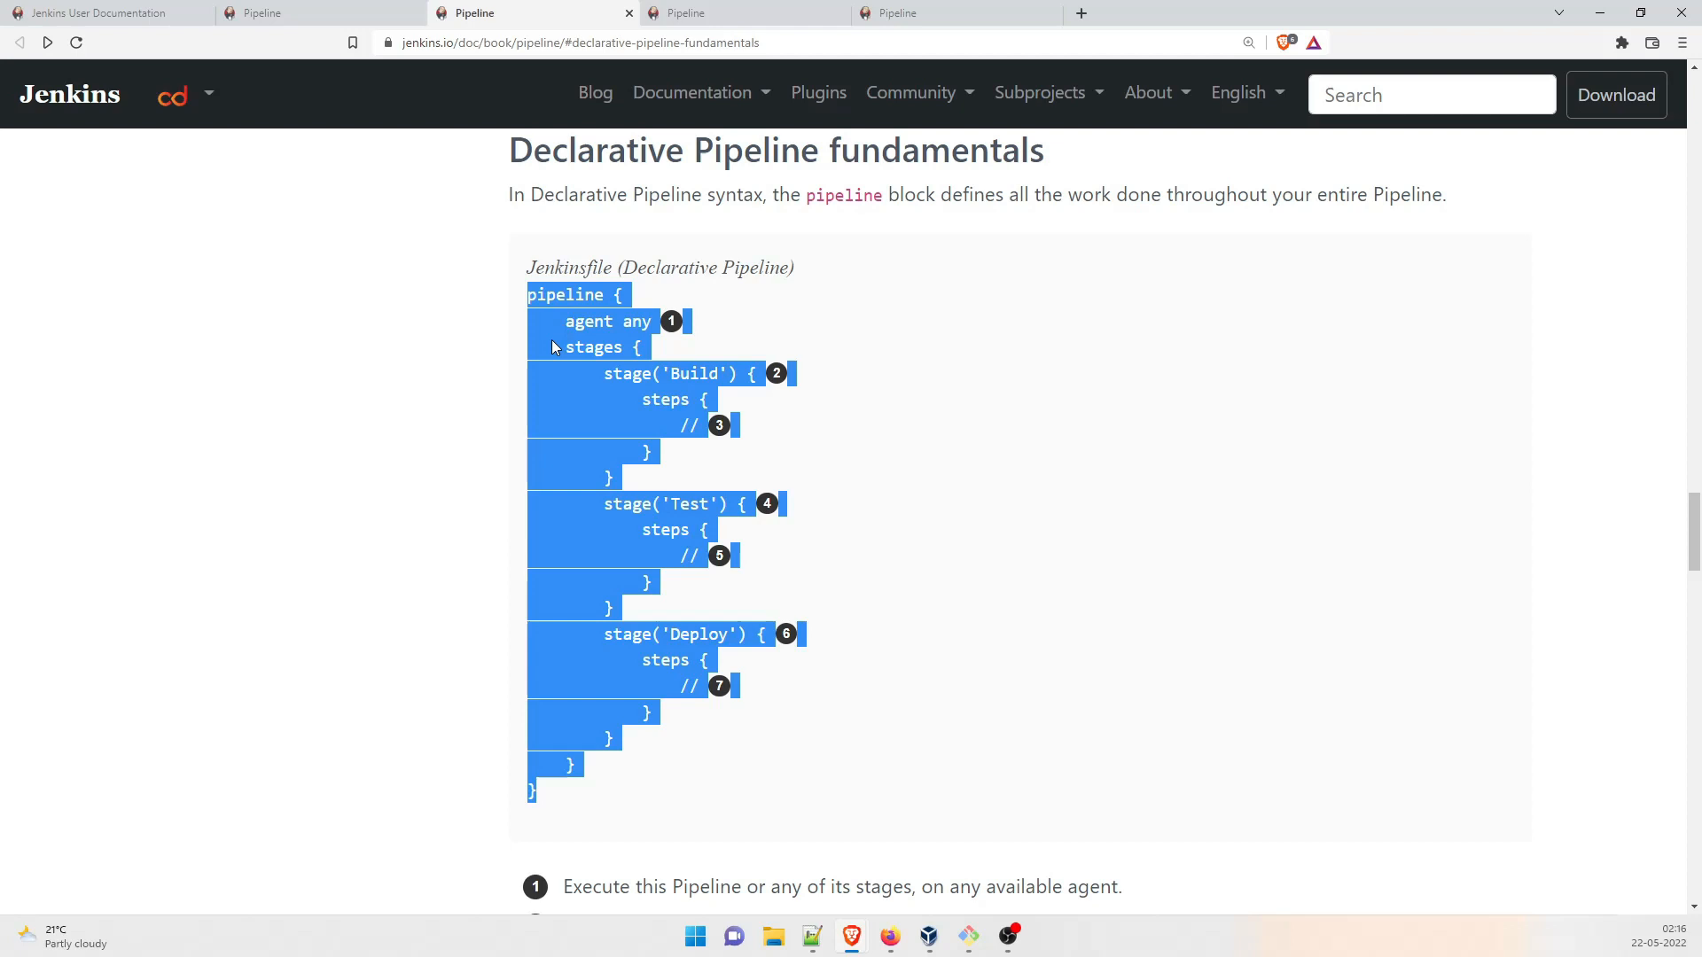
left_click(433, 397)
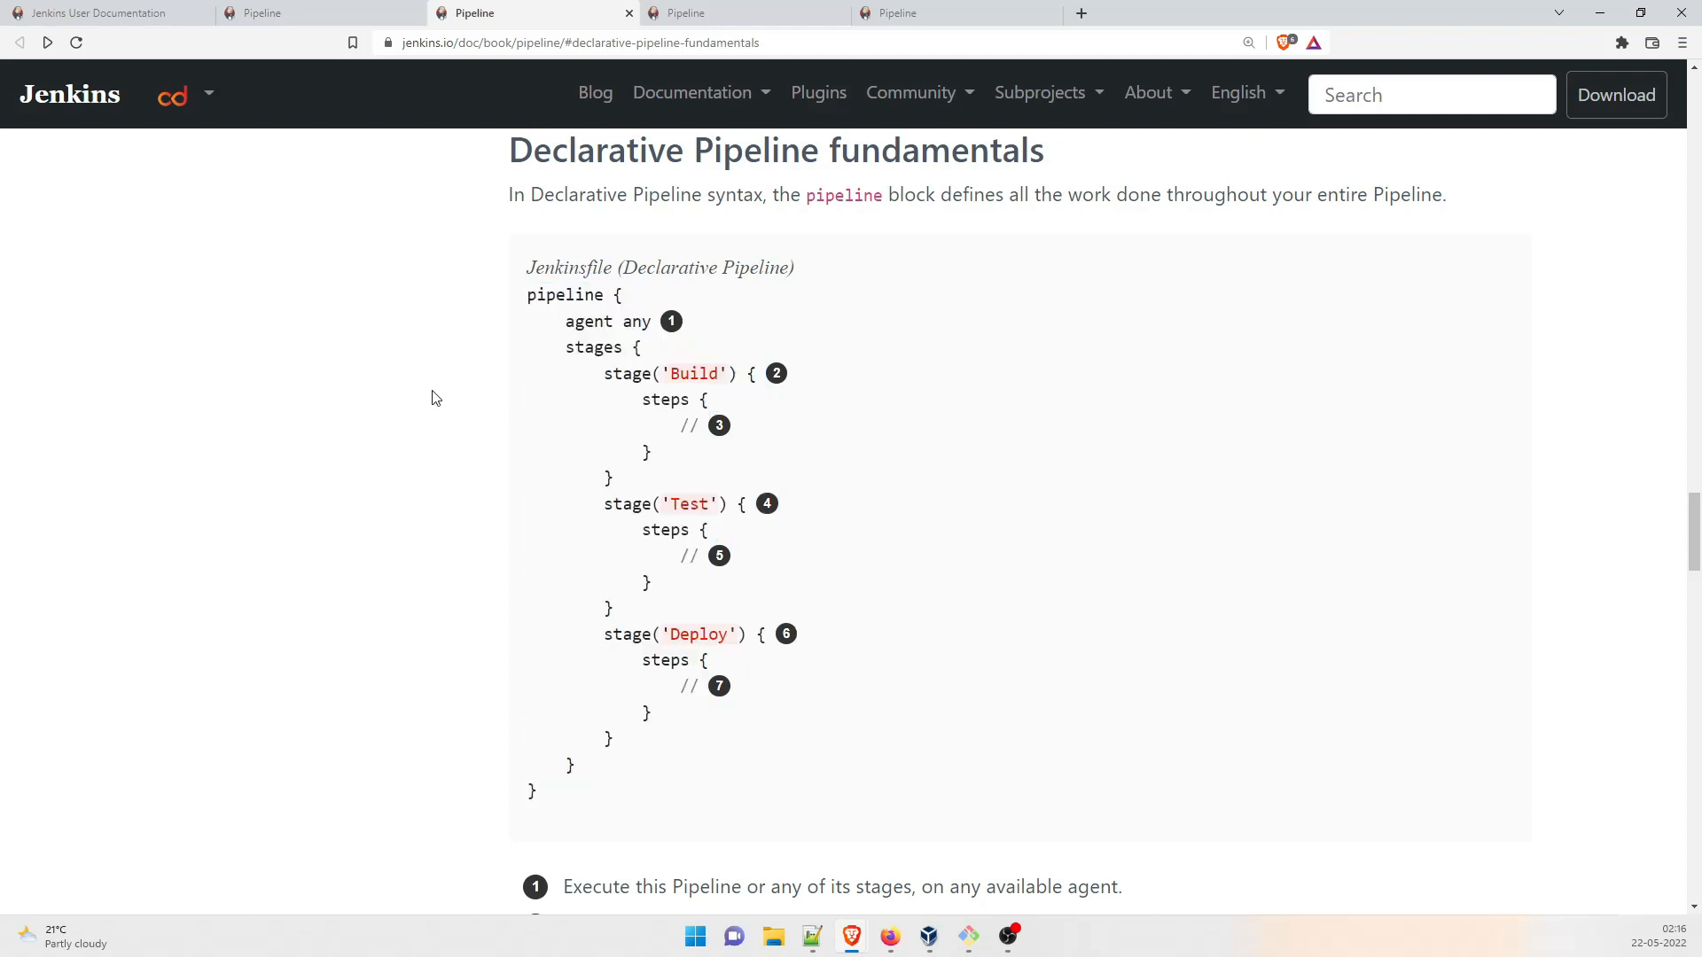
double_click(563, 294)
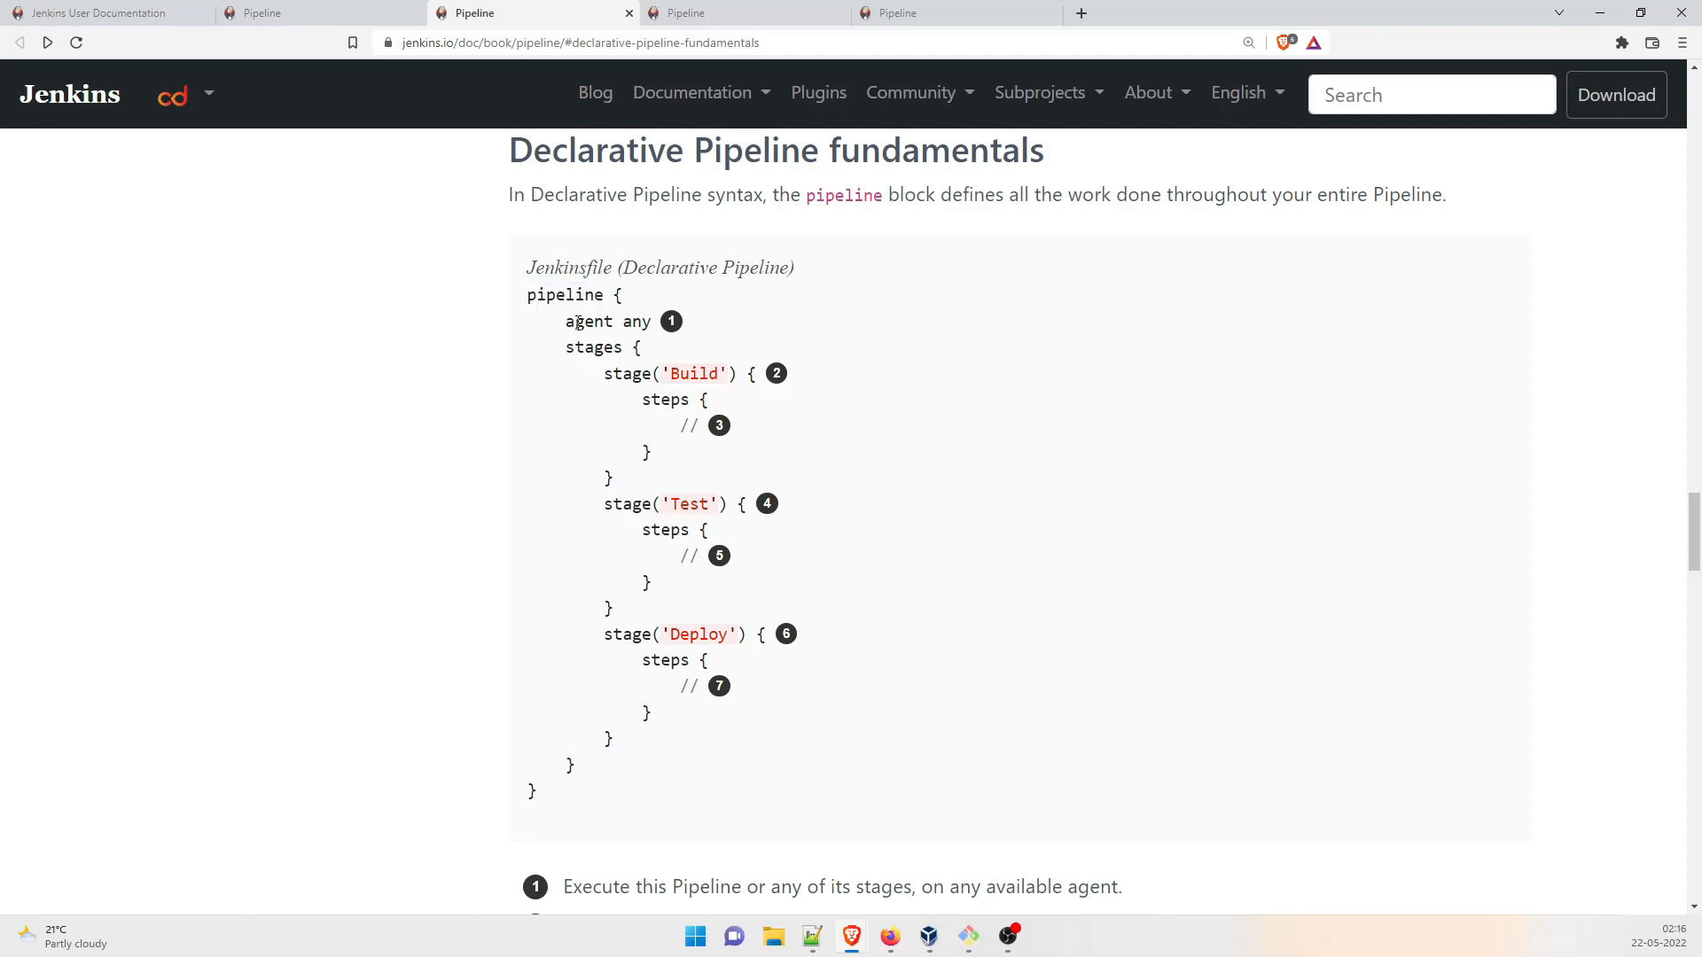
mouse_move(649, 327)
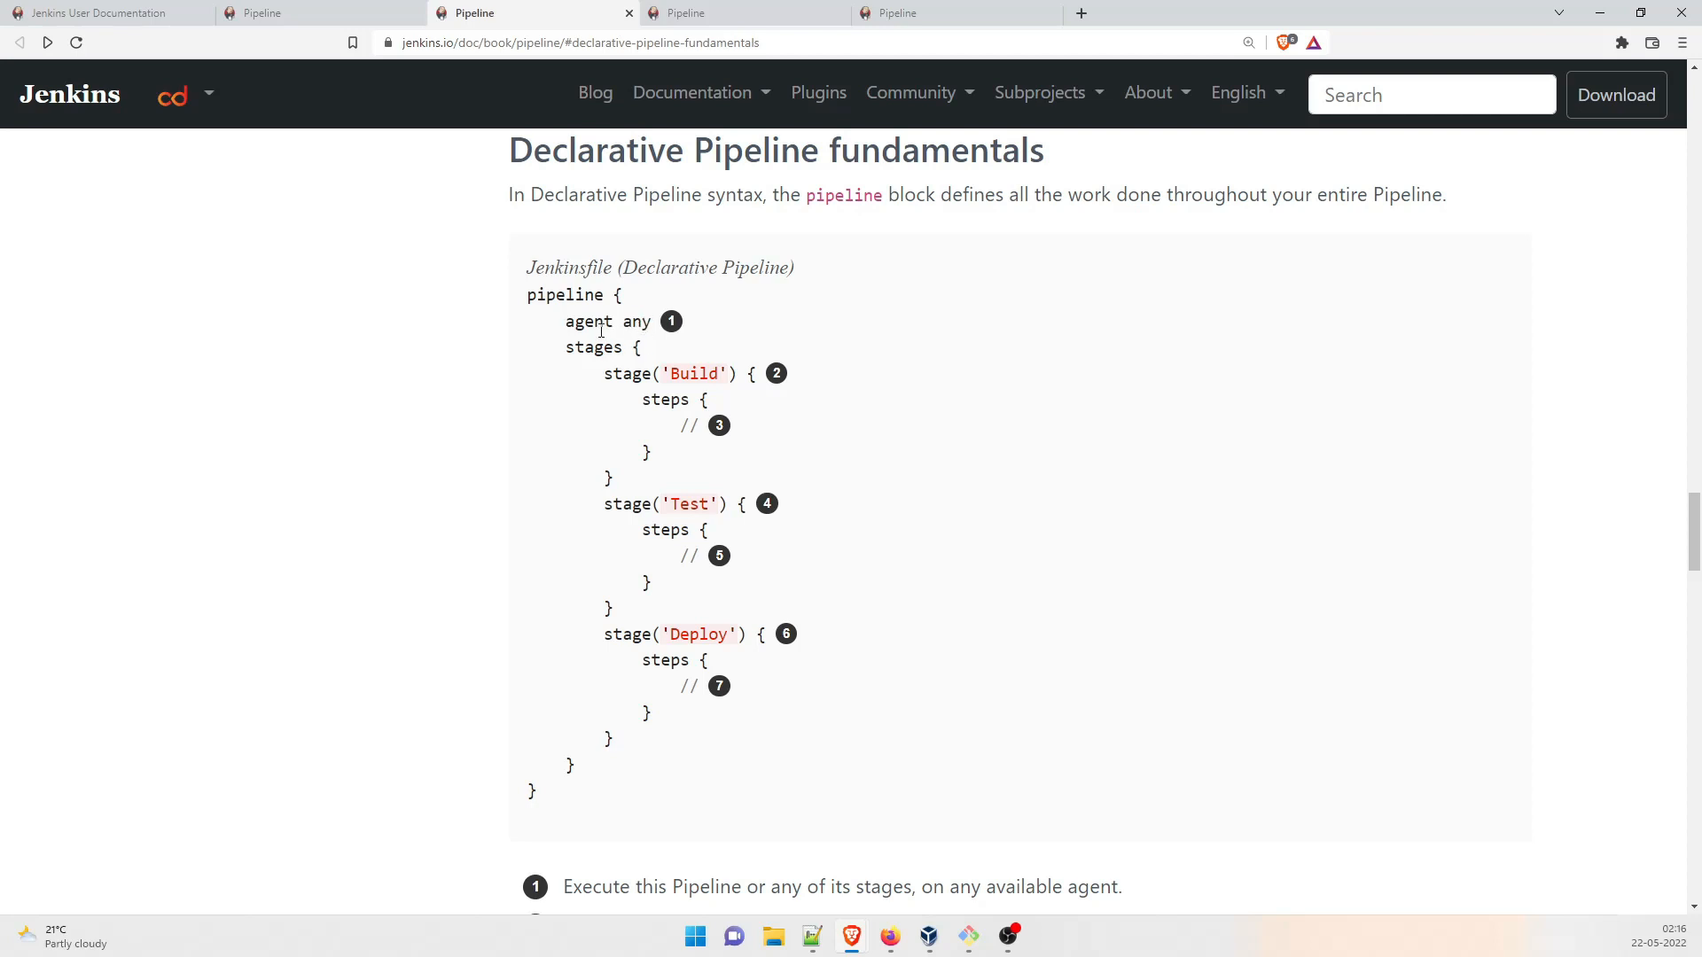
mouse_move(517, 411)
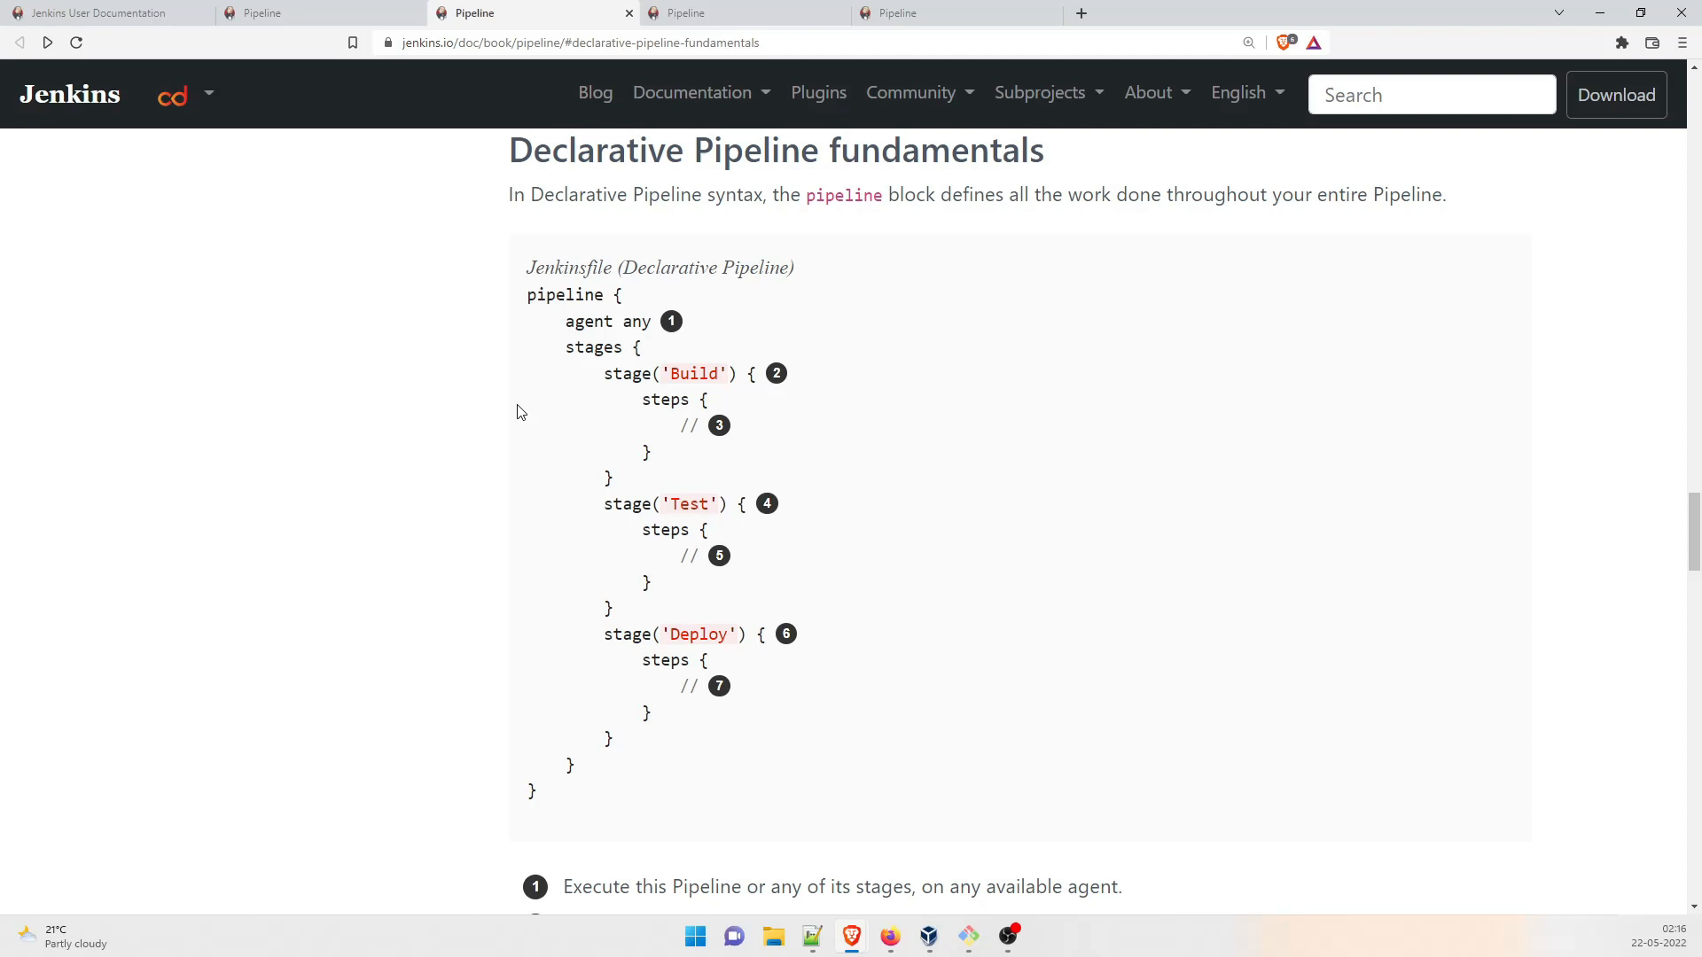
double_click(595, 346)
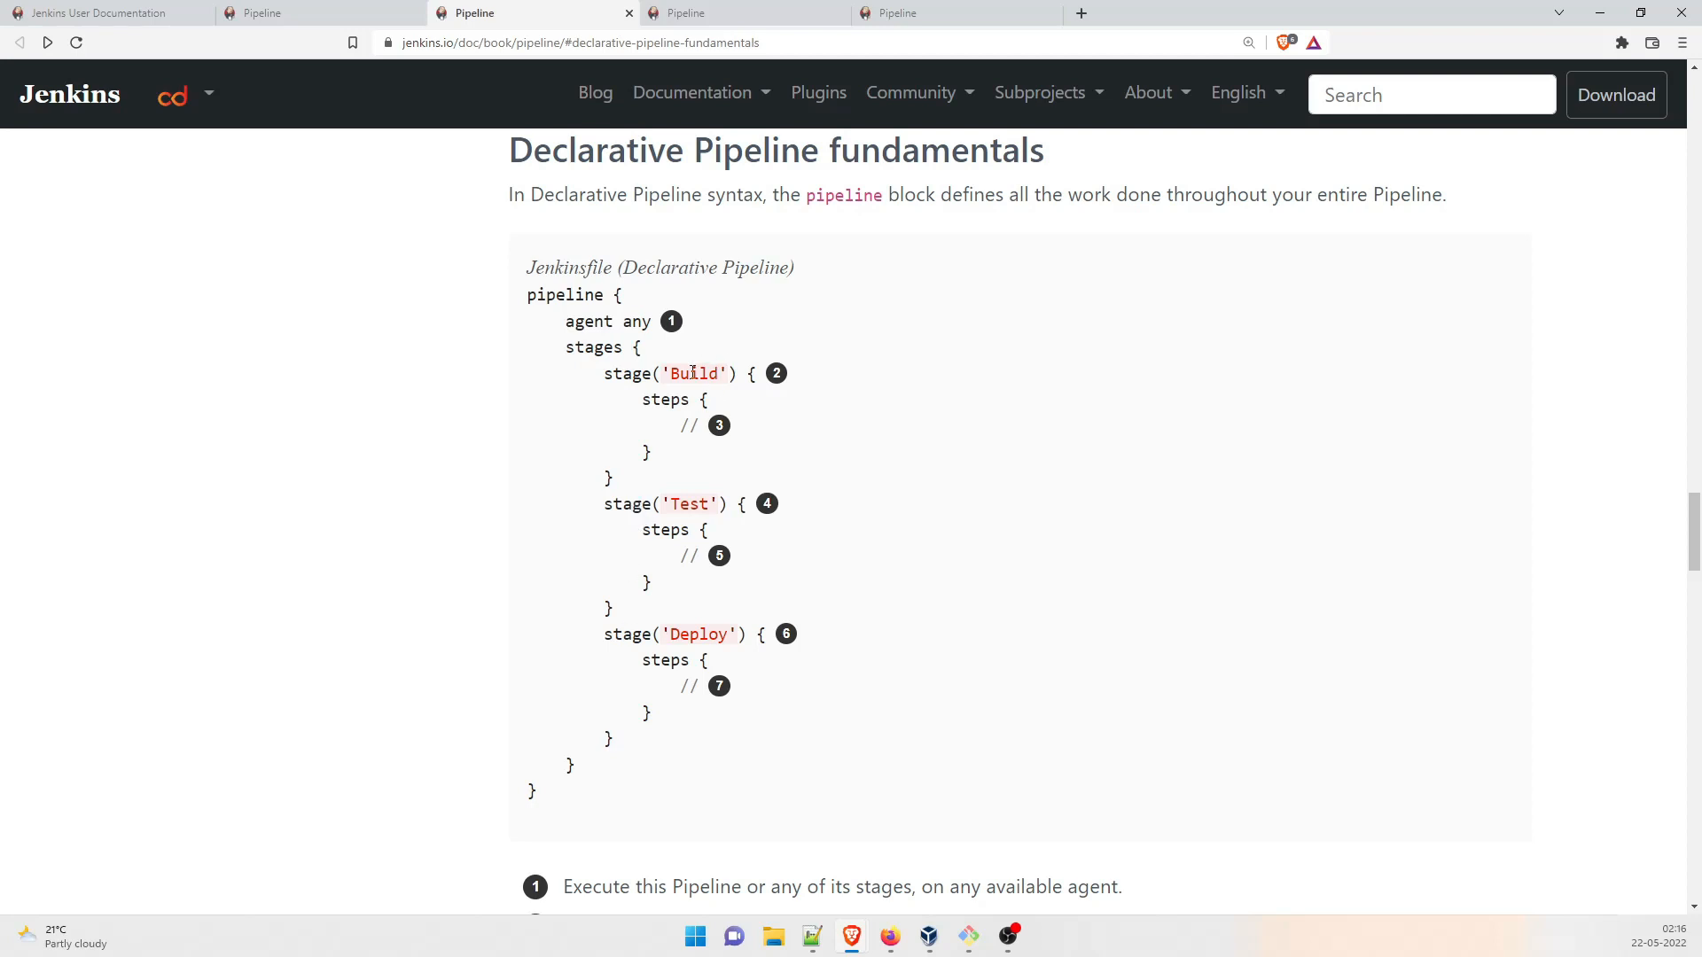
double_click(687, 504)
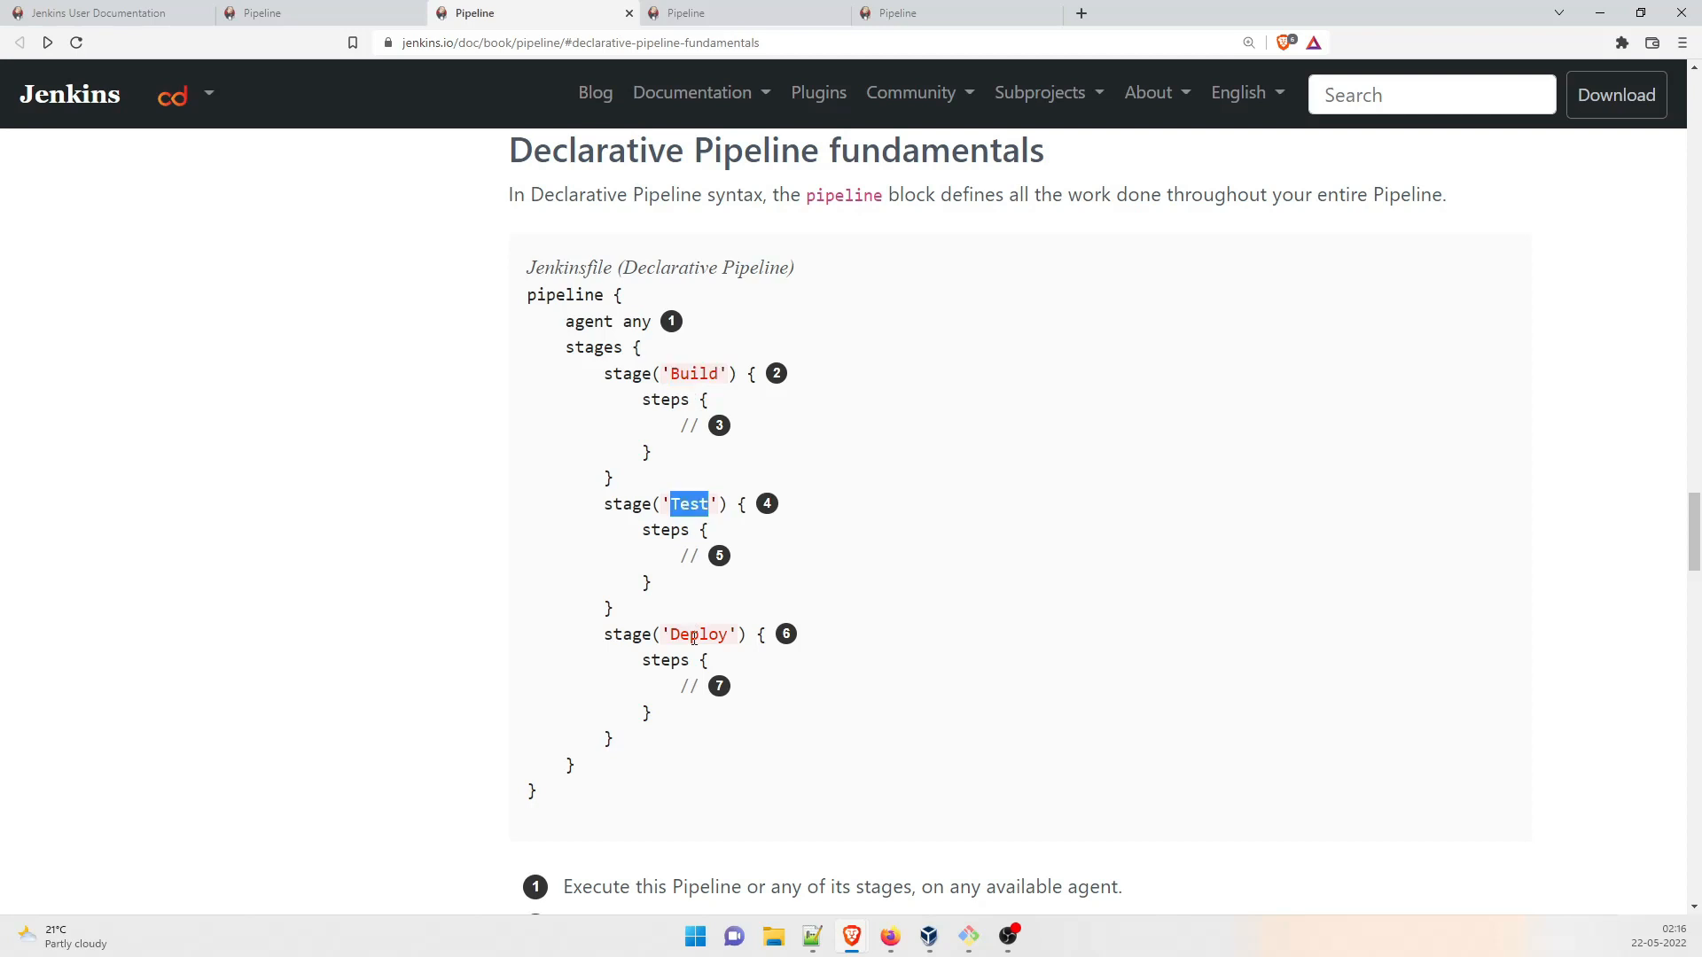
scroll("down", 3)
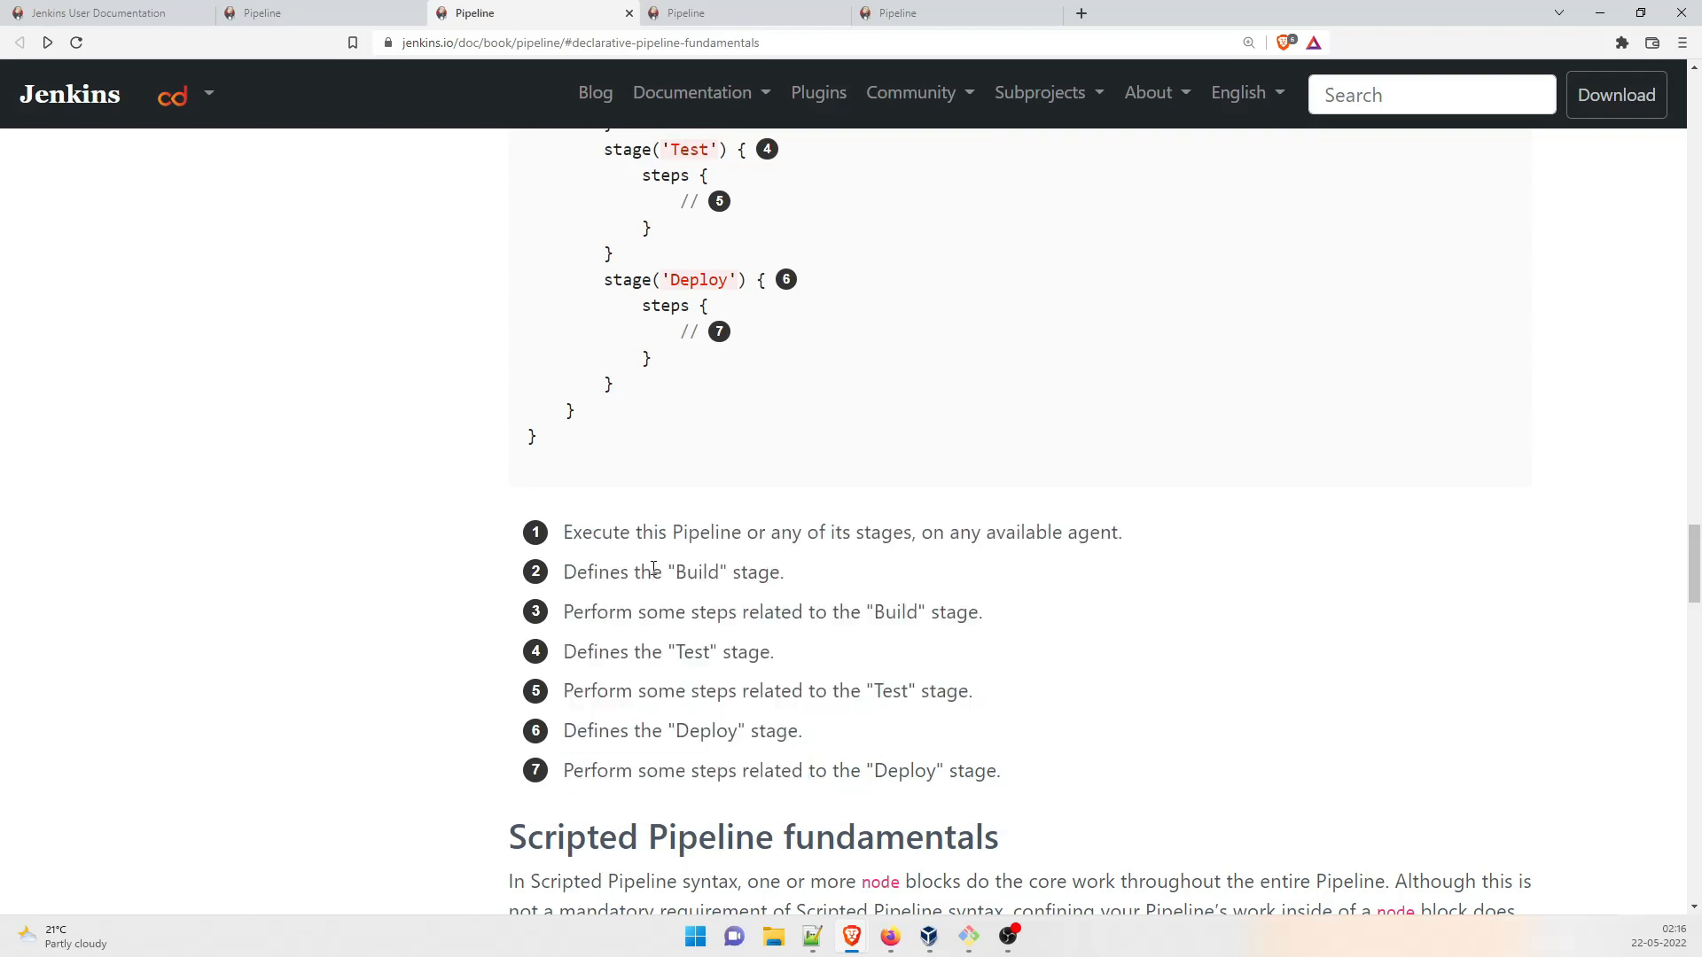
mouse_move(960, 538)
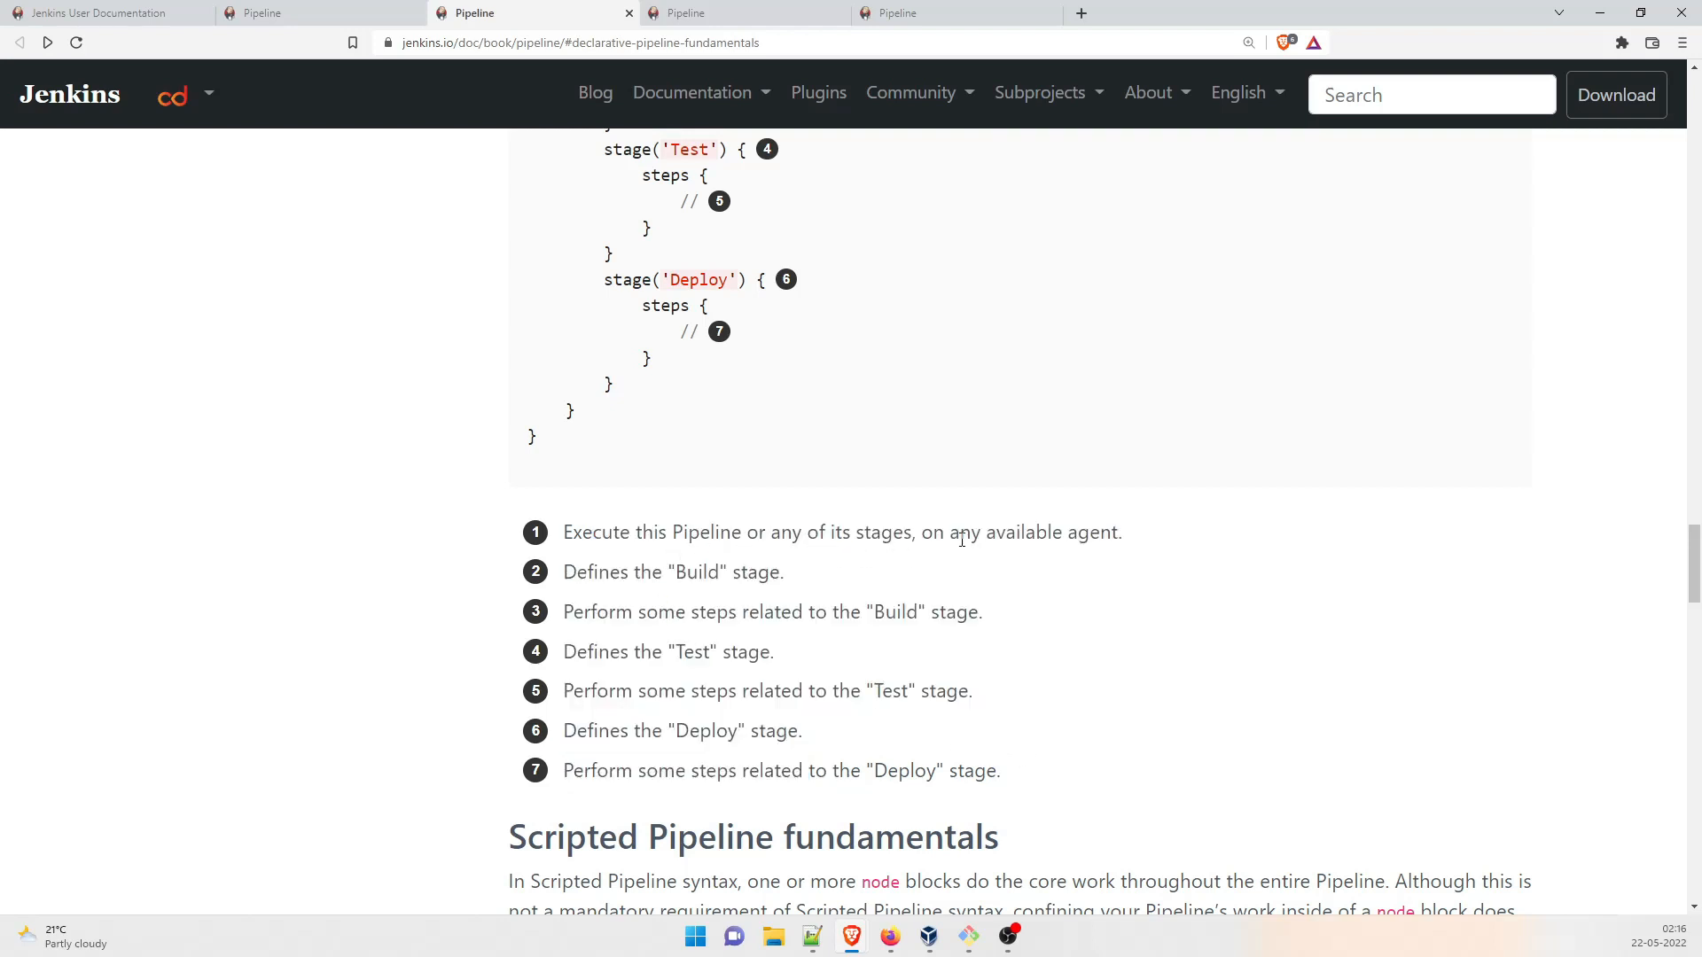
scroll("up", 3)
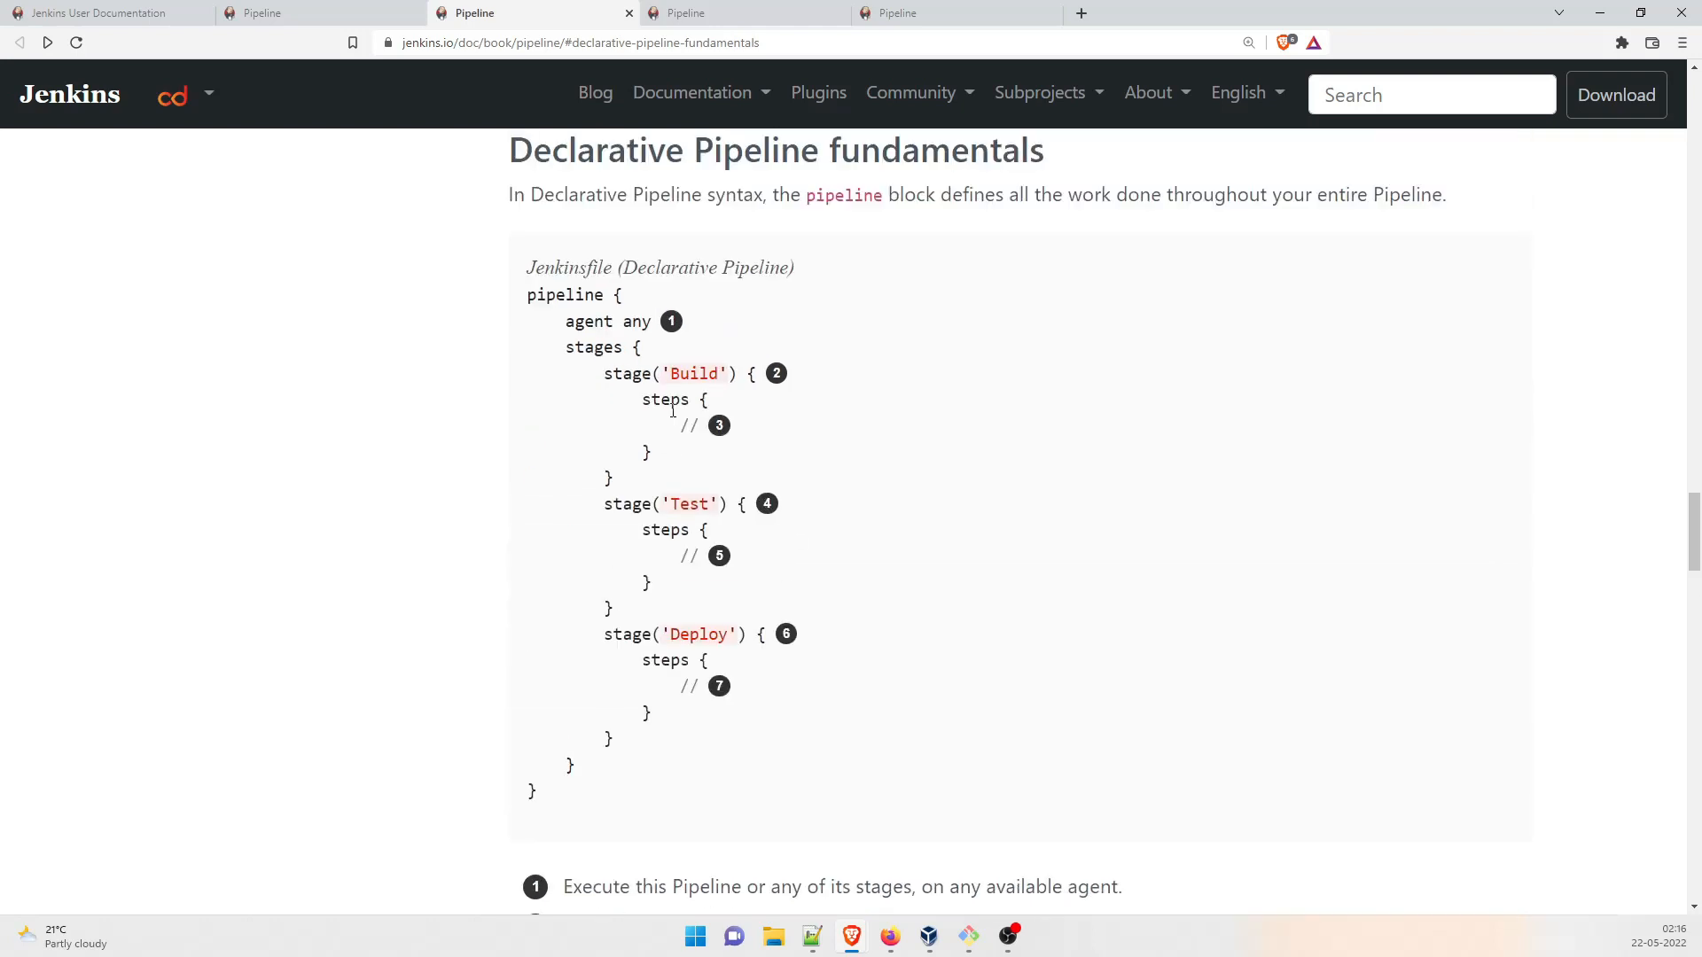
scroll("down", 3)
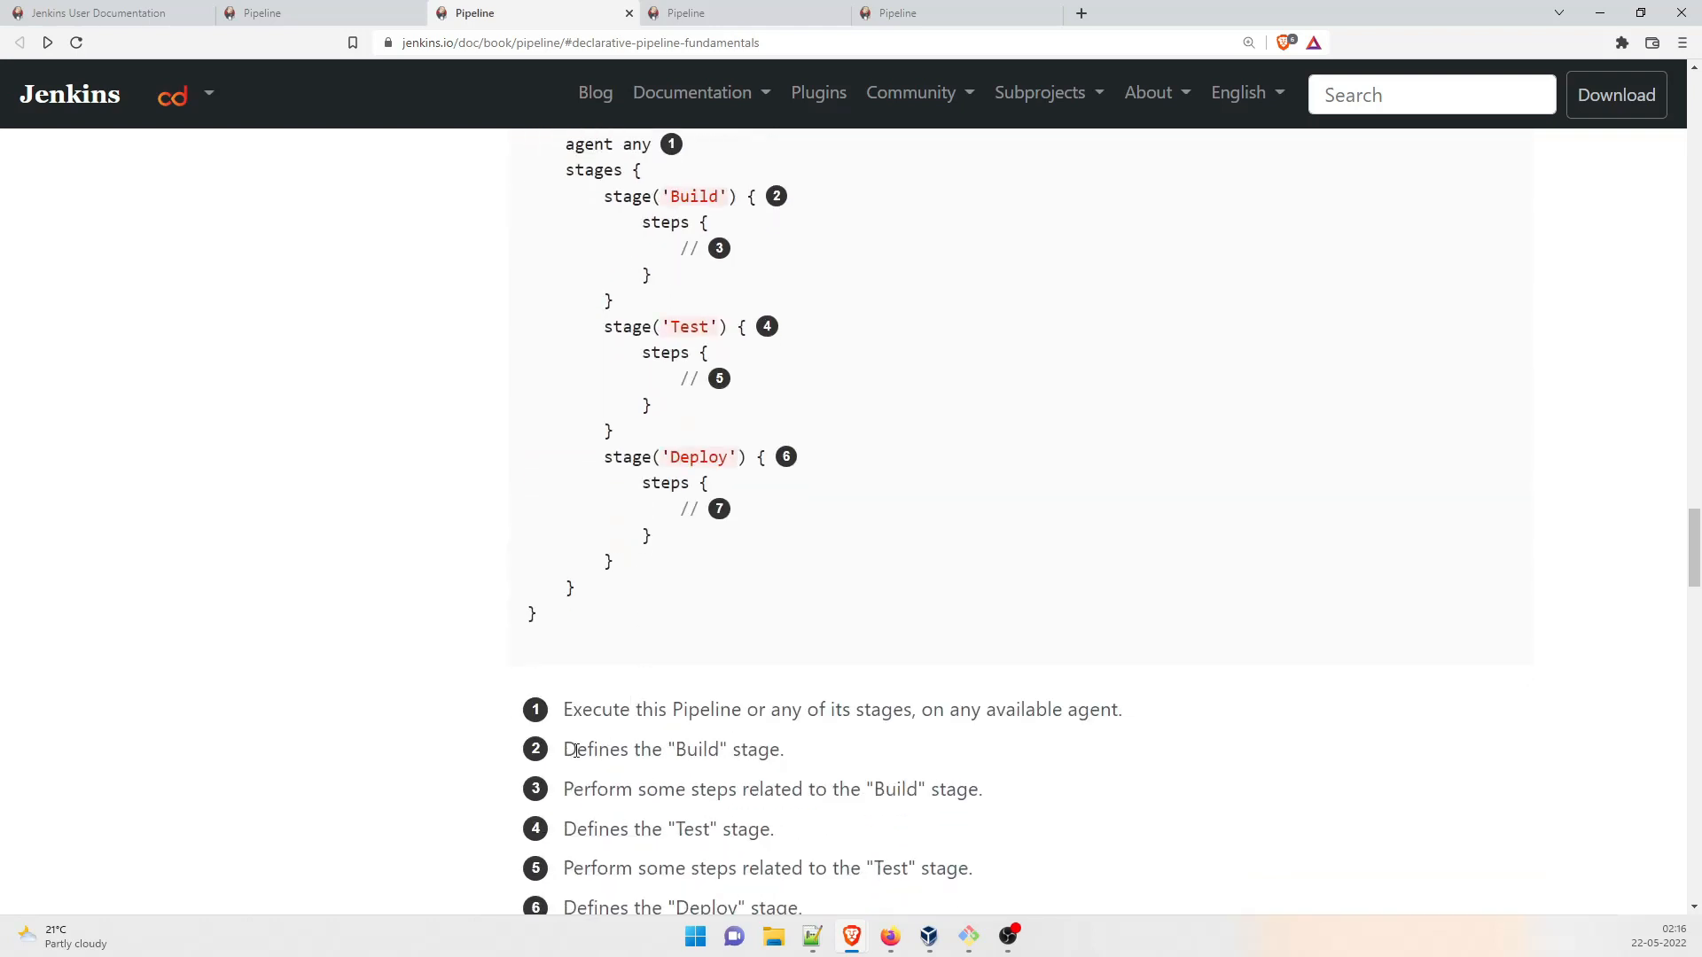
mouse_move(661, 739)
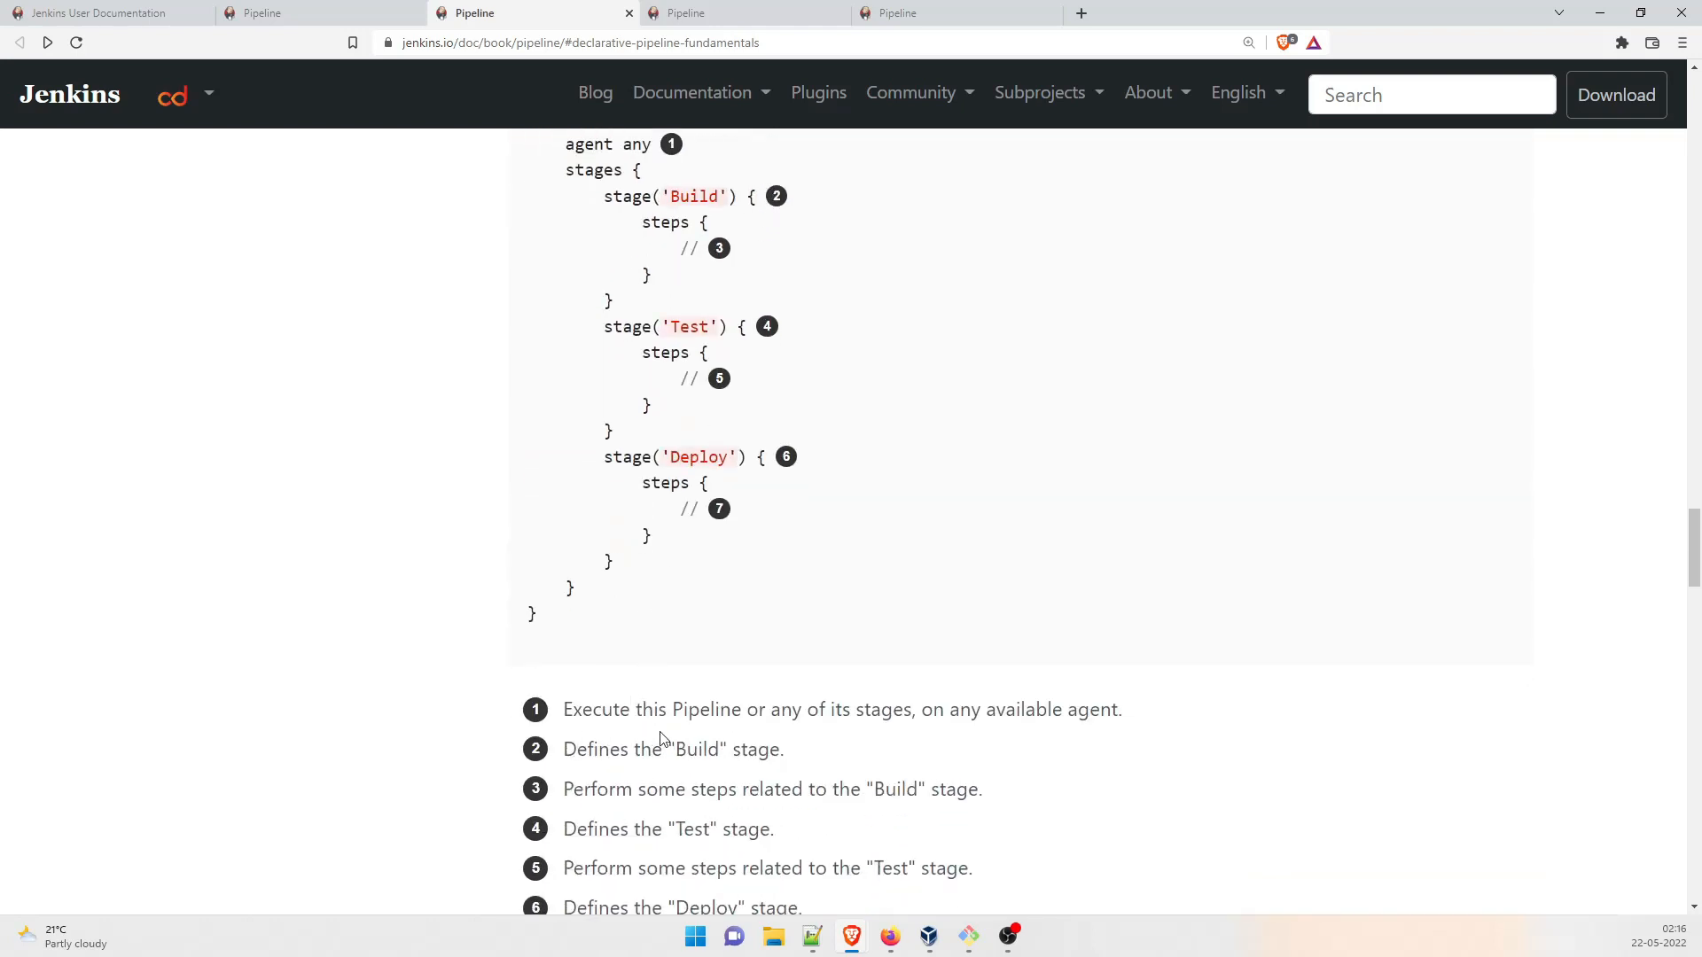
mouse_move(664, 815)
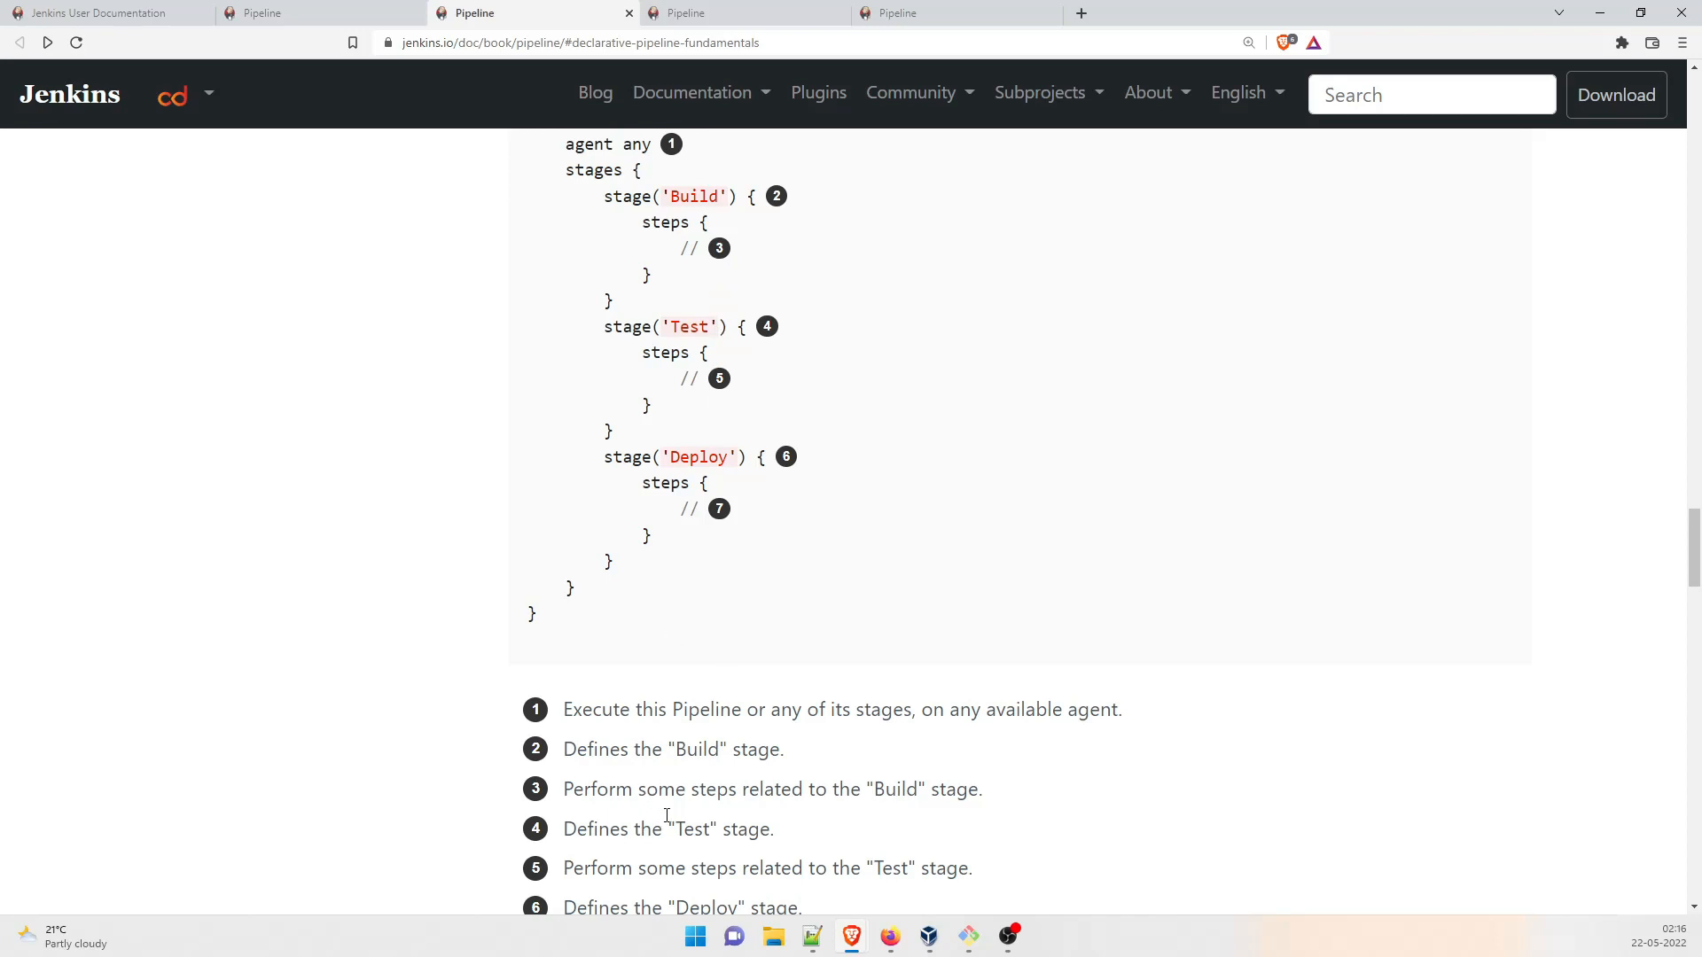
scroll("down", 3)
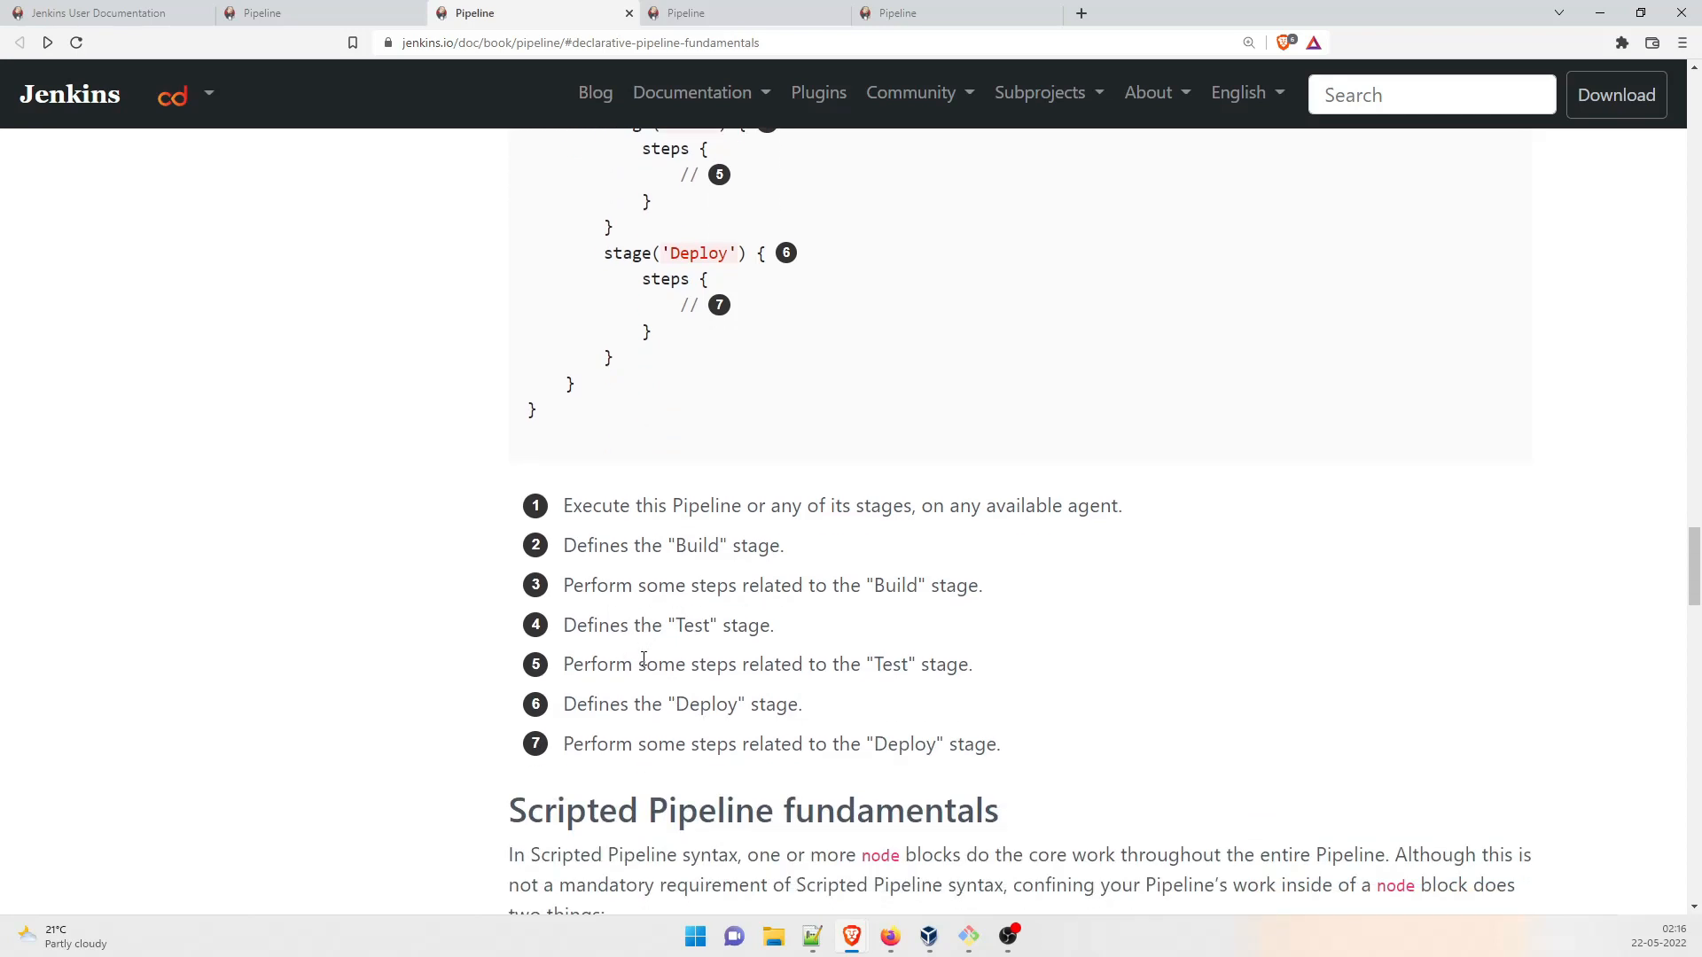
scroll("down", 3)
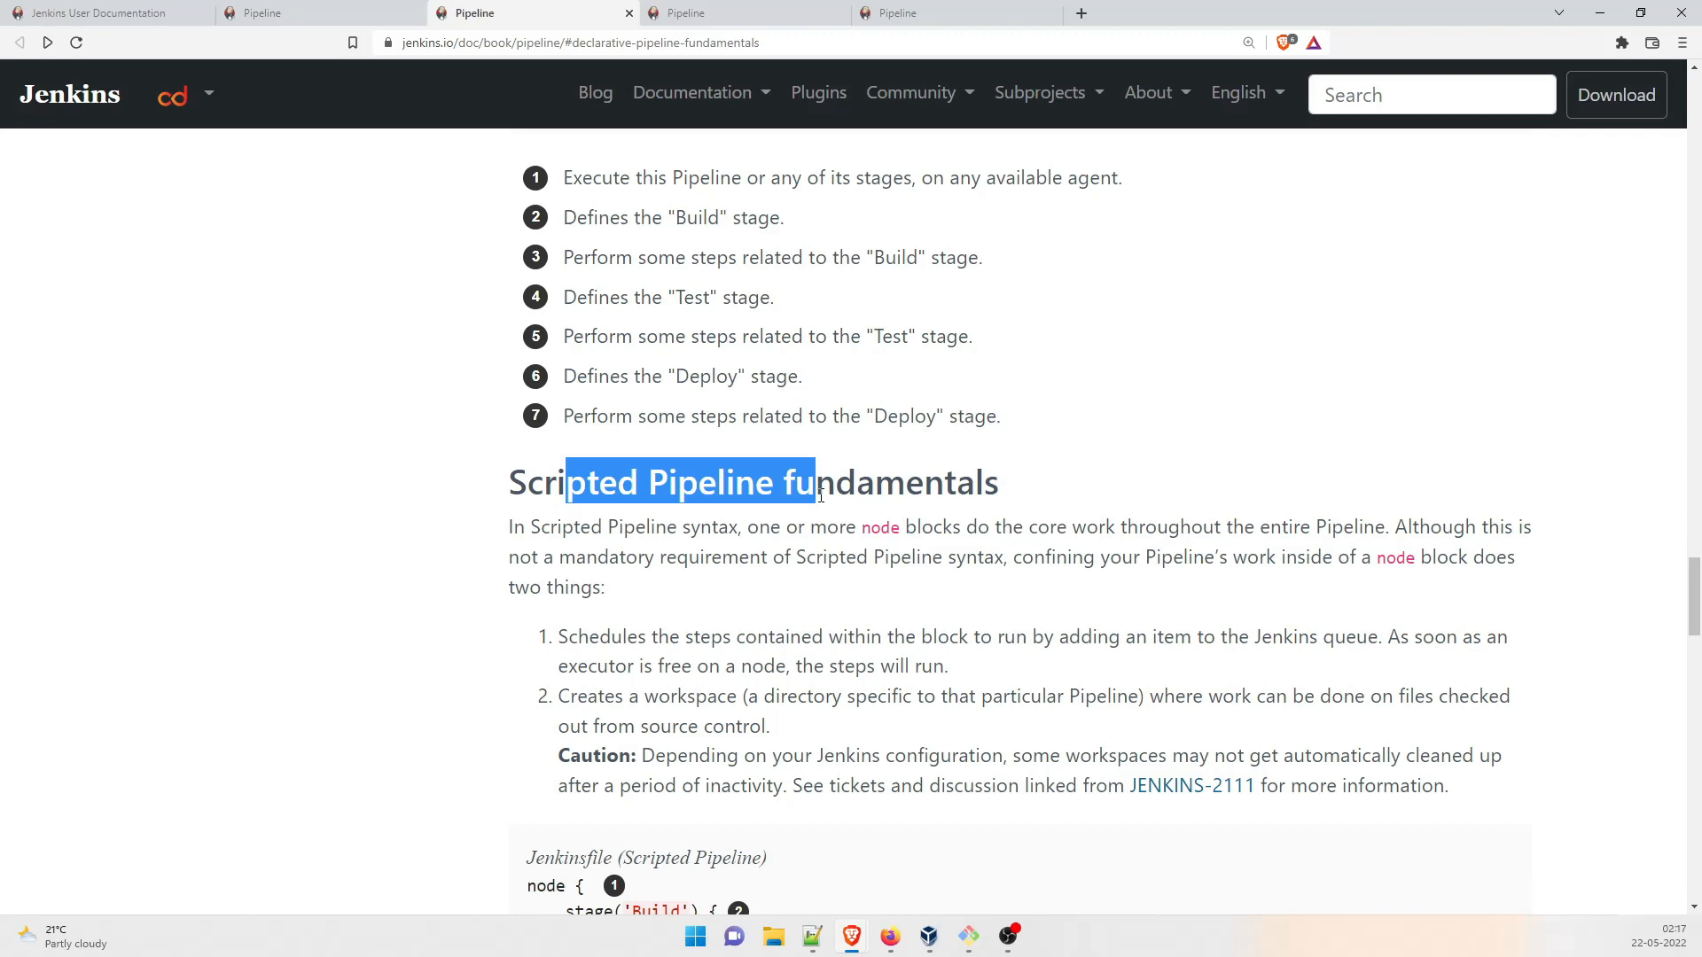
Step: Read through the Scripted and Declarative Build/Test/Deploy Pipeline examples before returning to Jenkins
scroll("down", 3)
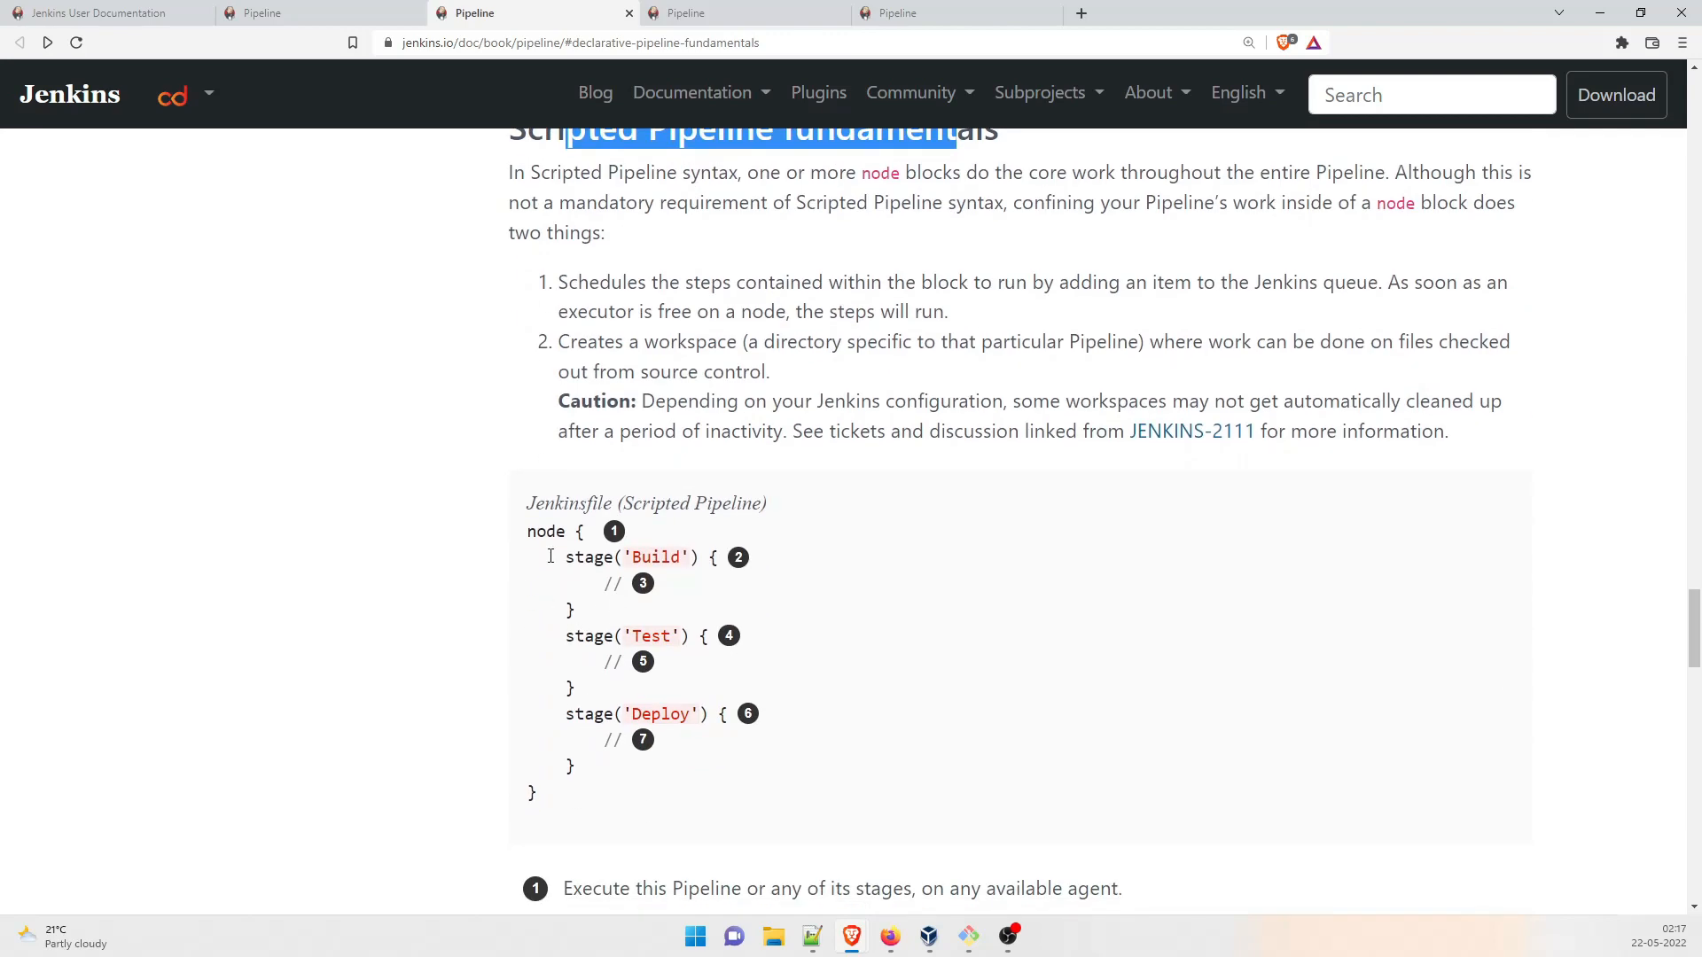
double_click(546, 532)
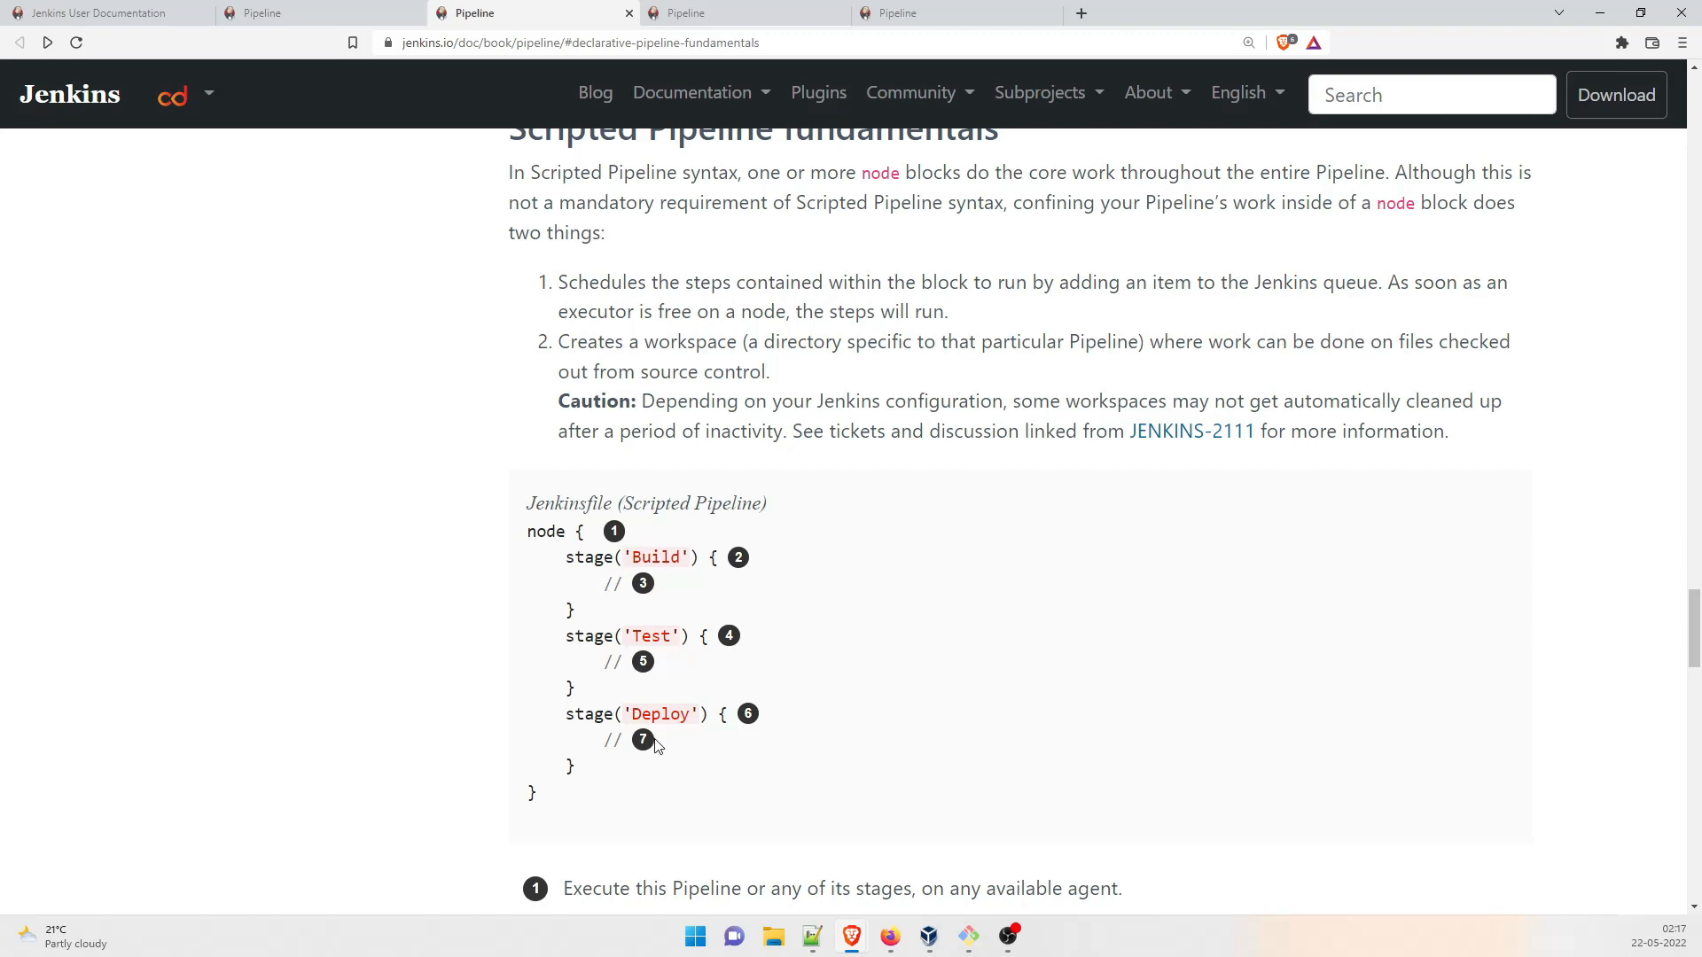
scroll("down", 3)
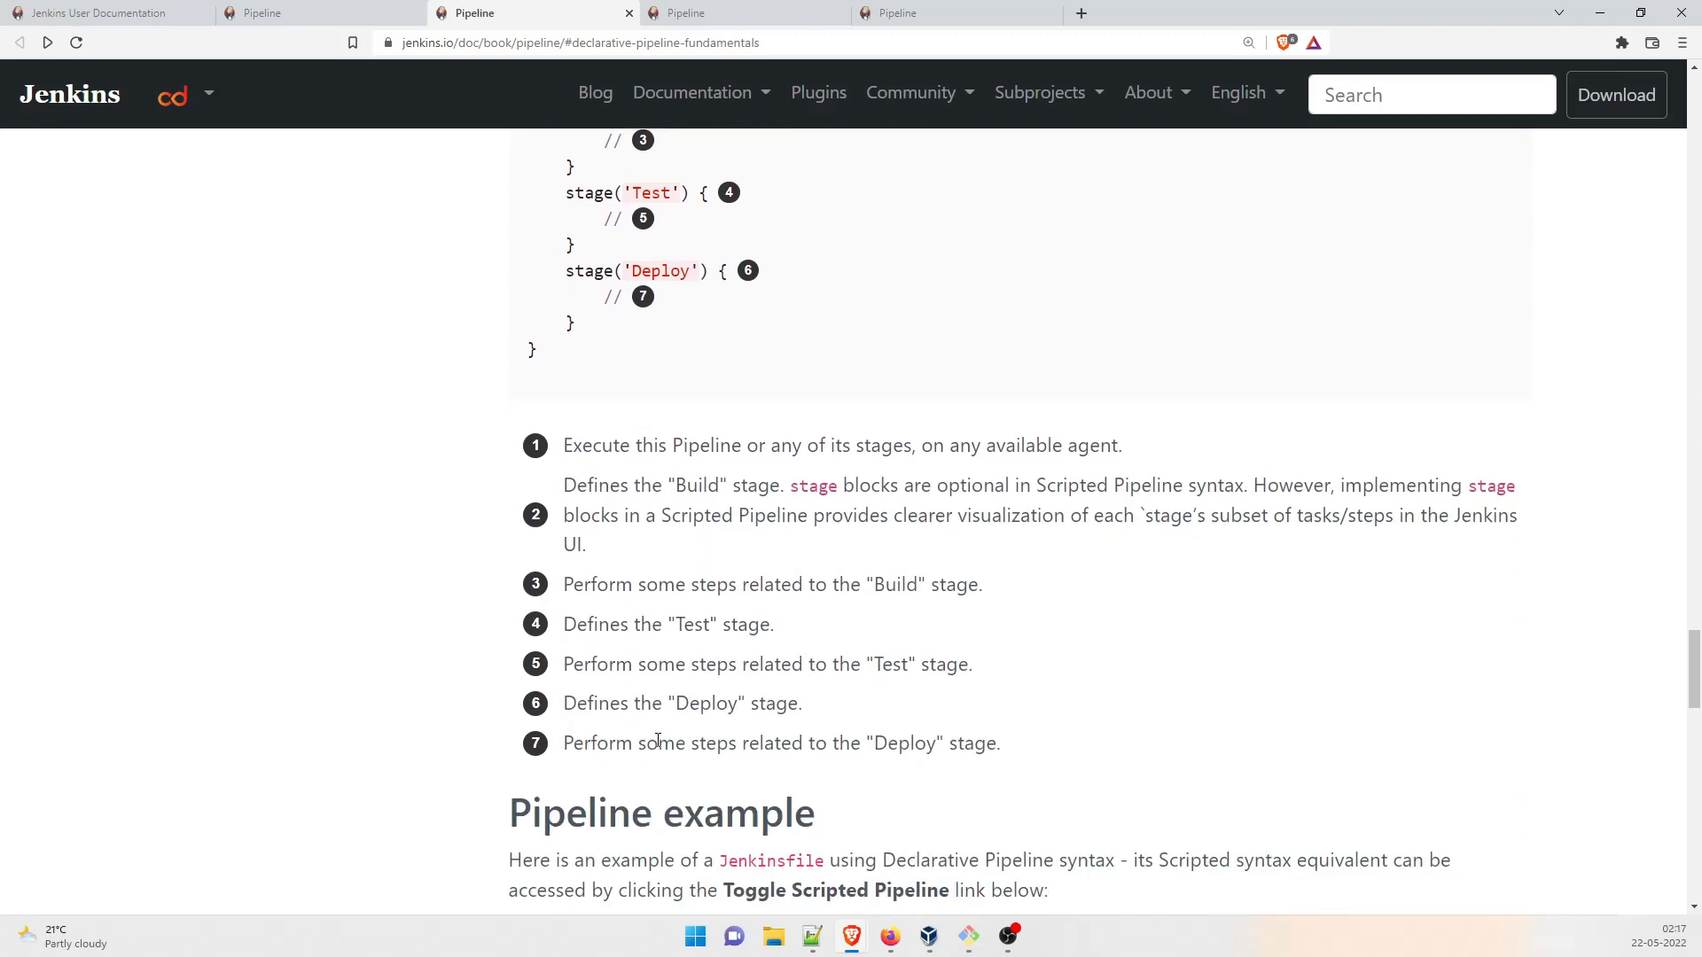
scroll("down", 3)
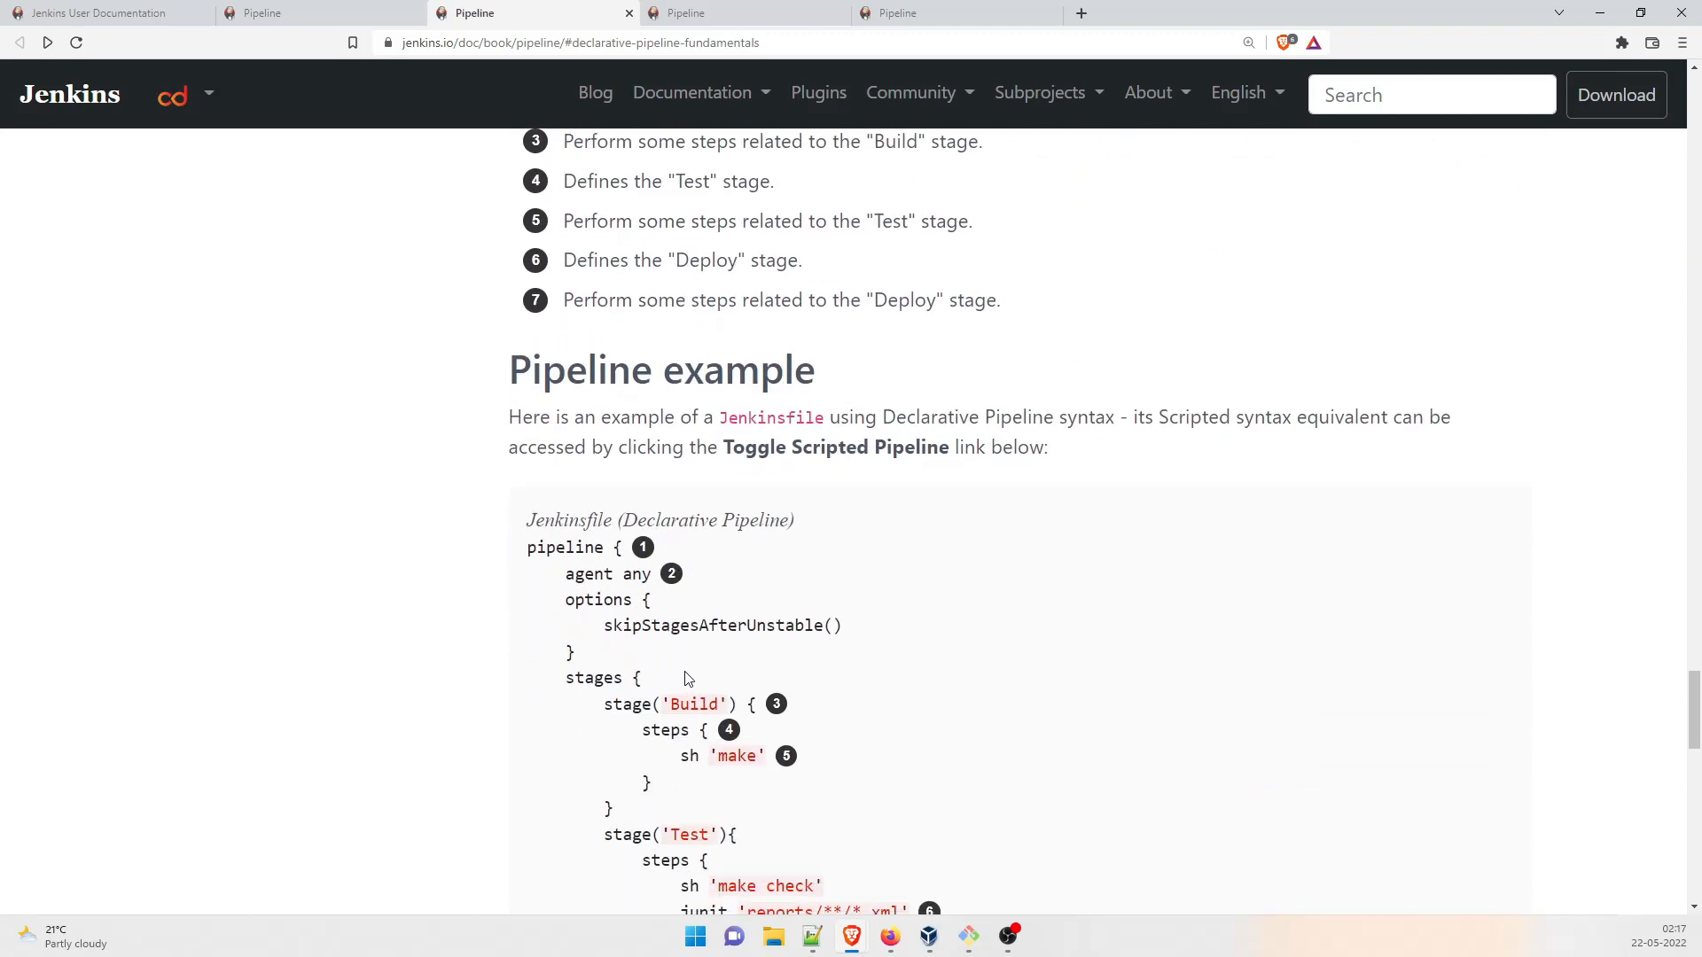
mouse_move(755, 422)
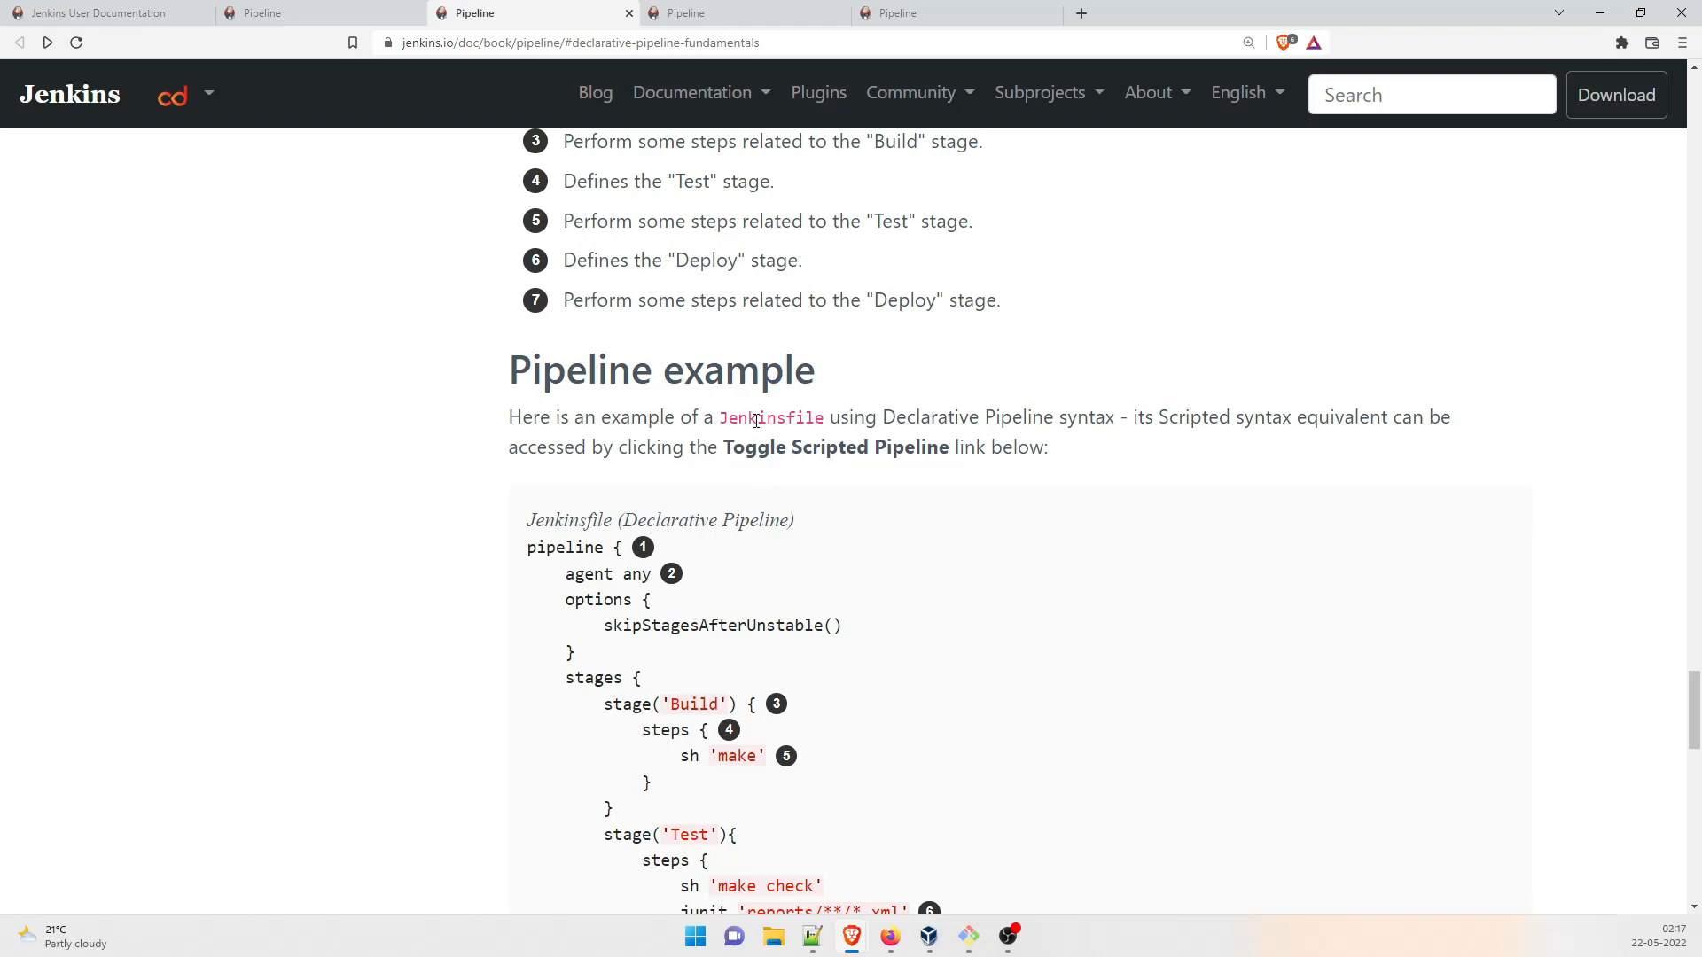
scroll("down", 3)
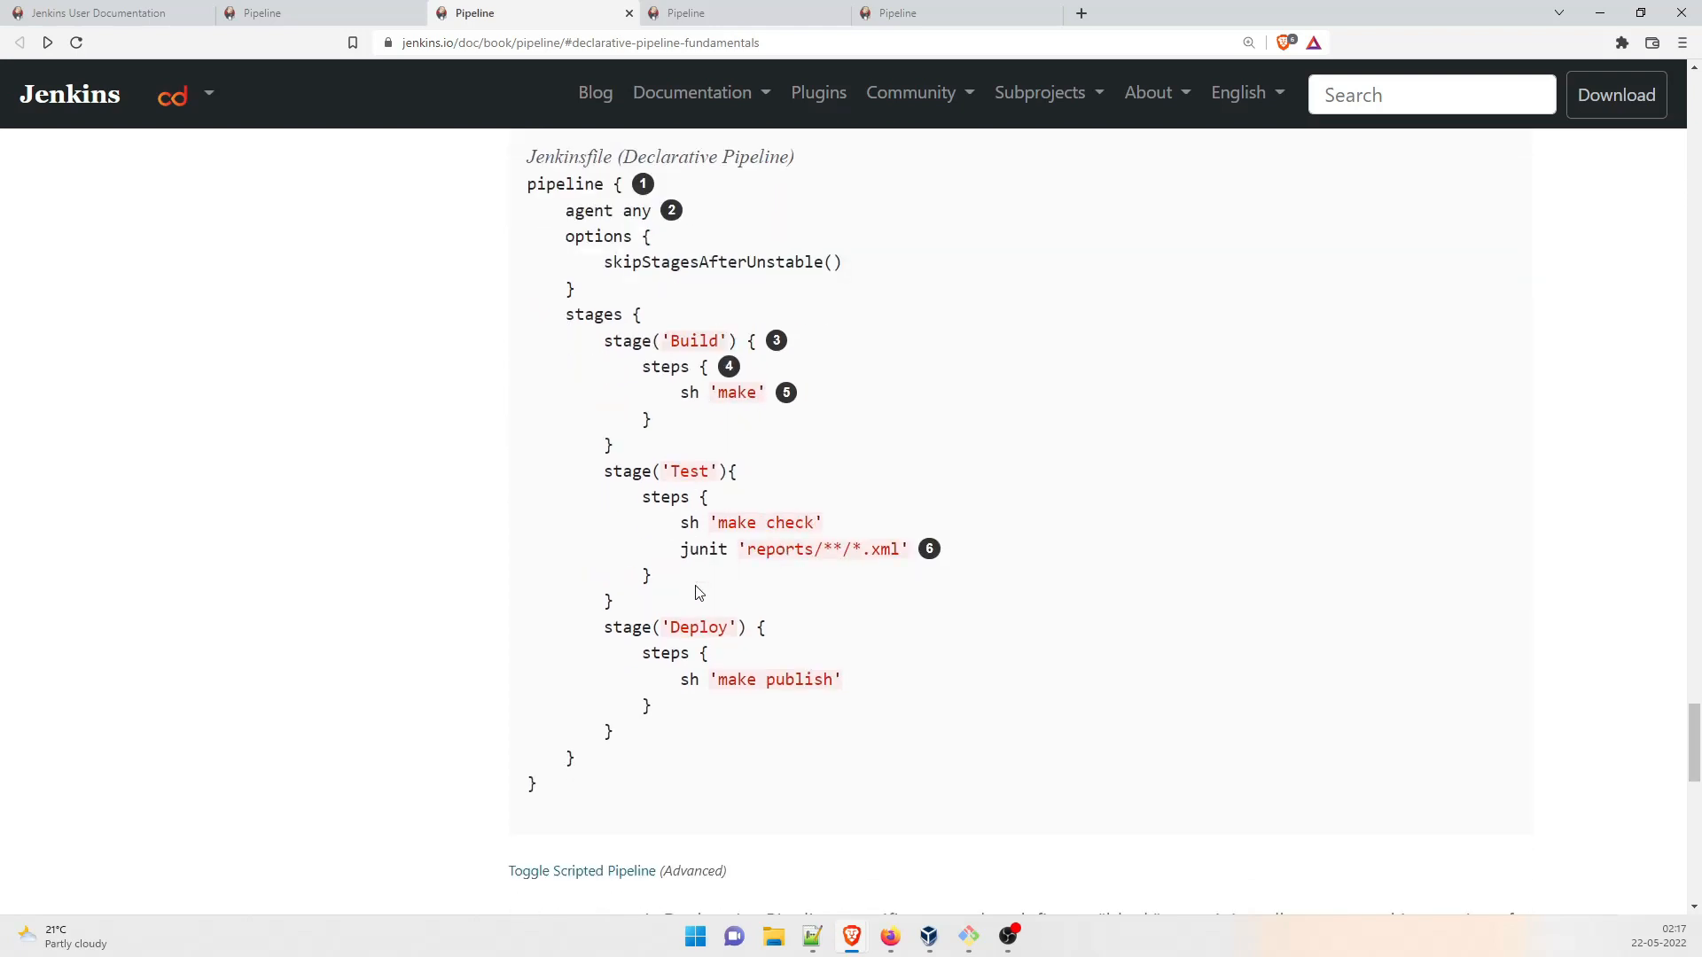
scroll("up", 3)
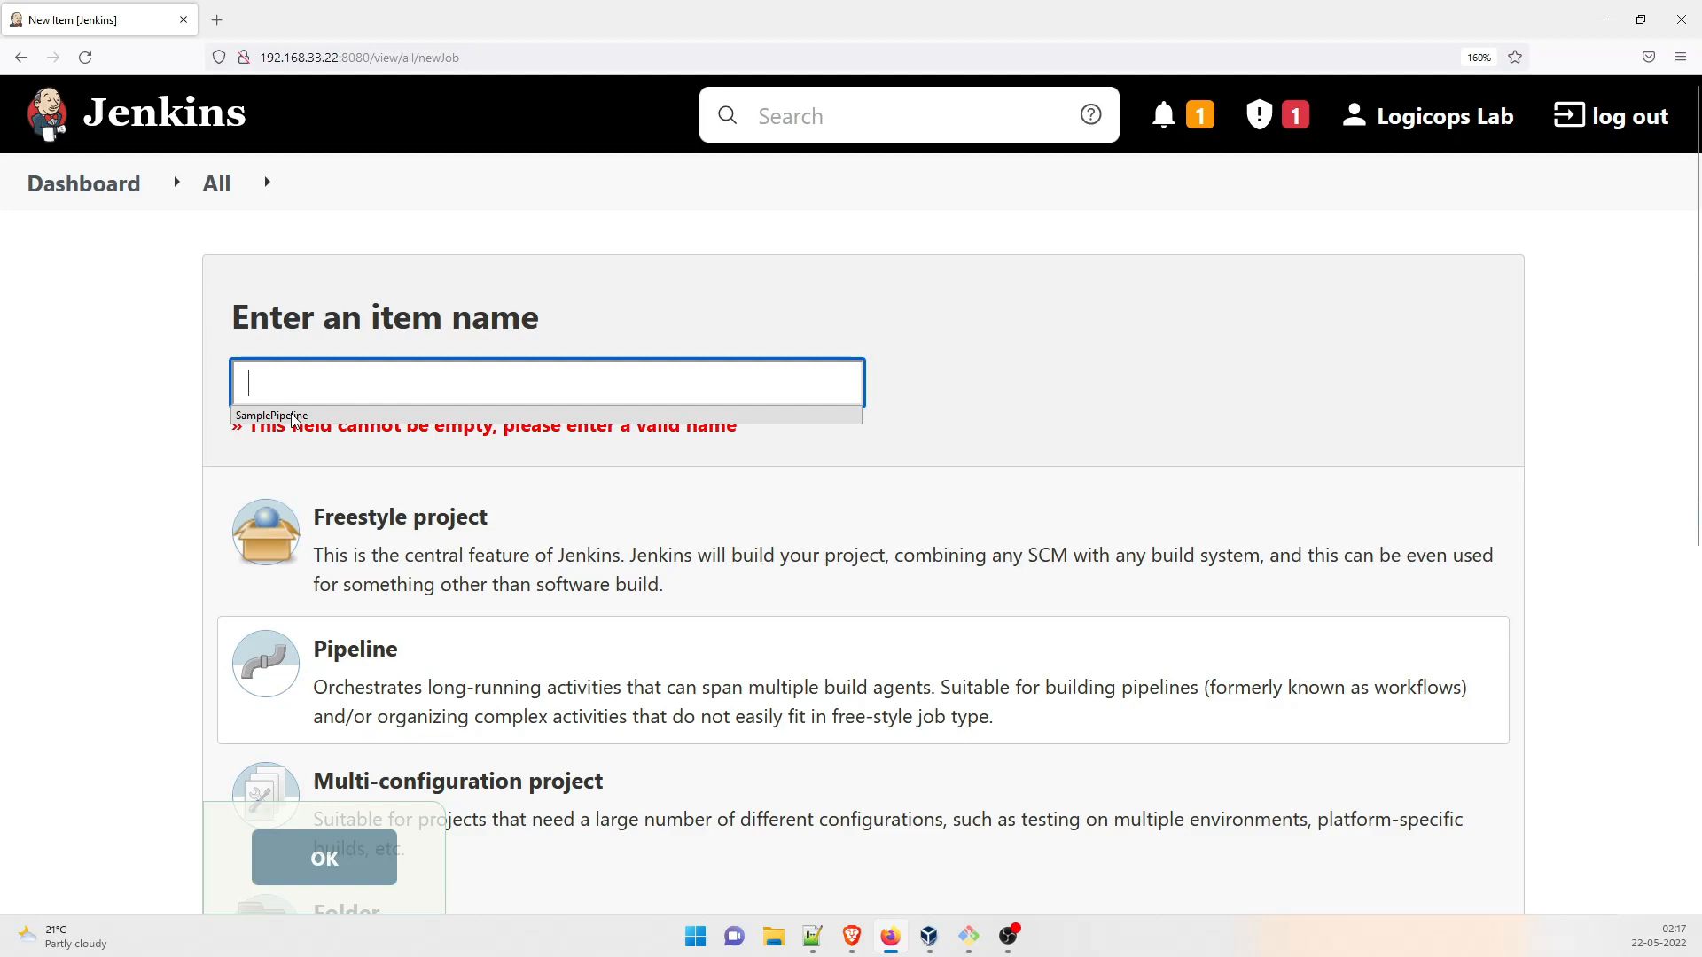
Step: Create a new Pipeline item named SamplePipeline
type("SamplePipeline")
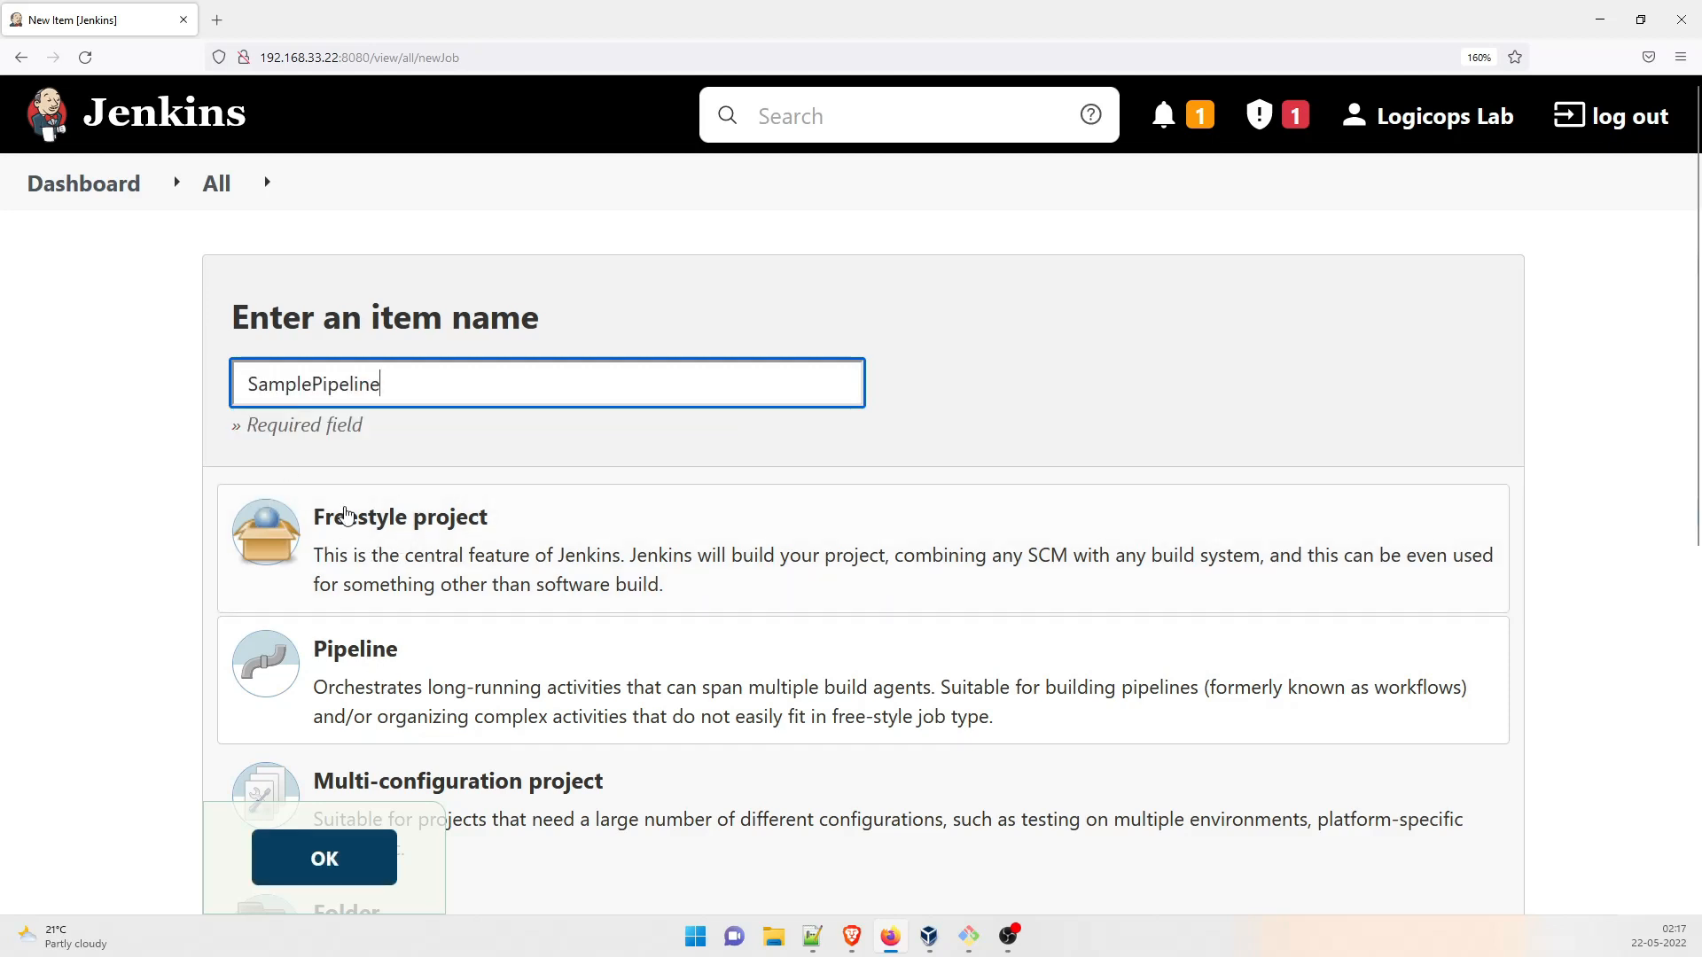
mouse_move(369, 705)
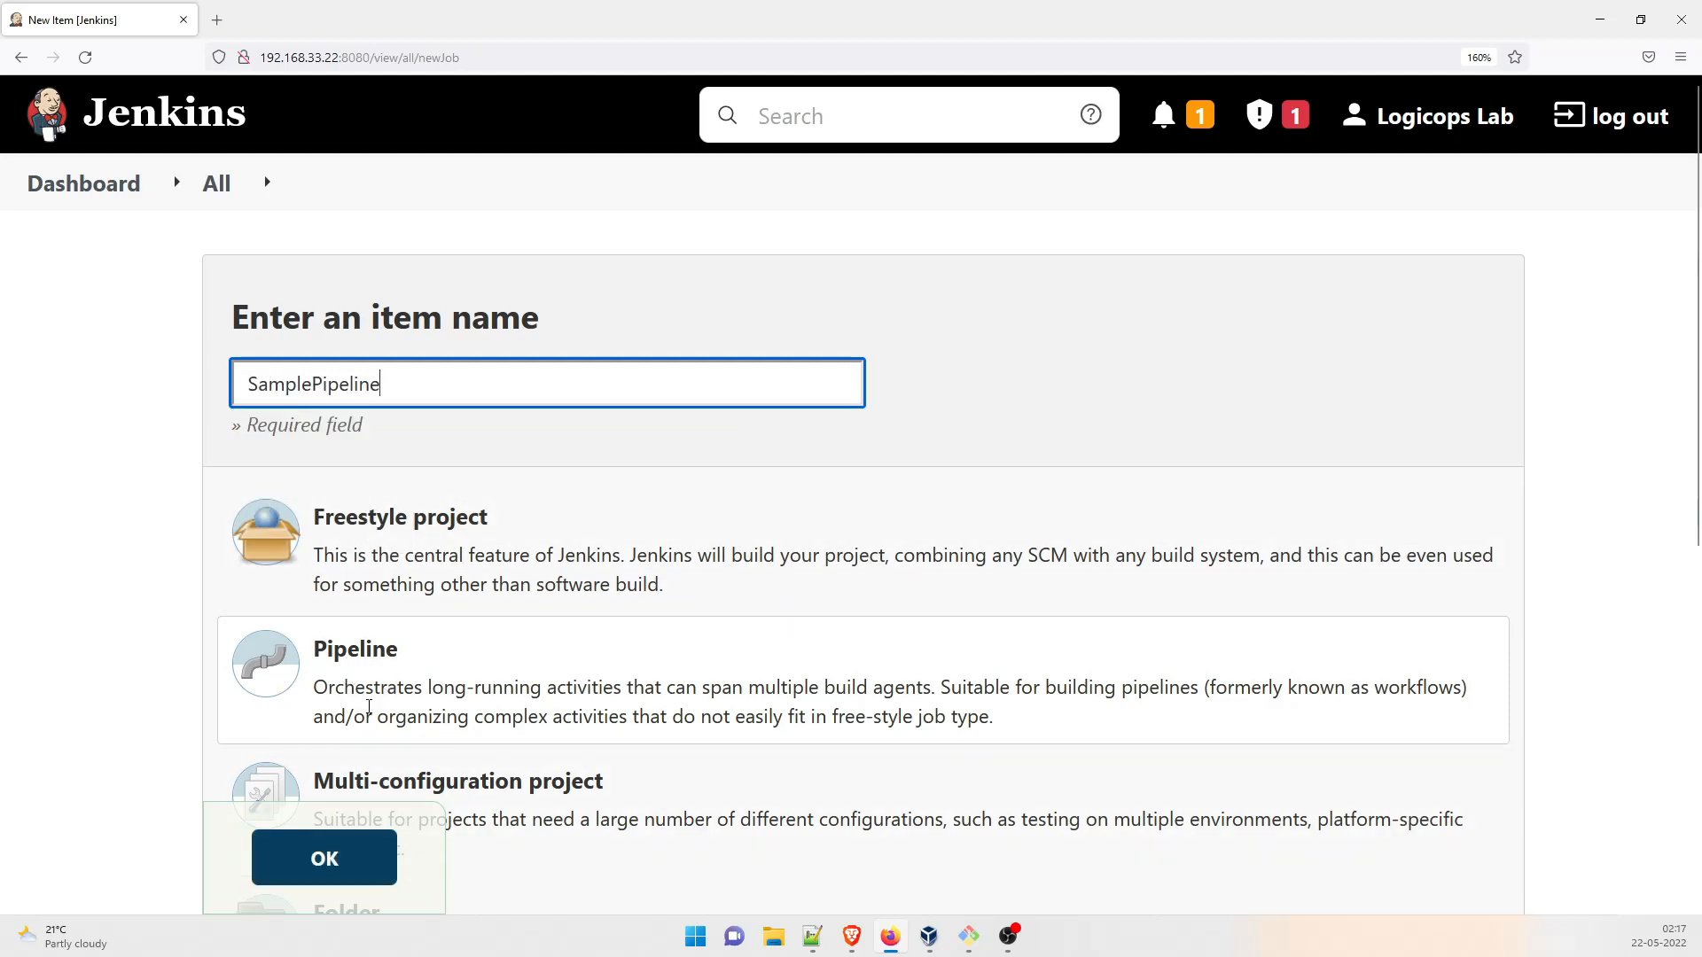
left_click(322, 858)
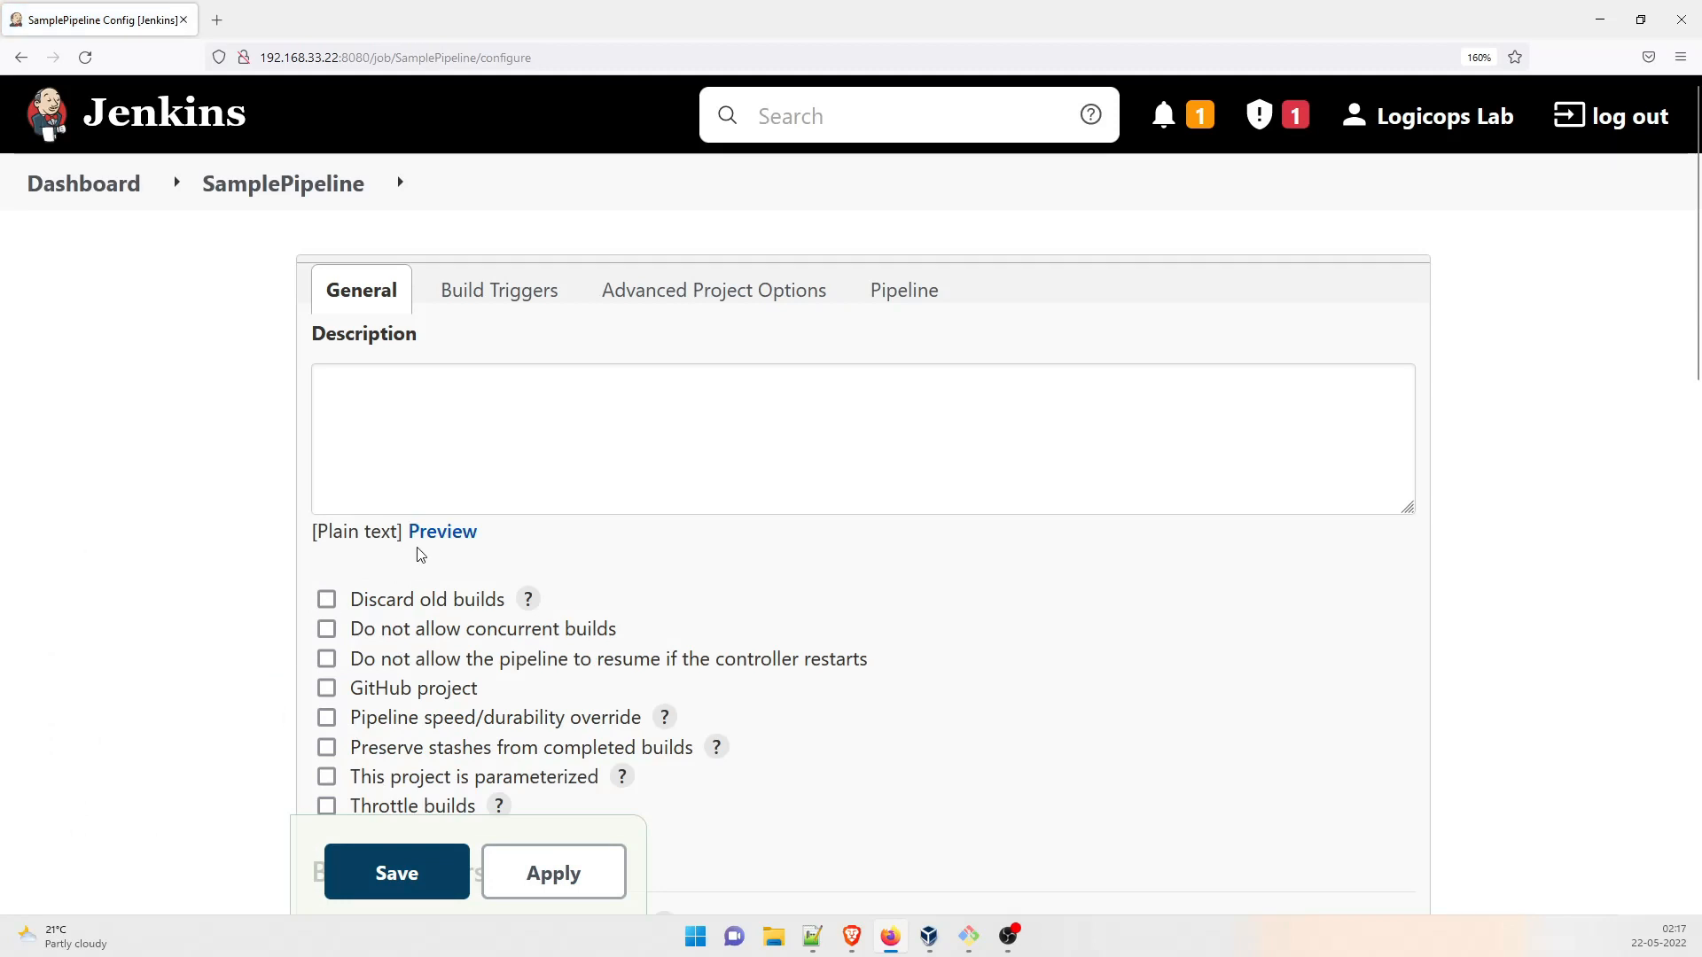
Step: Start the job description with the text 'Sample Pipeli'
left_click(761, 434)
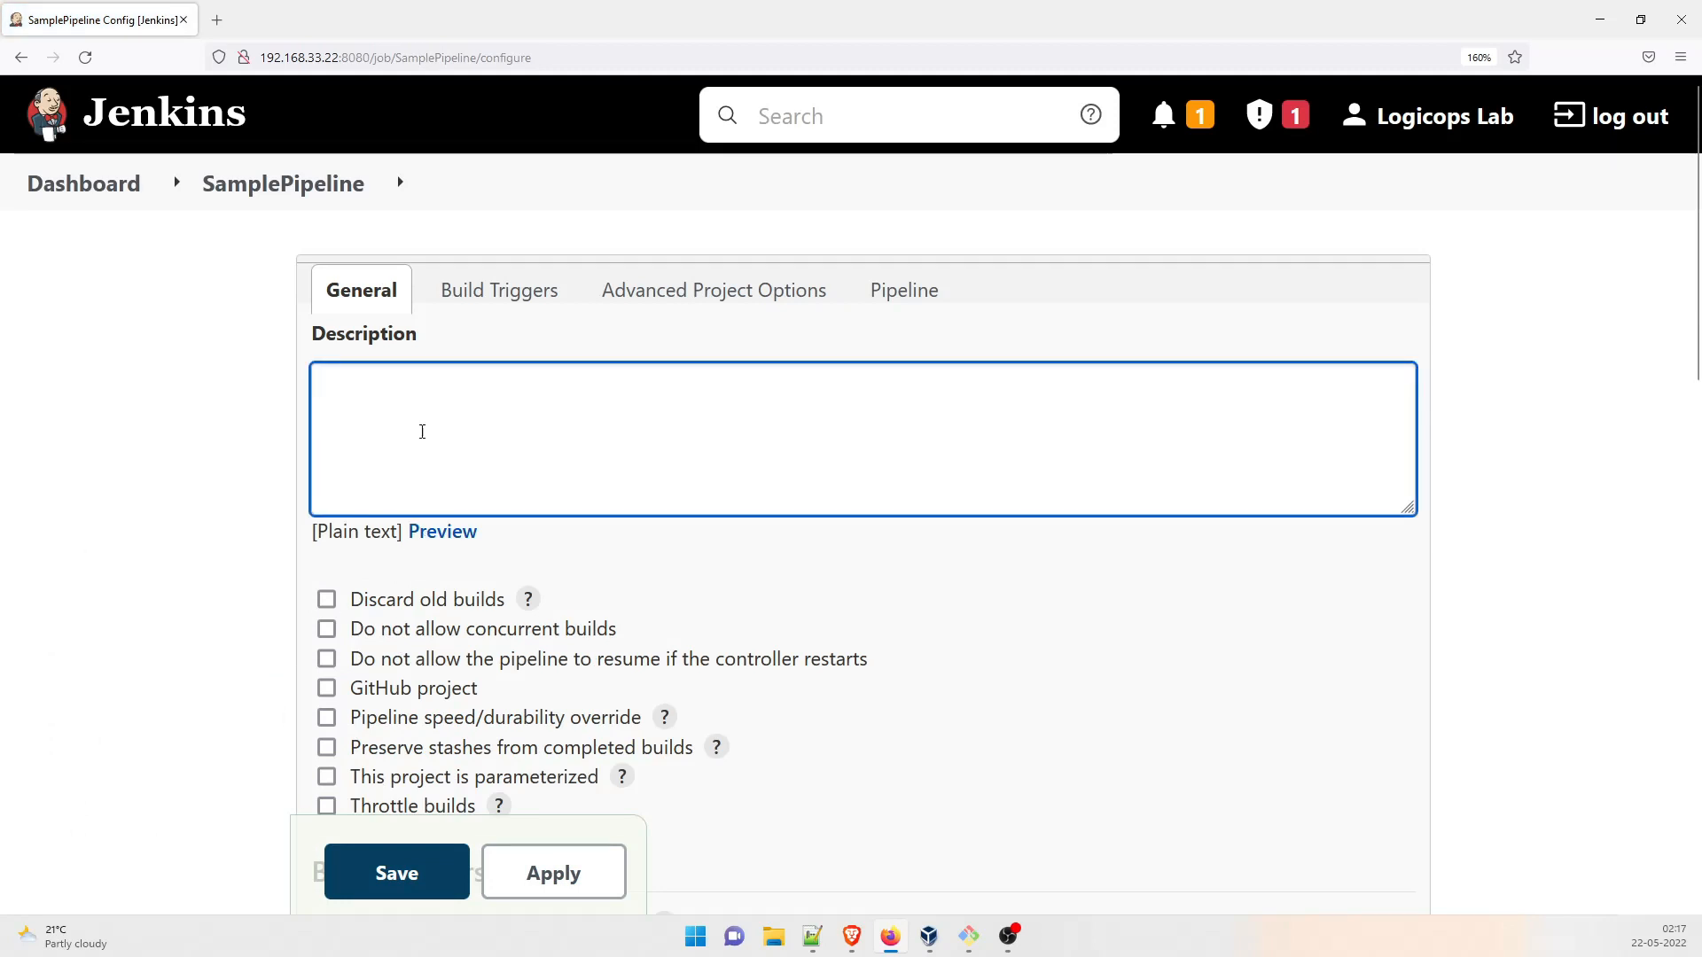
type("Sample")
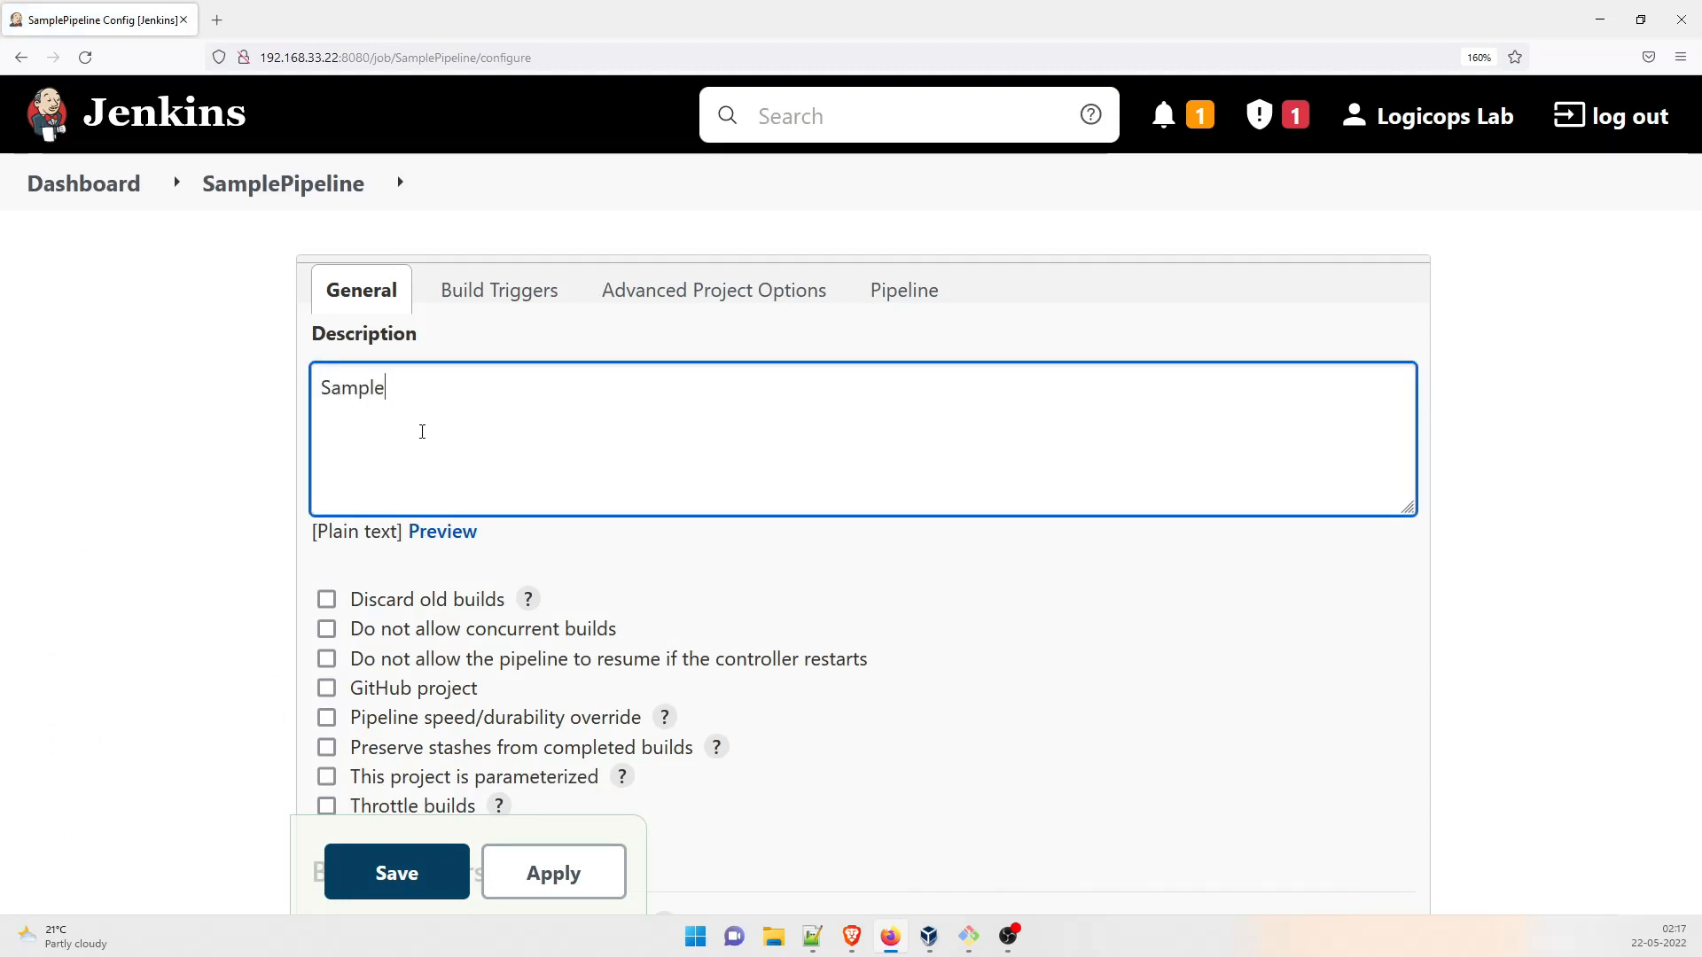
type("Pipeli")
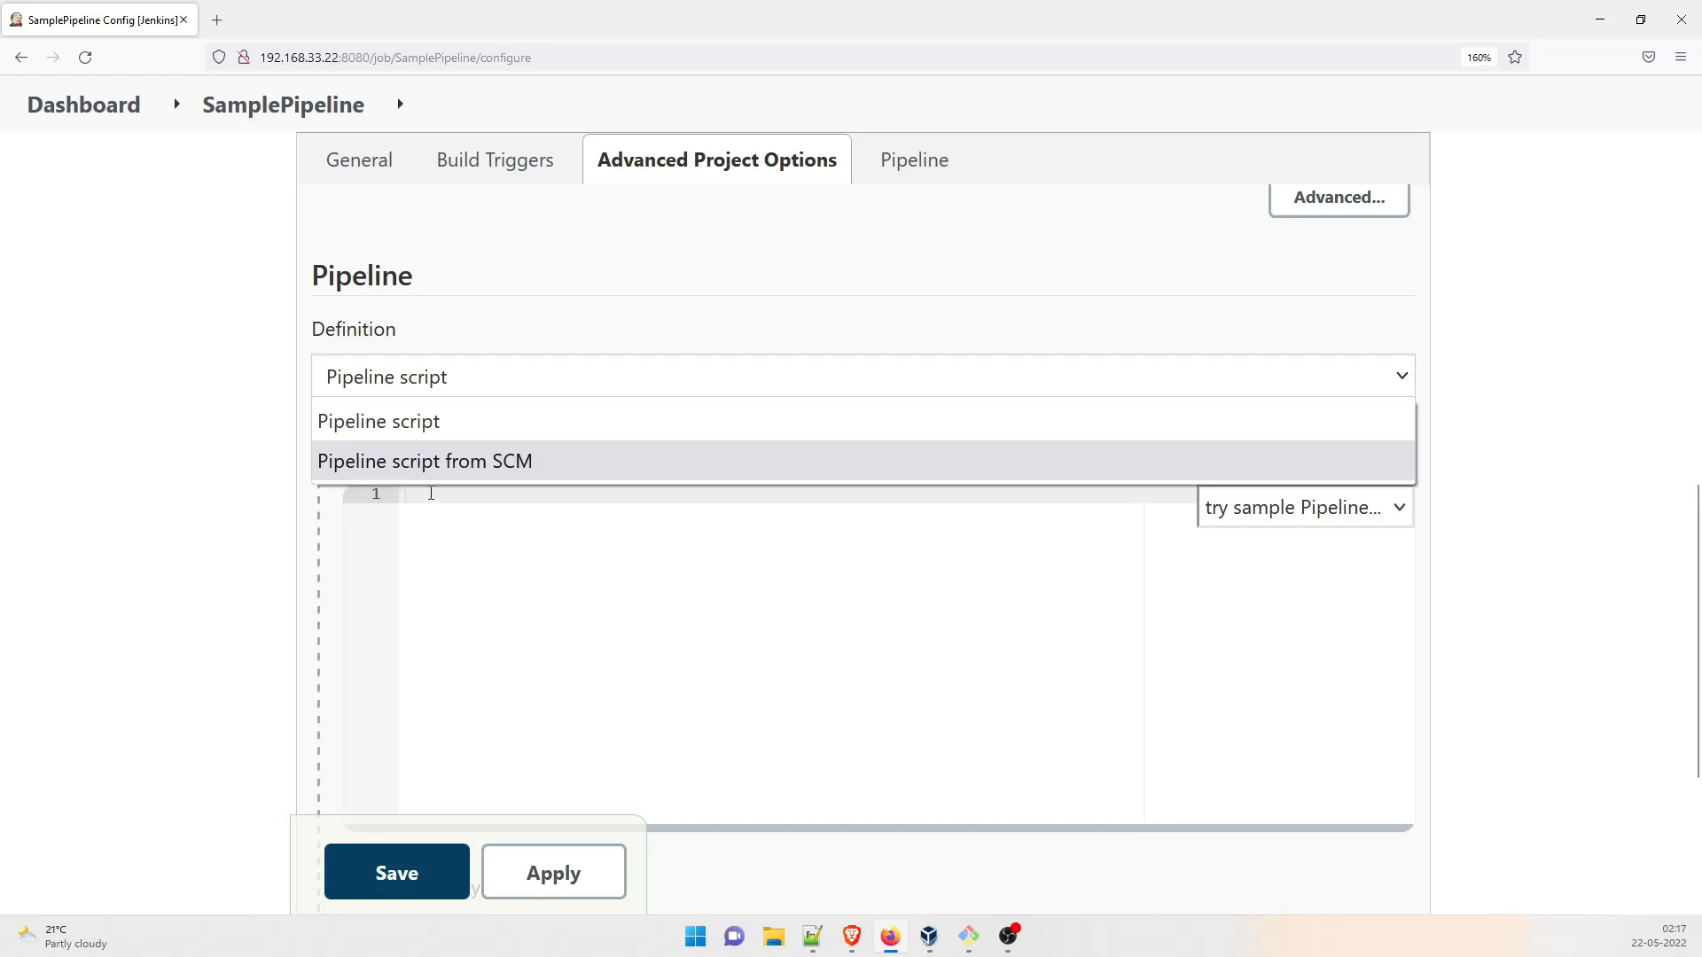
left_click(424, 461)
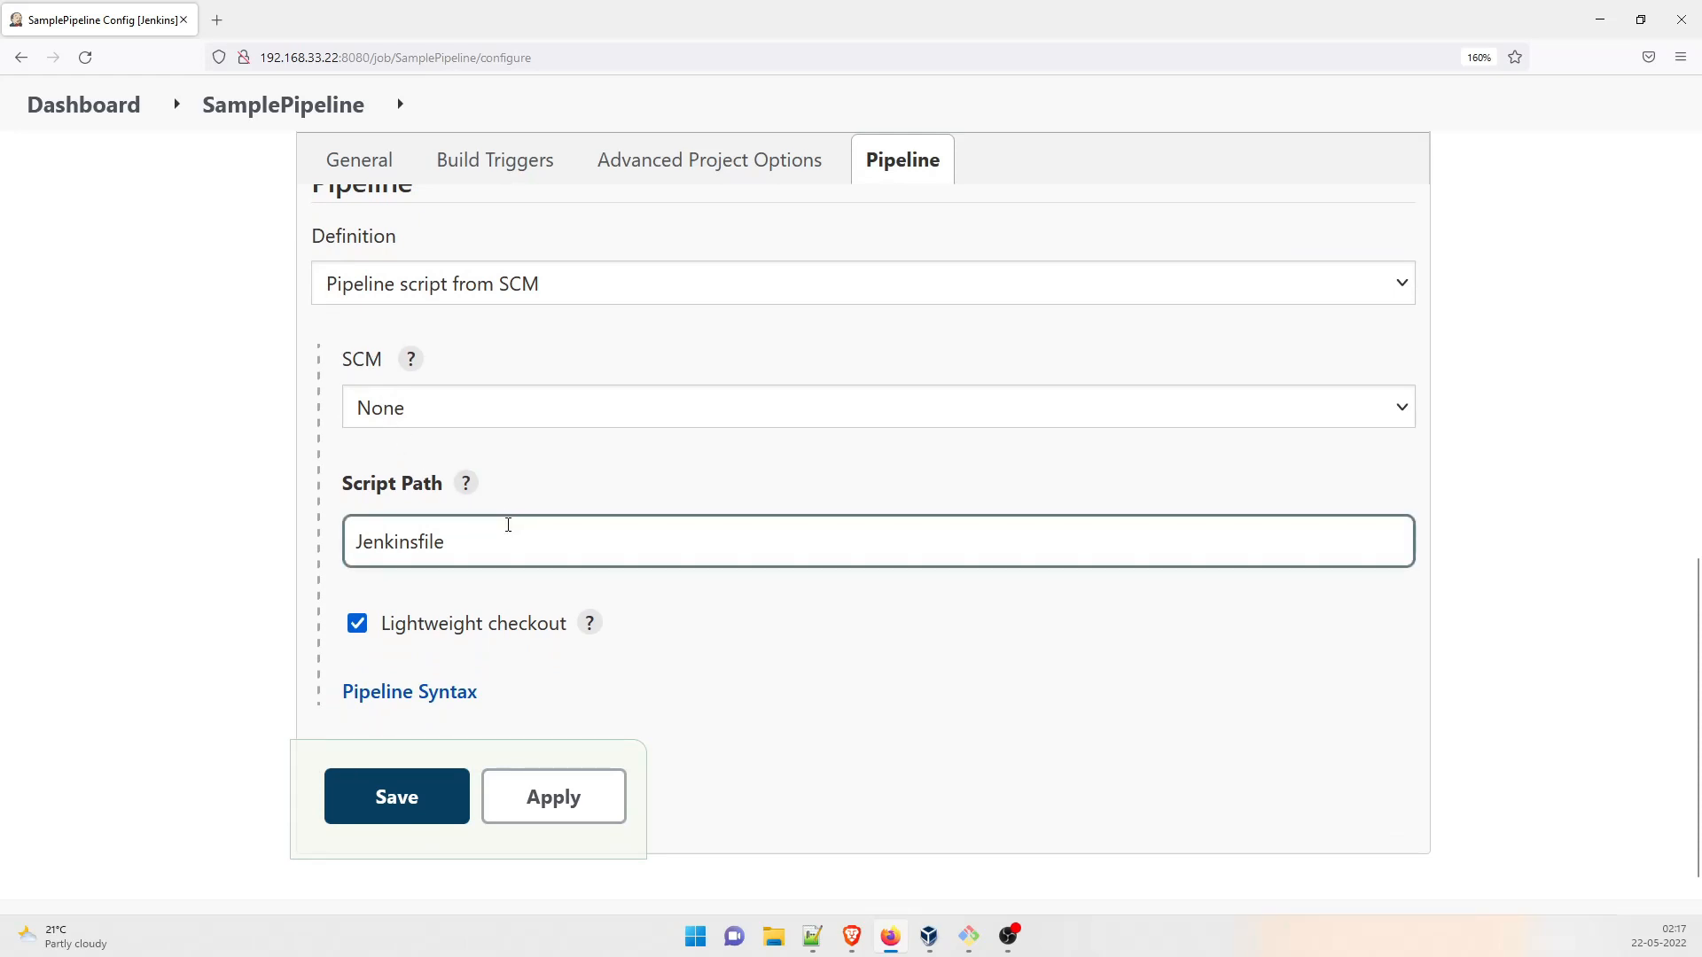
mouse_move(491, 475)
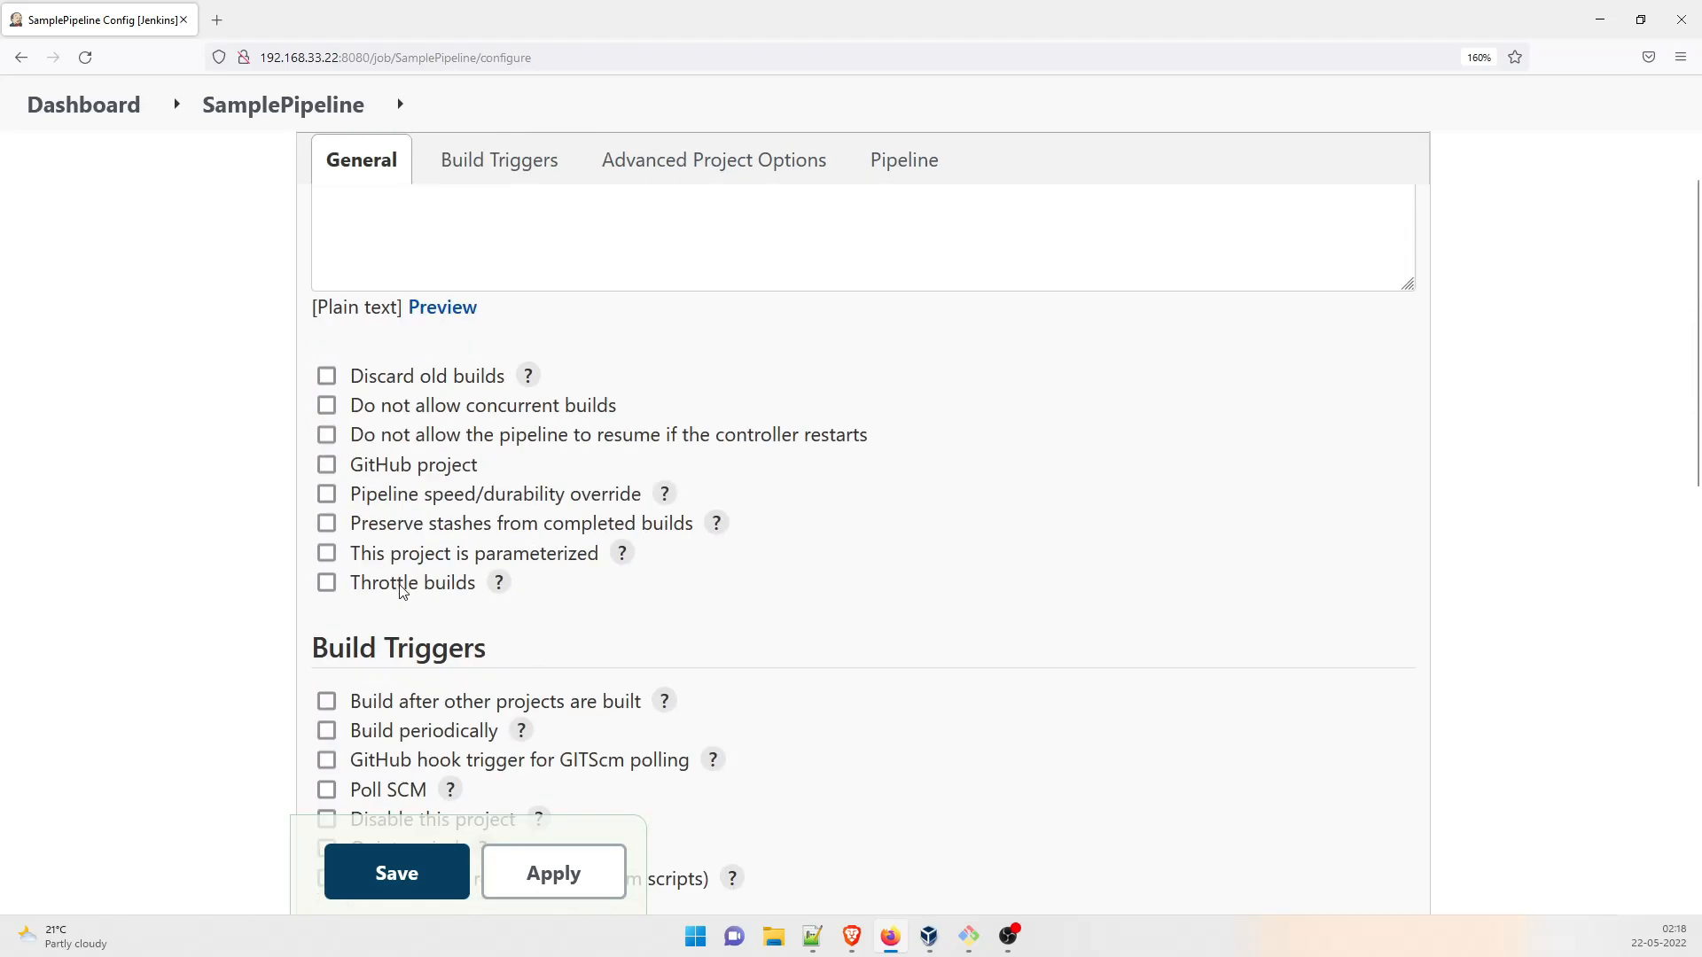
left_click(902, 160)
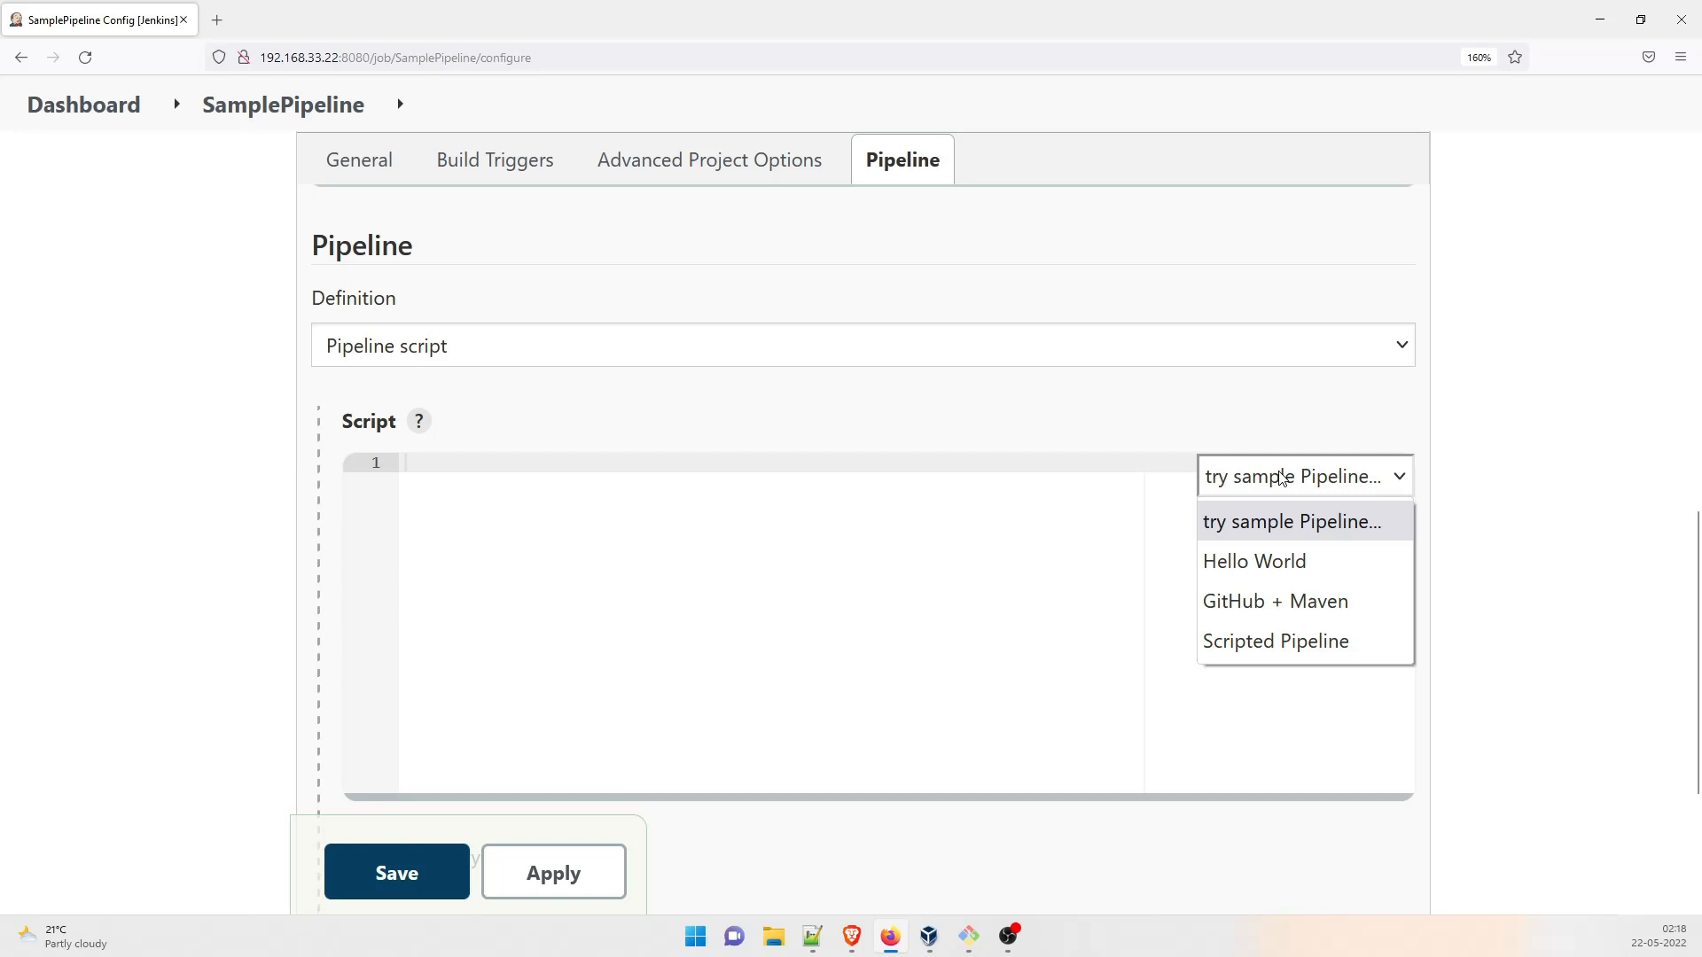
Step: Load the Hello World sample script, then swap in the GitHub + Maven sample
left_click(1253, 562)
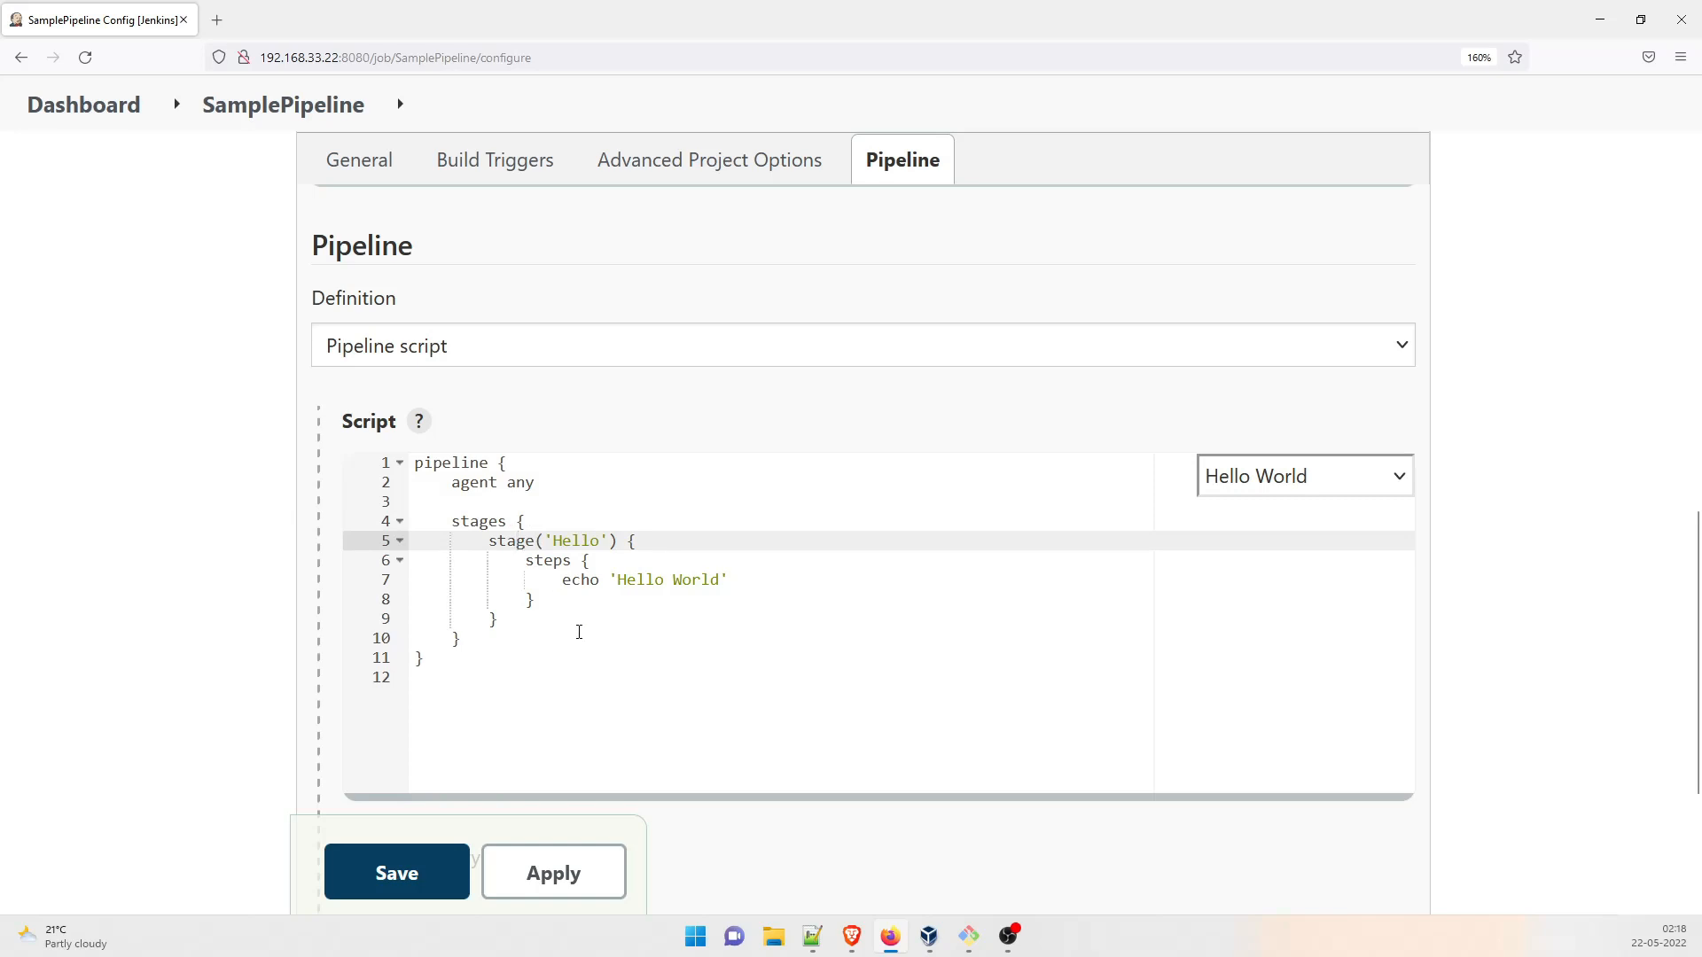
mouse_move(511, 546)
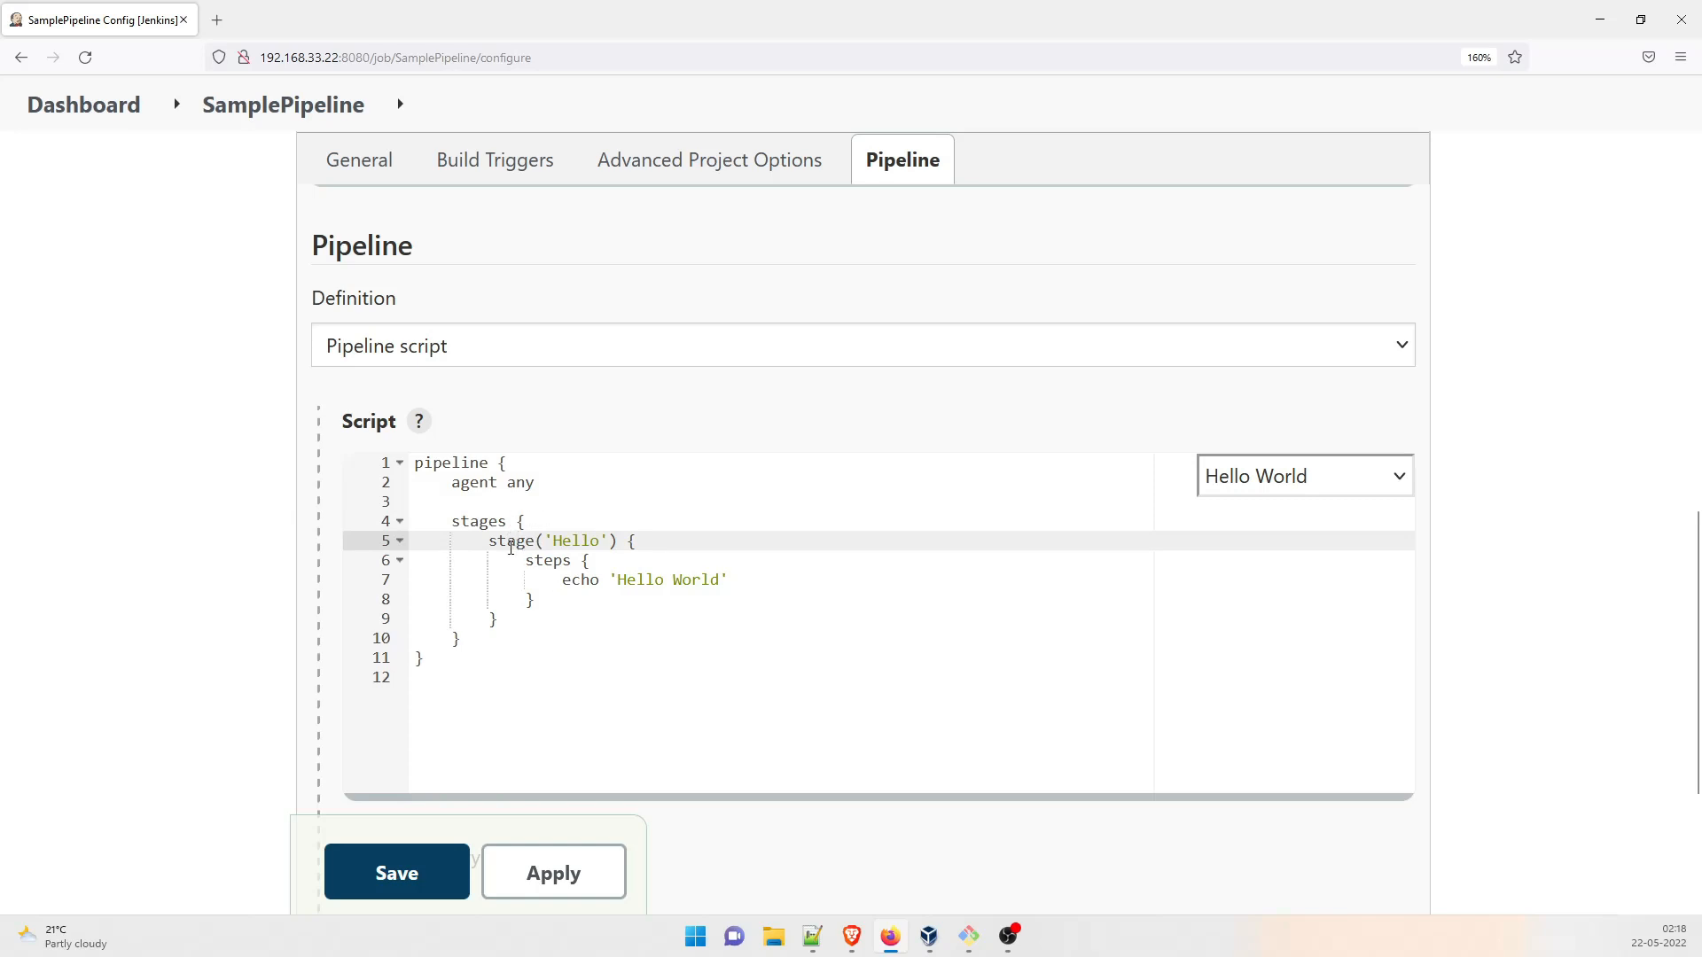
left_click(454, 462)
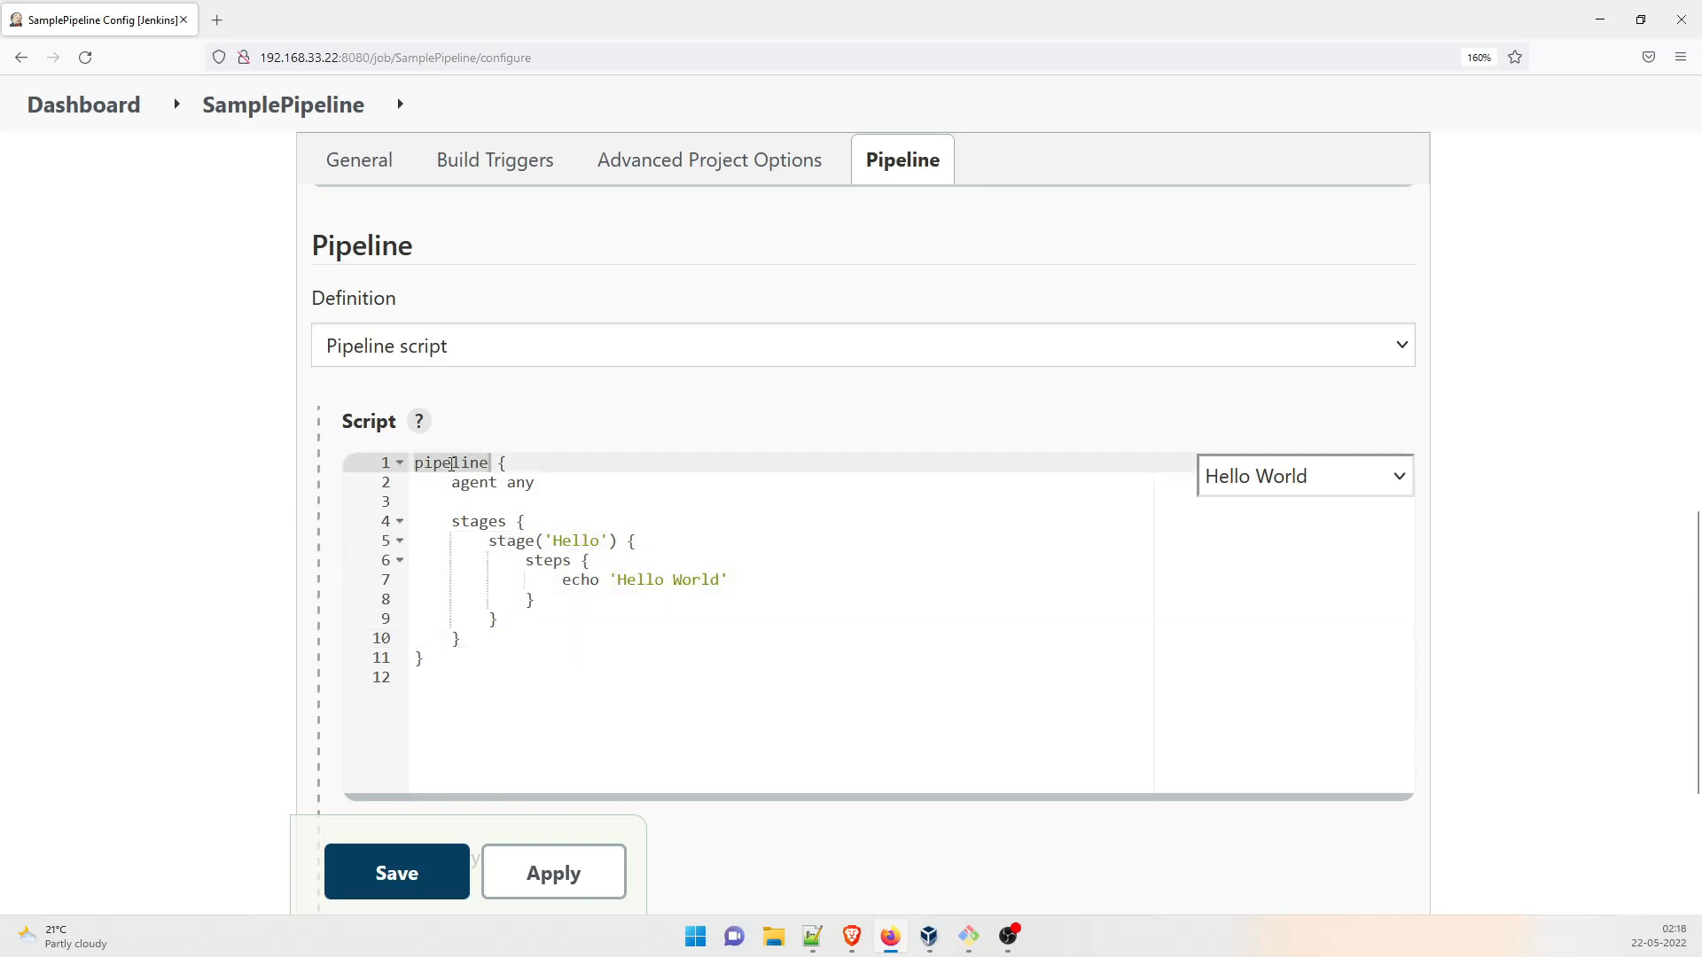
left_click(1302, 475)
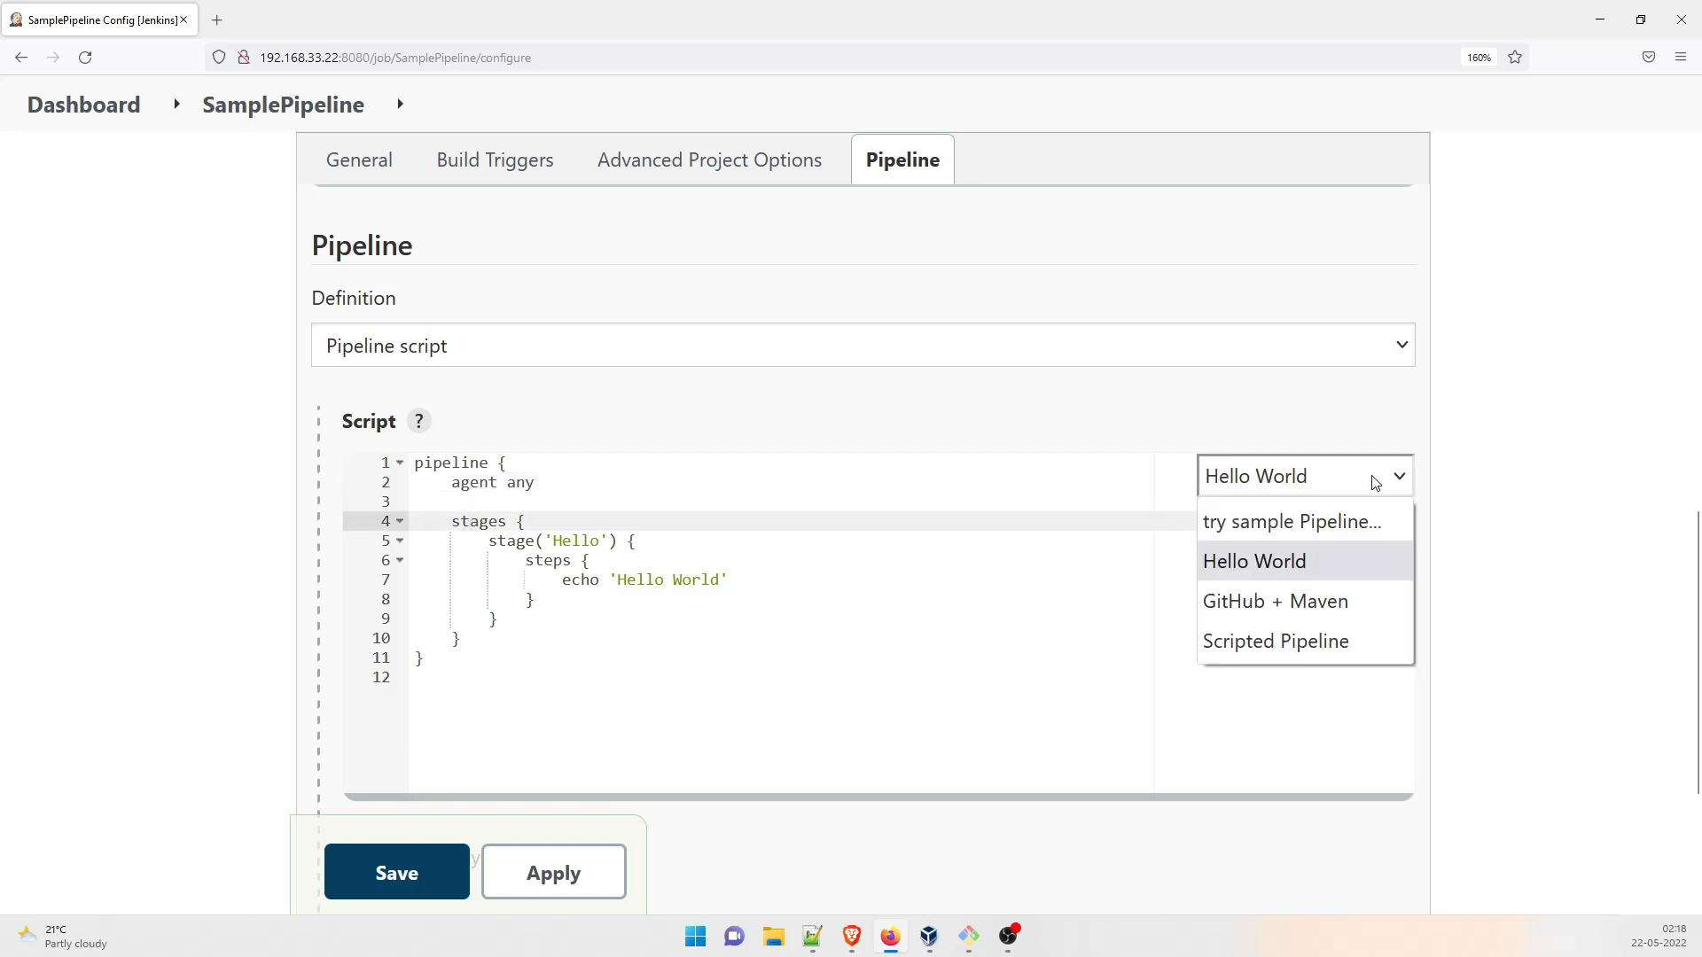
left_click(1290, 521)
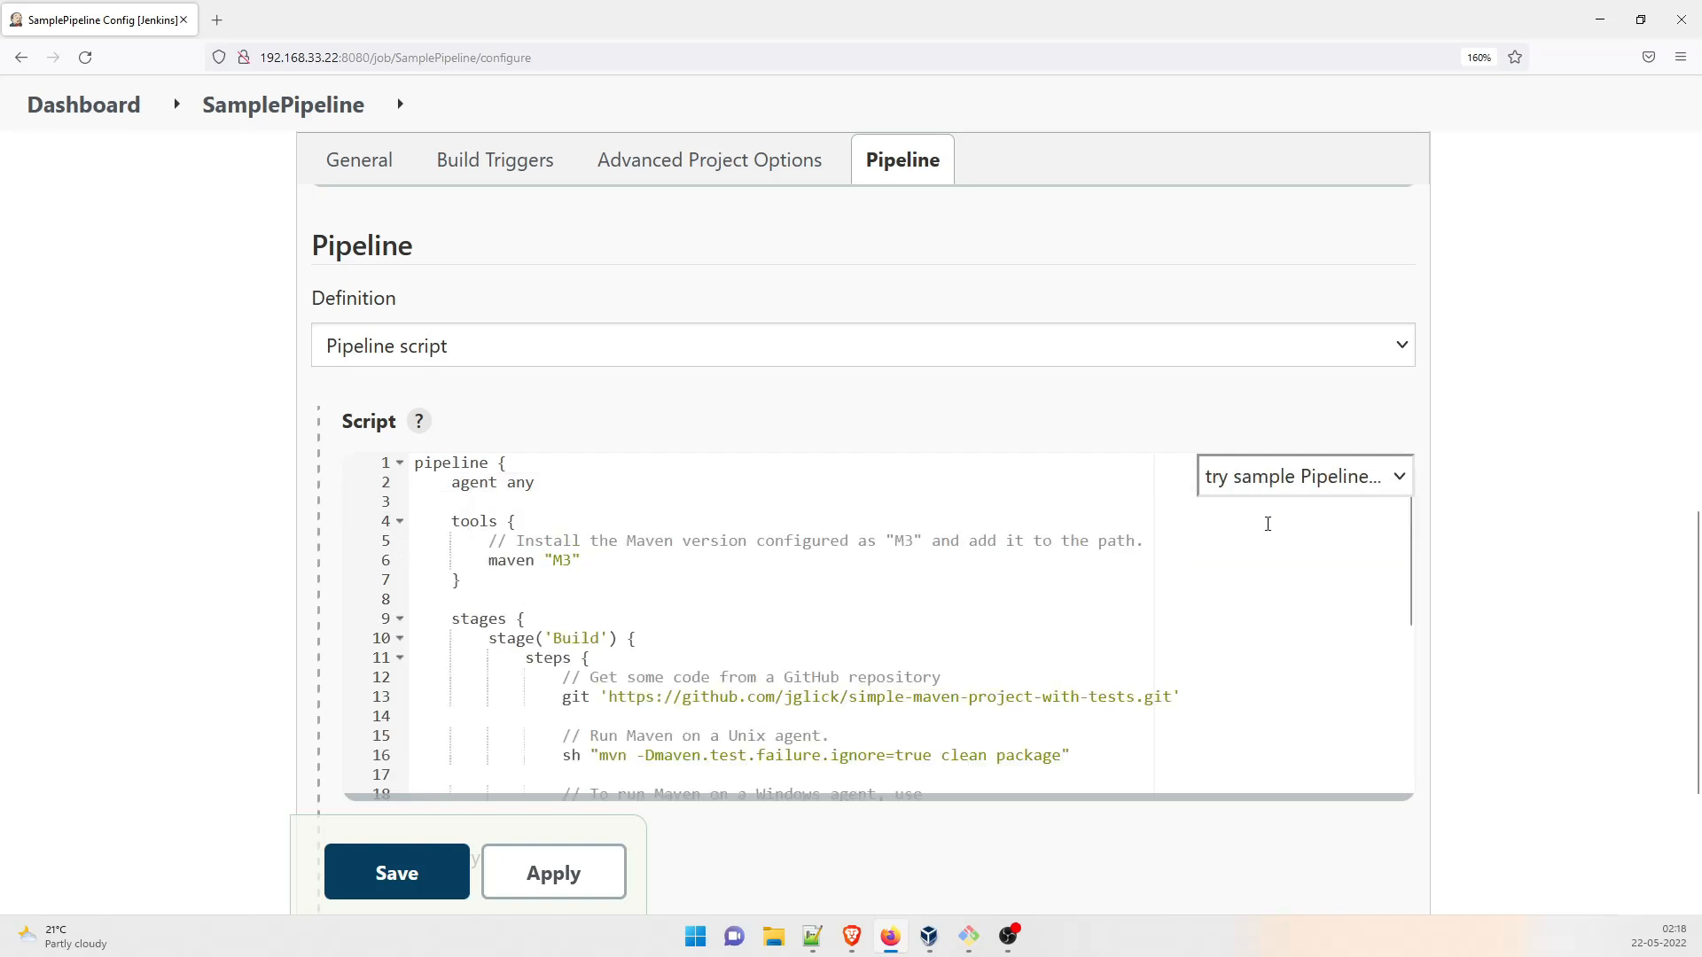
mouse_move(494, 649)
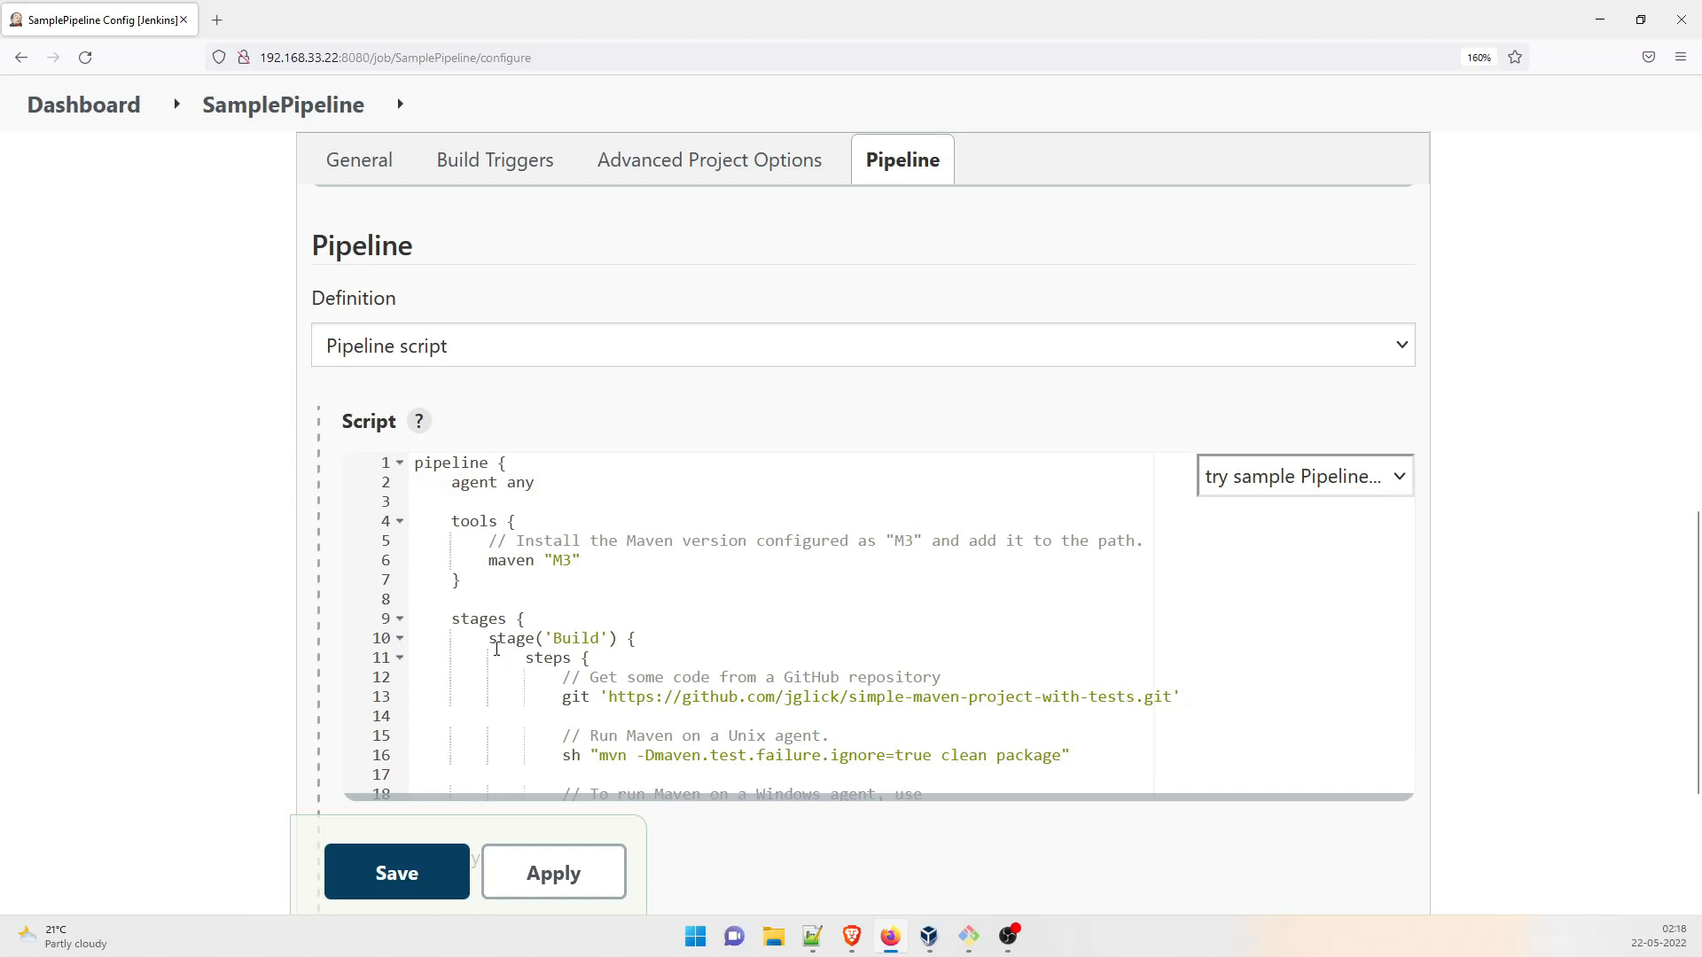
Step: Review the GitHub + Maven template, then replace it with the Scripted Pipeline sample
scroll("down", 3)
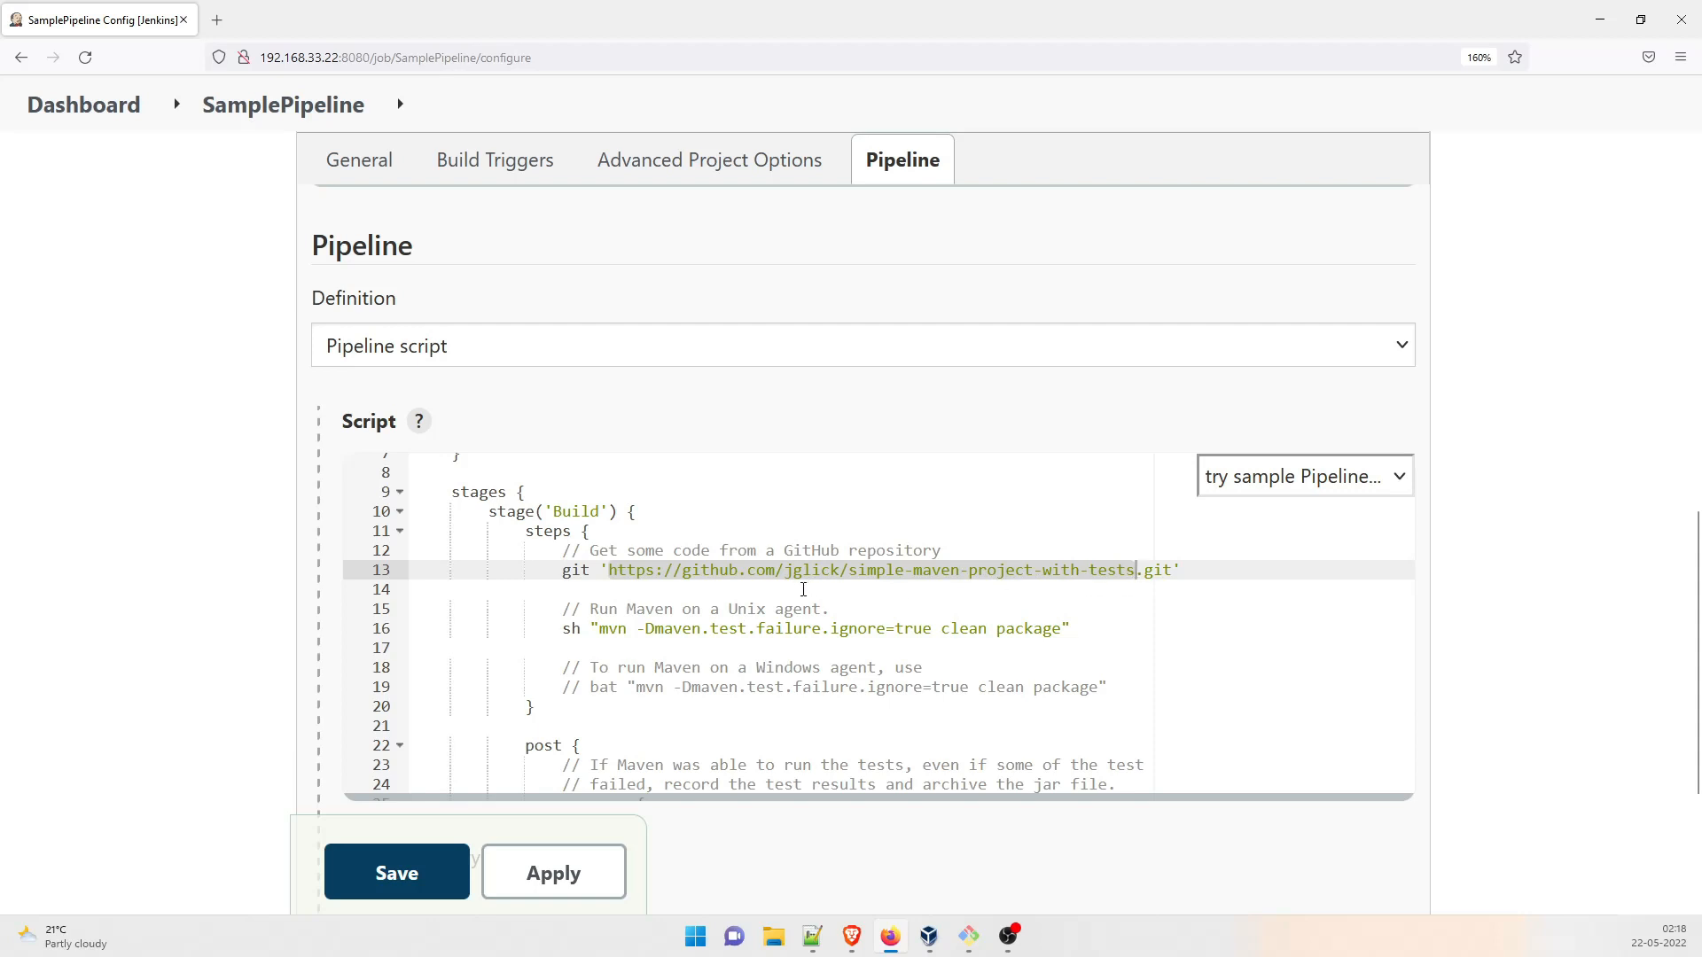
left_click(700, 627)
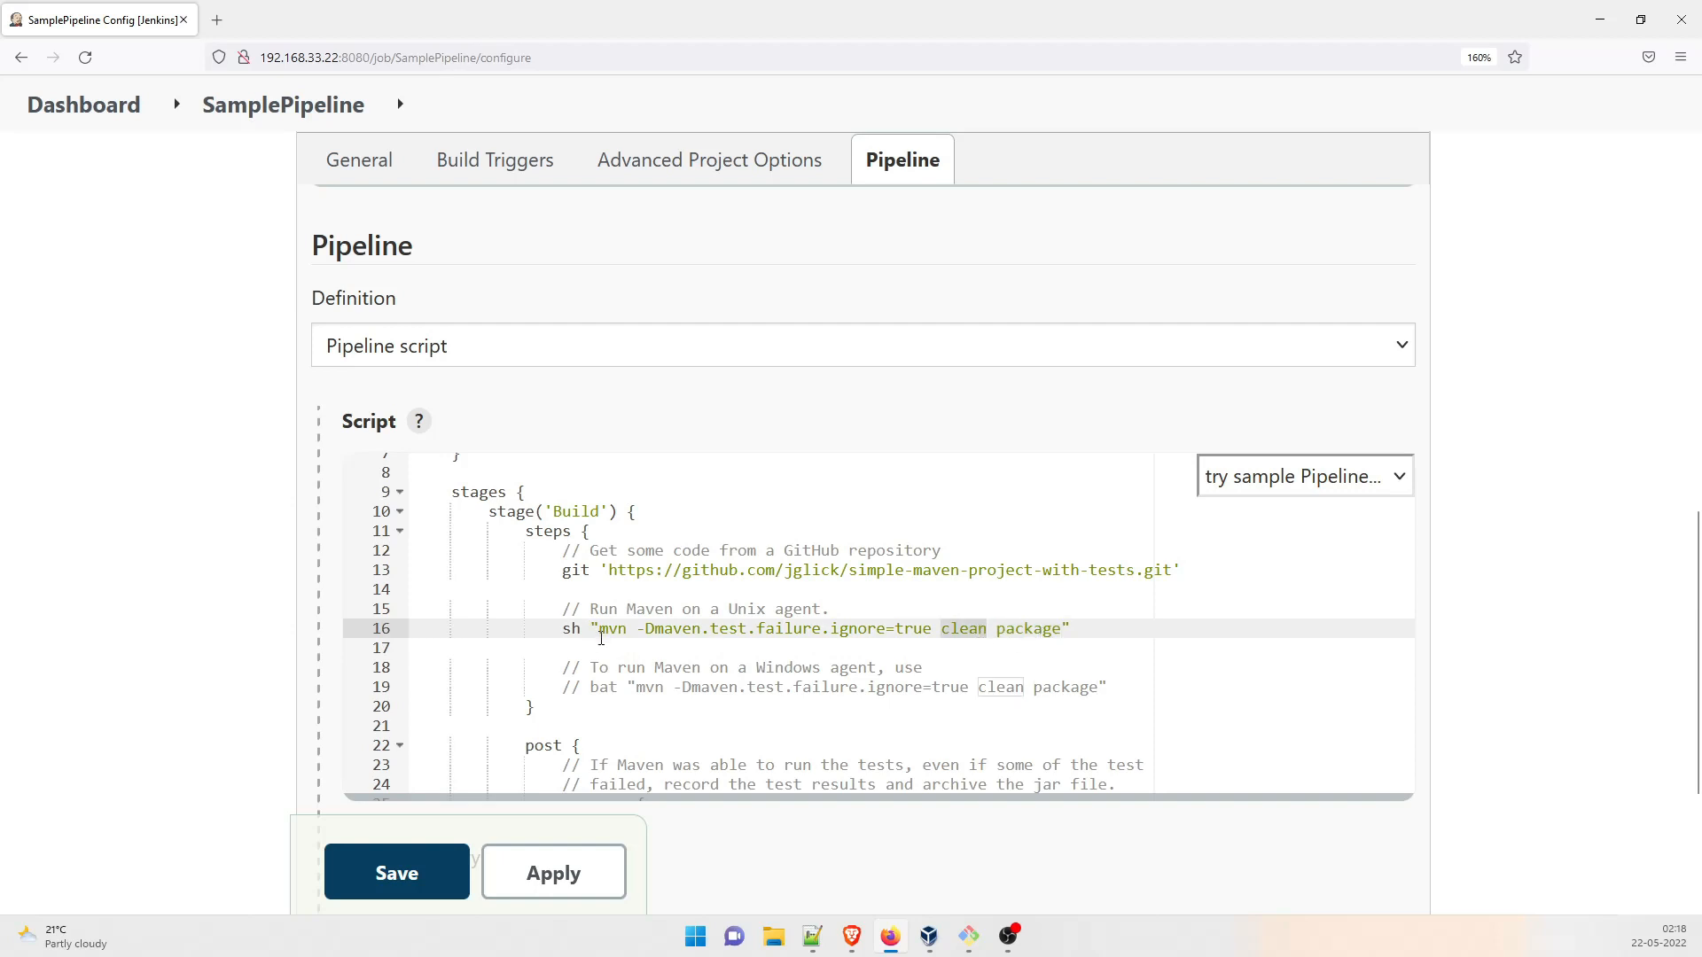
scroll("down", 3)
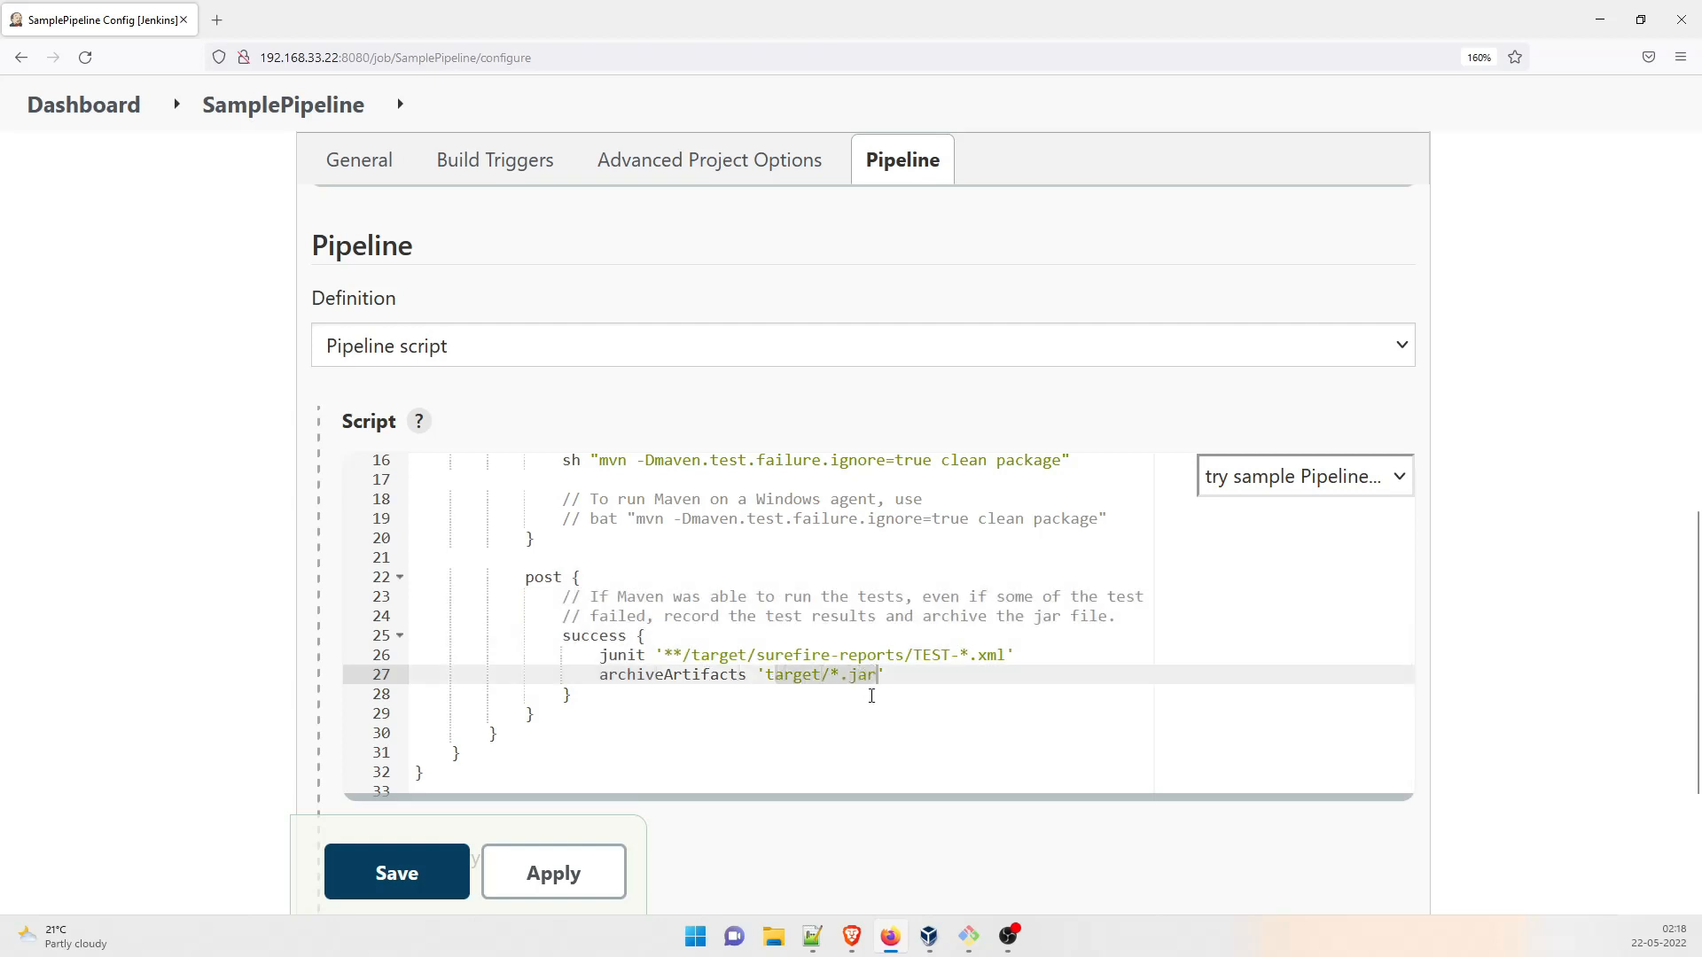
left_click(700, 654)
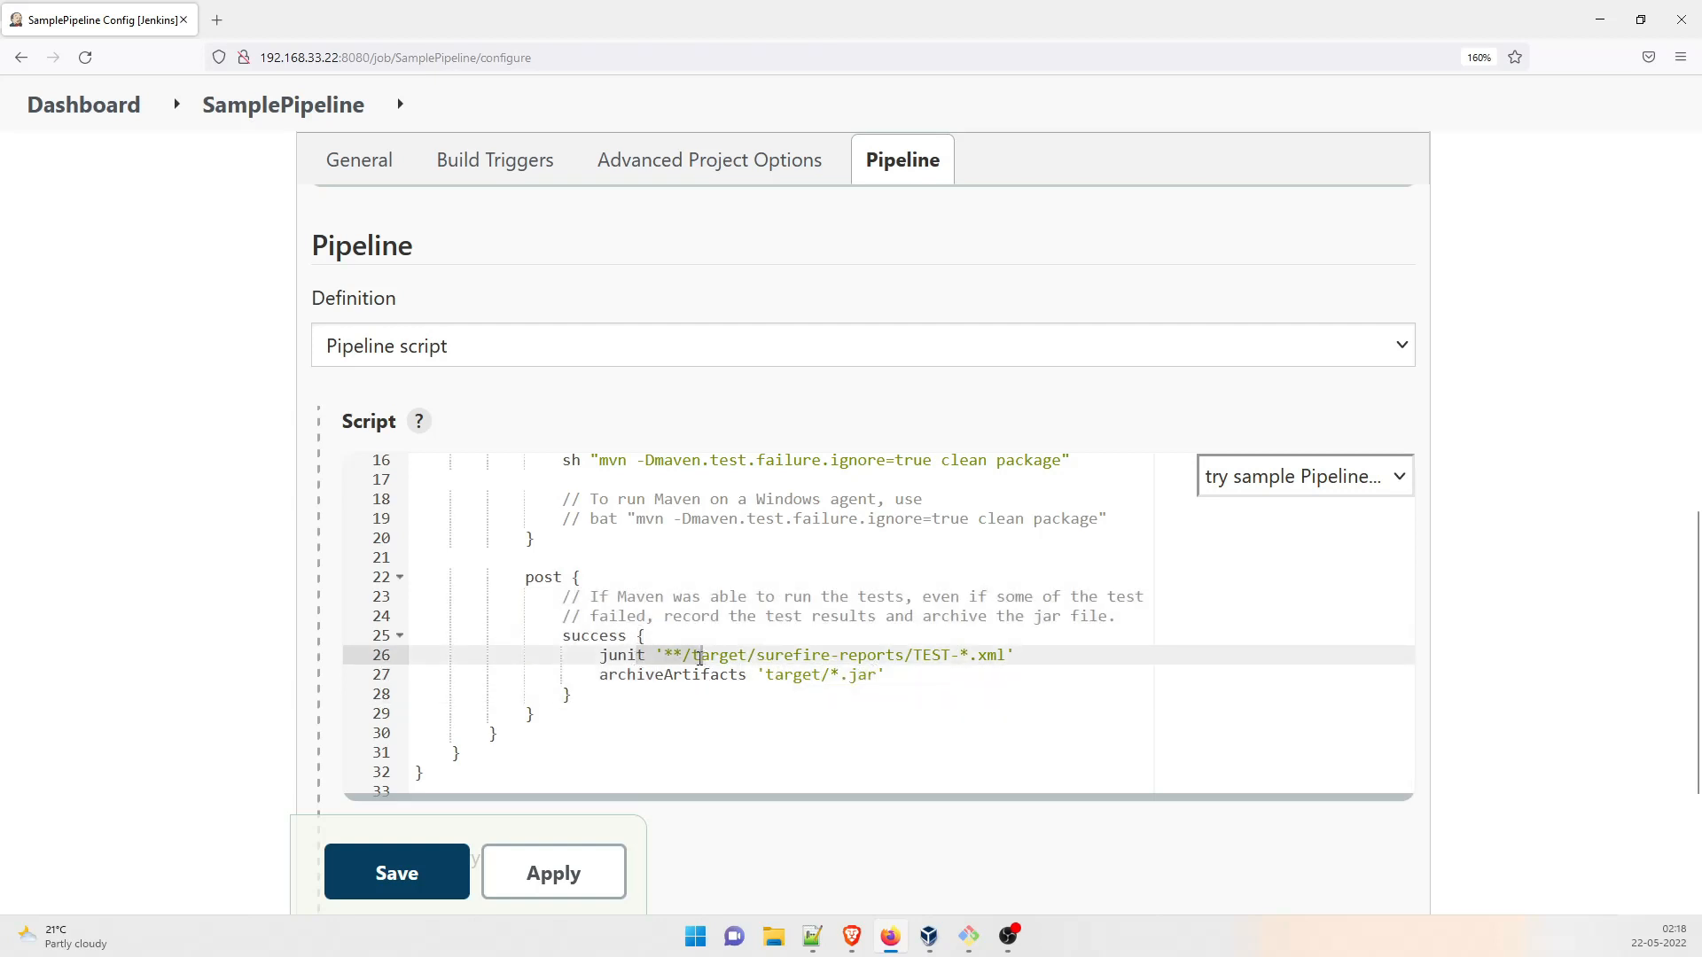
left_click(1303, 475)
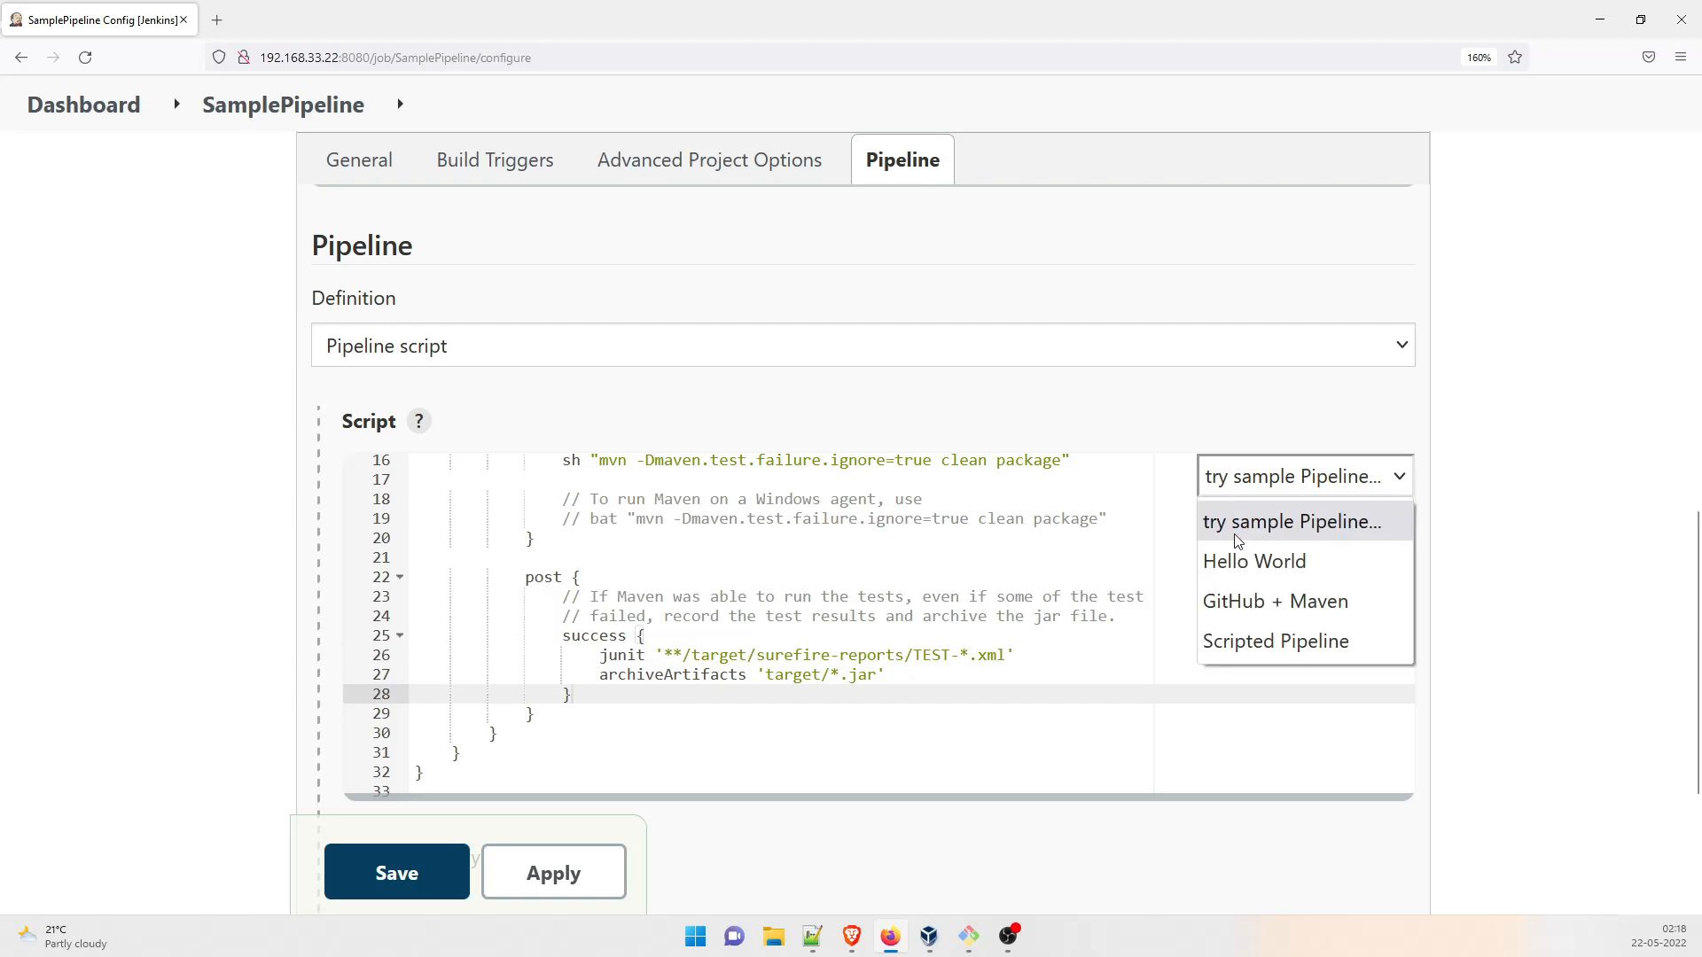
left_click(1292, 521)
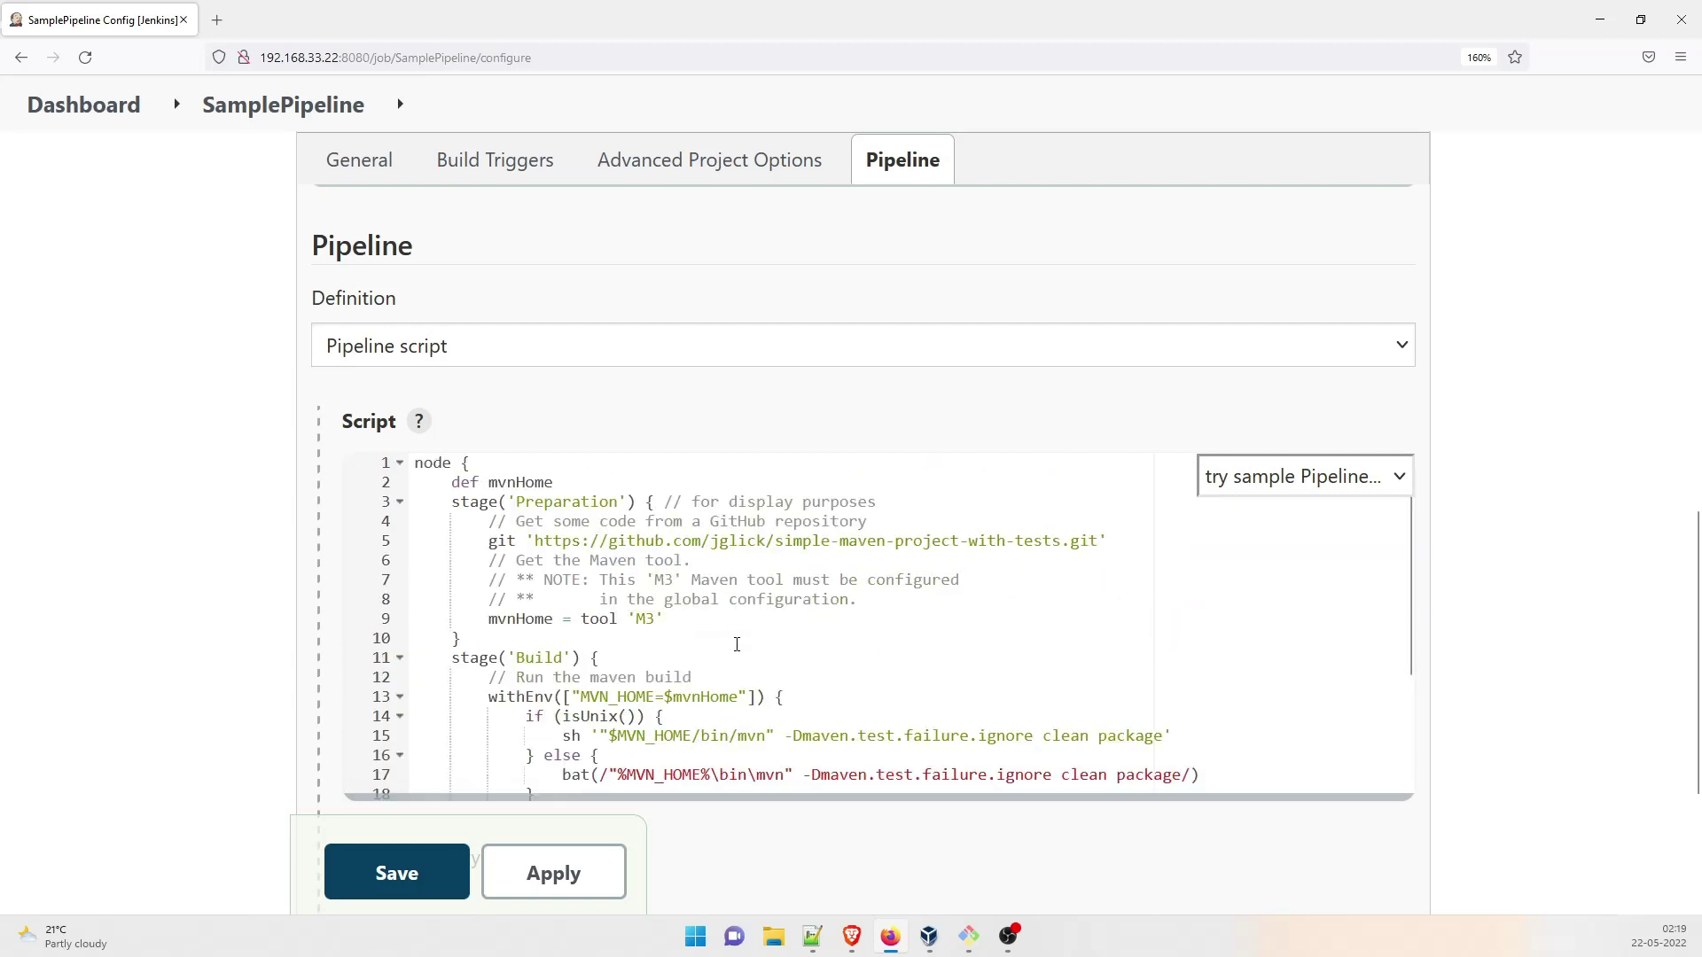
mouse_move(810, 720)
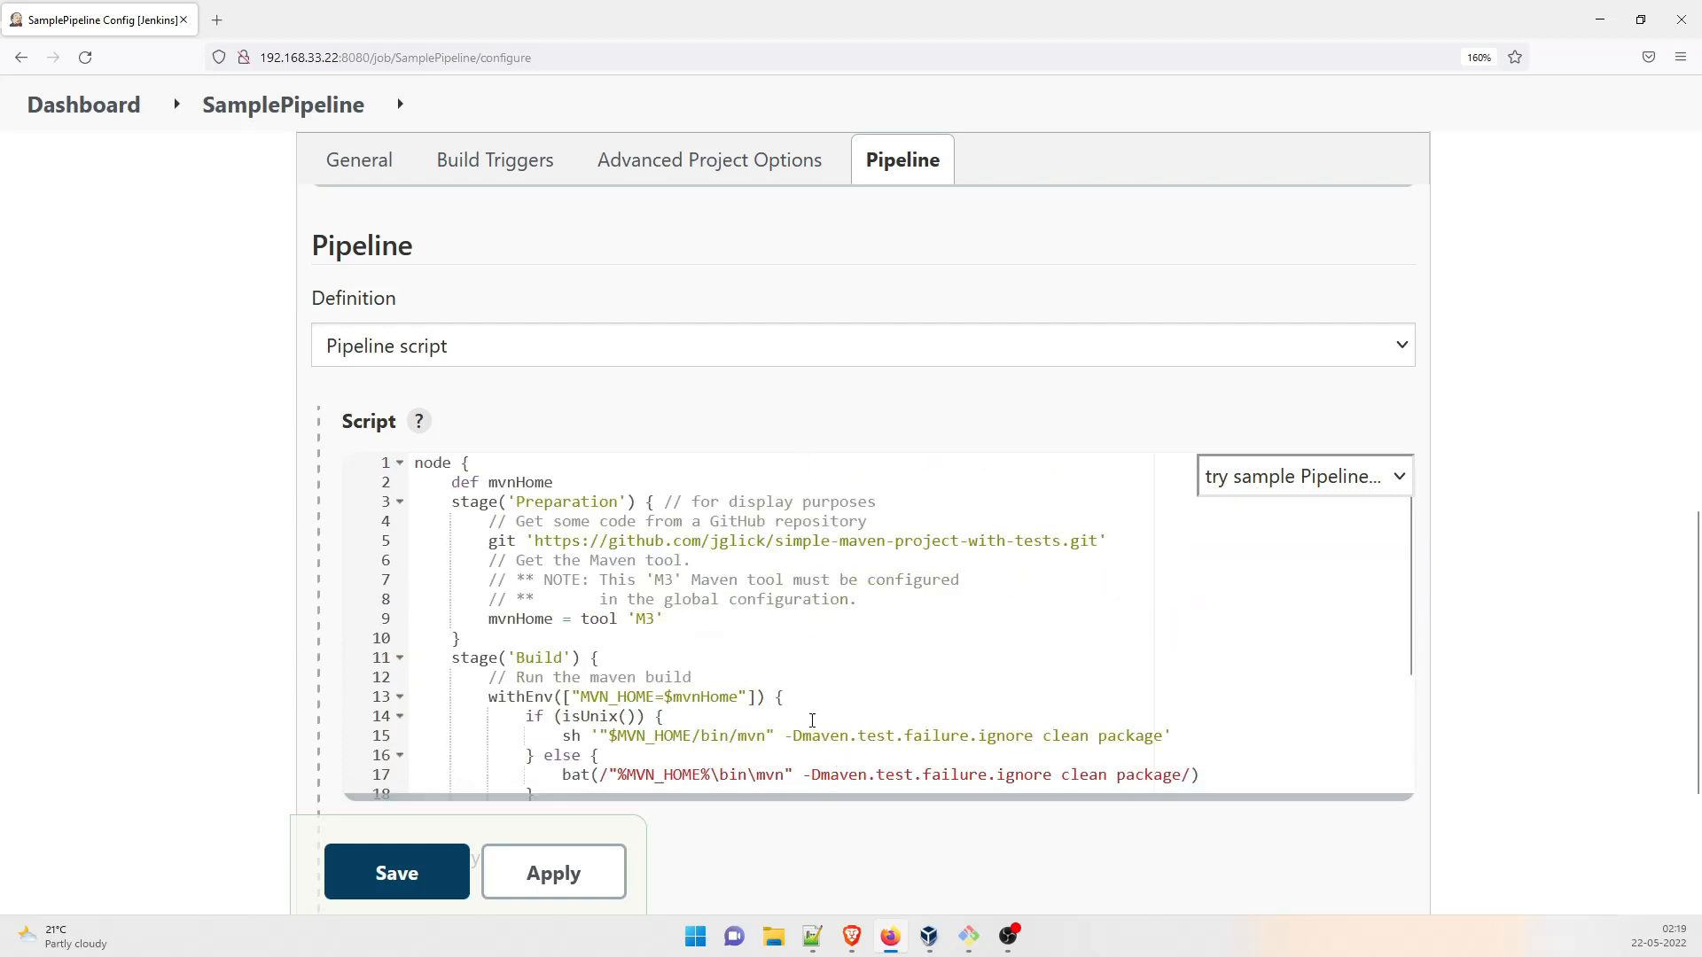
scroll("down", 3)
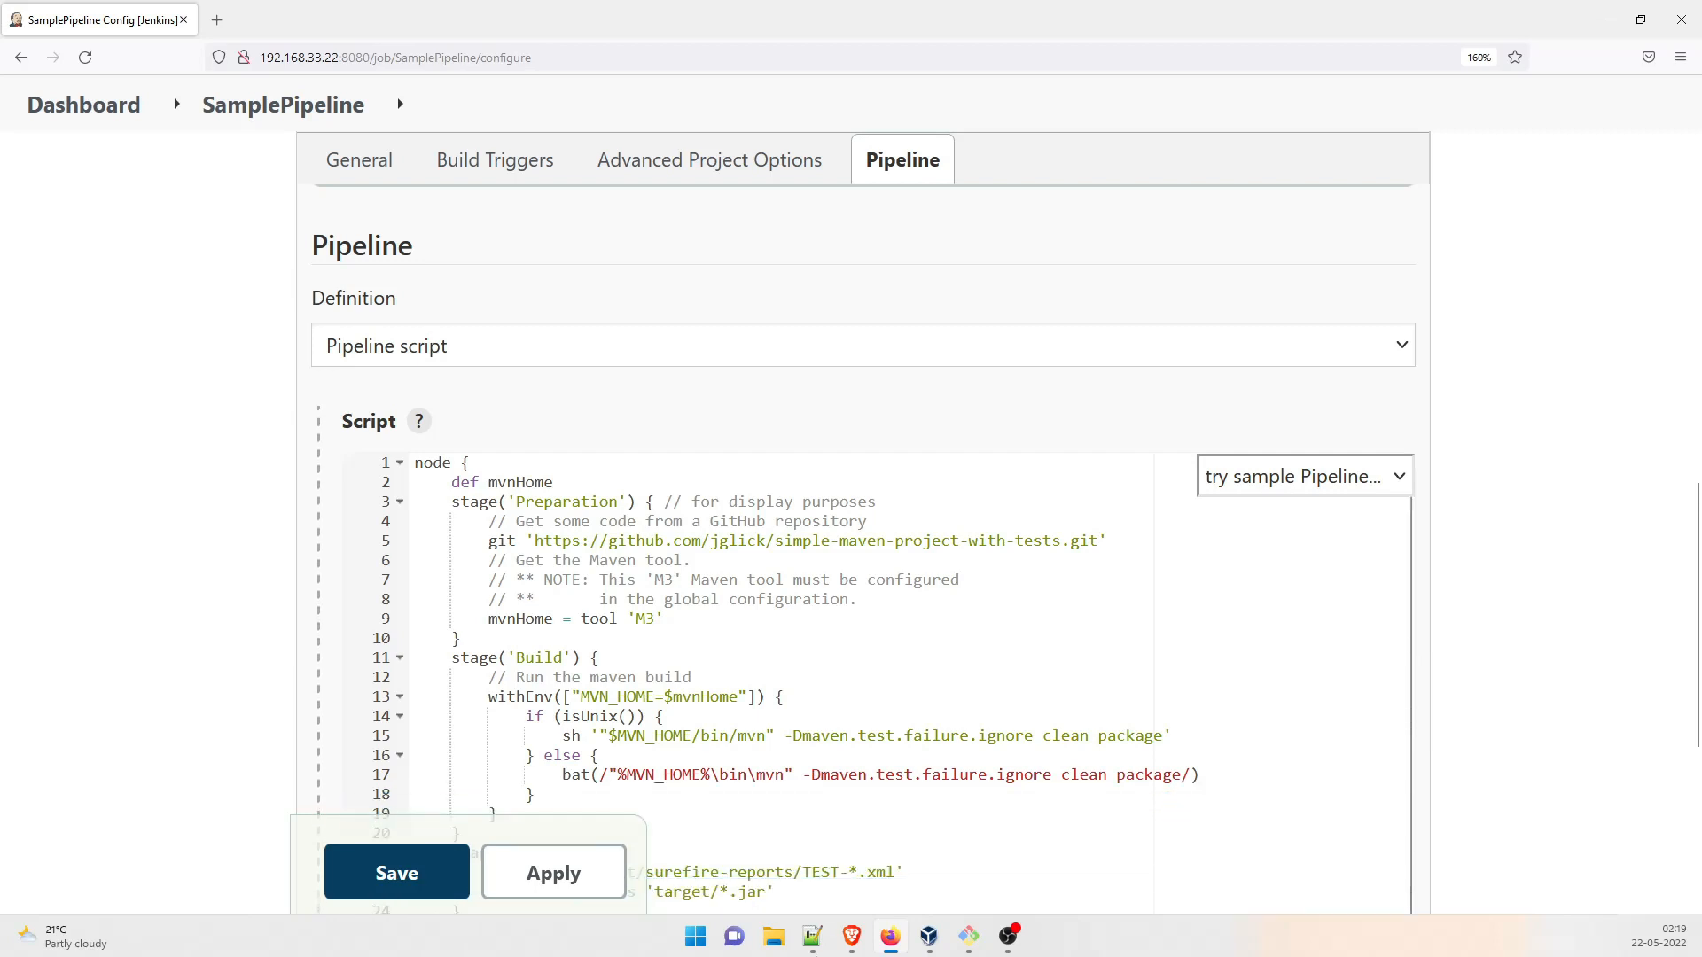
scroll("down", 3)
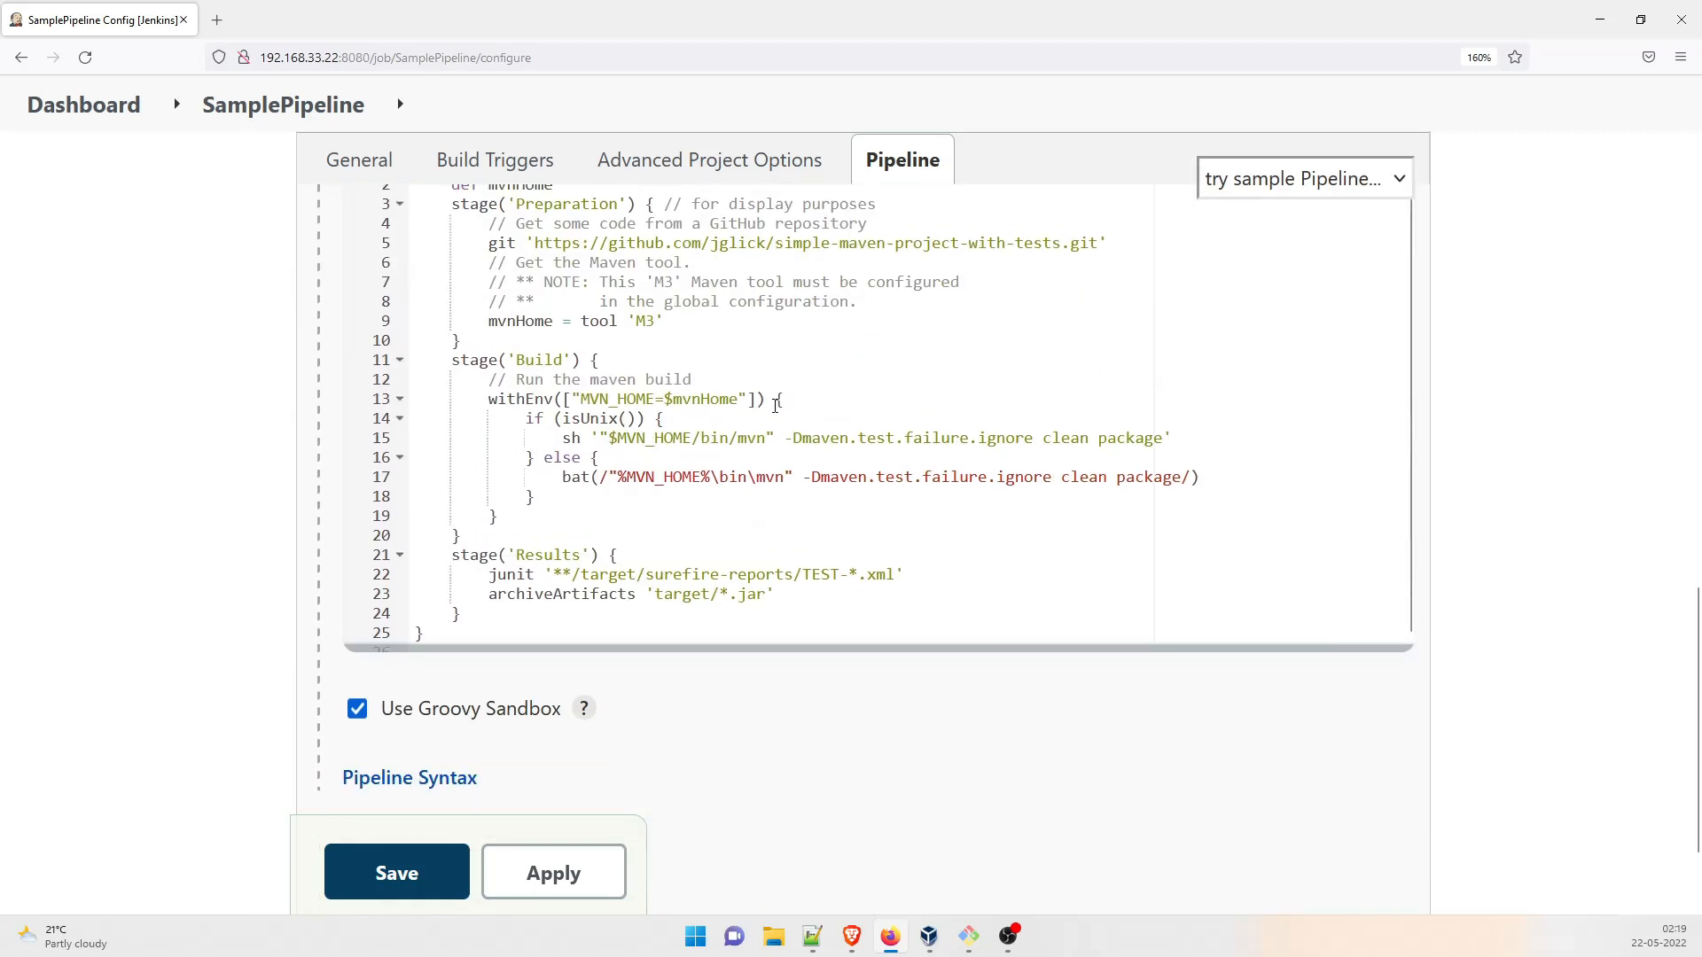
scroll("up", 3)
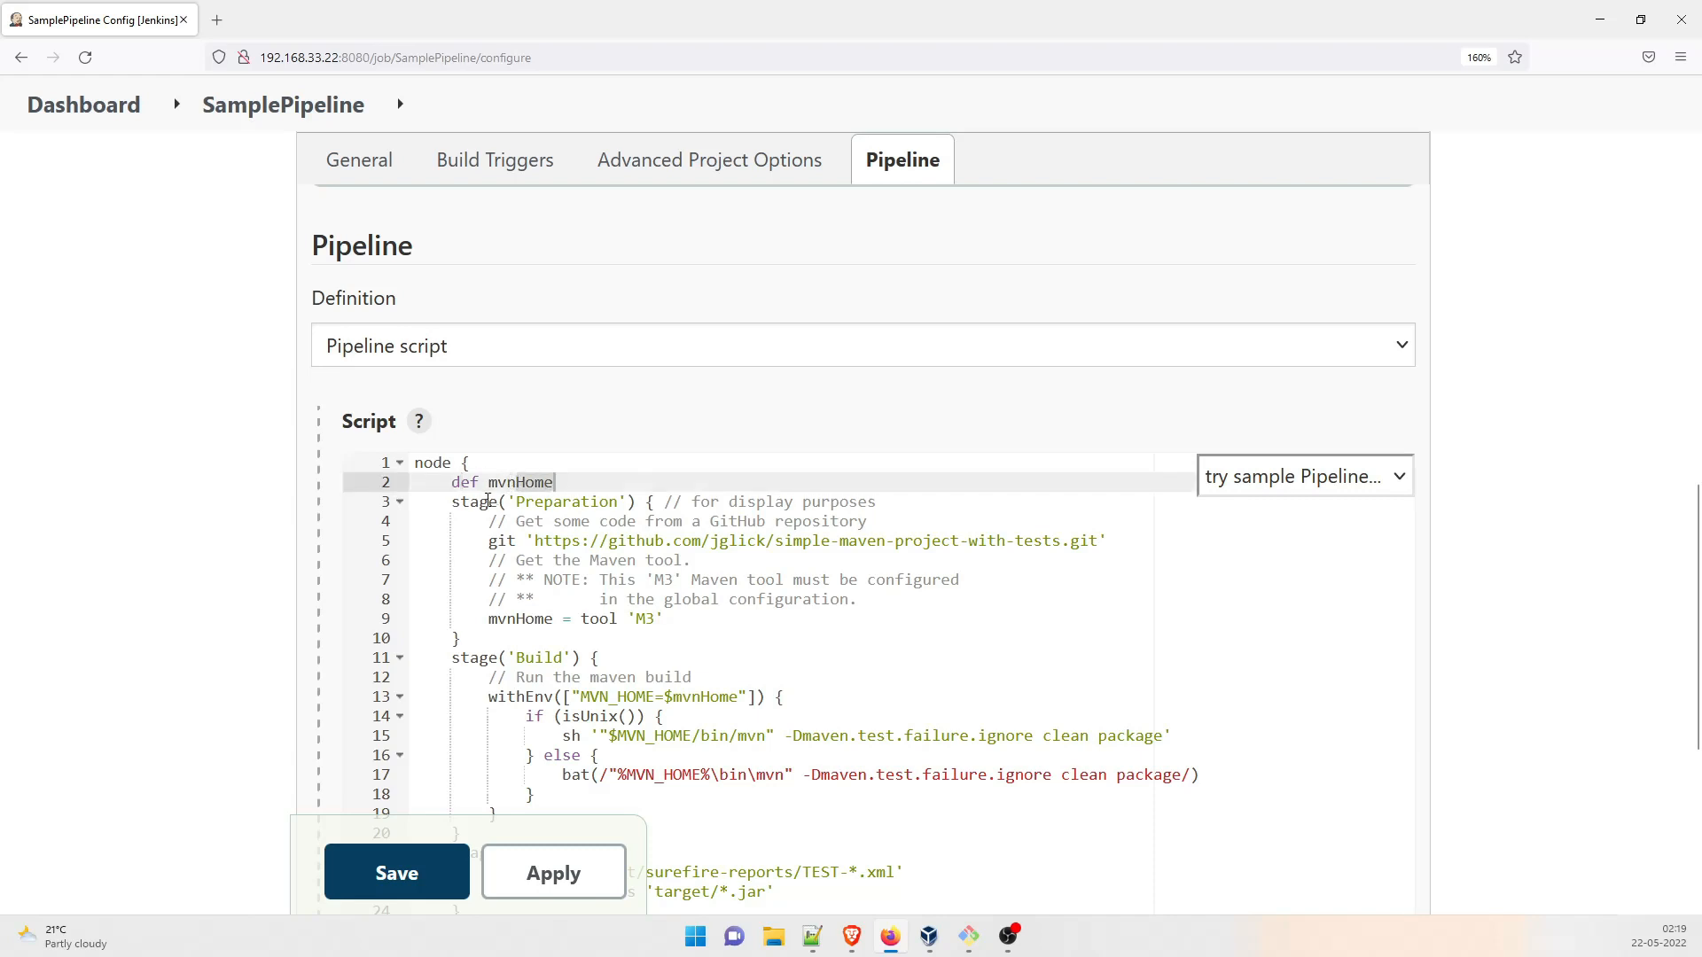
left_click(1303, 475)
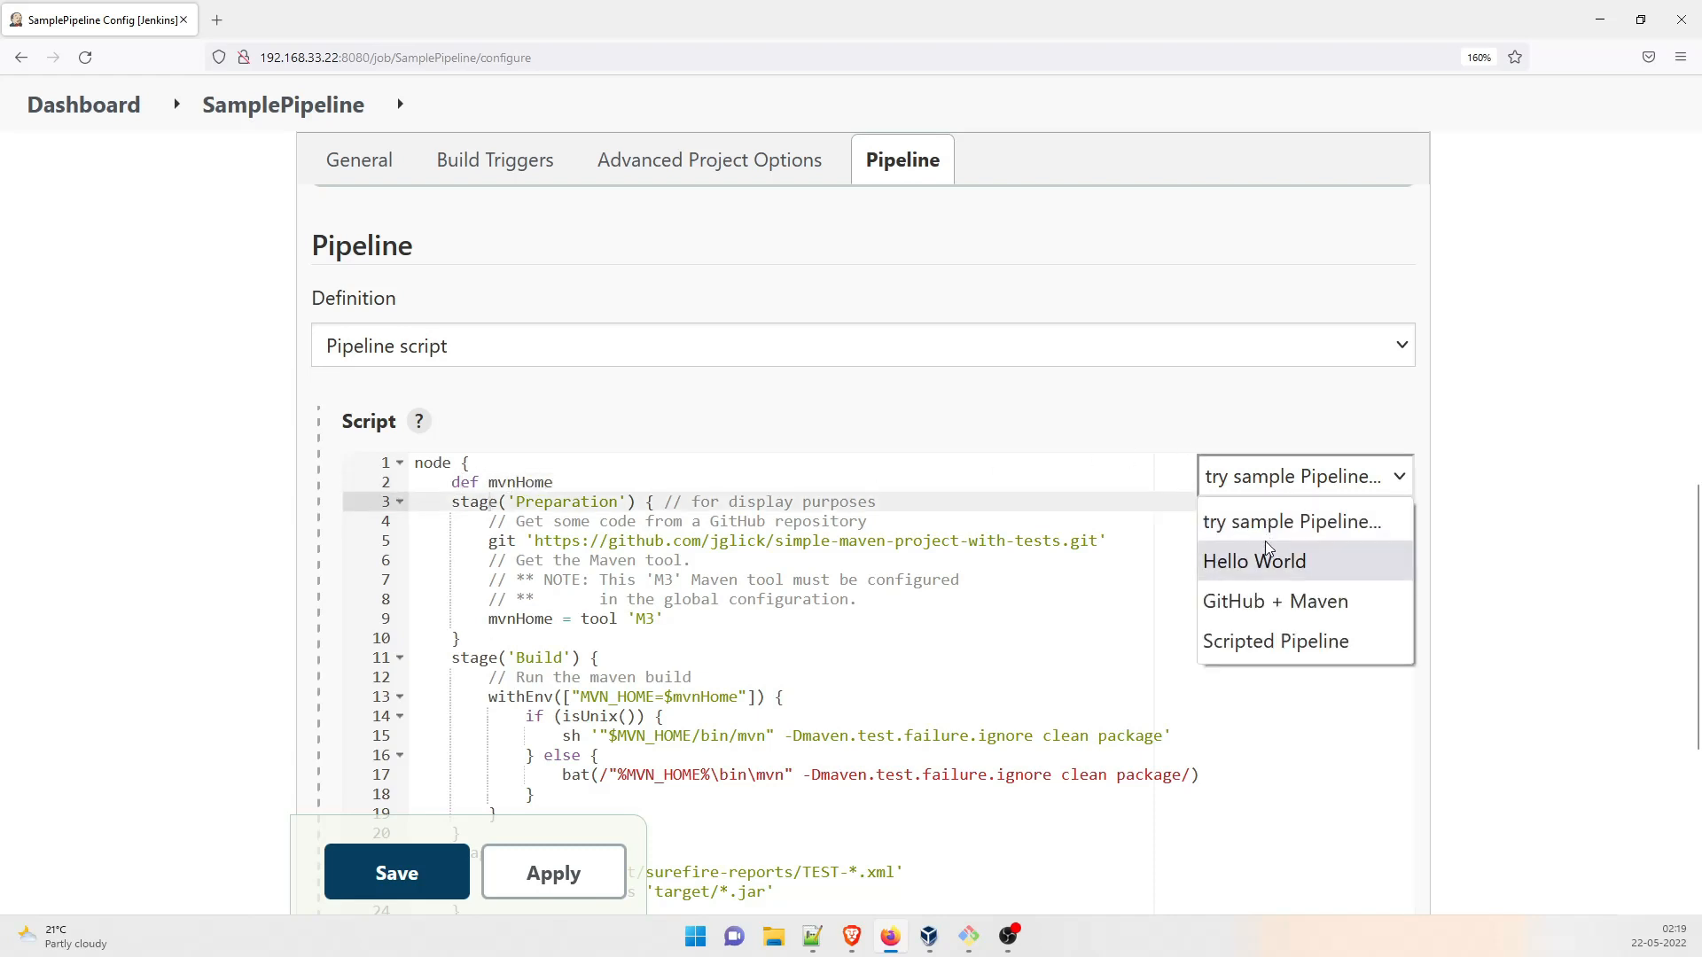
mouse_move(1259, 561)
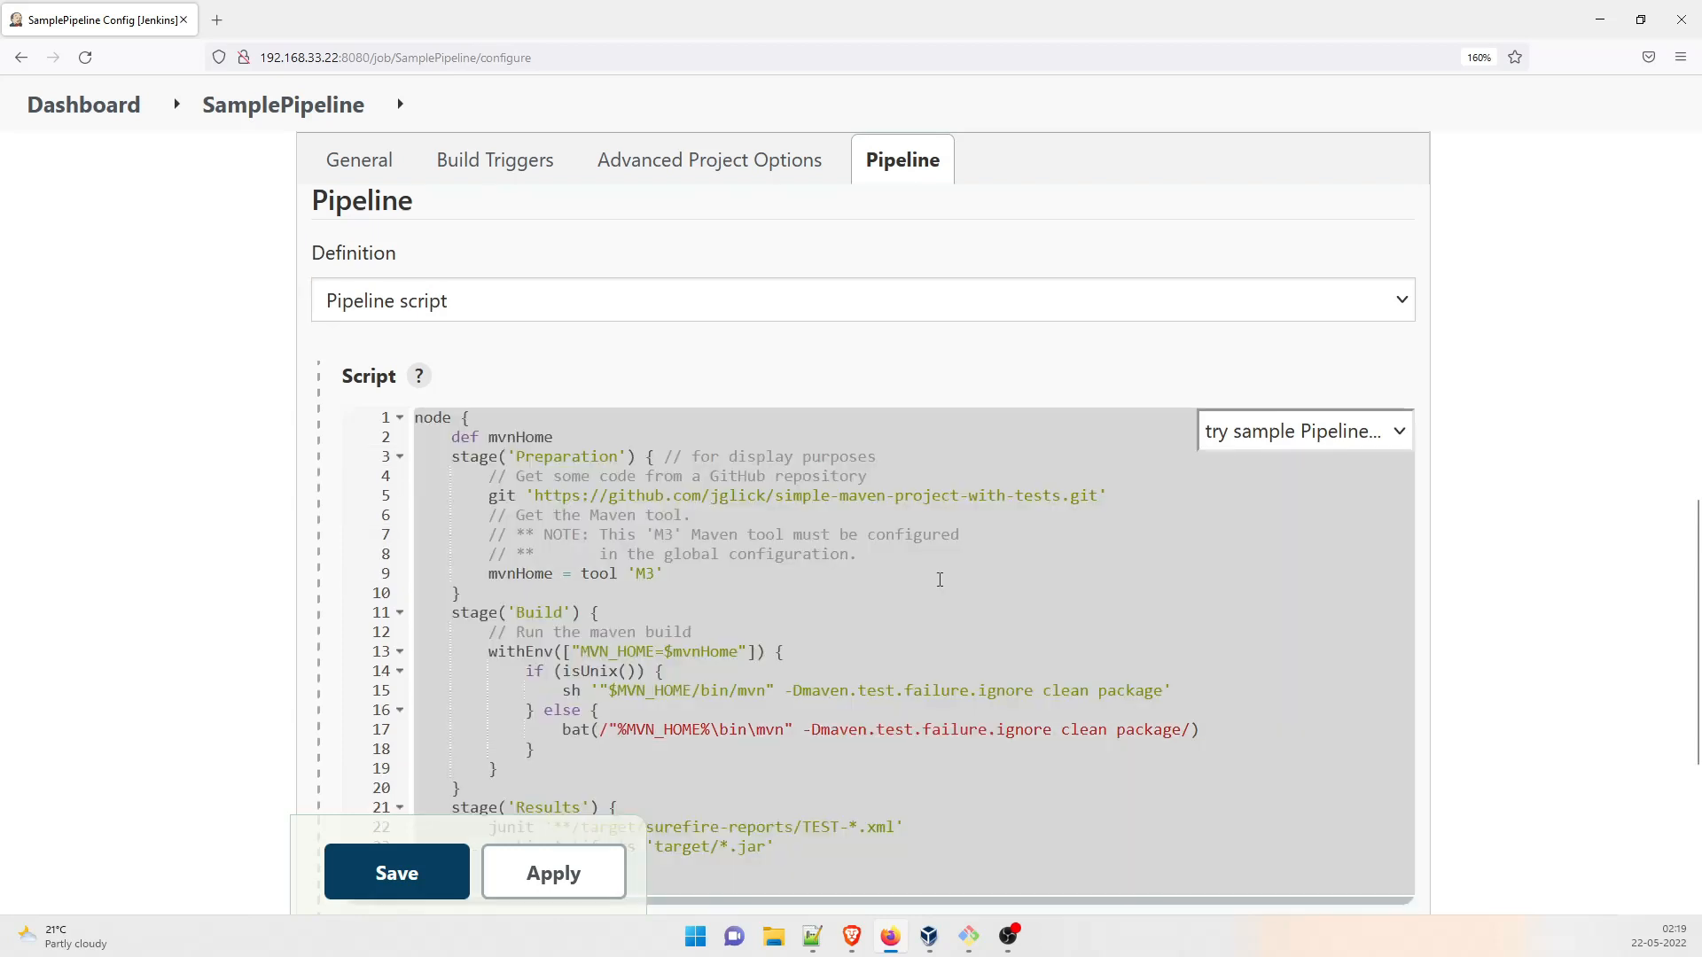
Step: Paste the declarative Build/Test/Deploy pipeline over the script and remove the options block
left_click(1303, 431)
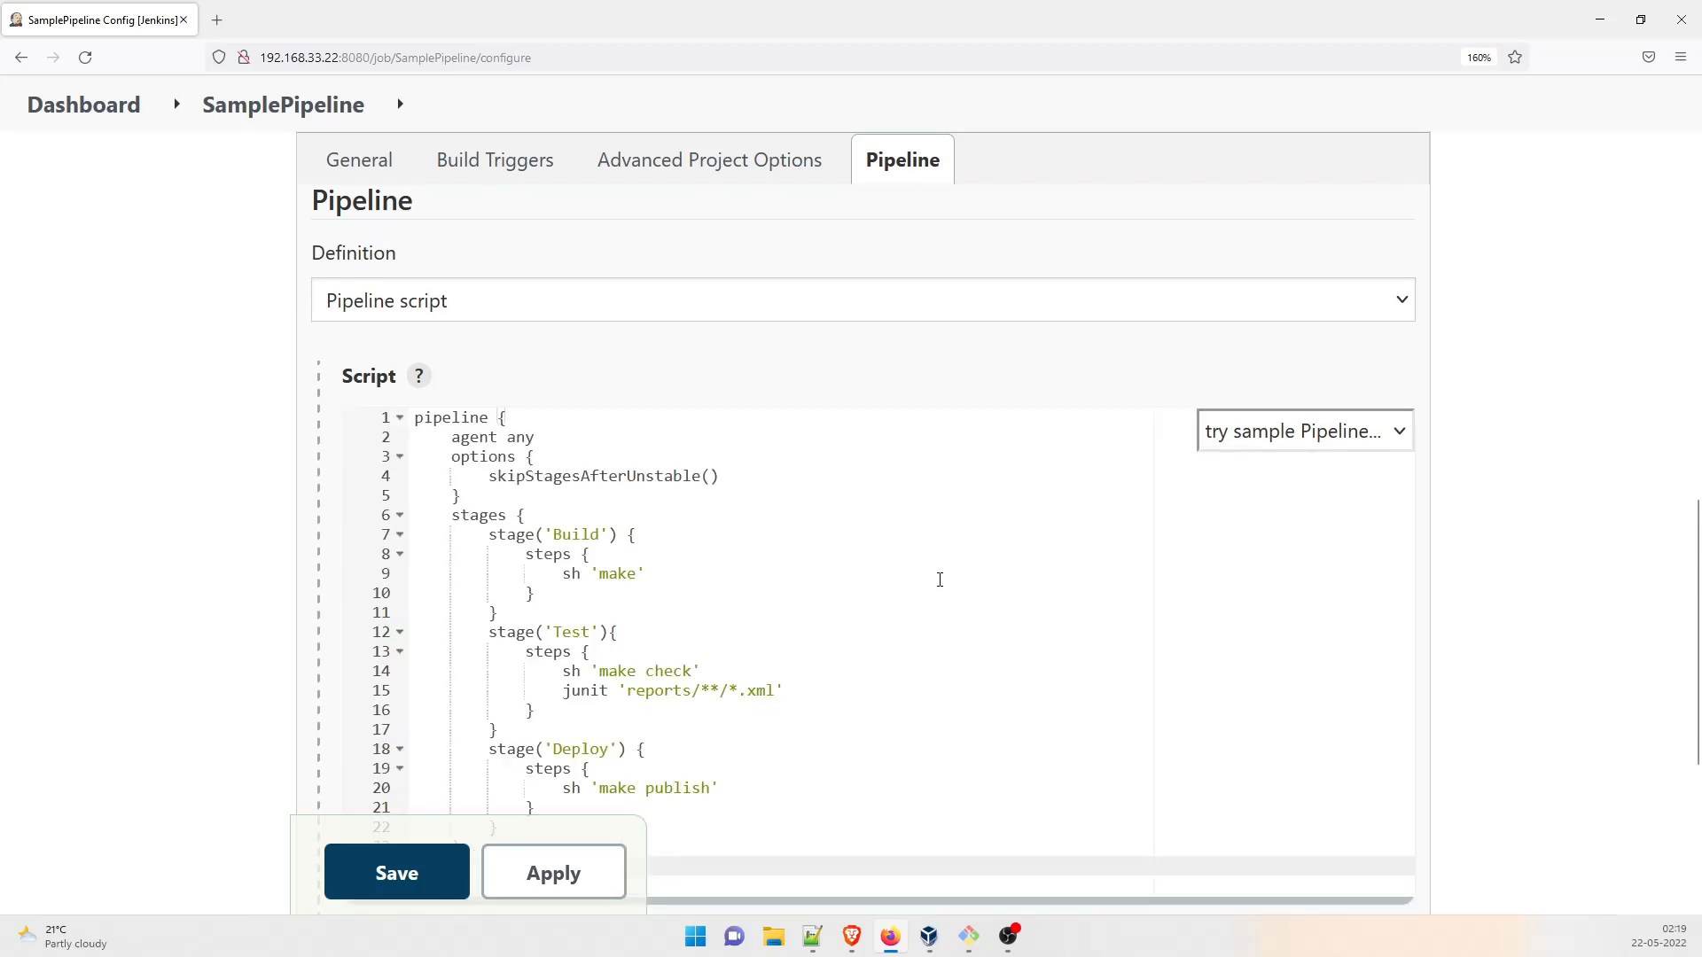
left_click(472, 456)
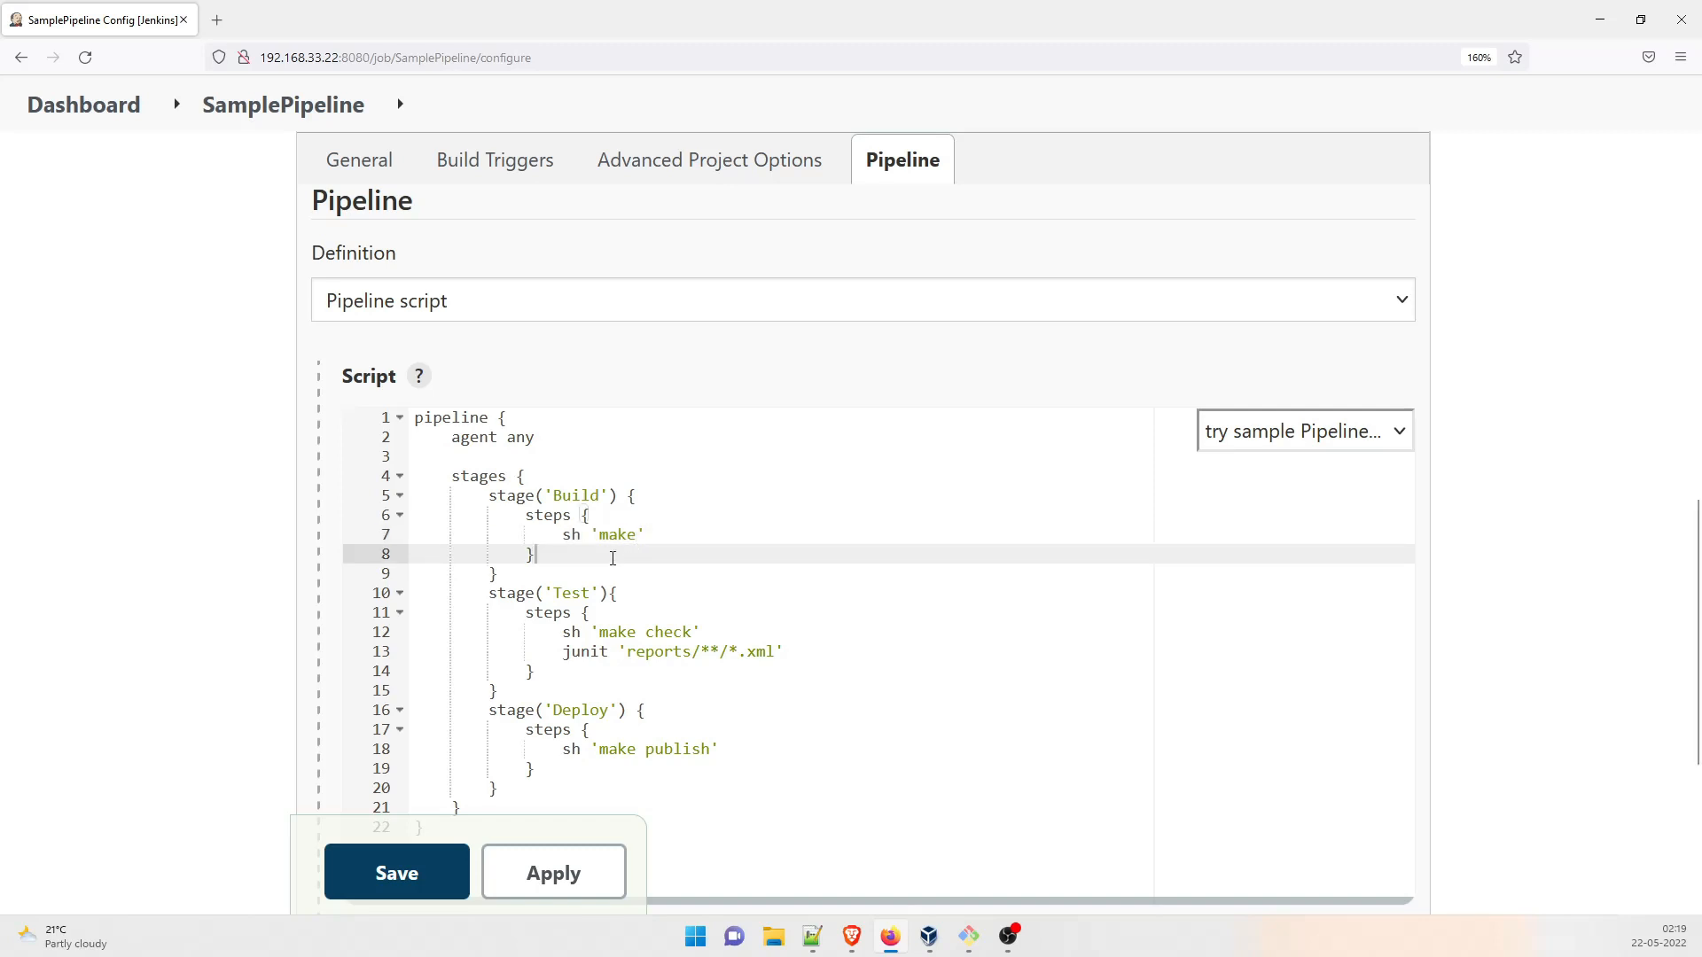
left_click(560, 536)
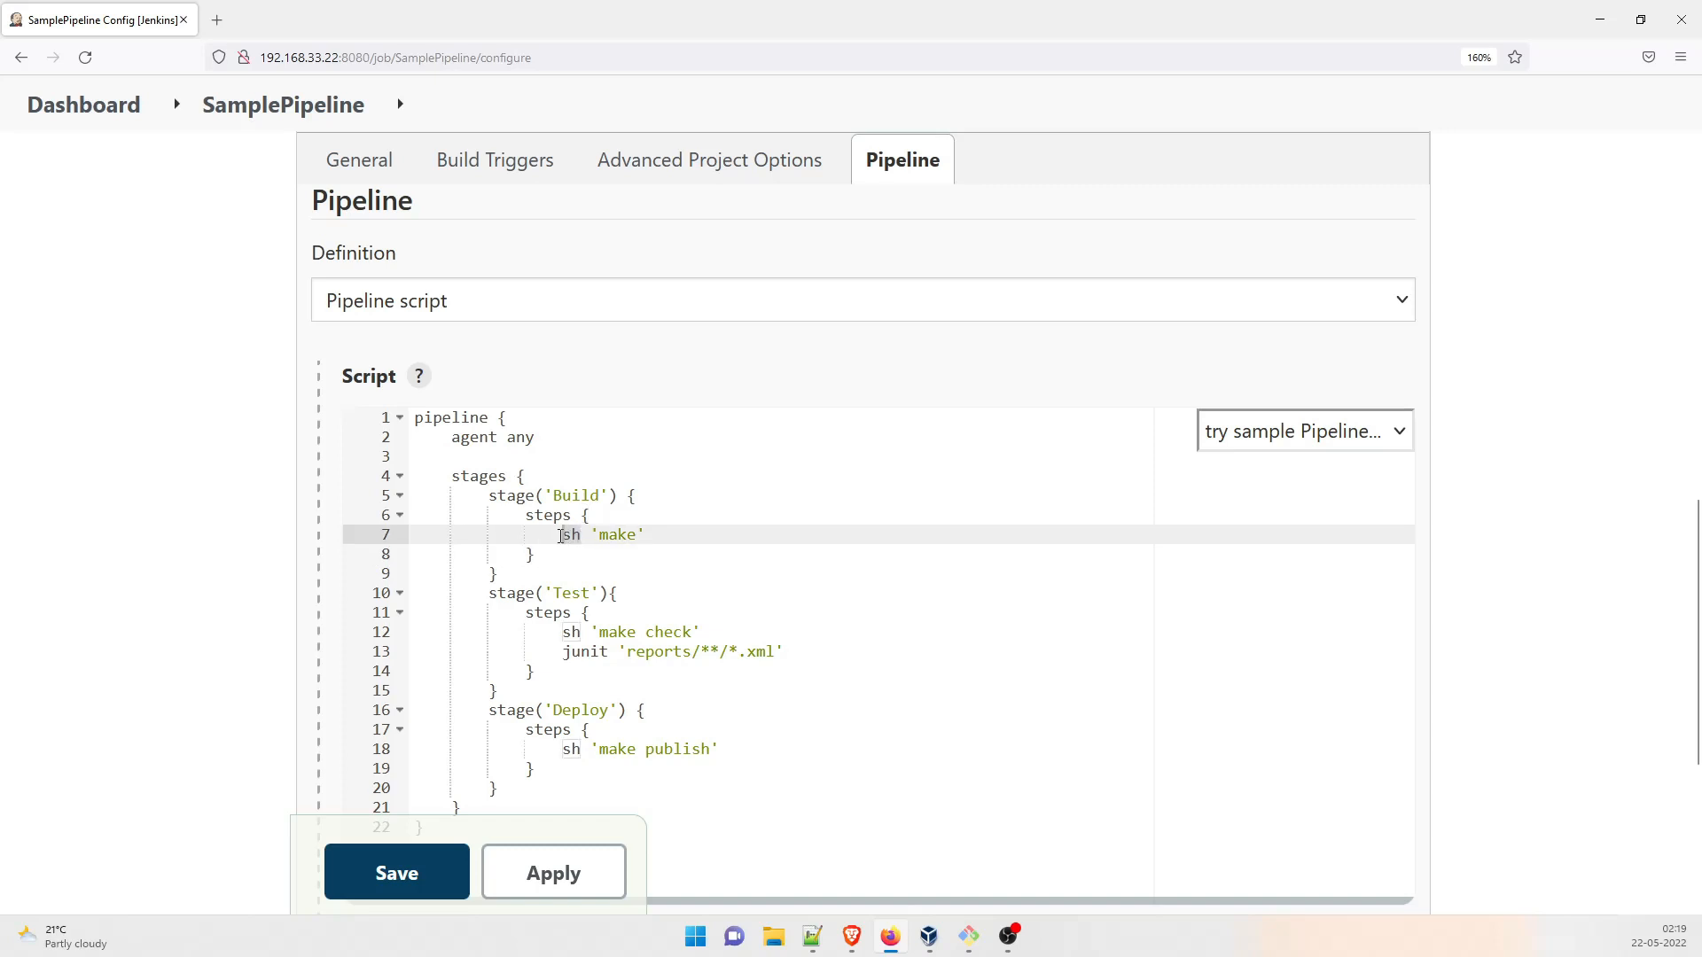
mouse_move(576, 578)
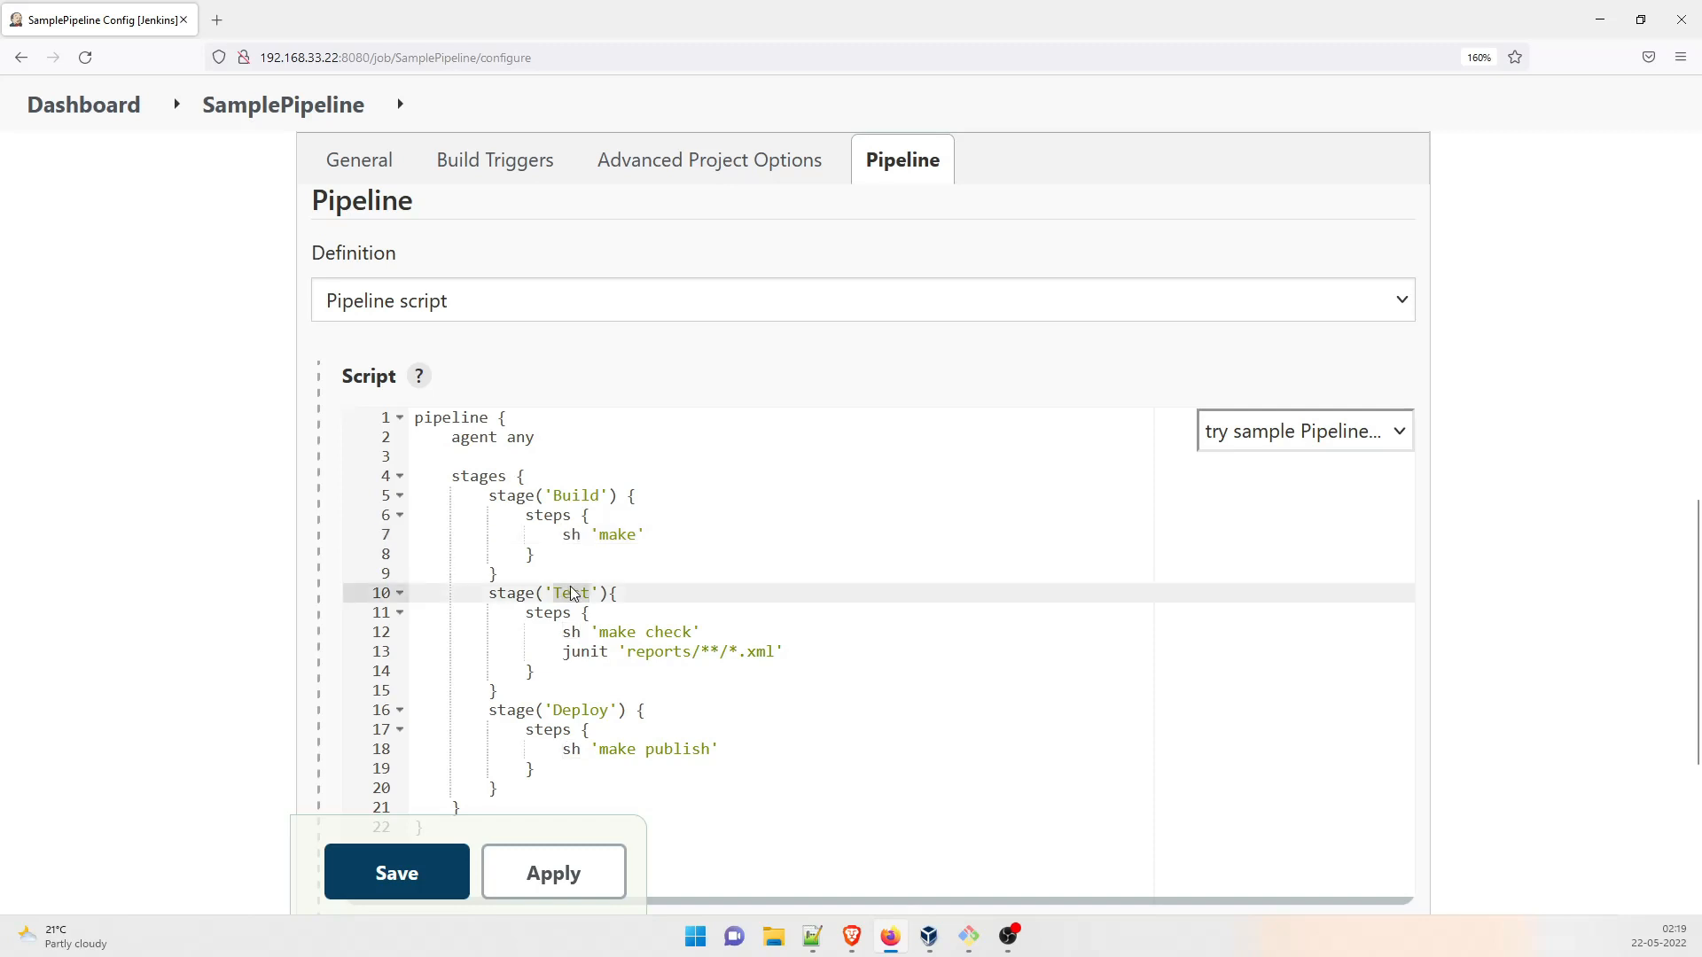
mouse_move(562, 654)
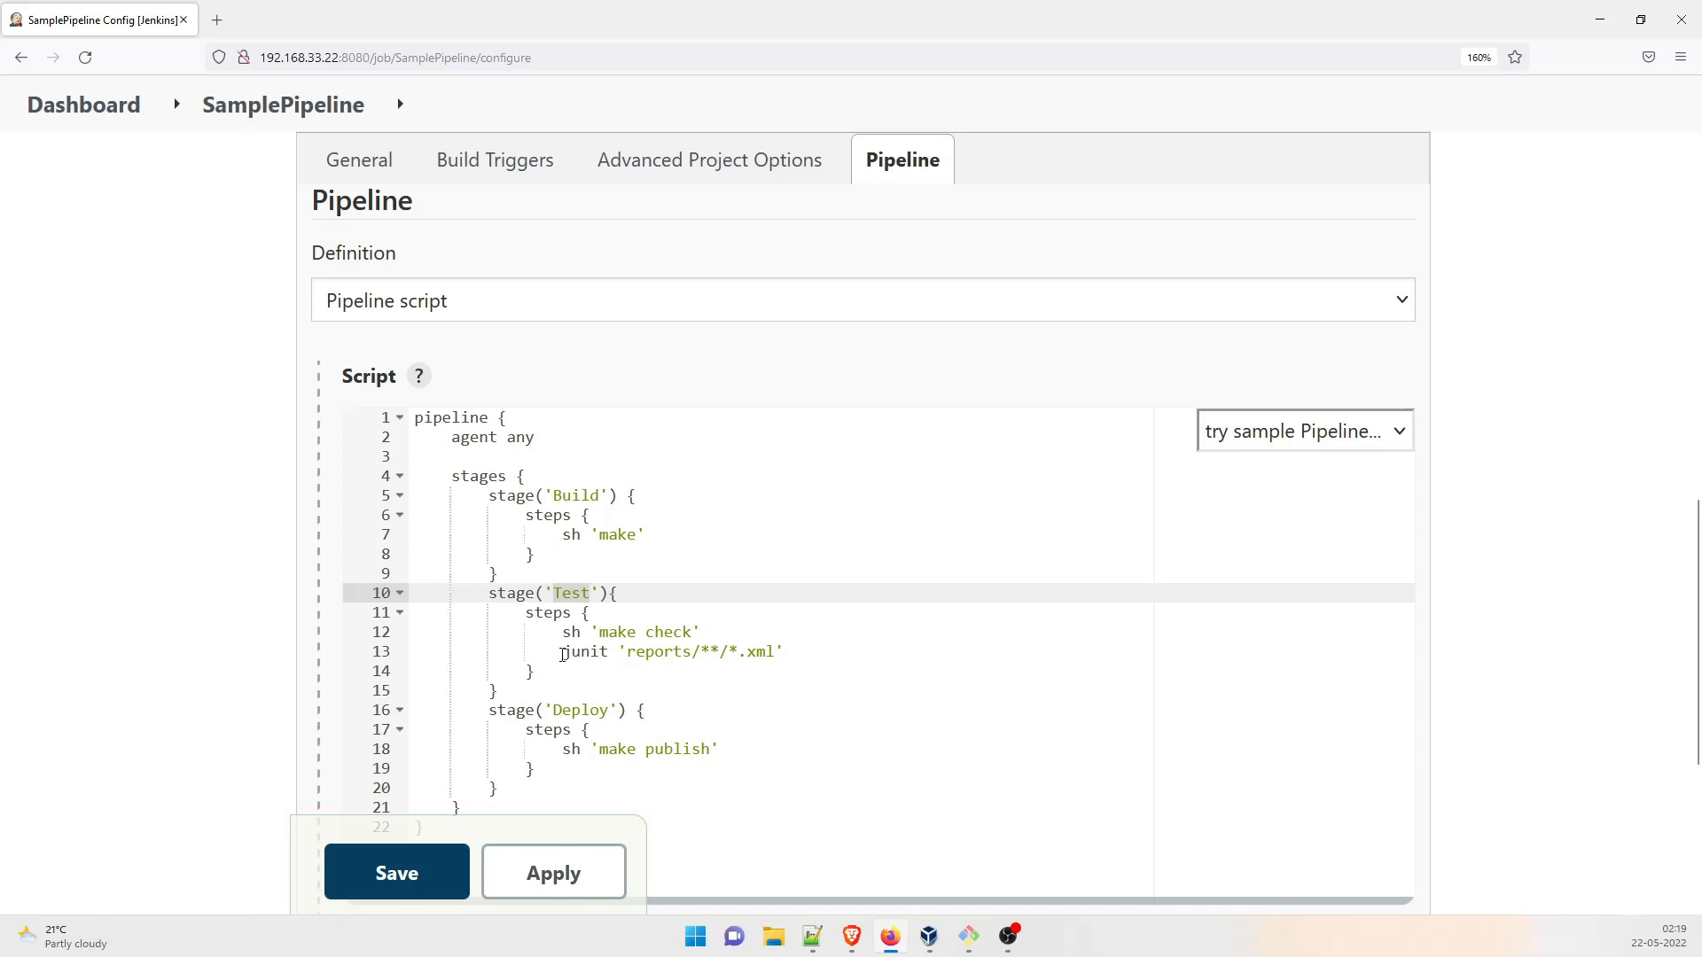
Step: Delete the junit reporting step from the Test stage and the leftover blank line
left_click(790, 650)
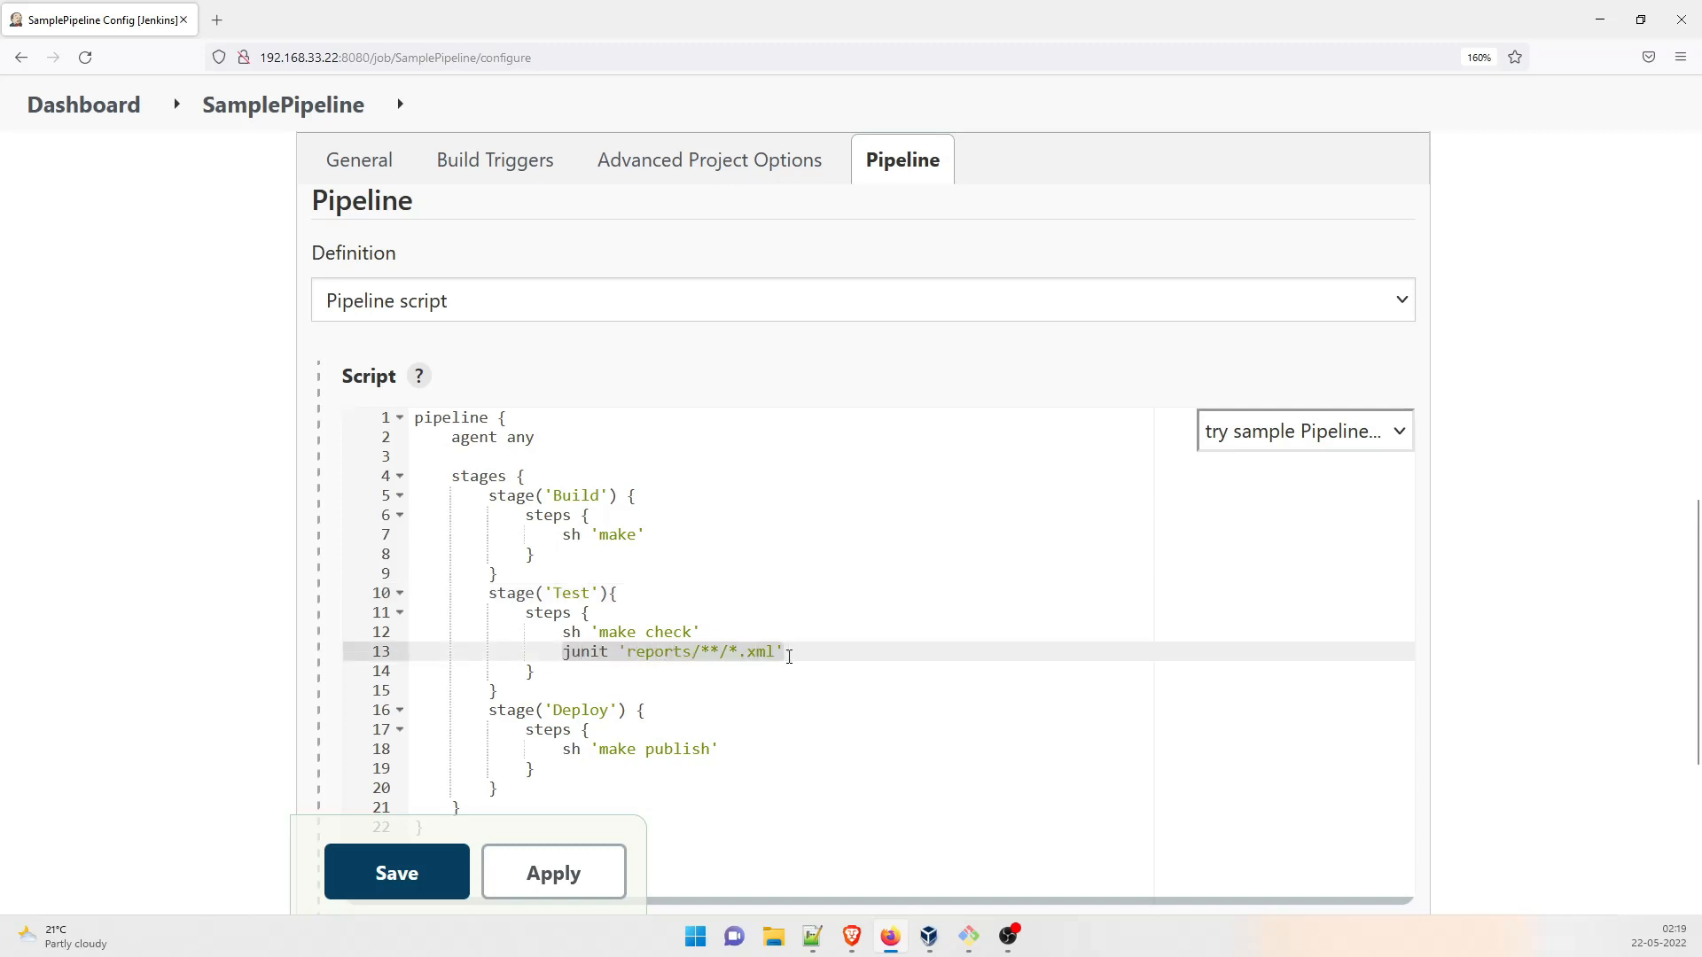
key("Delete")
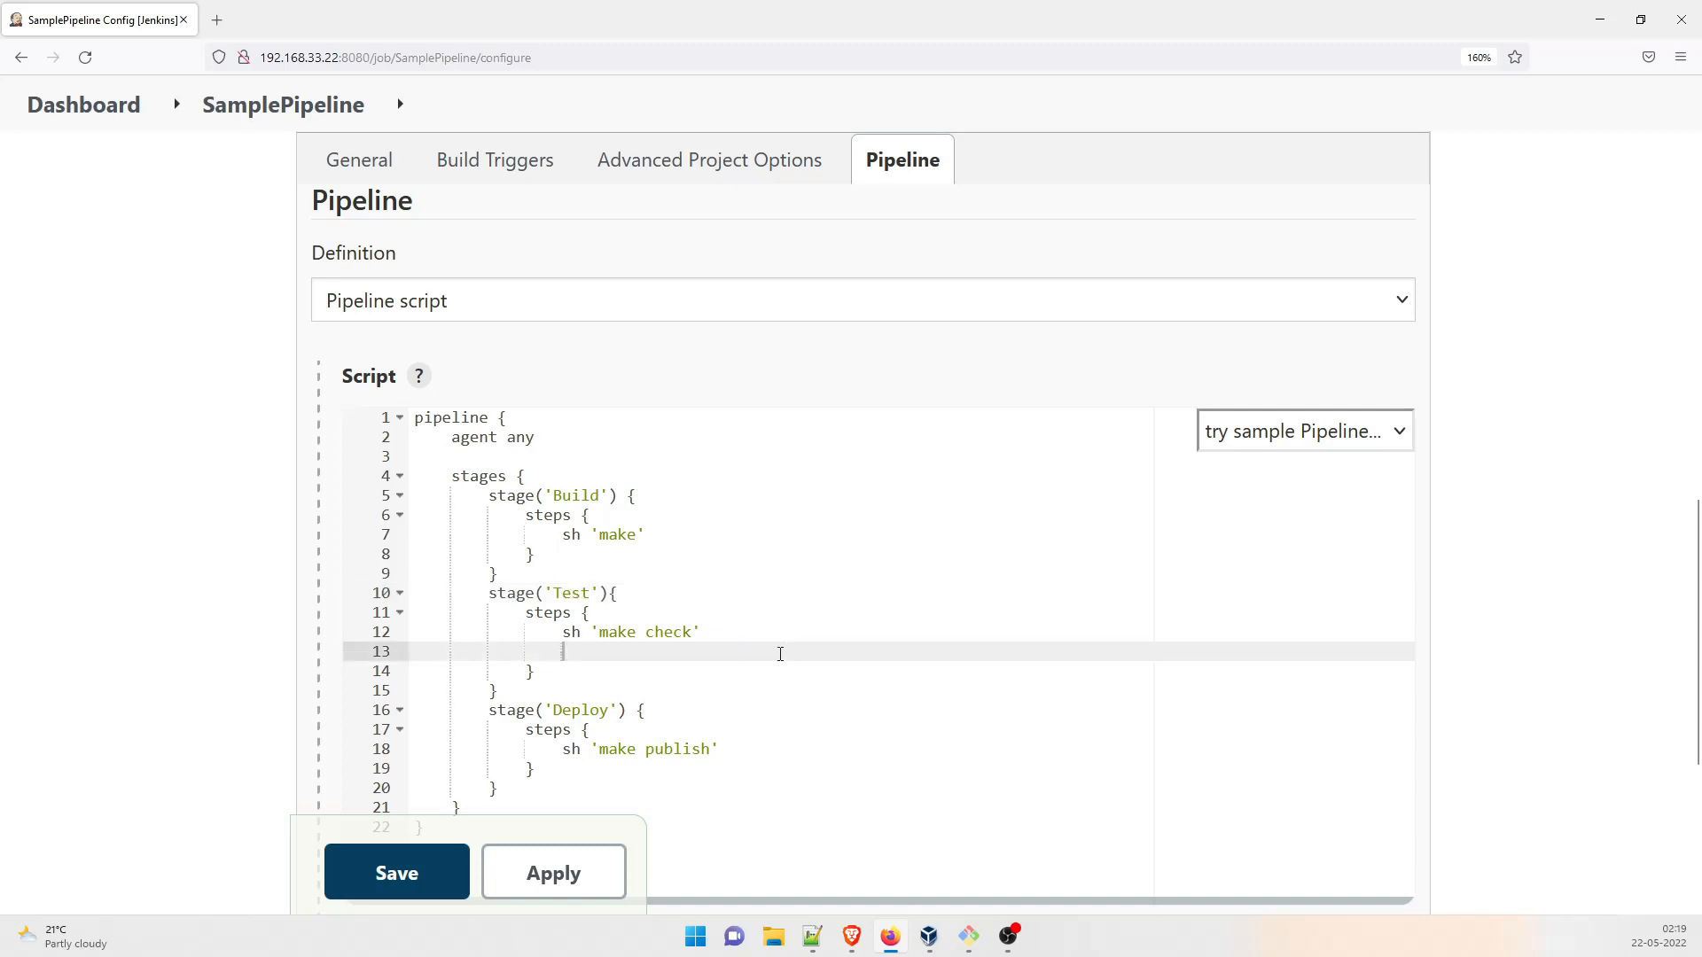
scroll("down", 3)
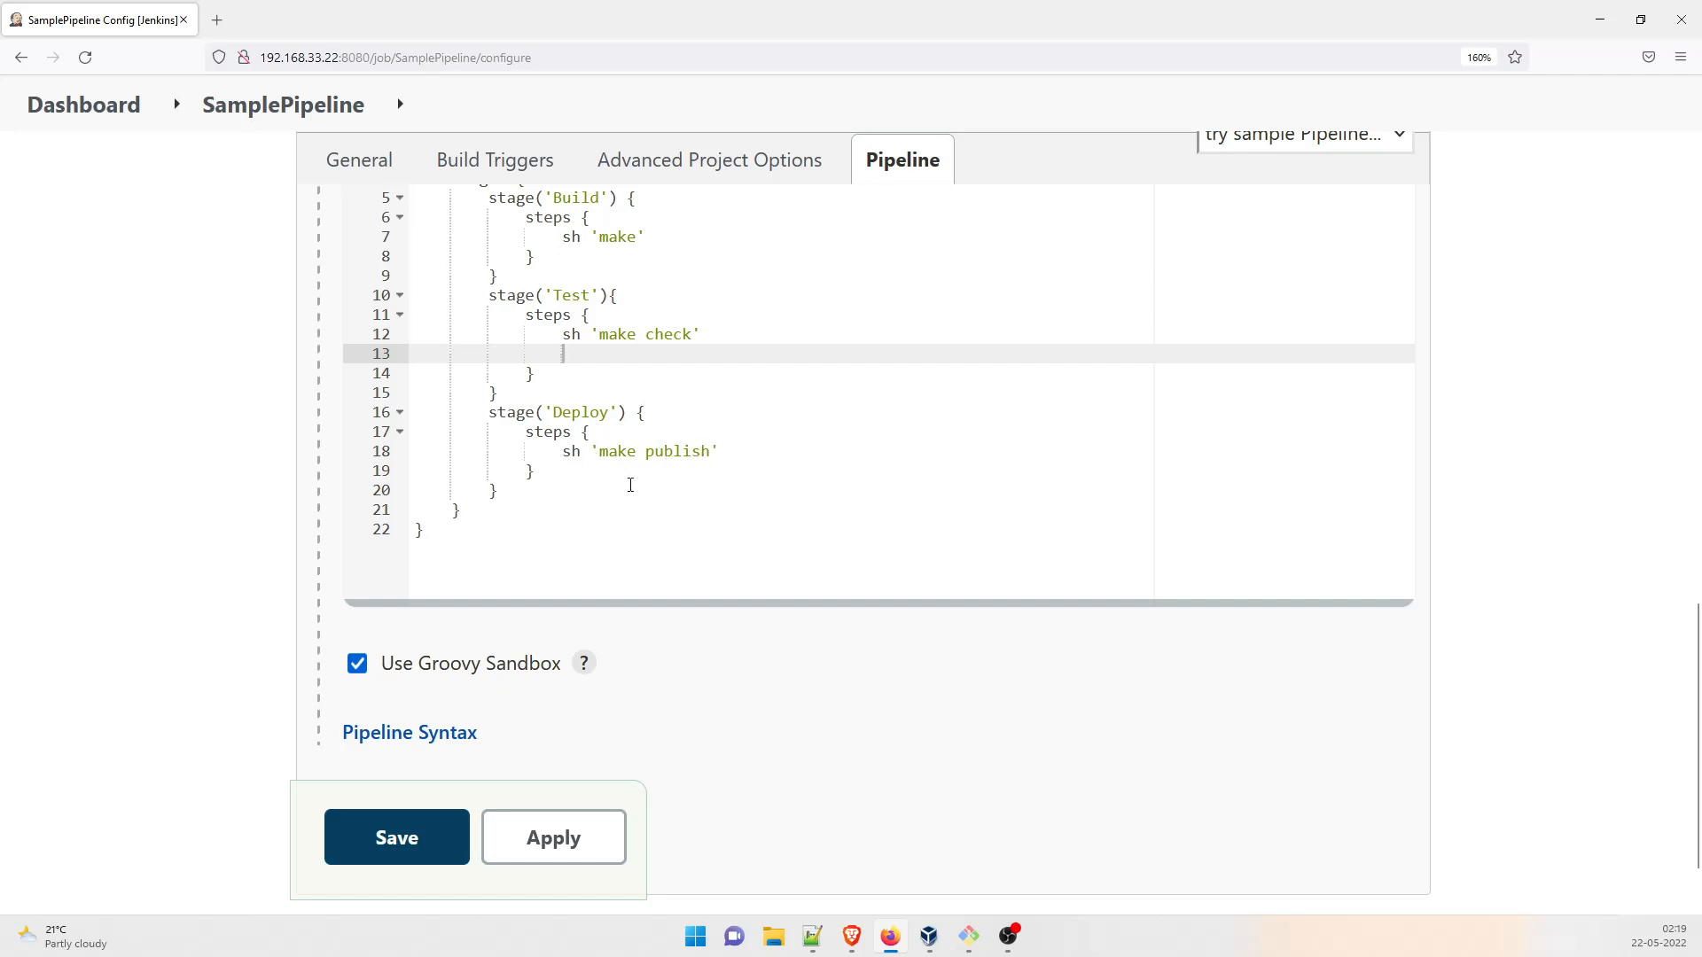
scroll("up", 3)
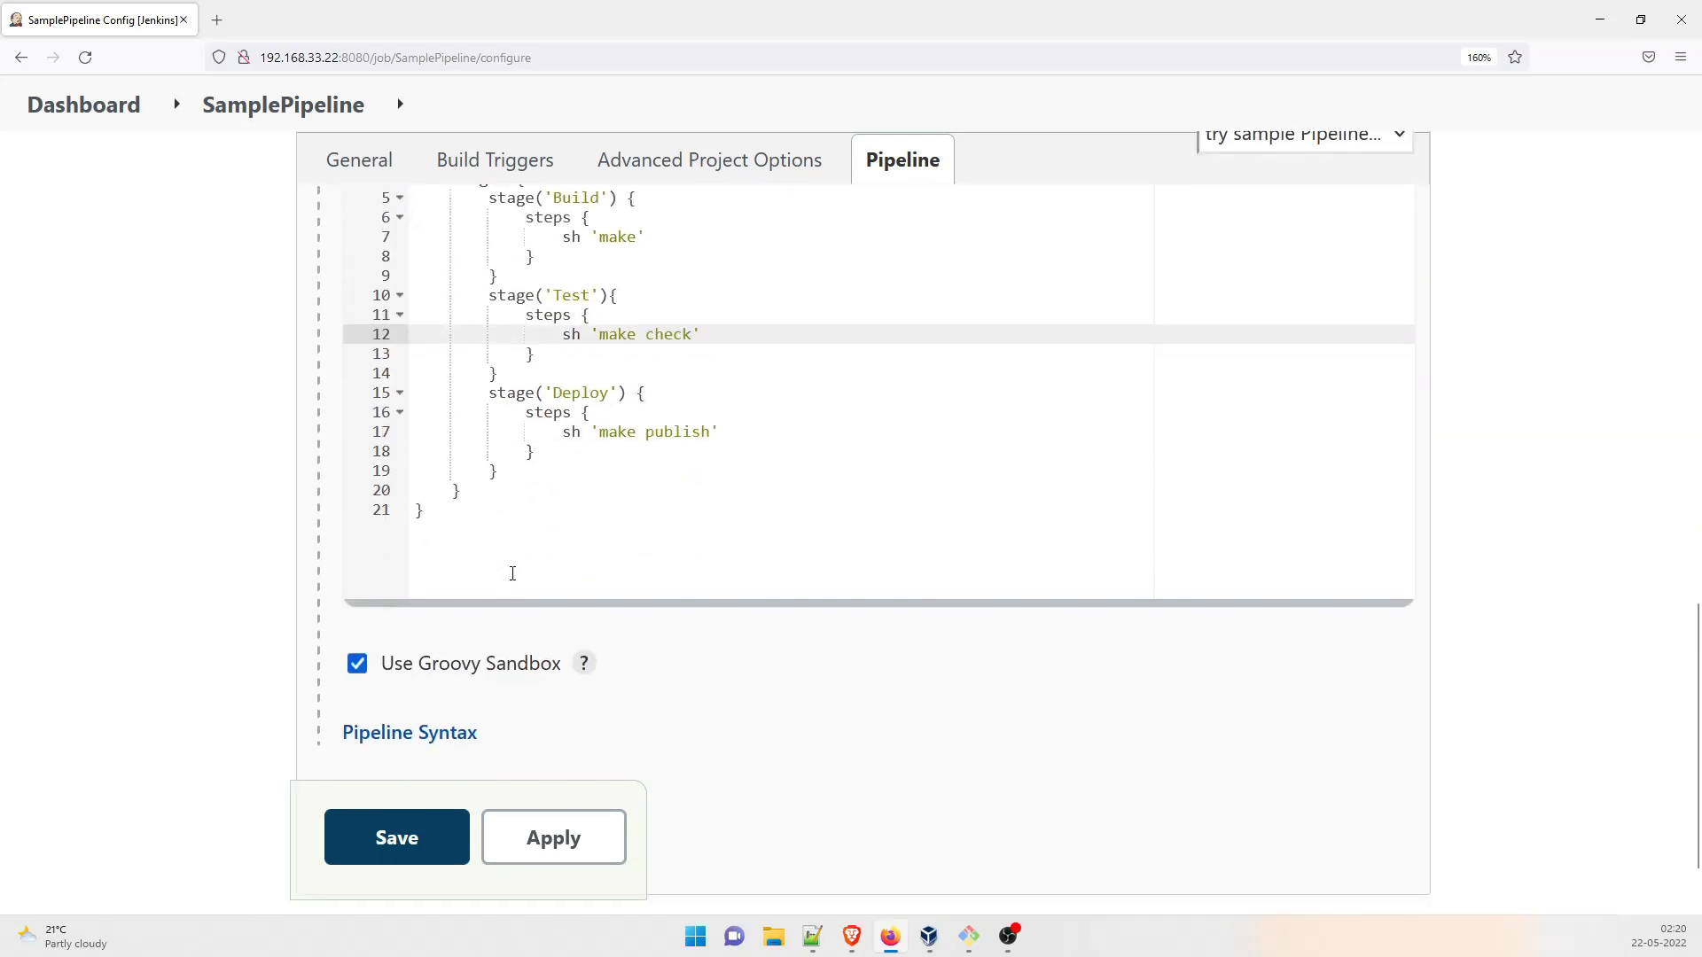
Step: Save the SamplePipeline configuration and run build #1, whose three stages fail
left_click(396, 837)
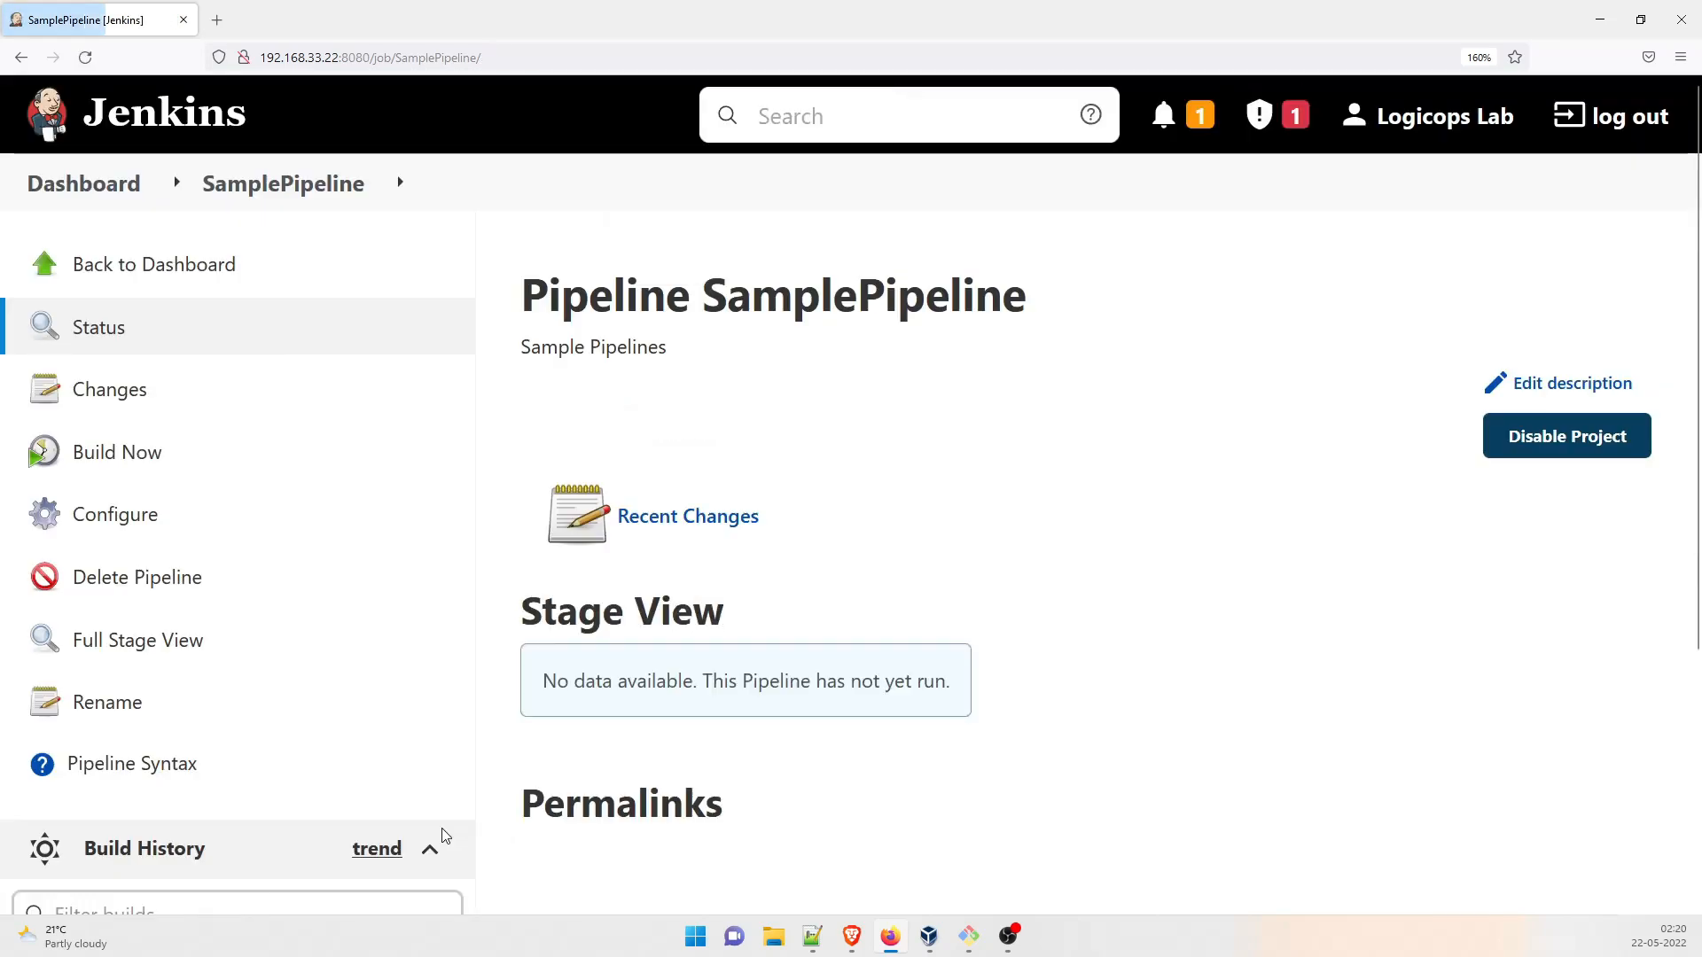
scroll("down", 3)
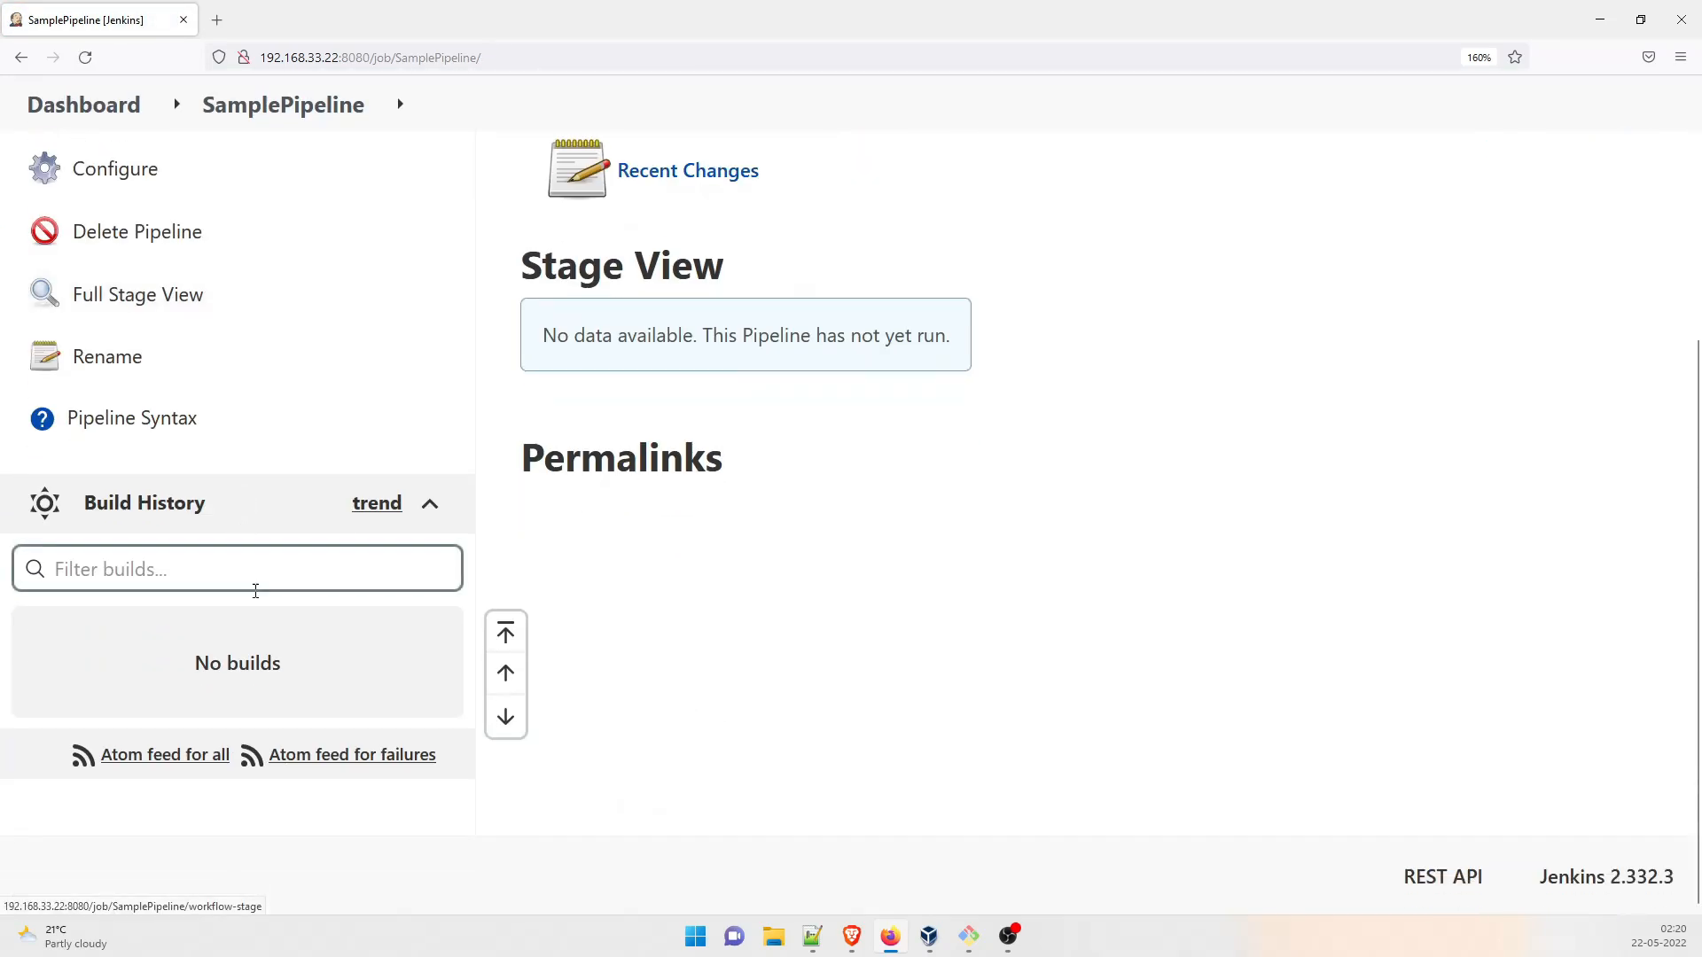
scroll("up", 3)
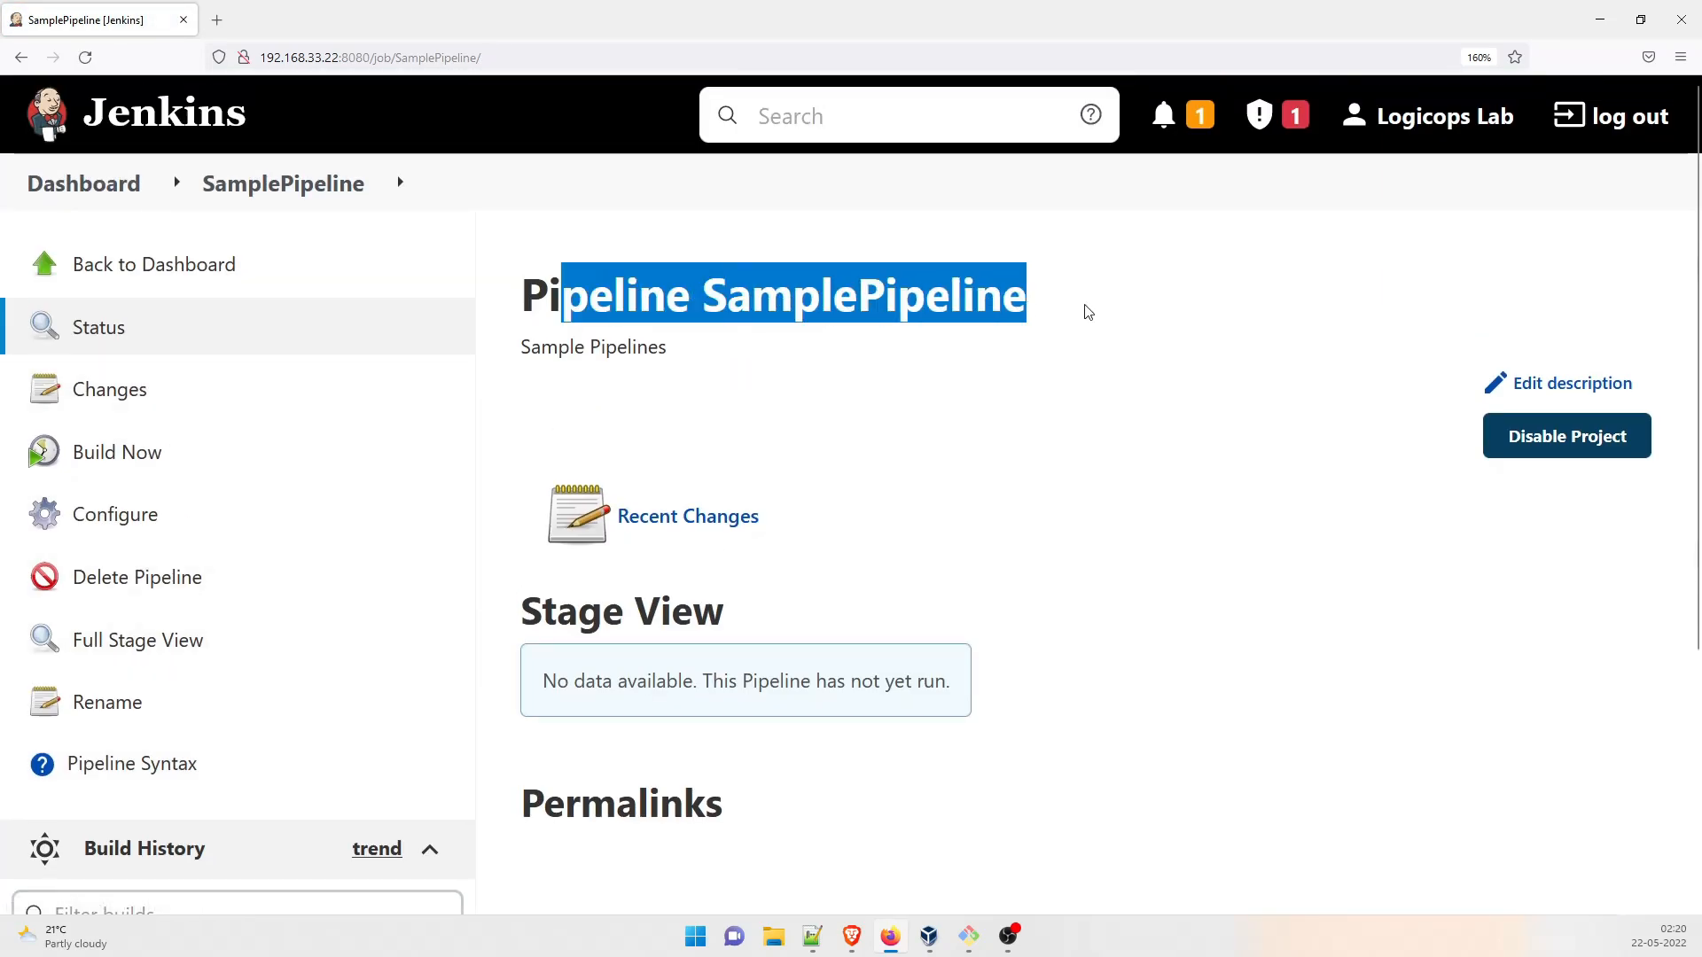
left_click(117, 452)
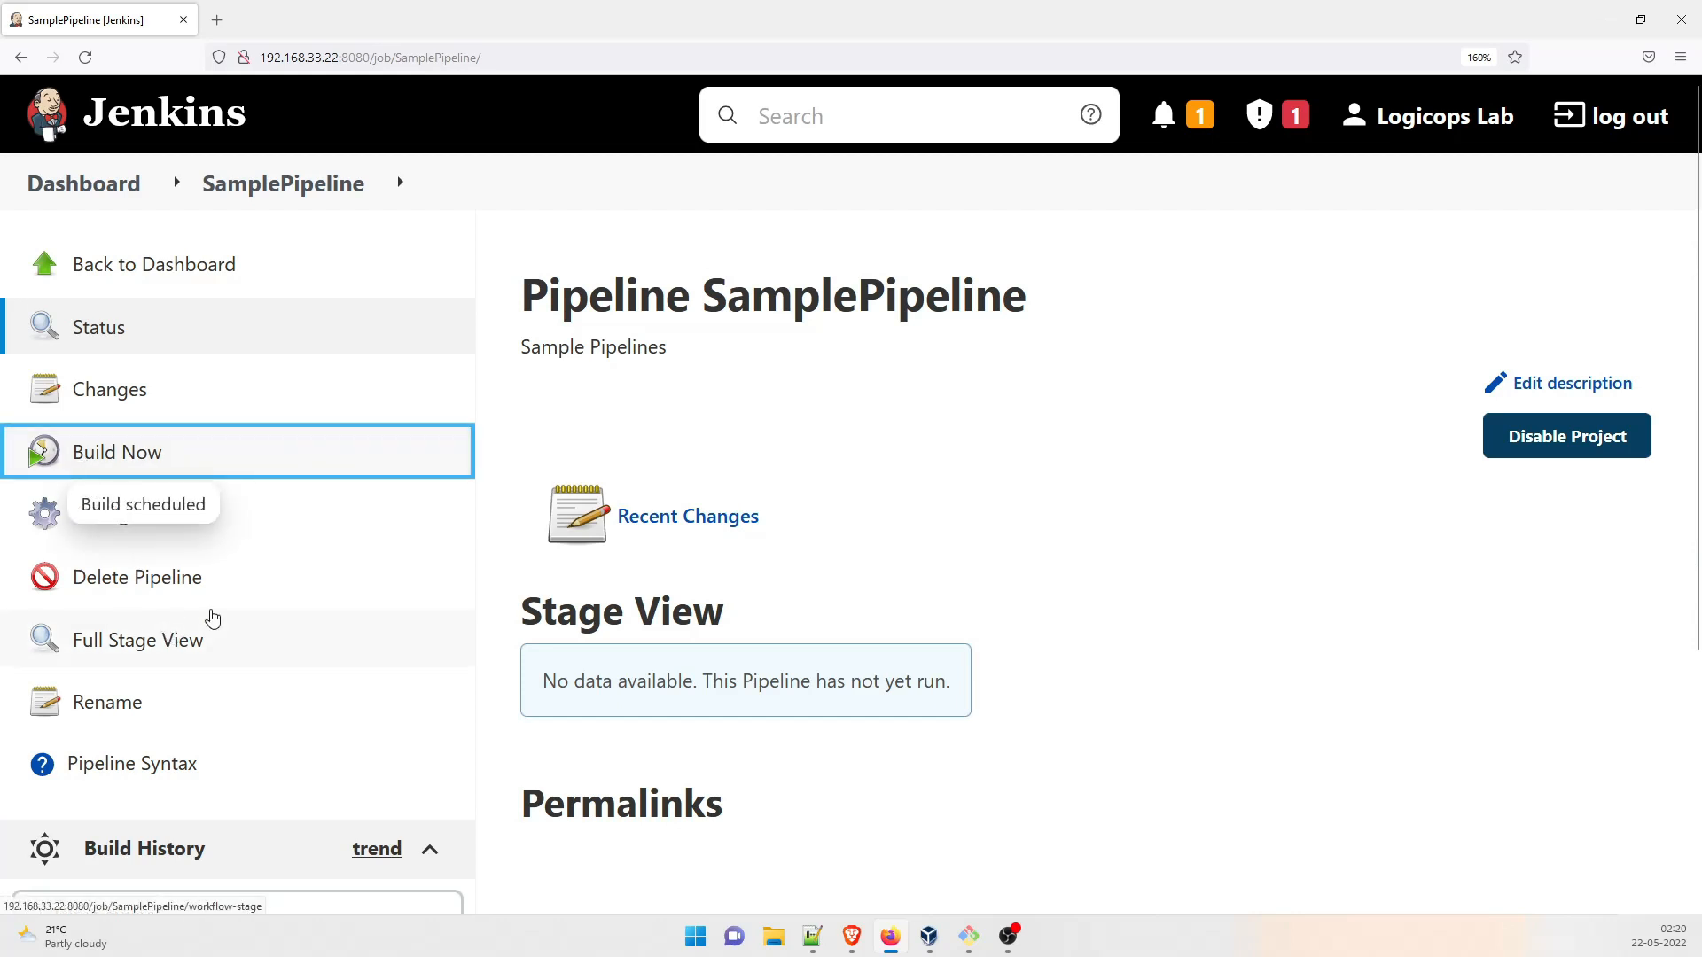
scroll("down", 3)
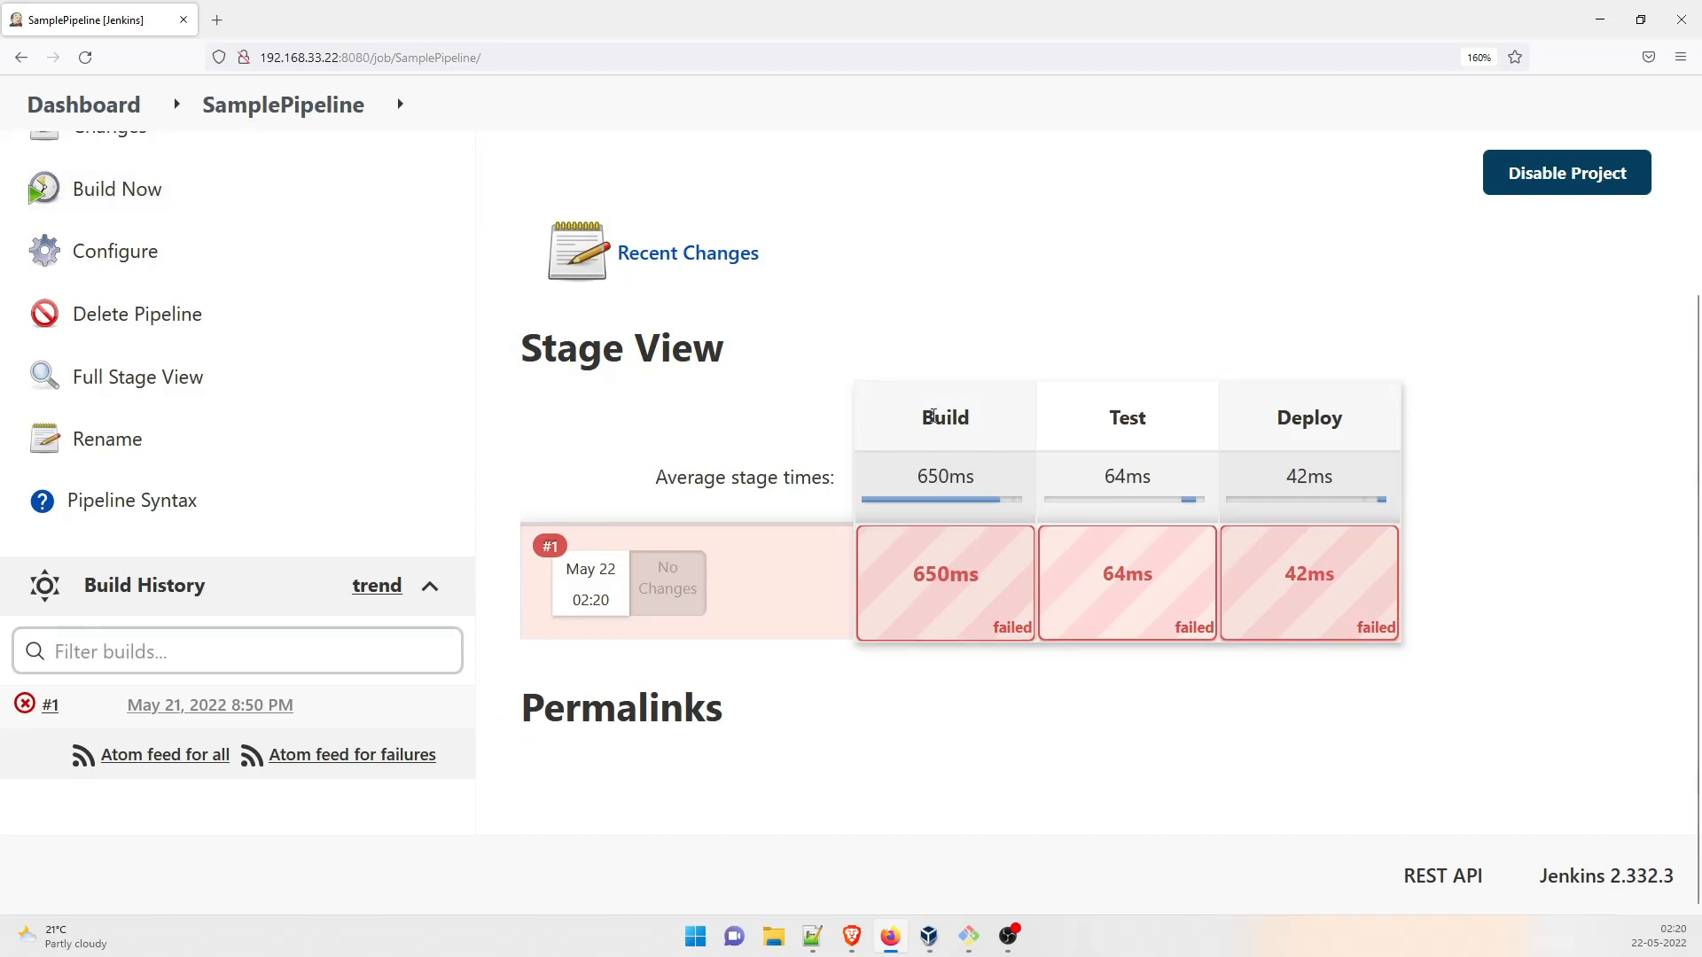
mouse_move(1308, 419)
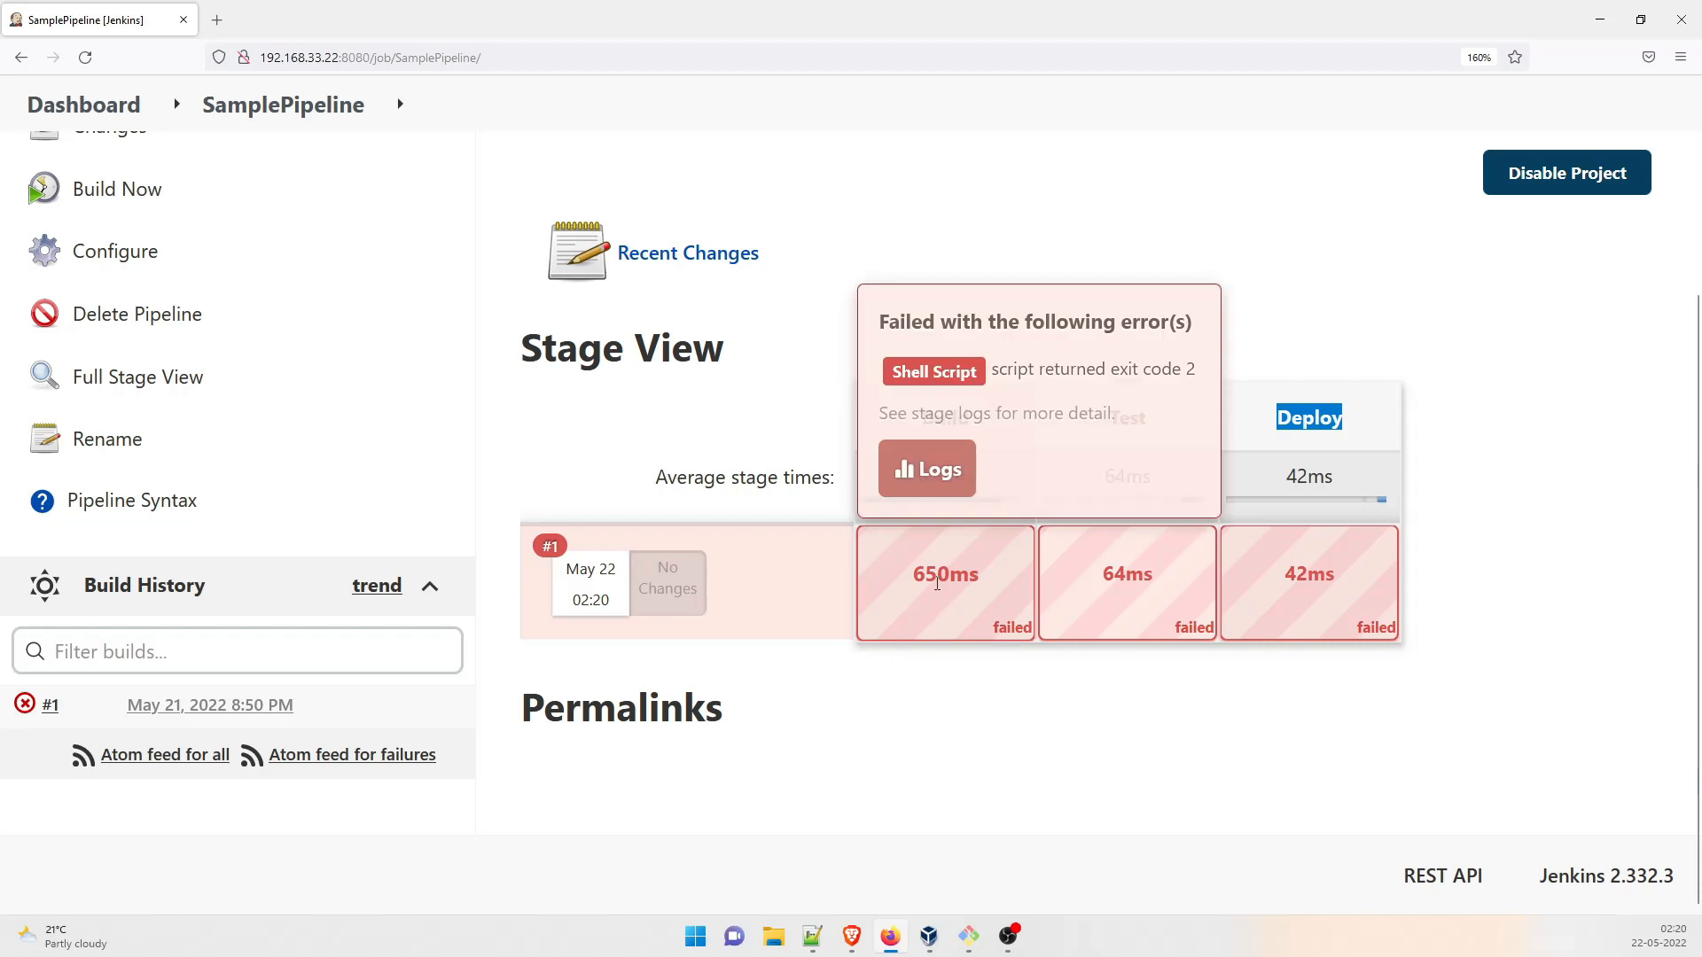
mouse_move(1148, 568)
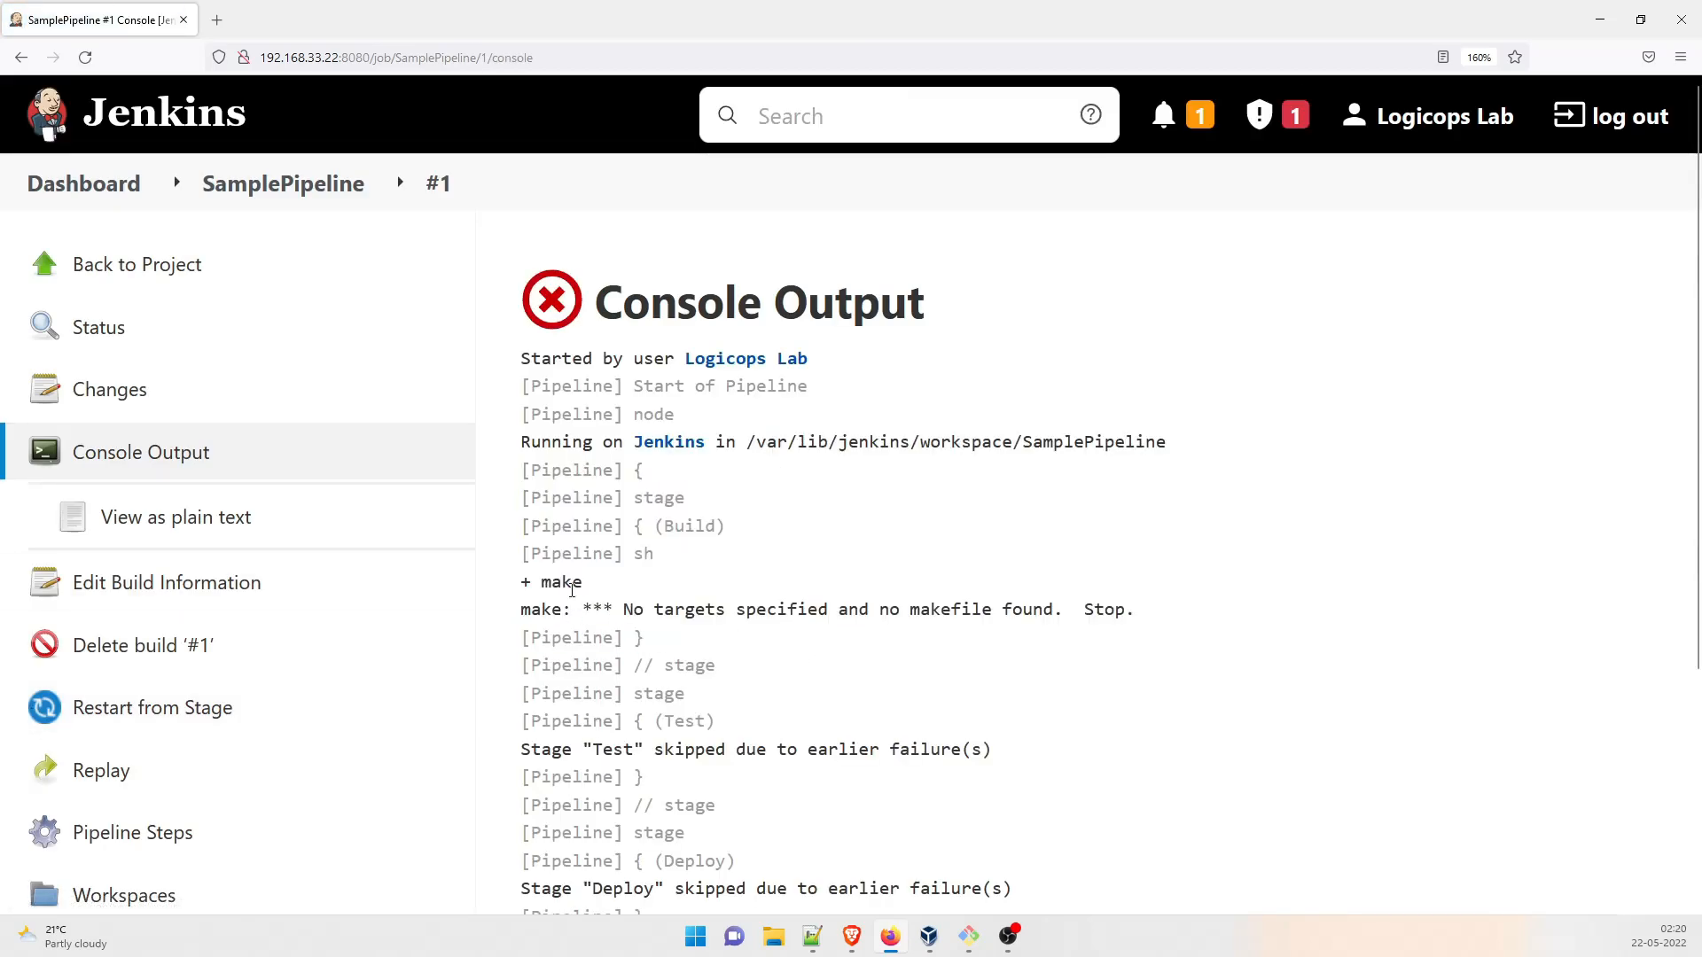
double_click(560, 582)
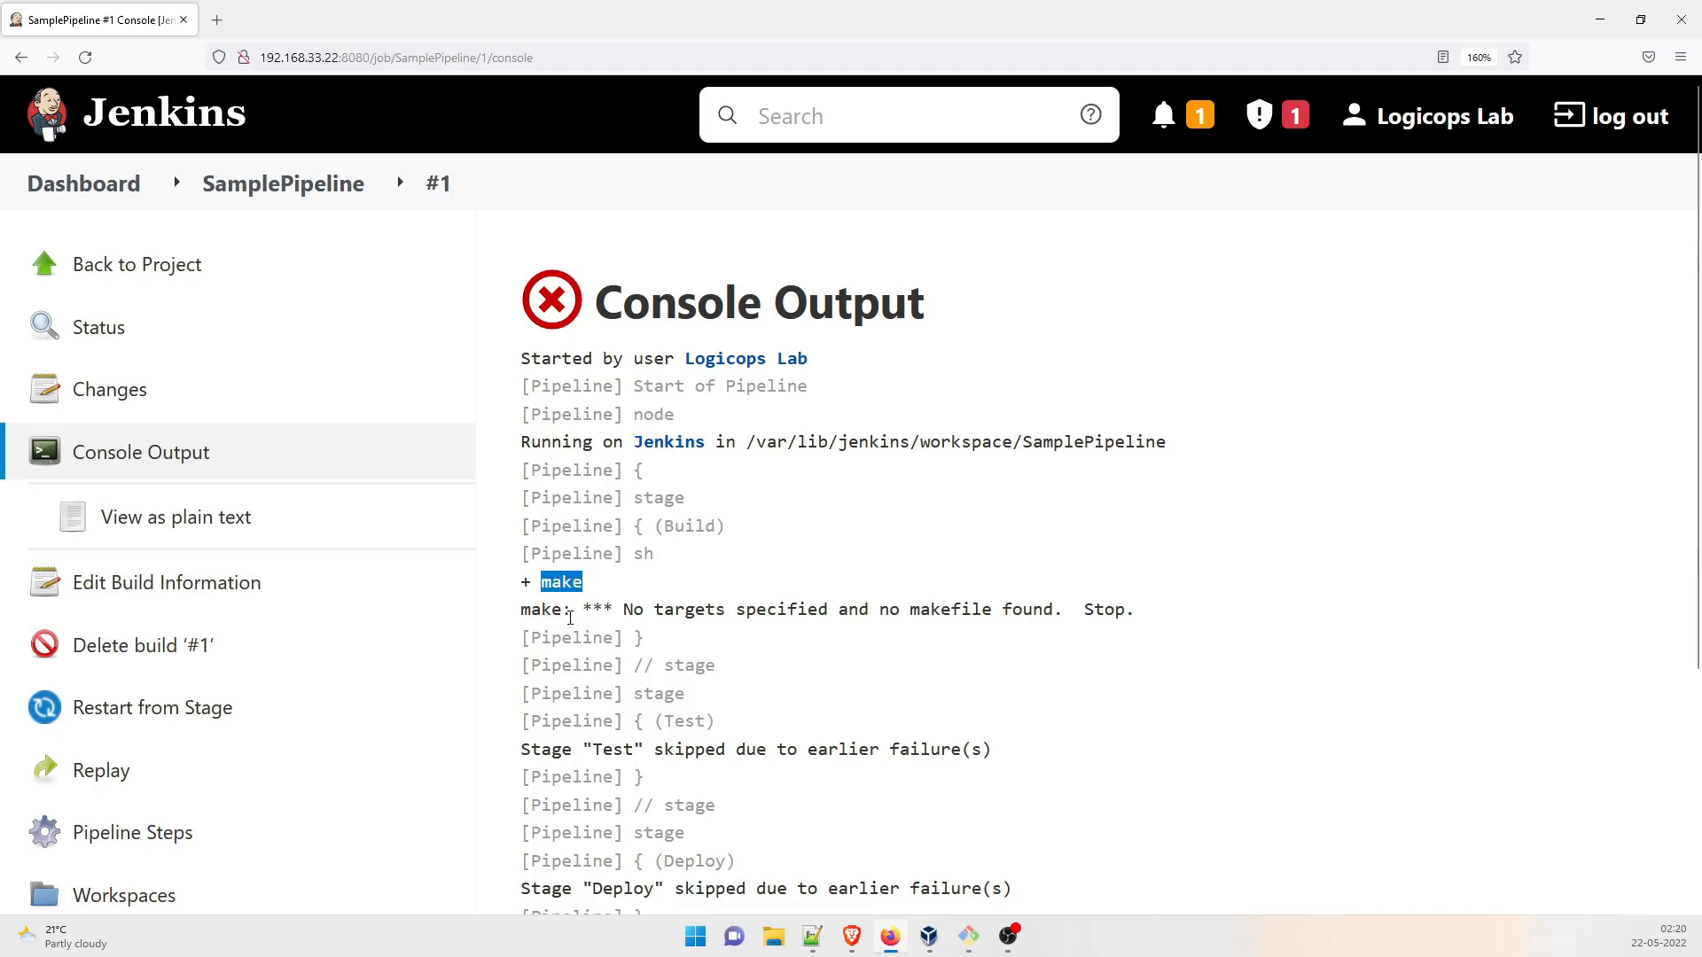
mouse_move(298, 589)
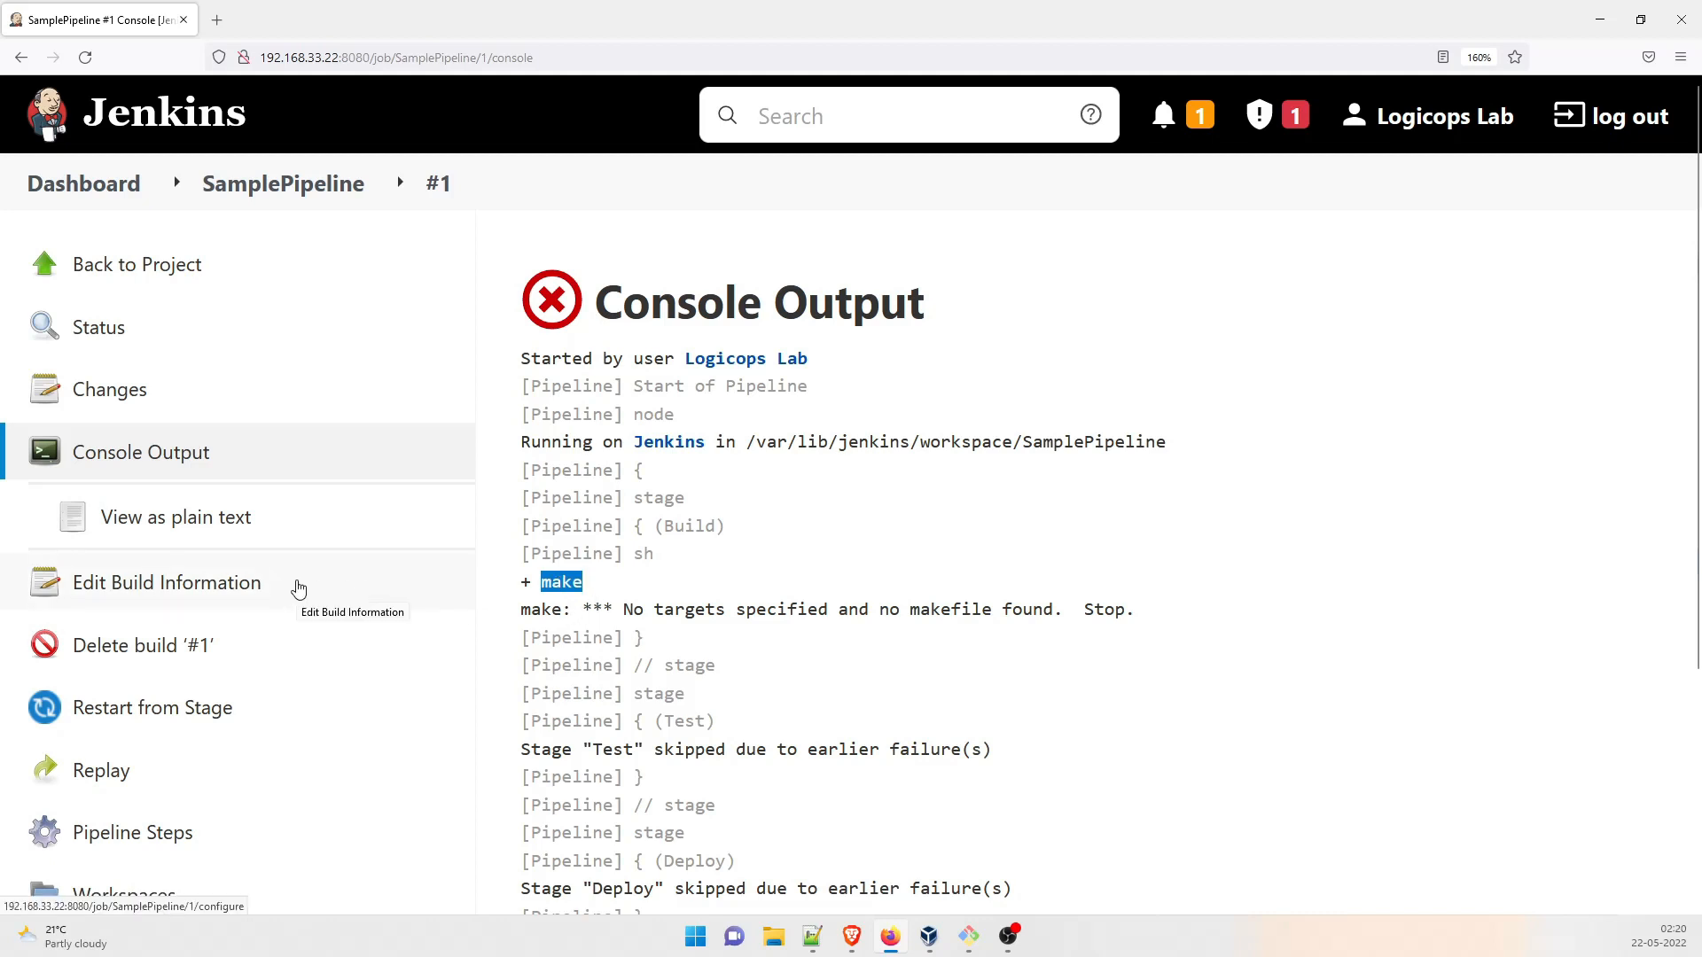
scroll("down", 3)
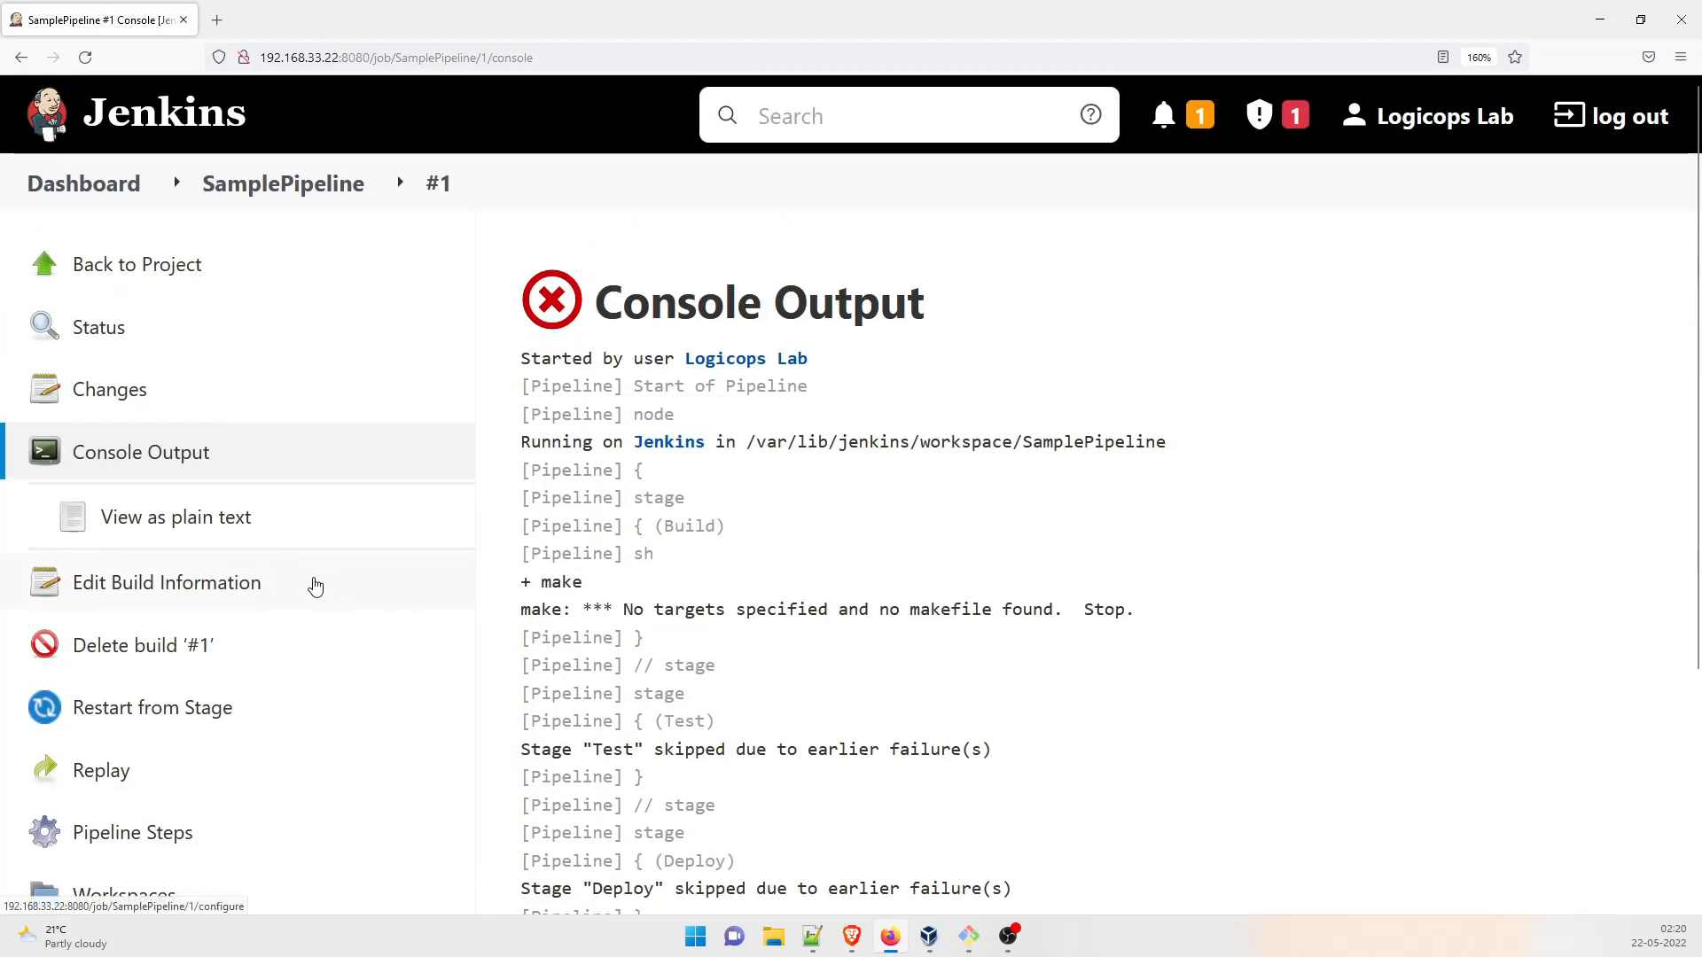
left_click(136, 264)
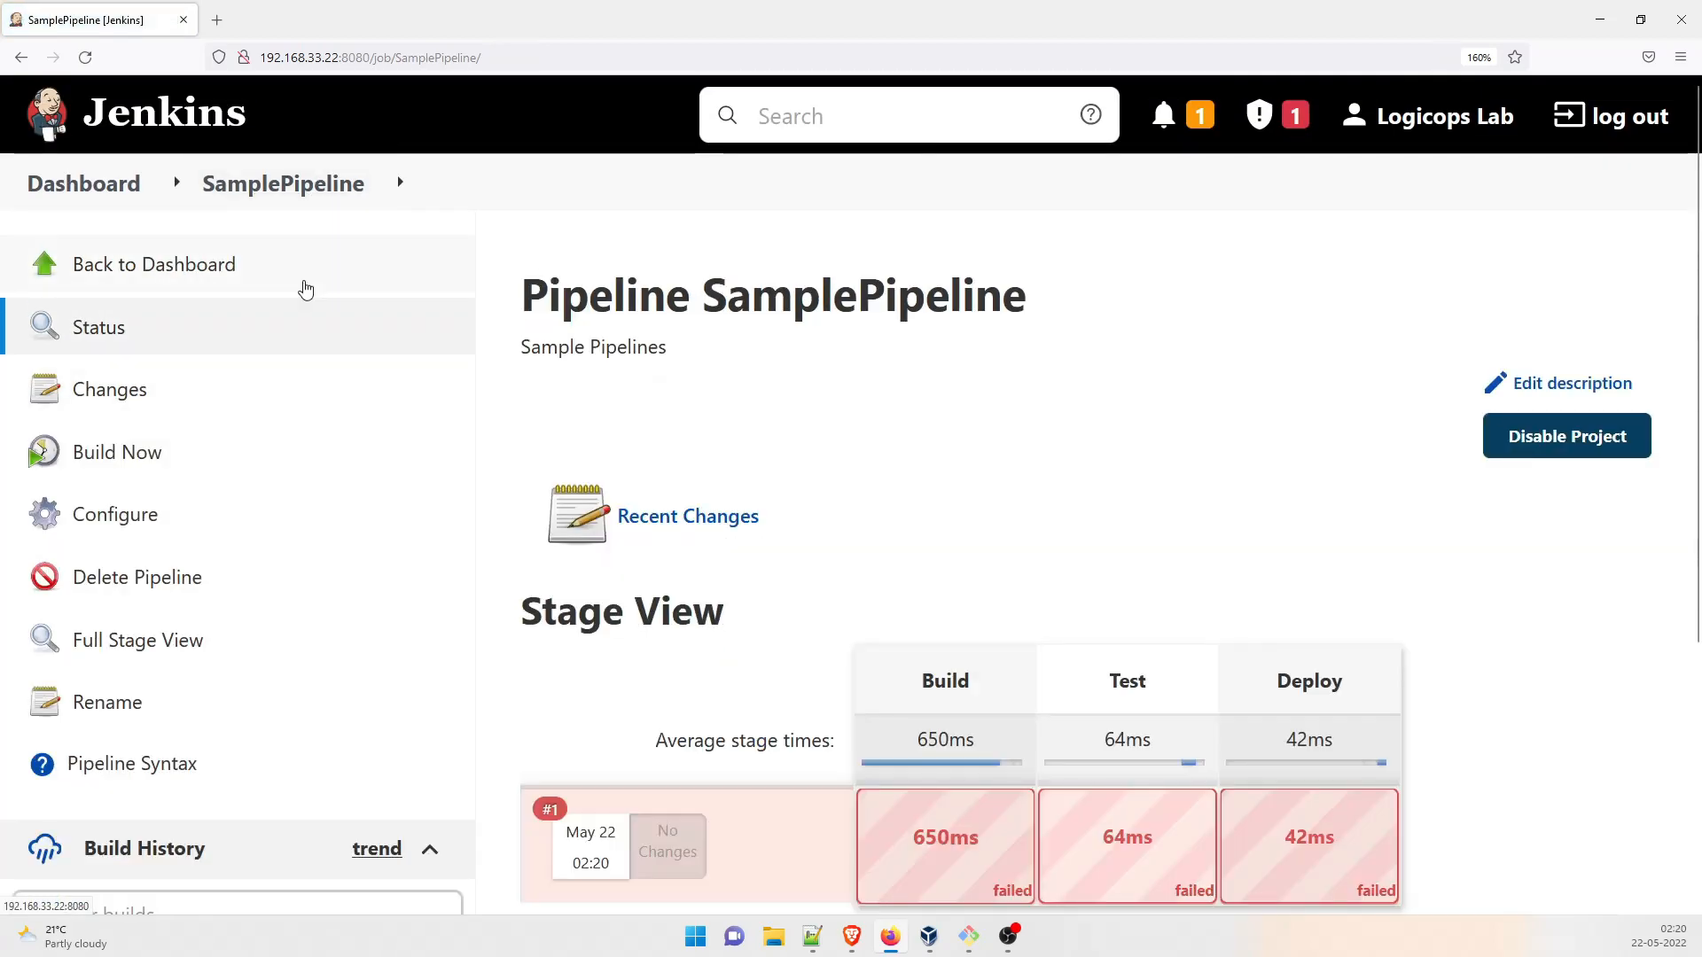
mouse_move(117, 514)
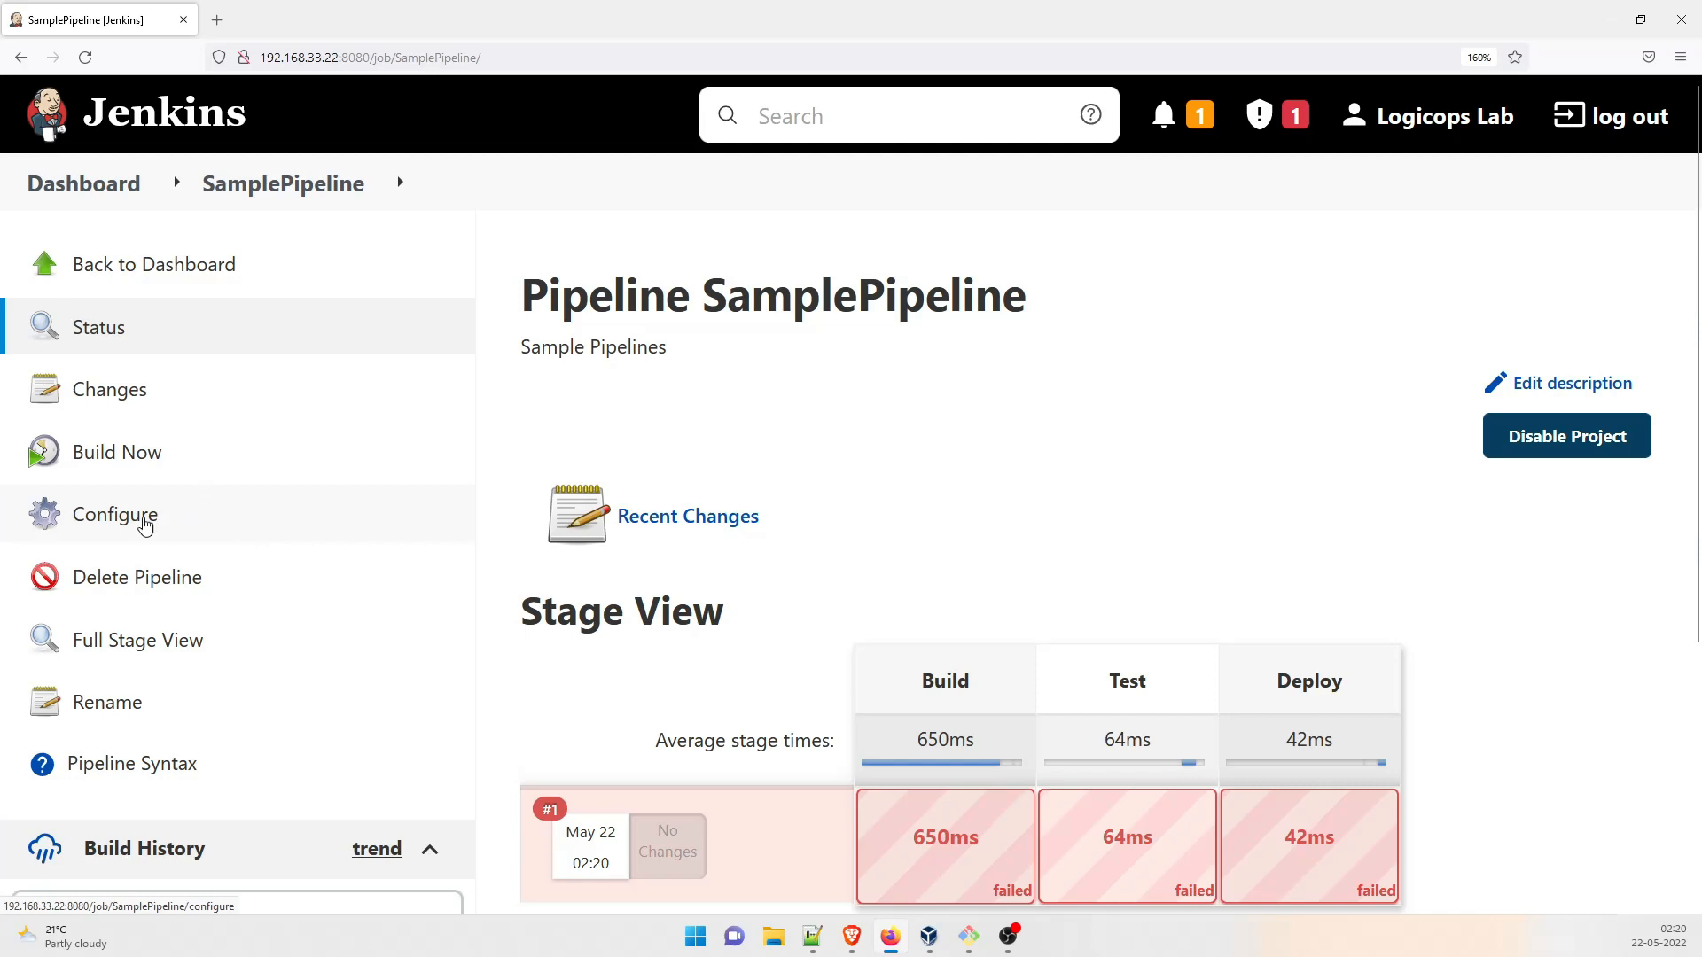
Step: Reopen the configuration and add echo "Deploy" inside the Deploy stage's steps
left_click(115, 514)
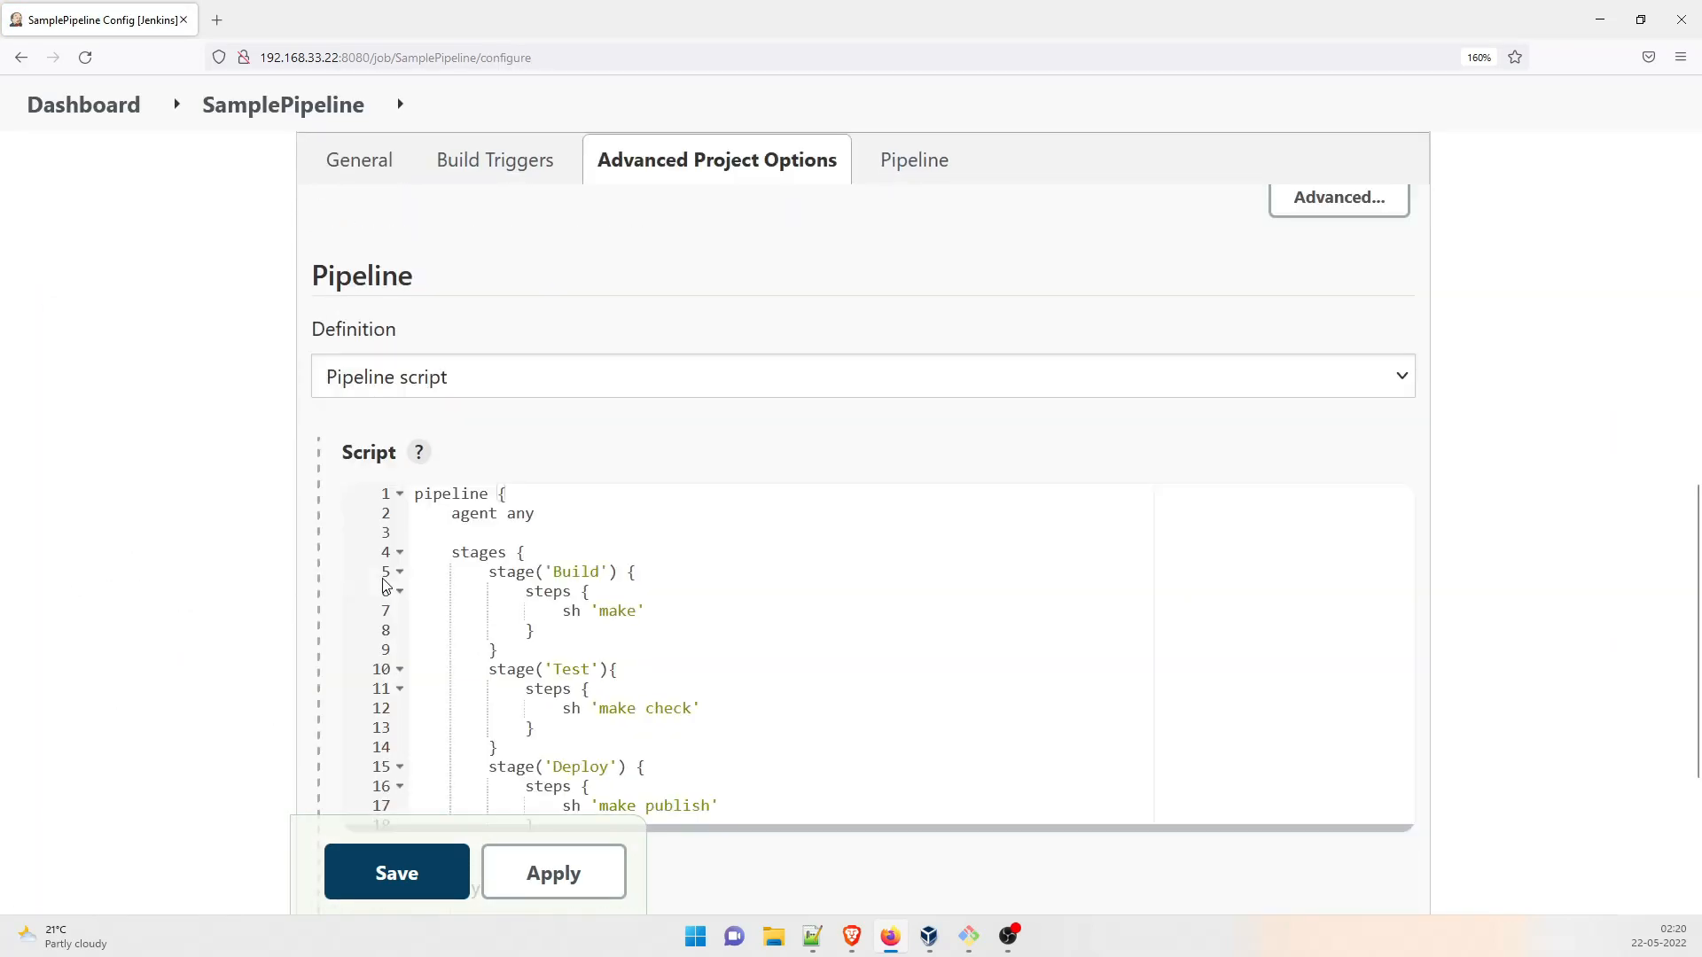
left_click(649, 610)
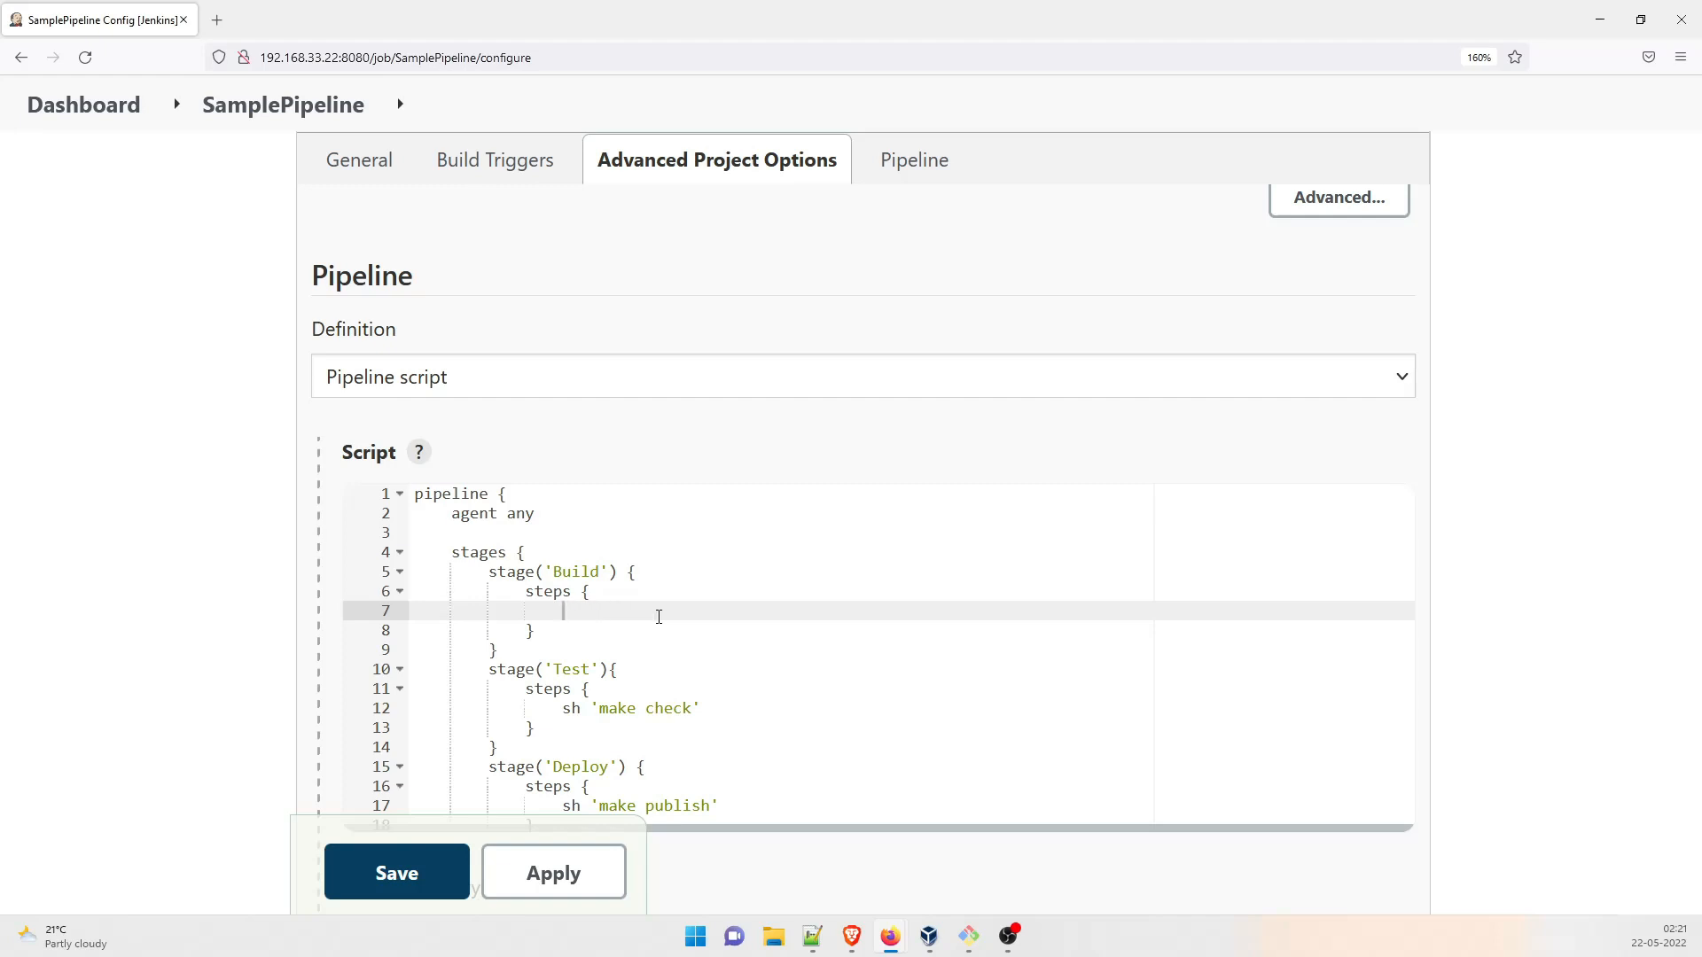
left_click(611, 707)
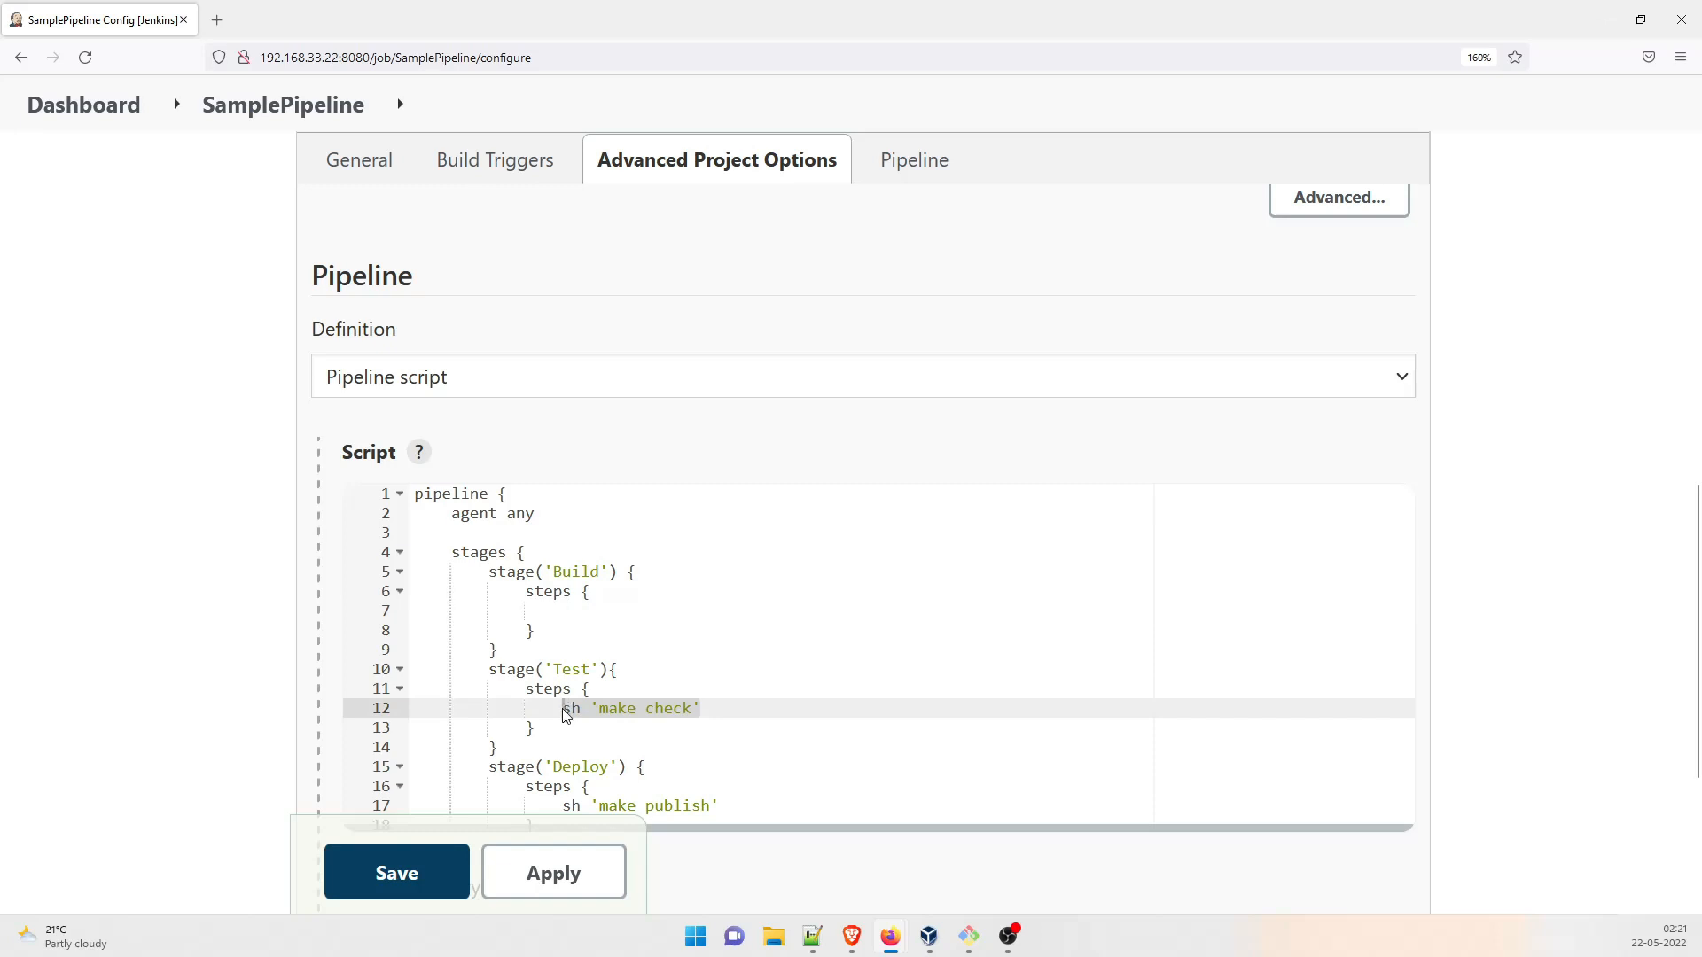
scroll("down", 3)
type("e")
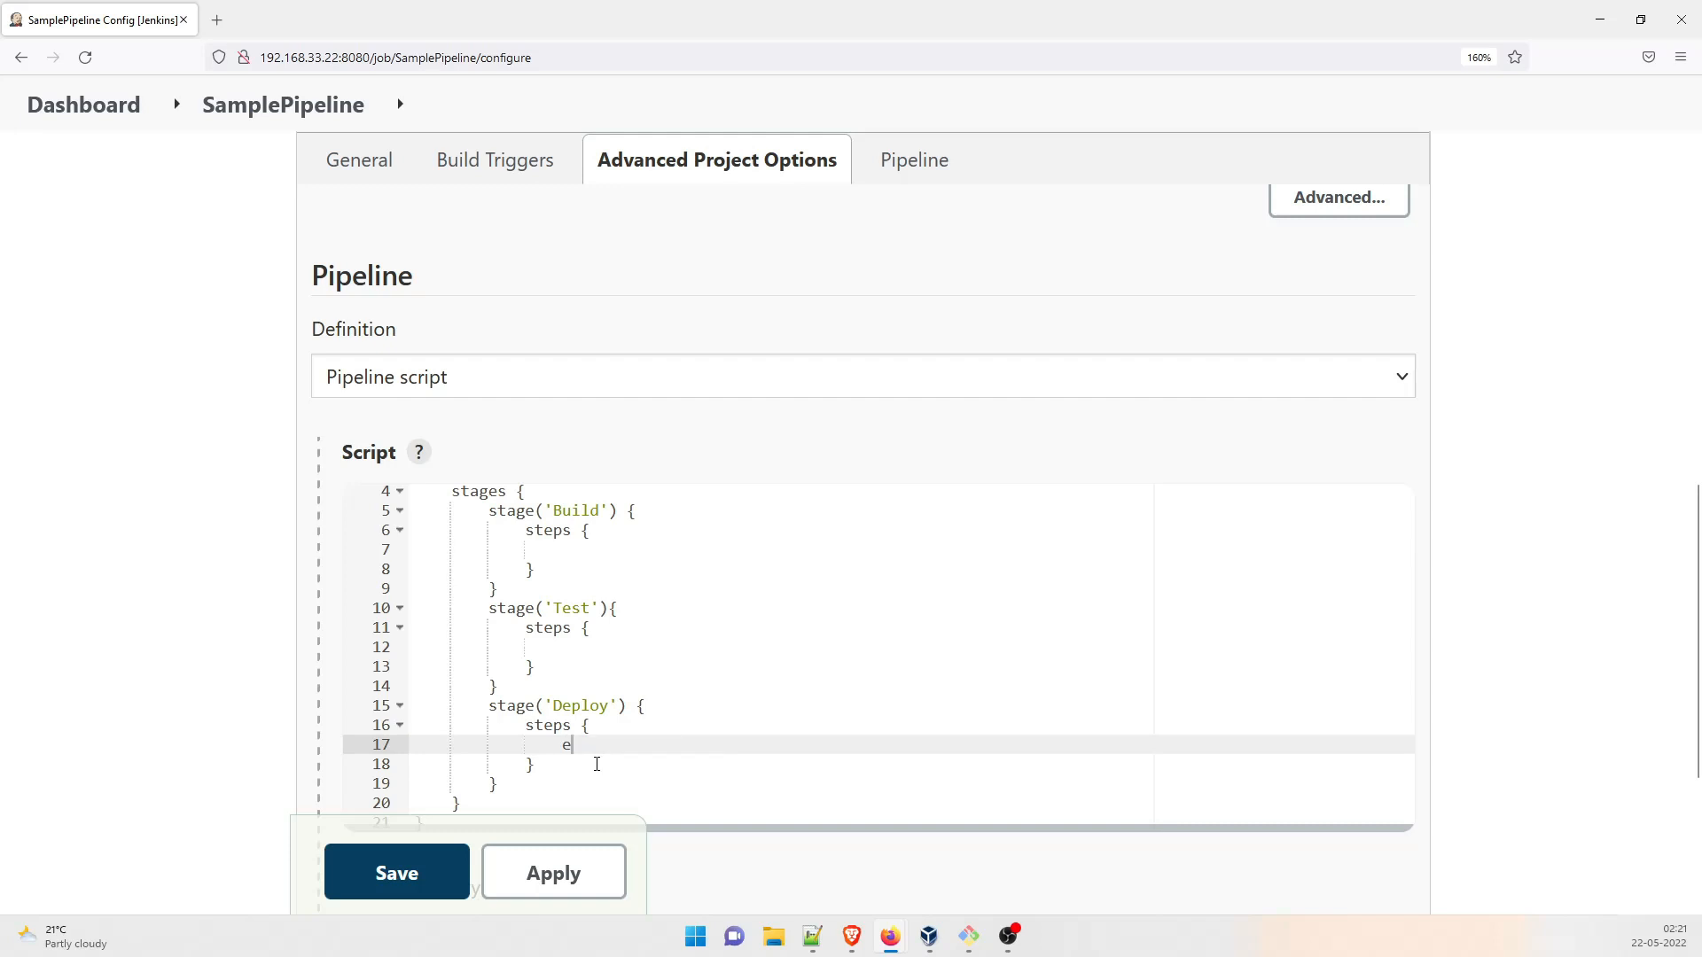
type("cho")
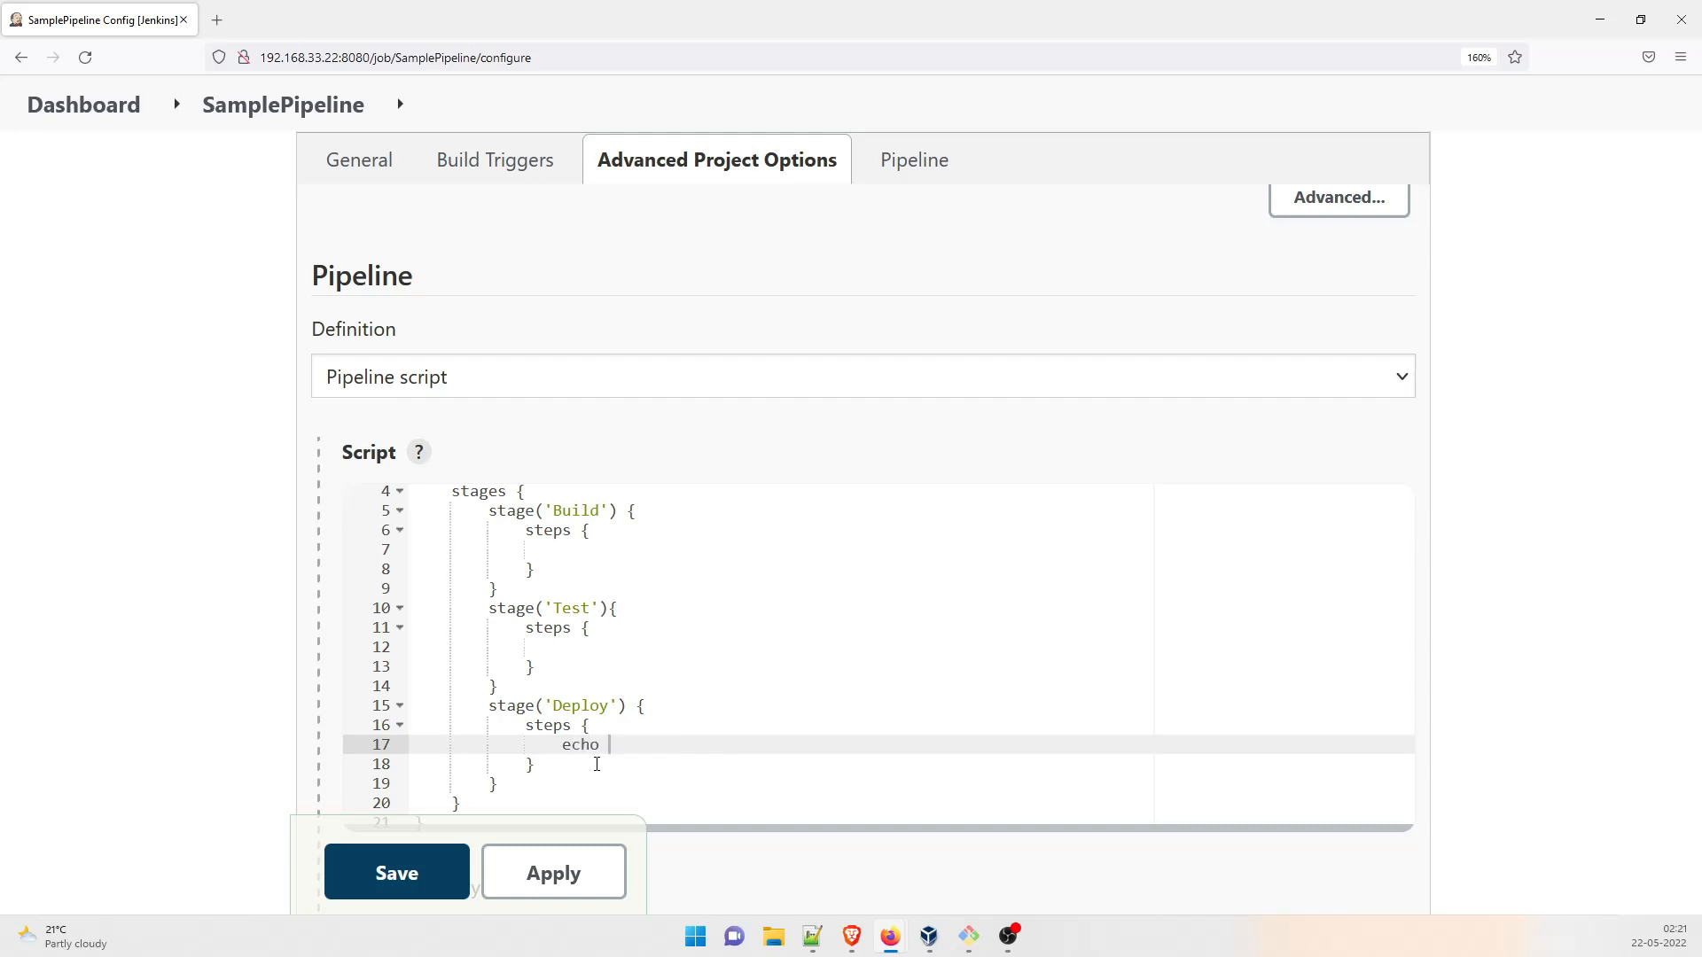
type("\"")
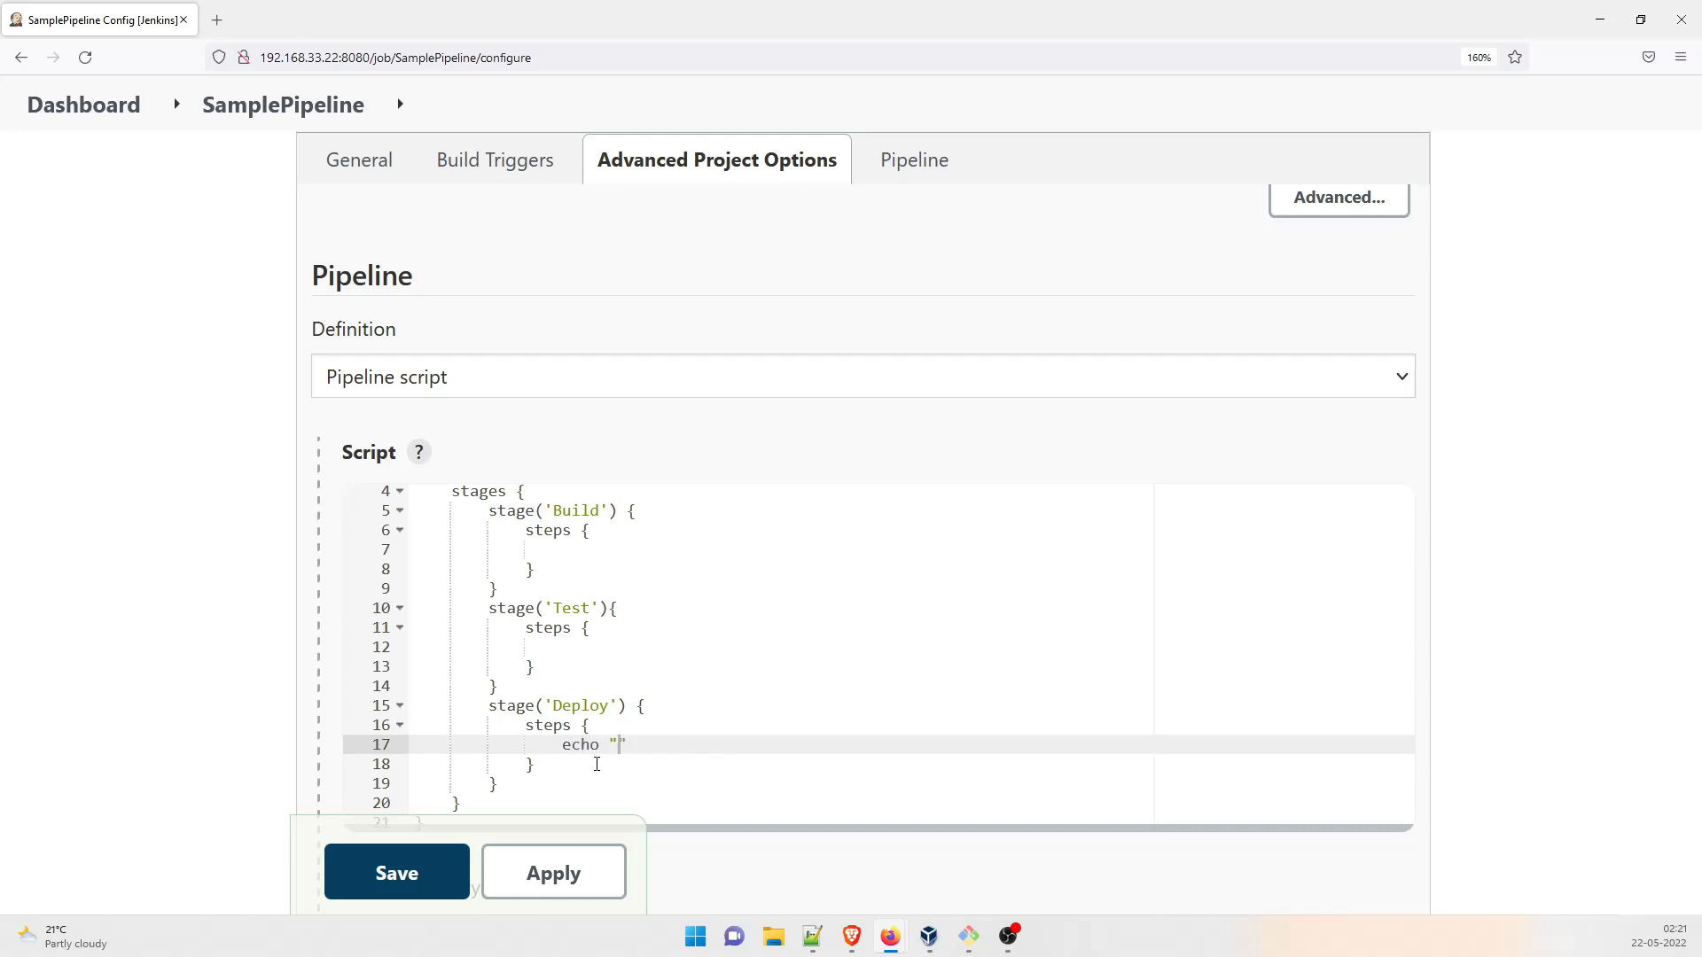
type("Deploy")
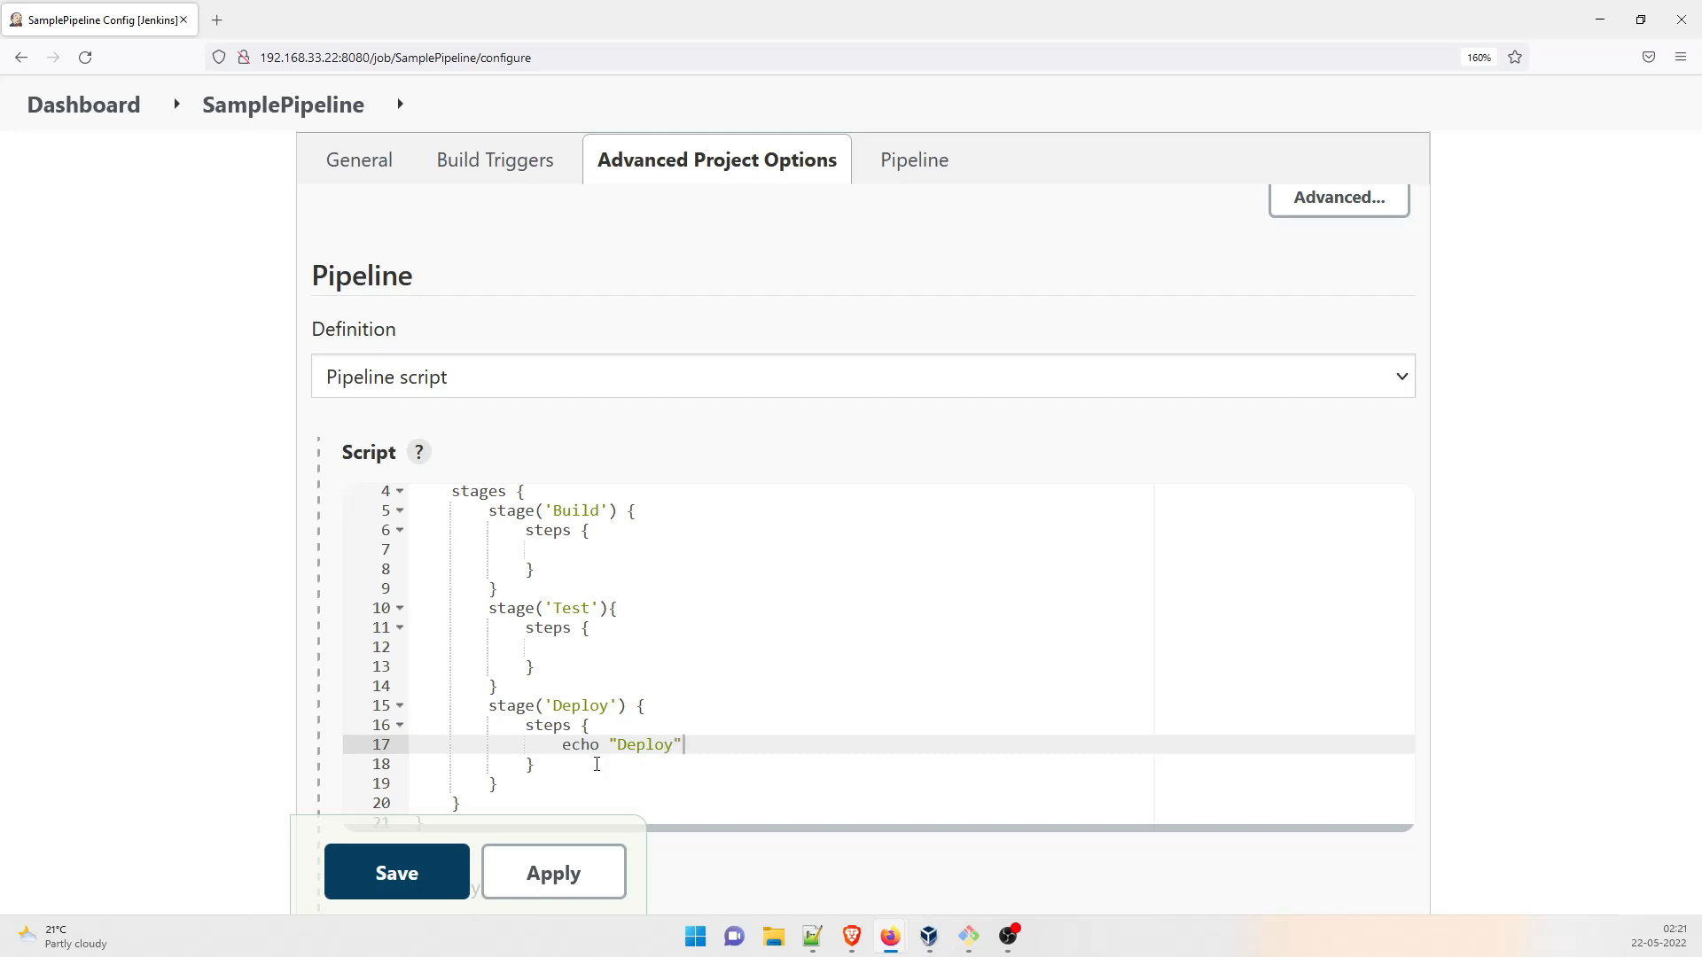
Step: Copy the echo line into Test and Build, editing them to echo "Test" and echo "Build"
double_click(622, 745)
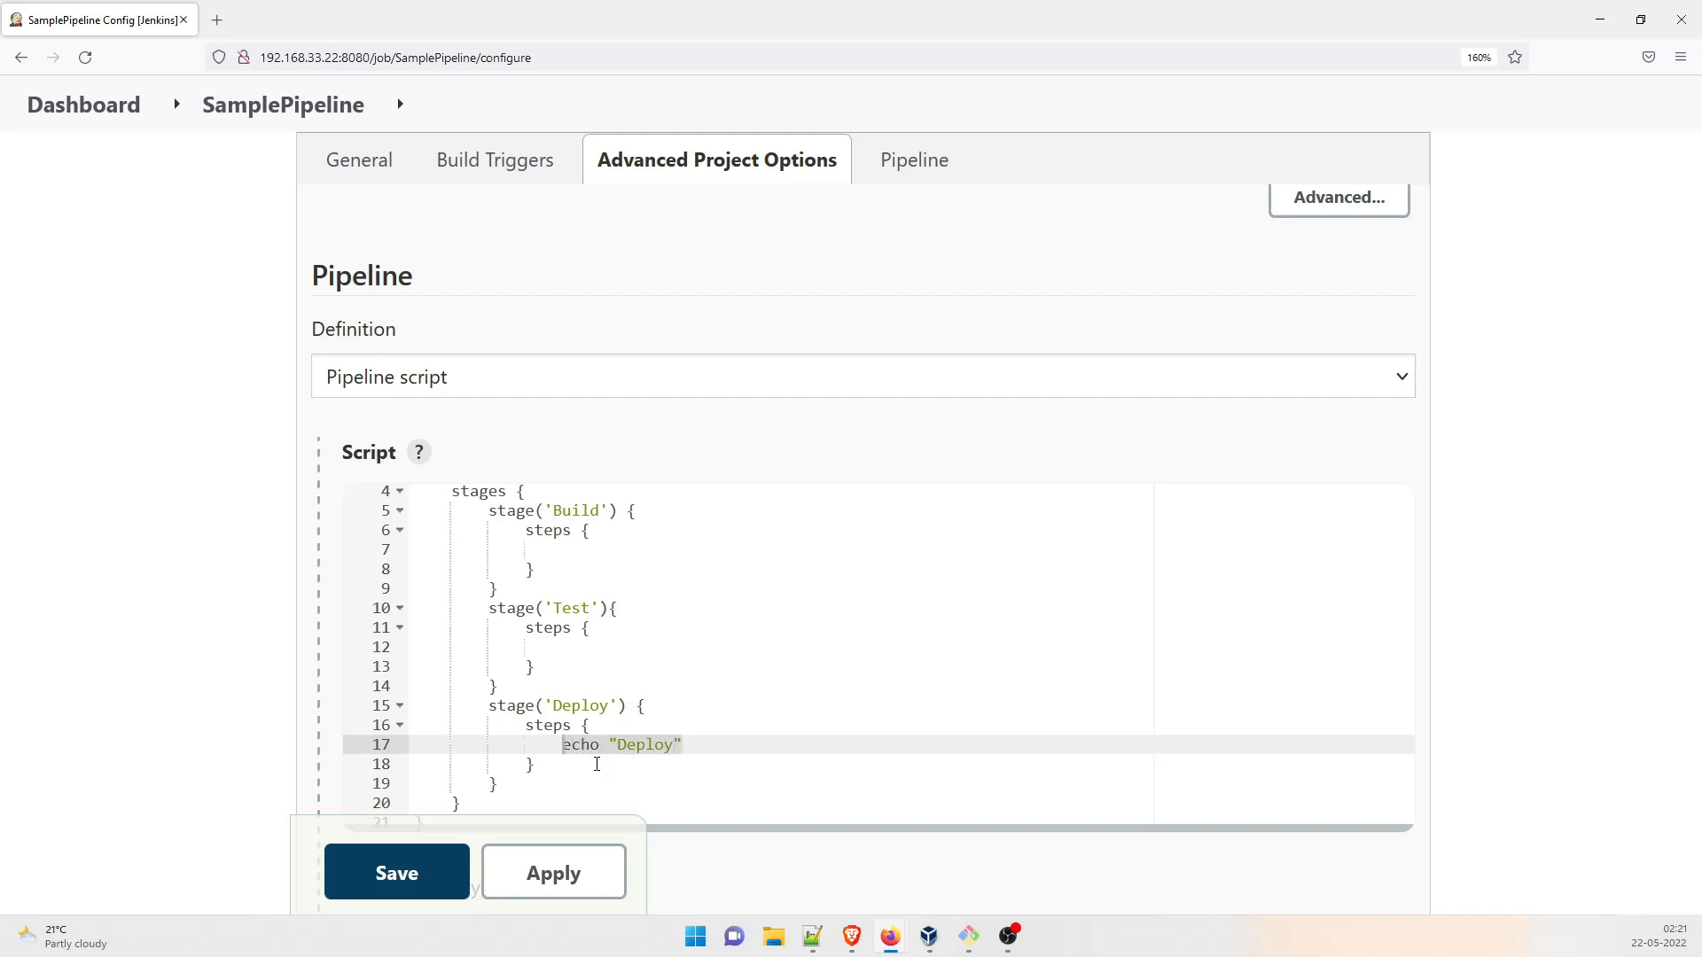
left_click(547, 725)
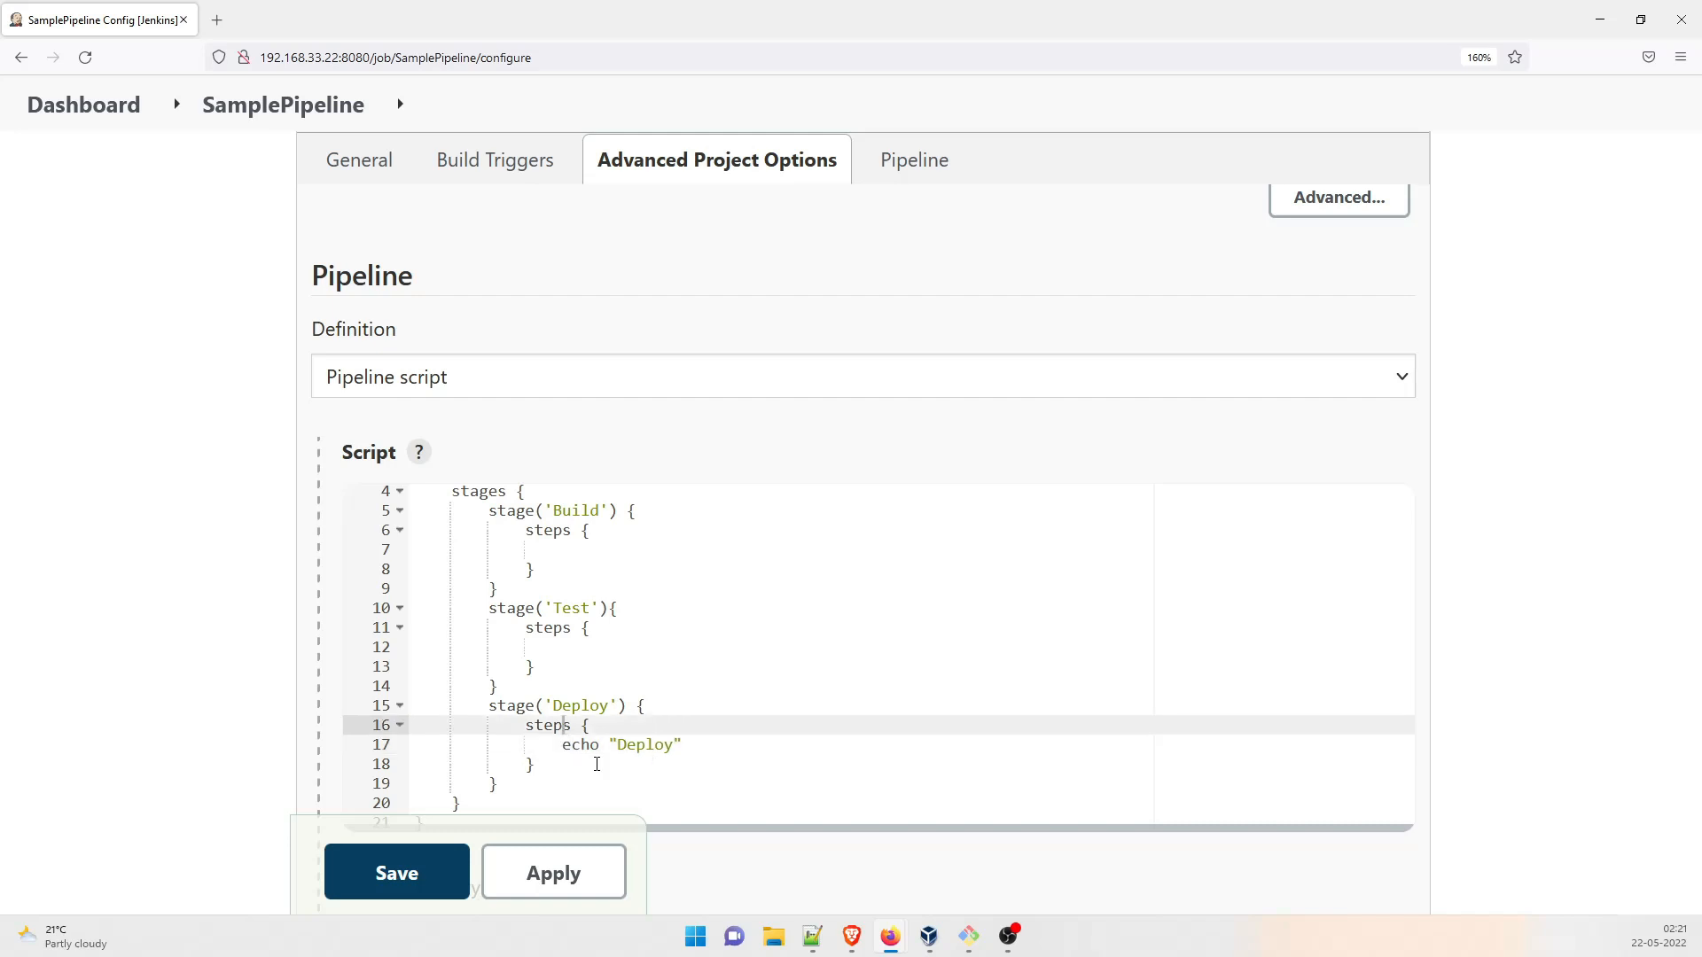
left_click(562, 647)
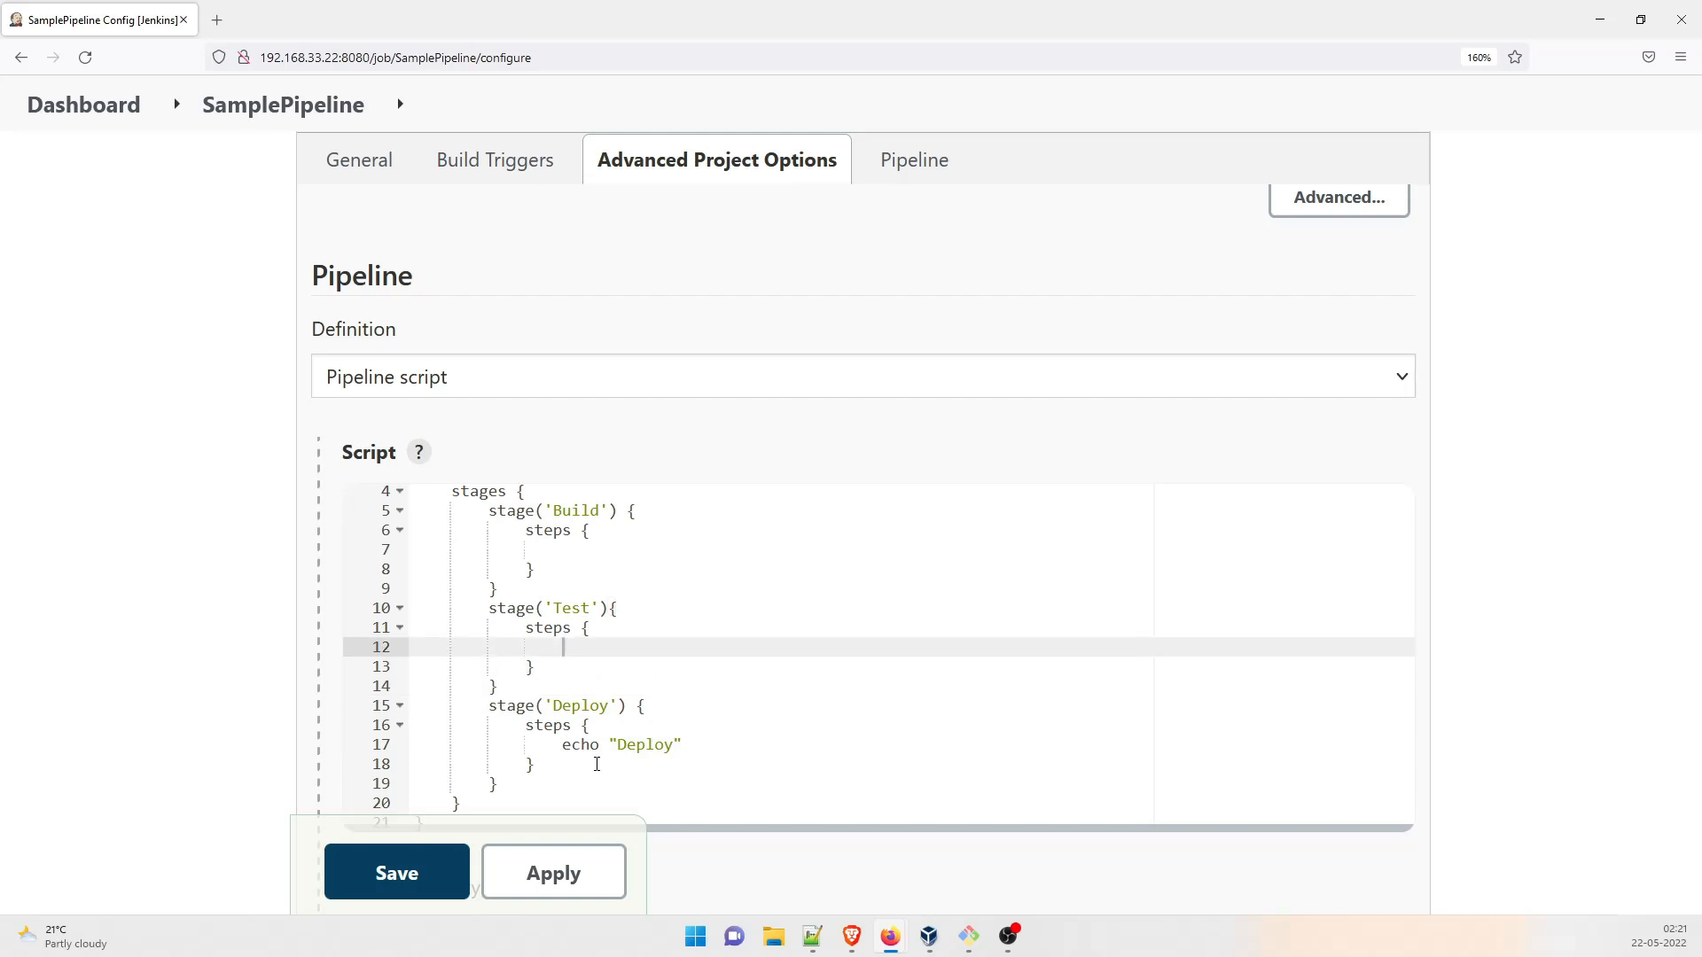
type("echo \"Deploy\"")
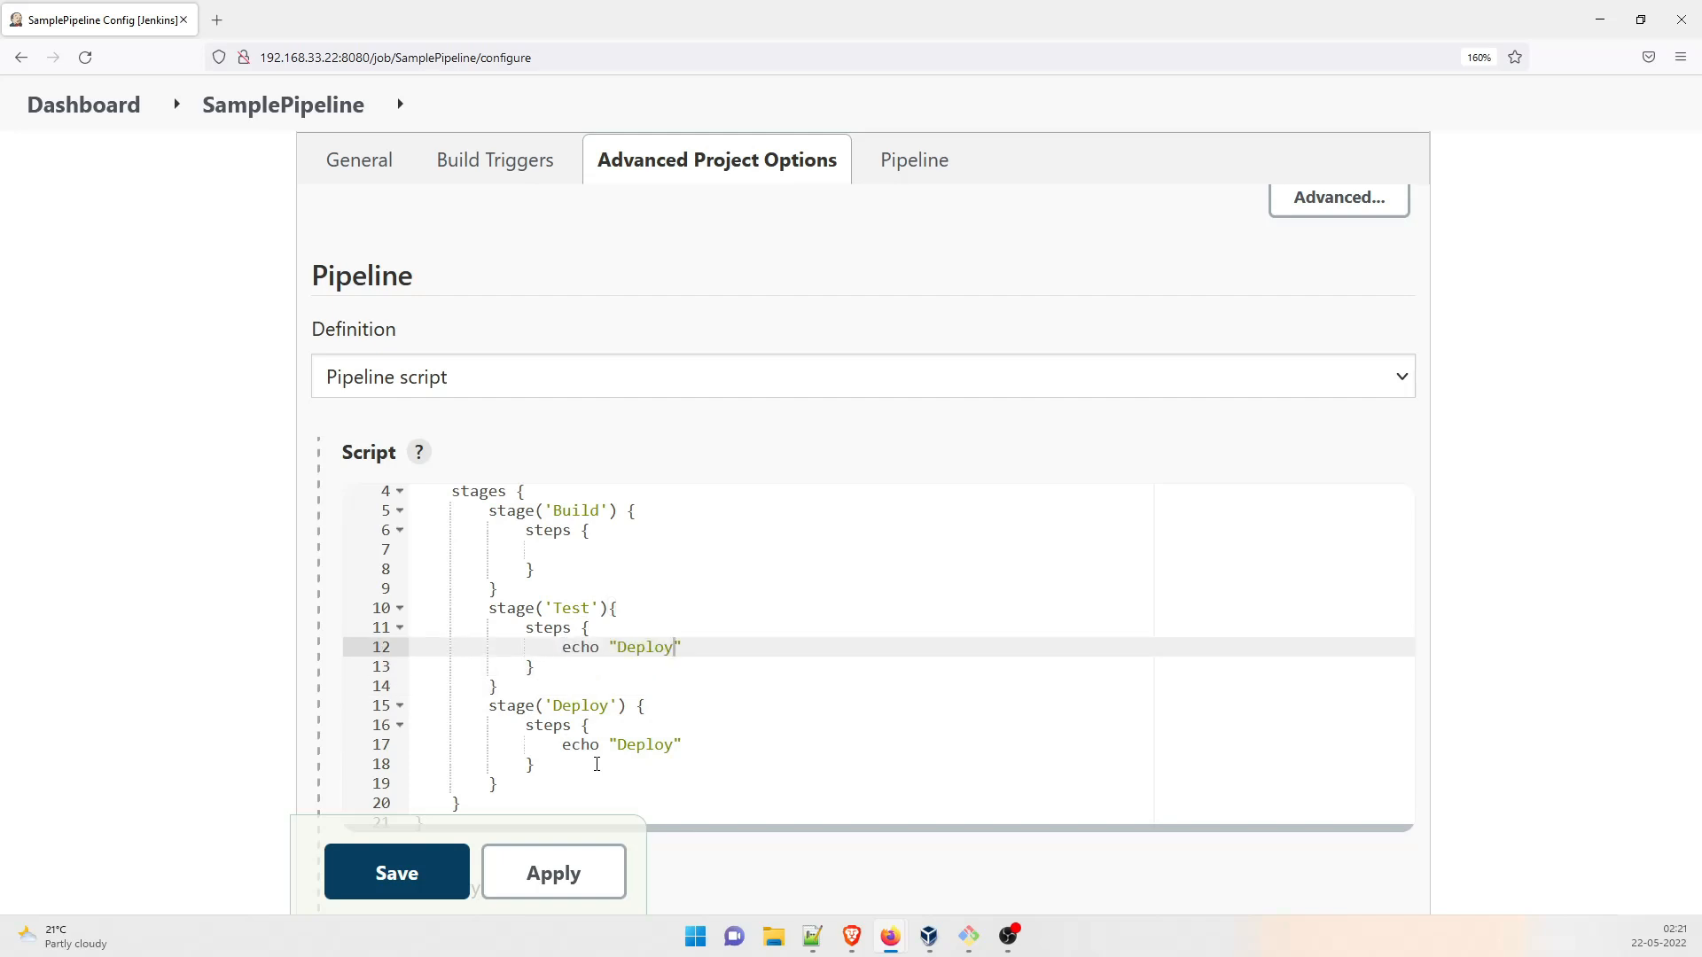
type("Test")
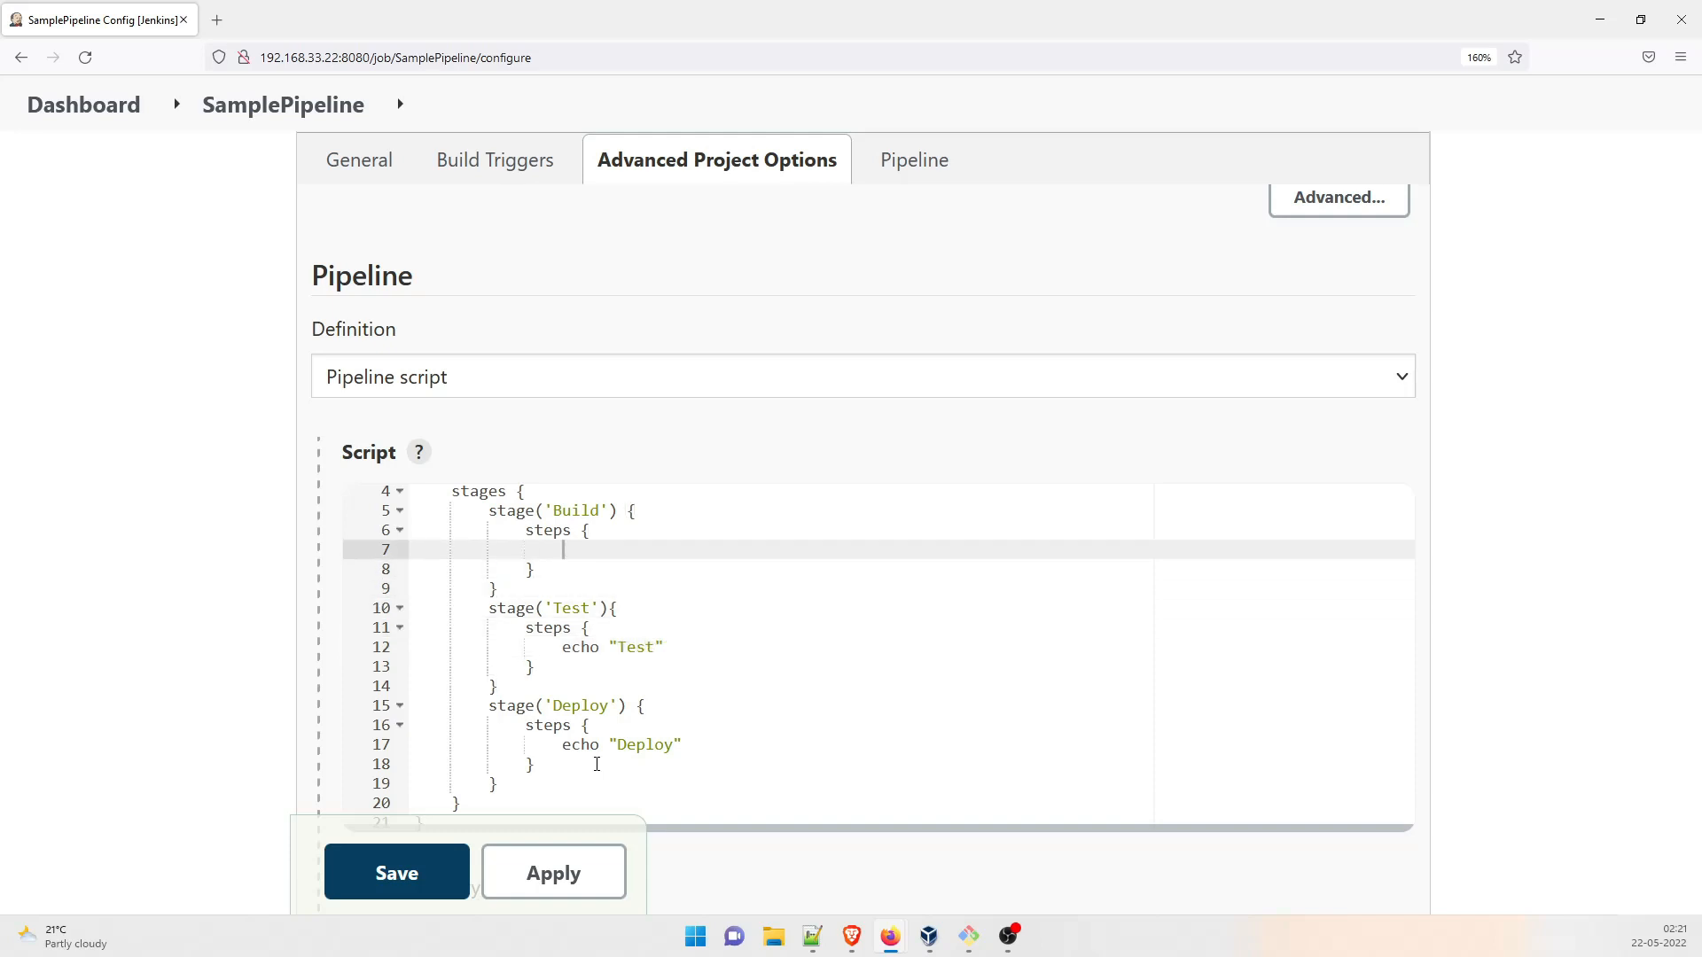
type("echo \"Deploy\"")
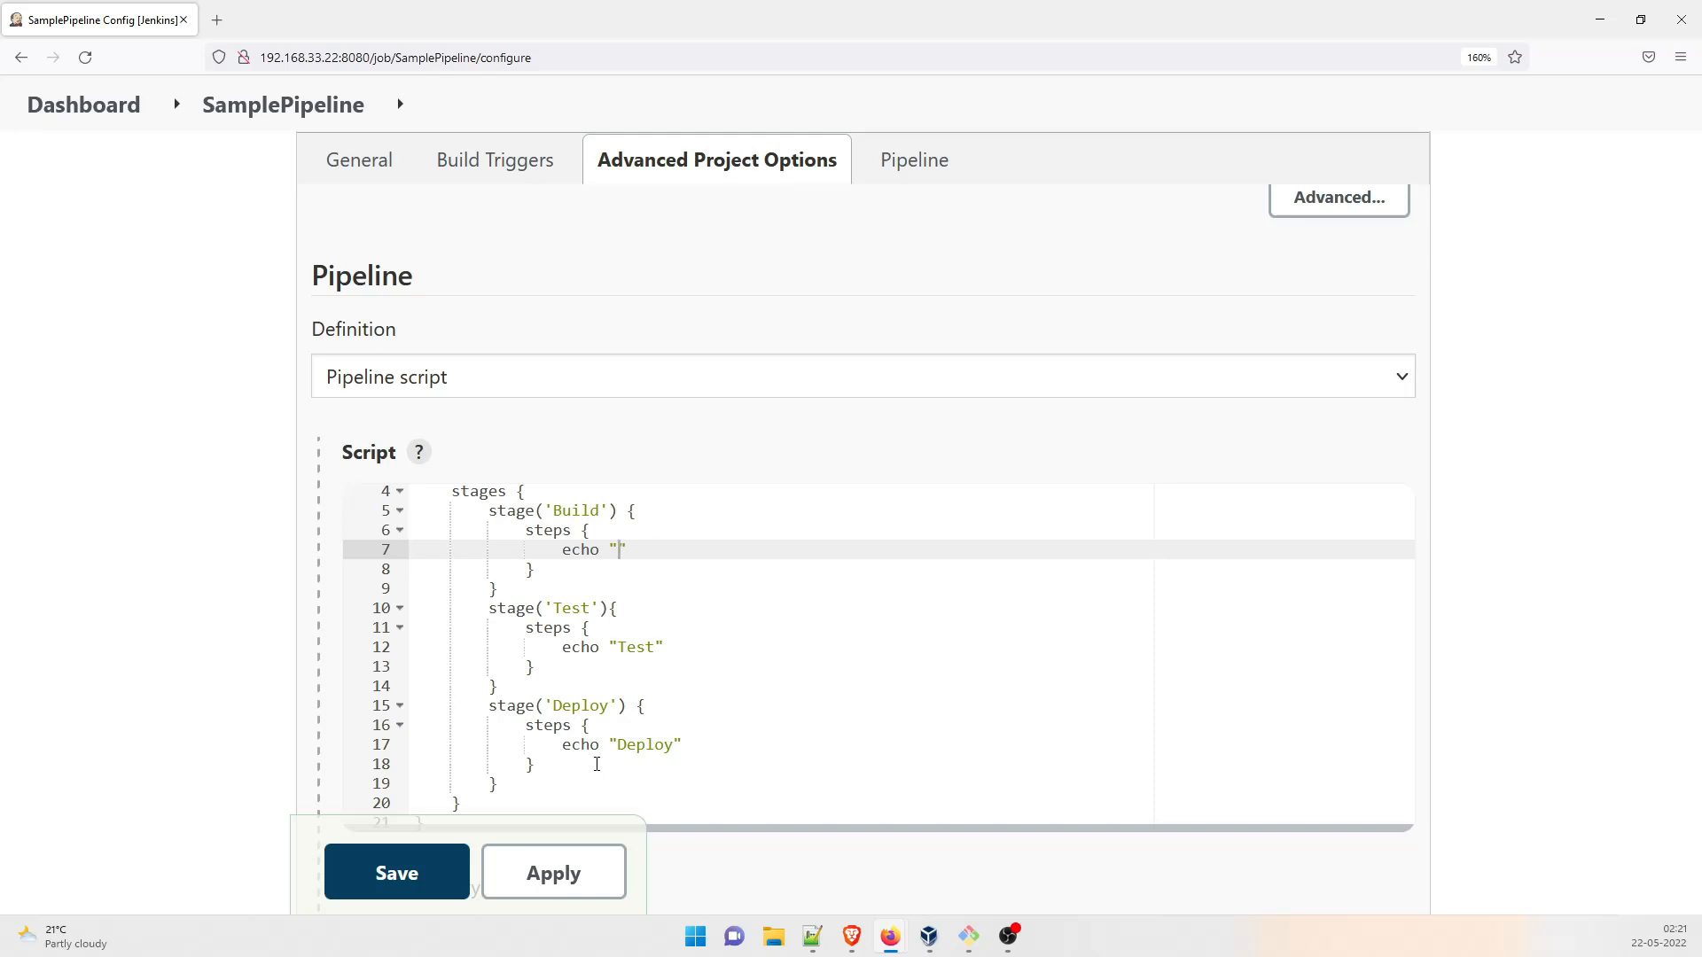
type("Build")
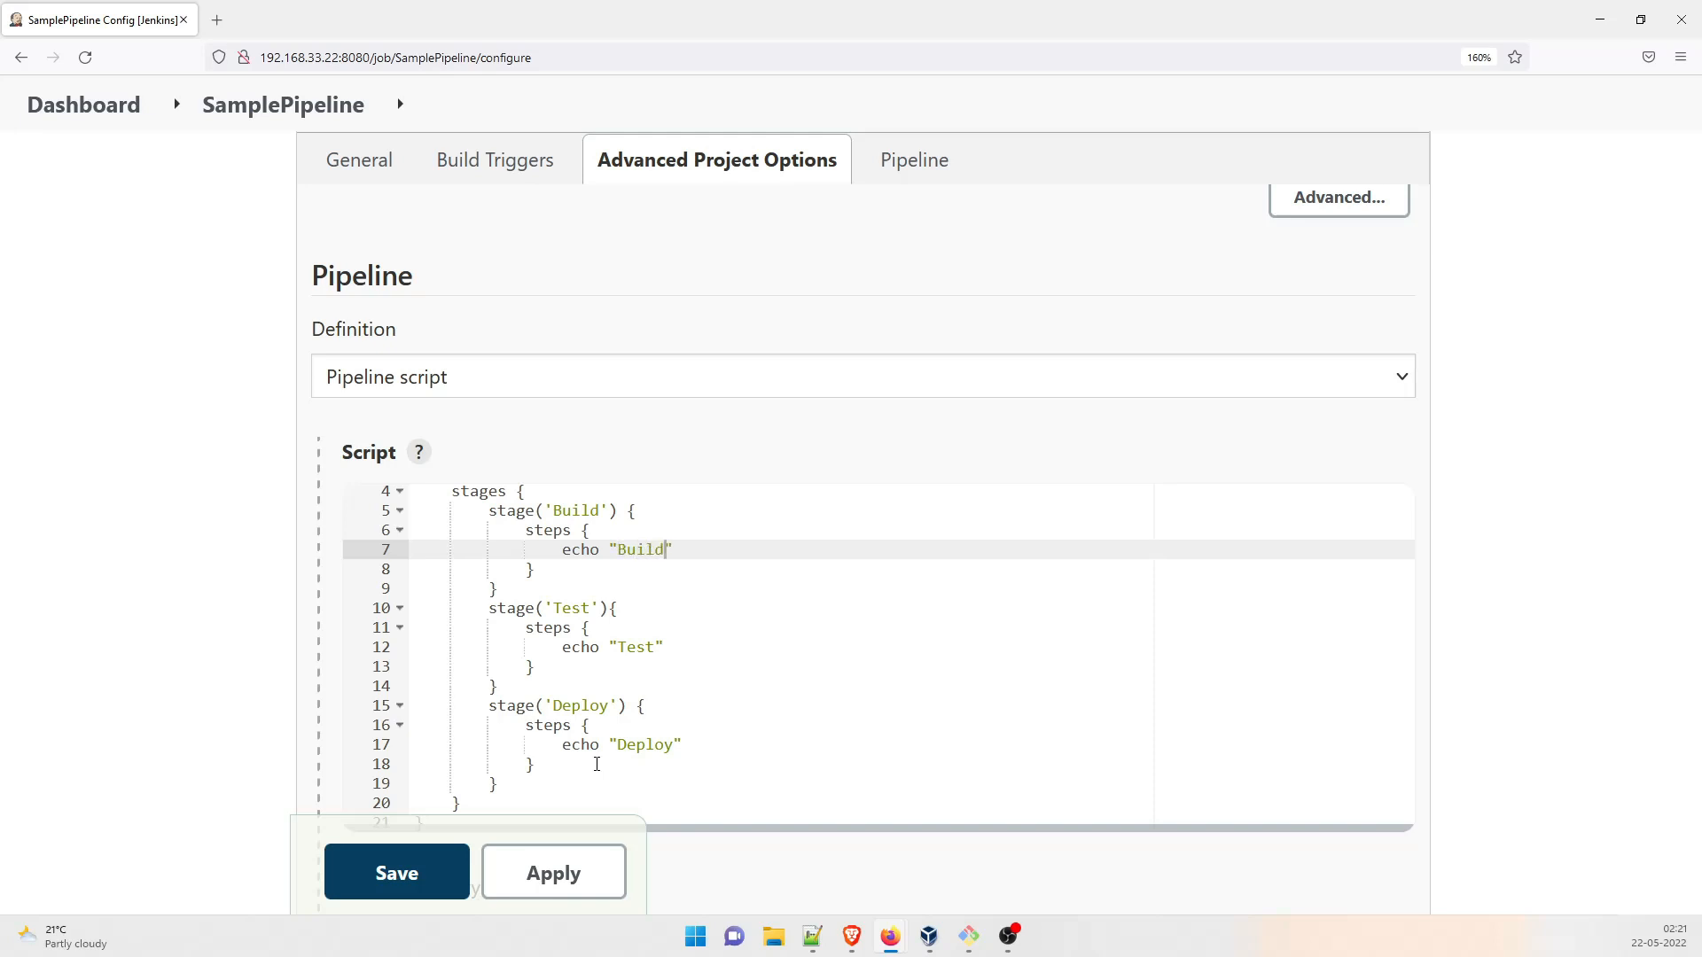
Step: Save the updated script and run build #2 of SamplePipeline
left_click(395, 872)
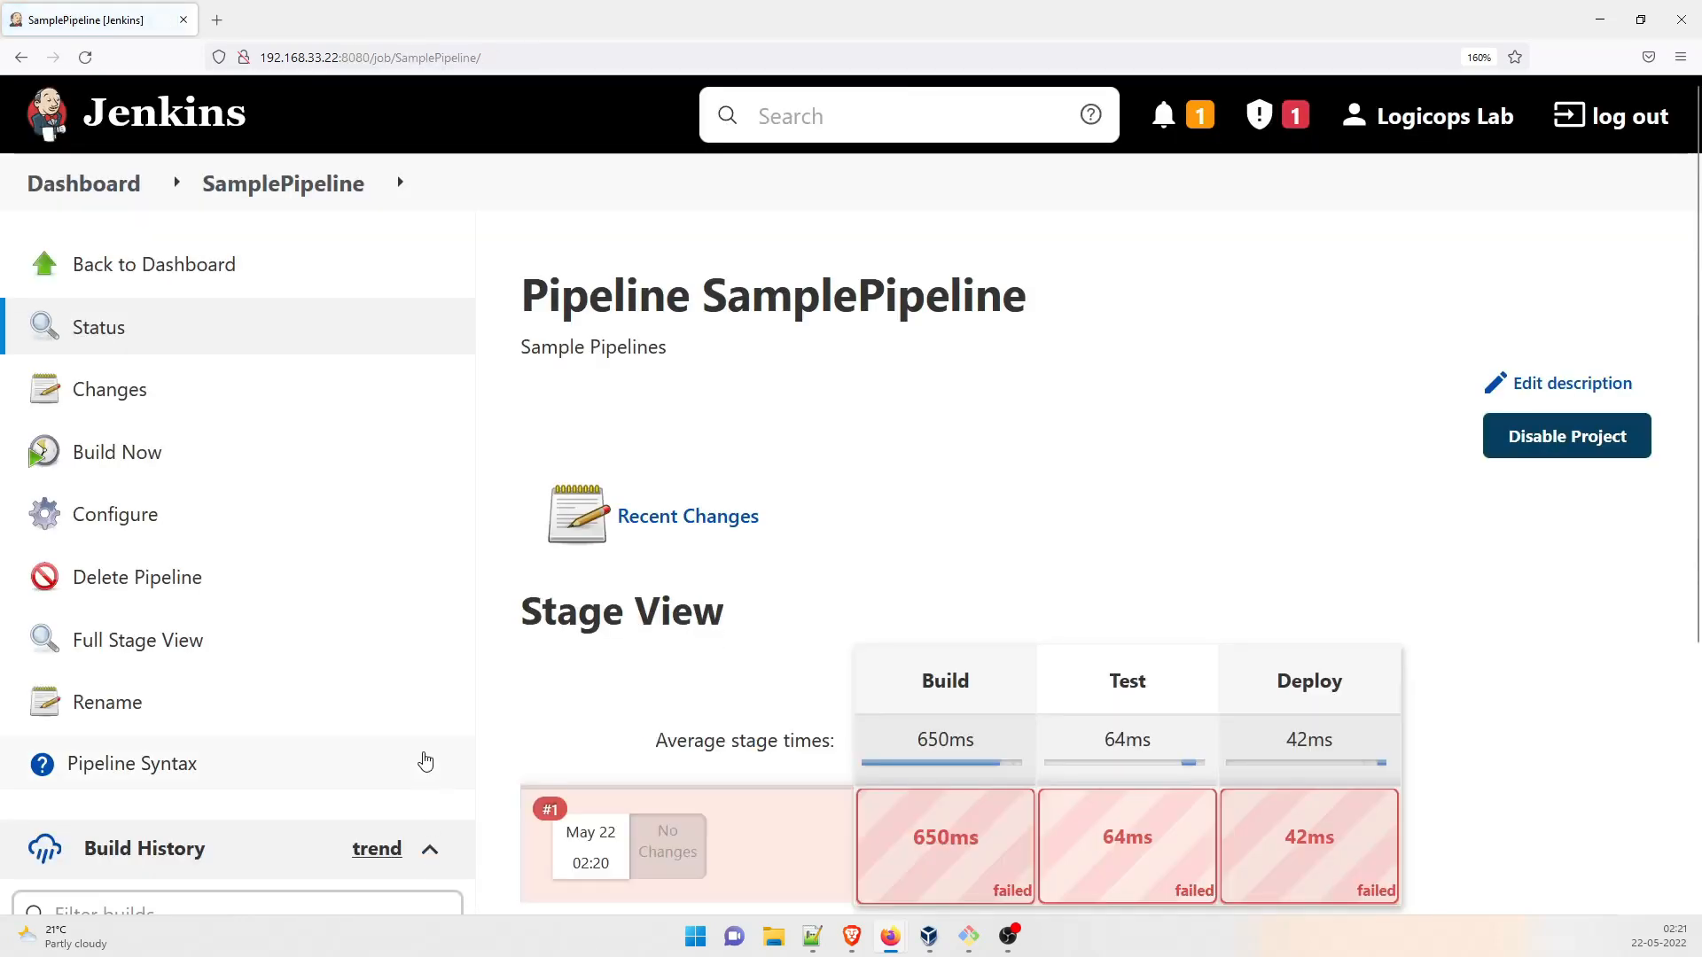
mouse_move(117, 452)
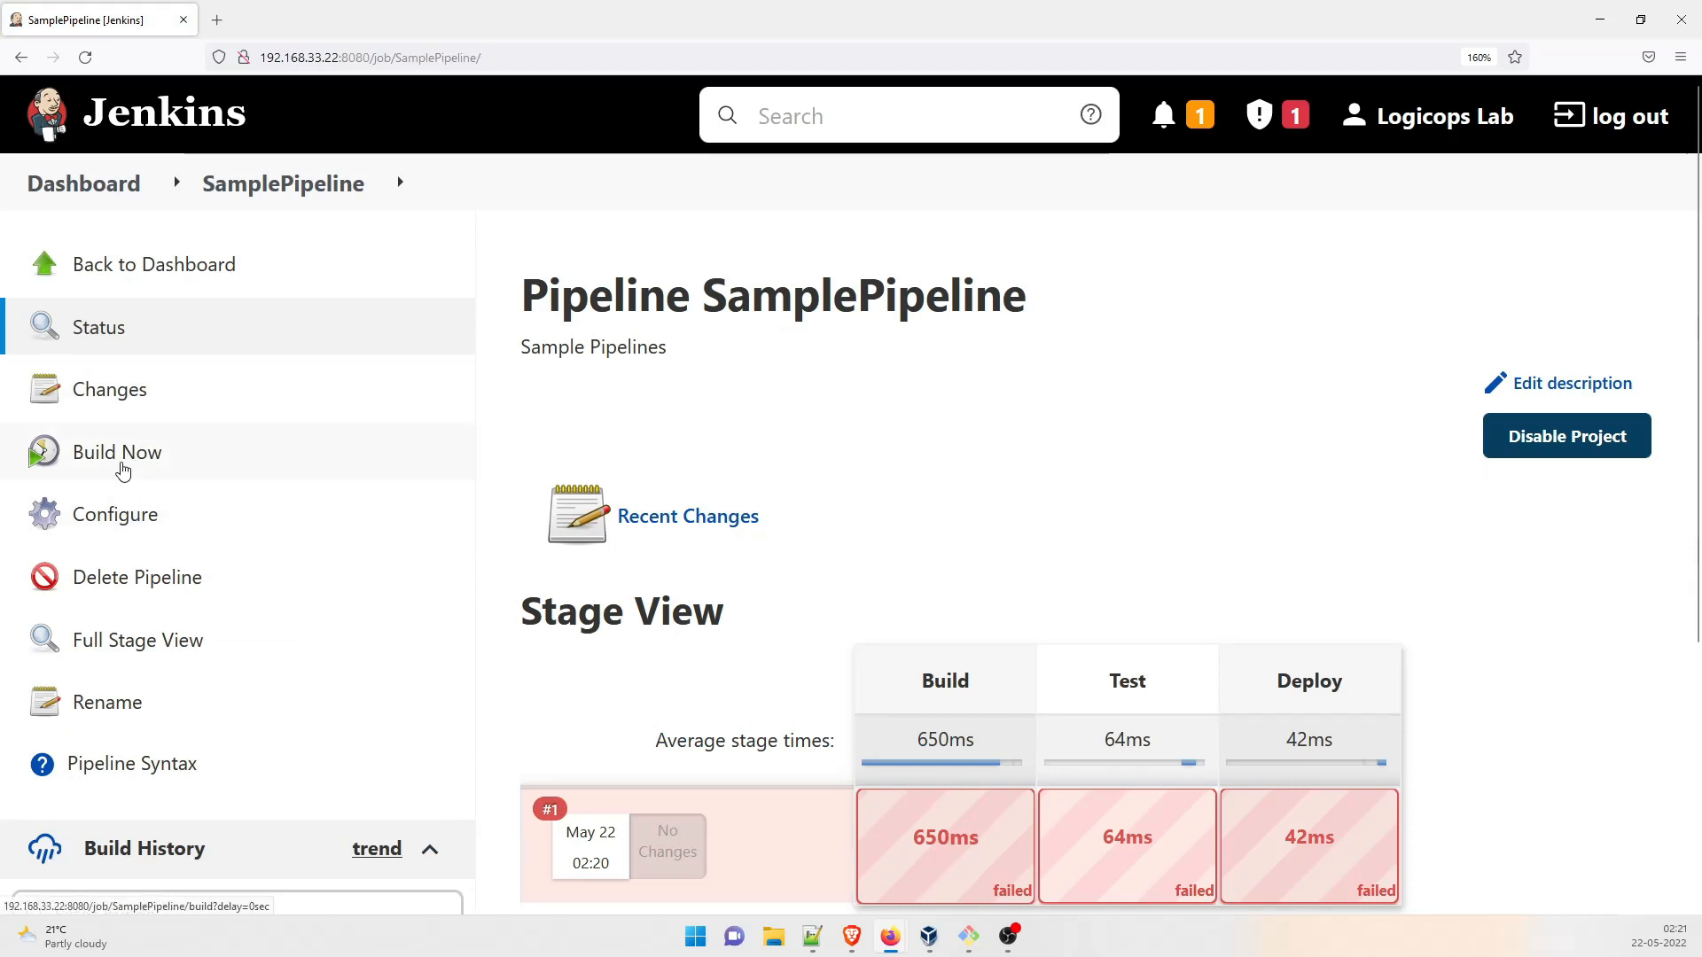
left_click(116, 452)
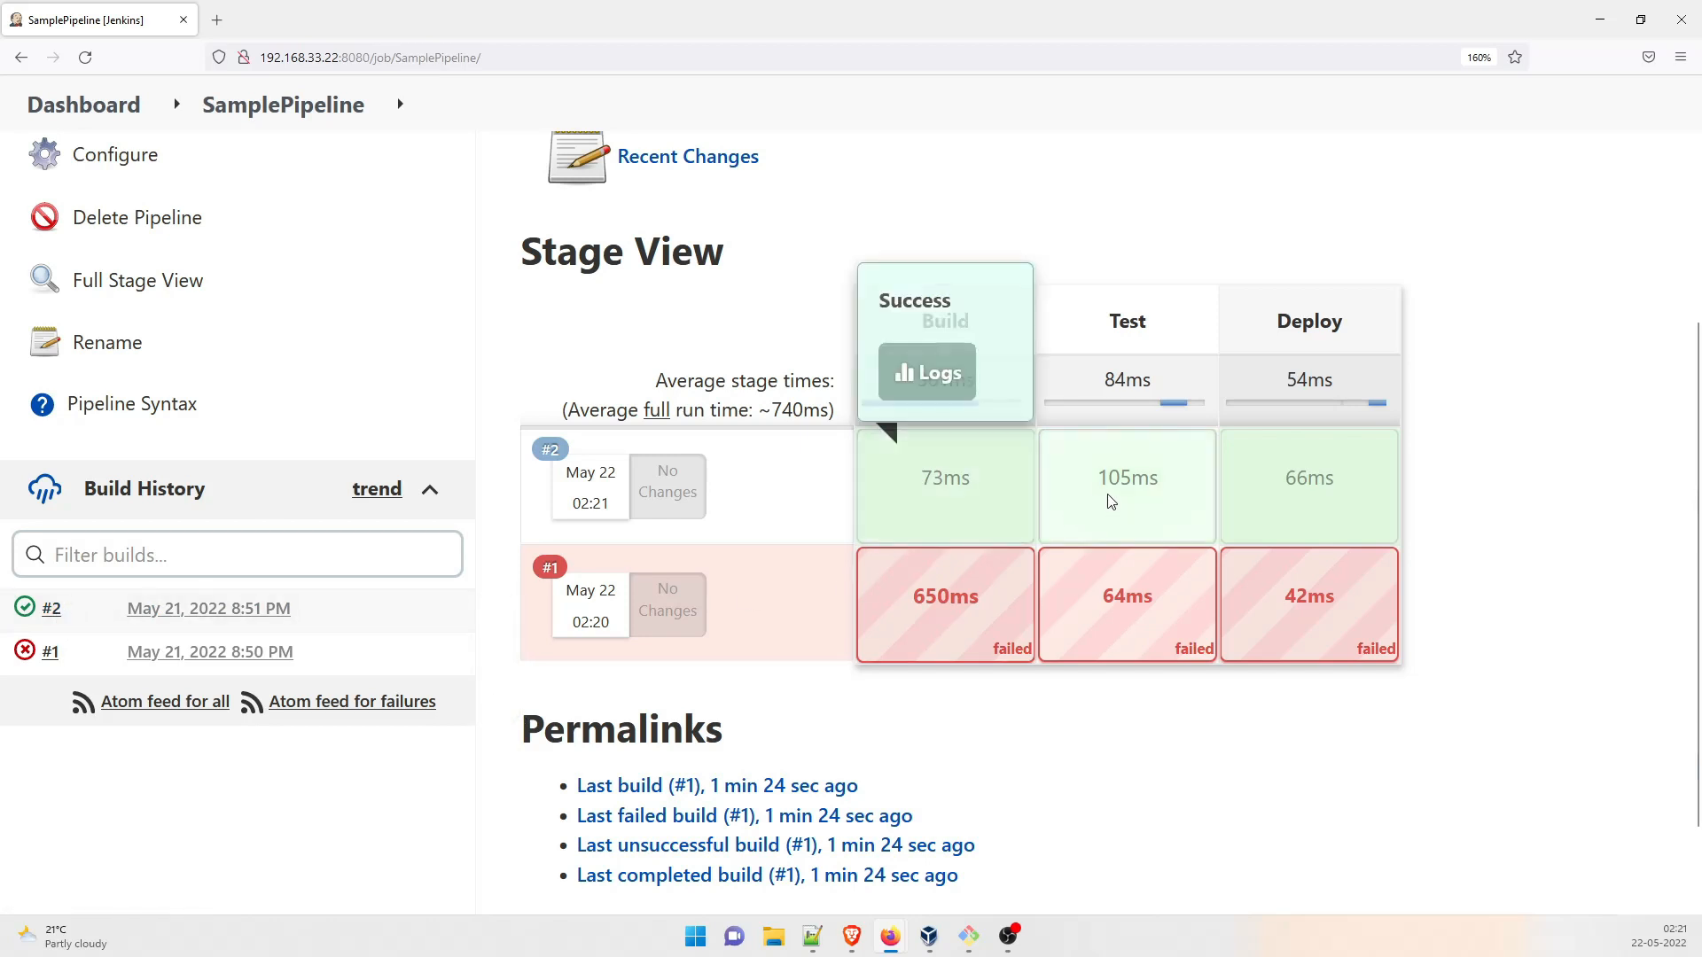
mouse_move(798, 252)
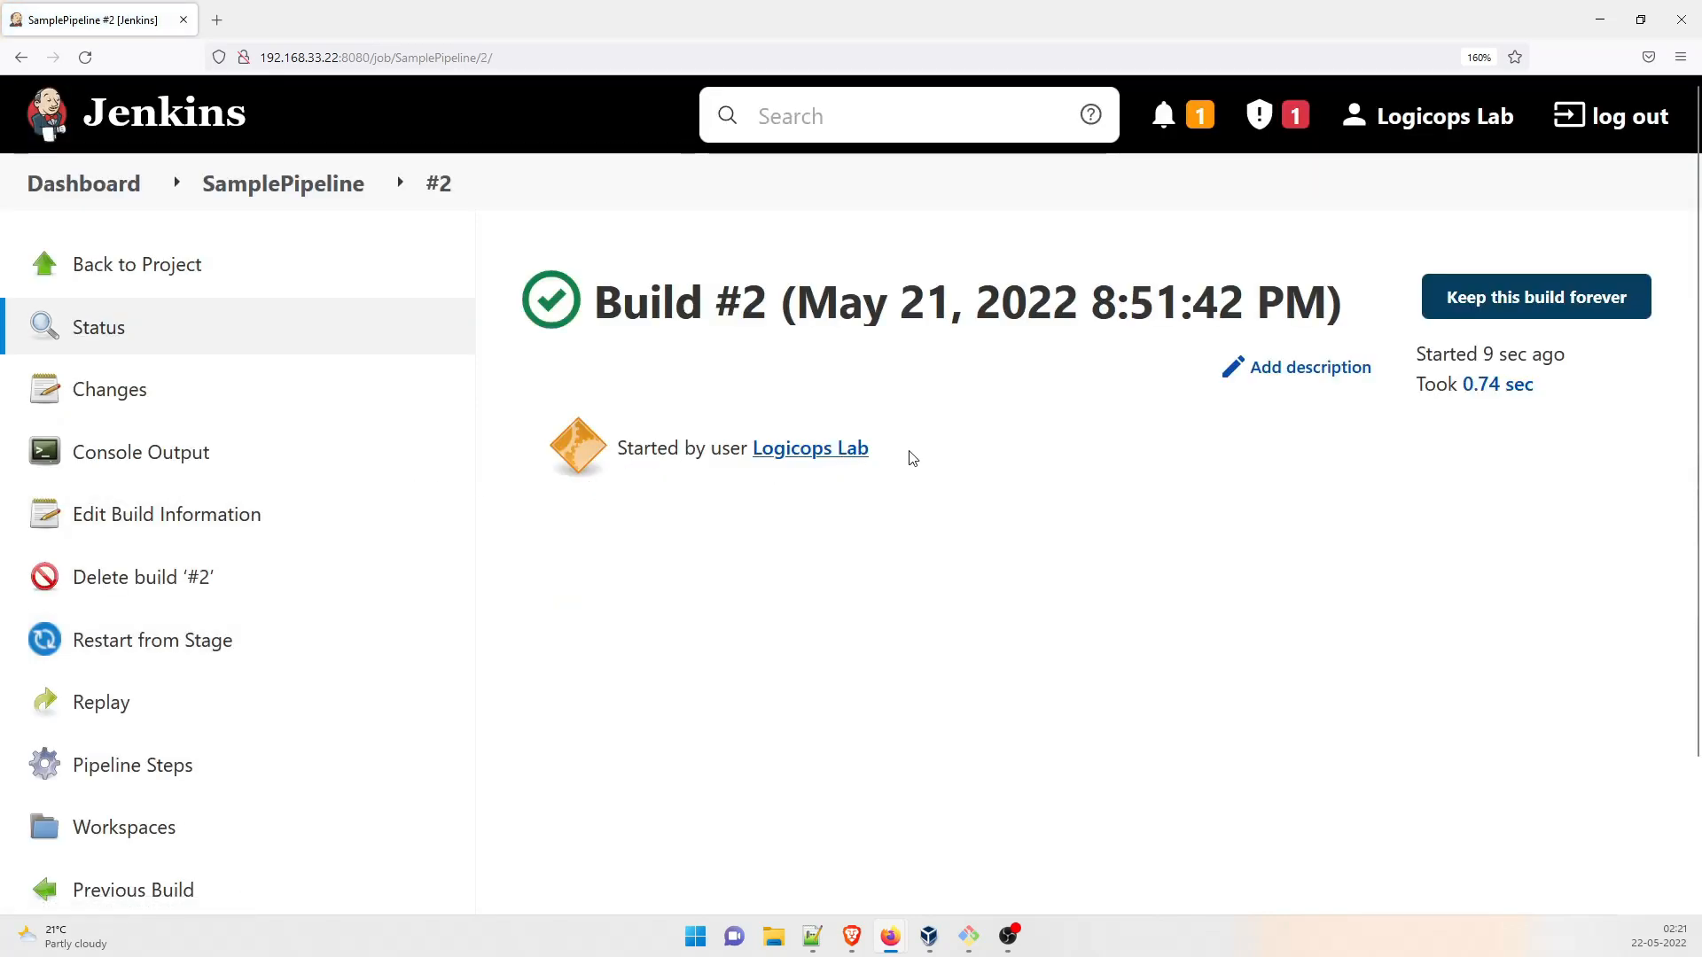
Step: View build #2's console output with pipeline steps expanded, showing Build, Test, Deploy and Finished: SUCCESS
double_click(808, 447)
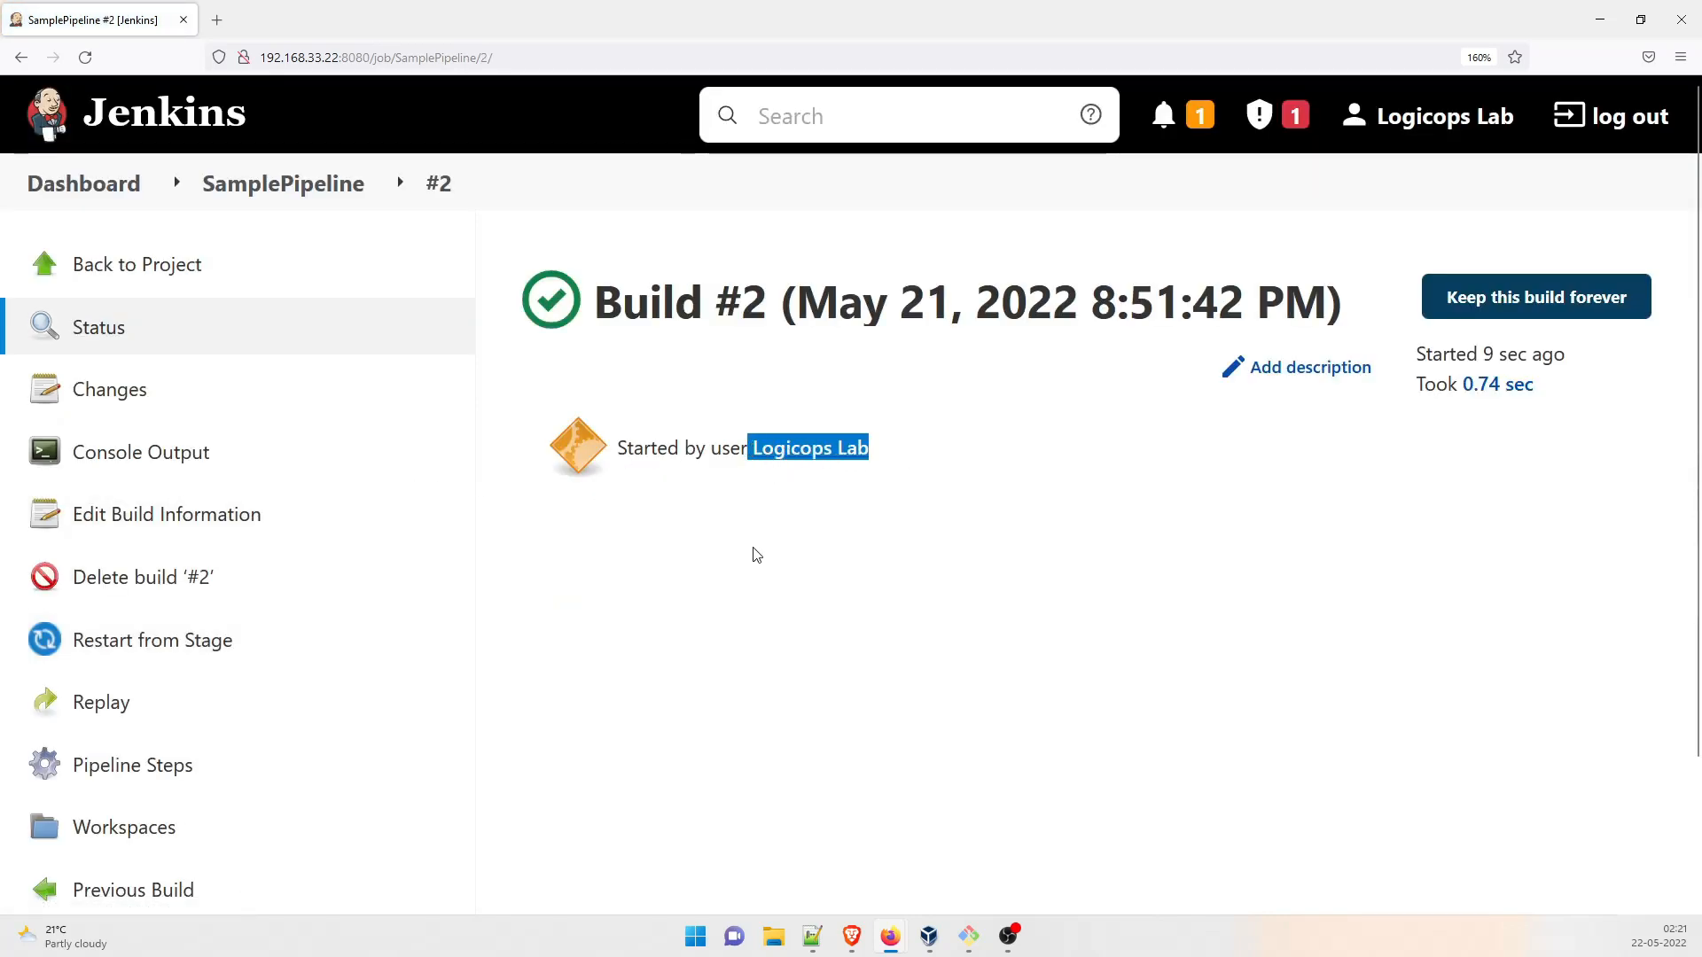
mouse_move(138, 452)
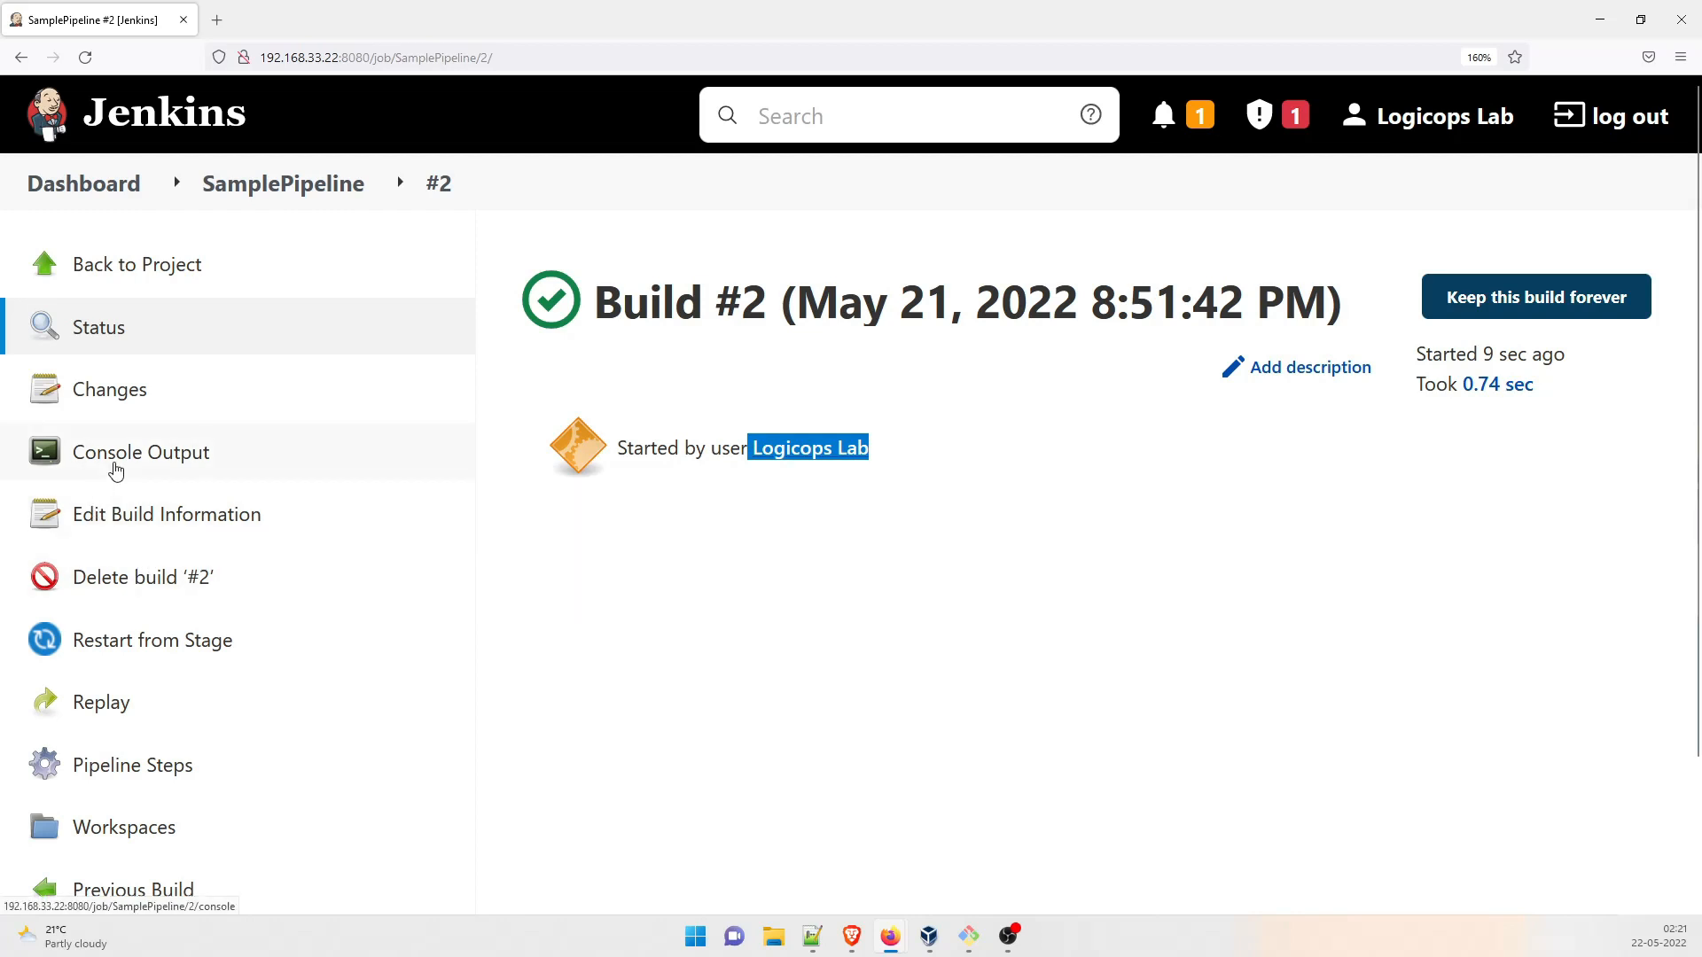
left_click(140, 452)
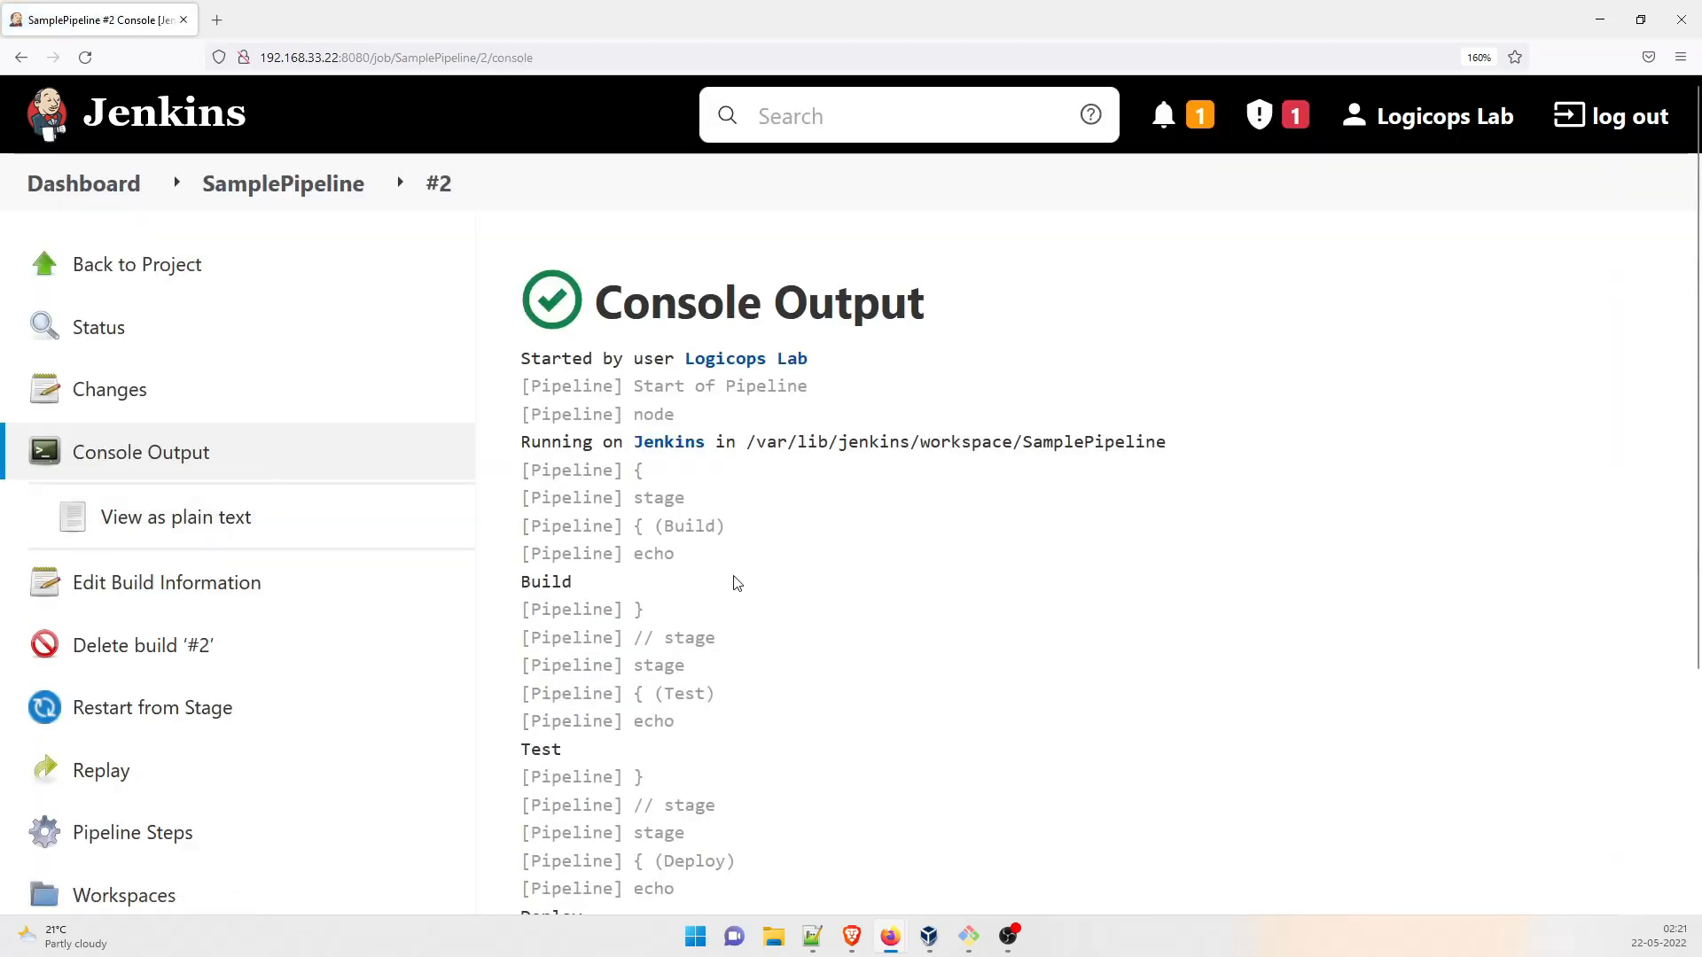
double_click(655, 553)
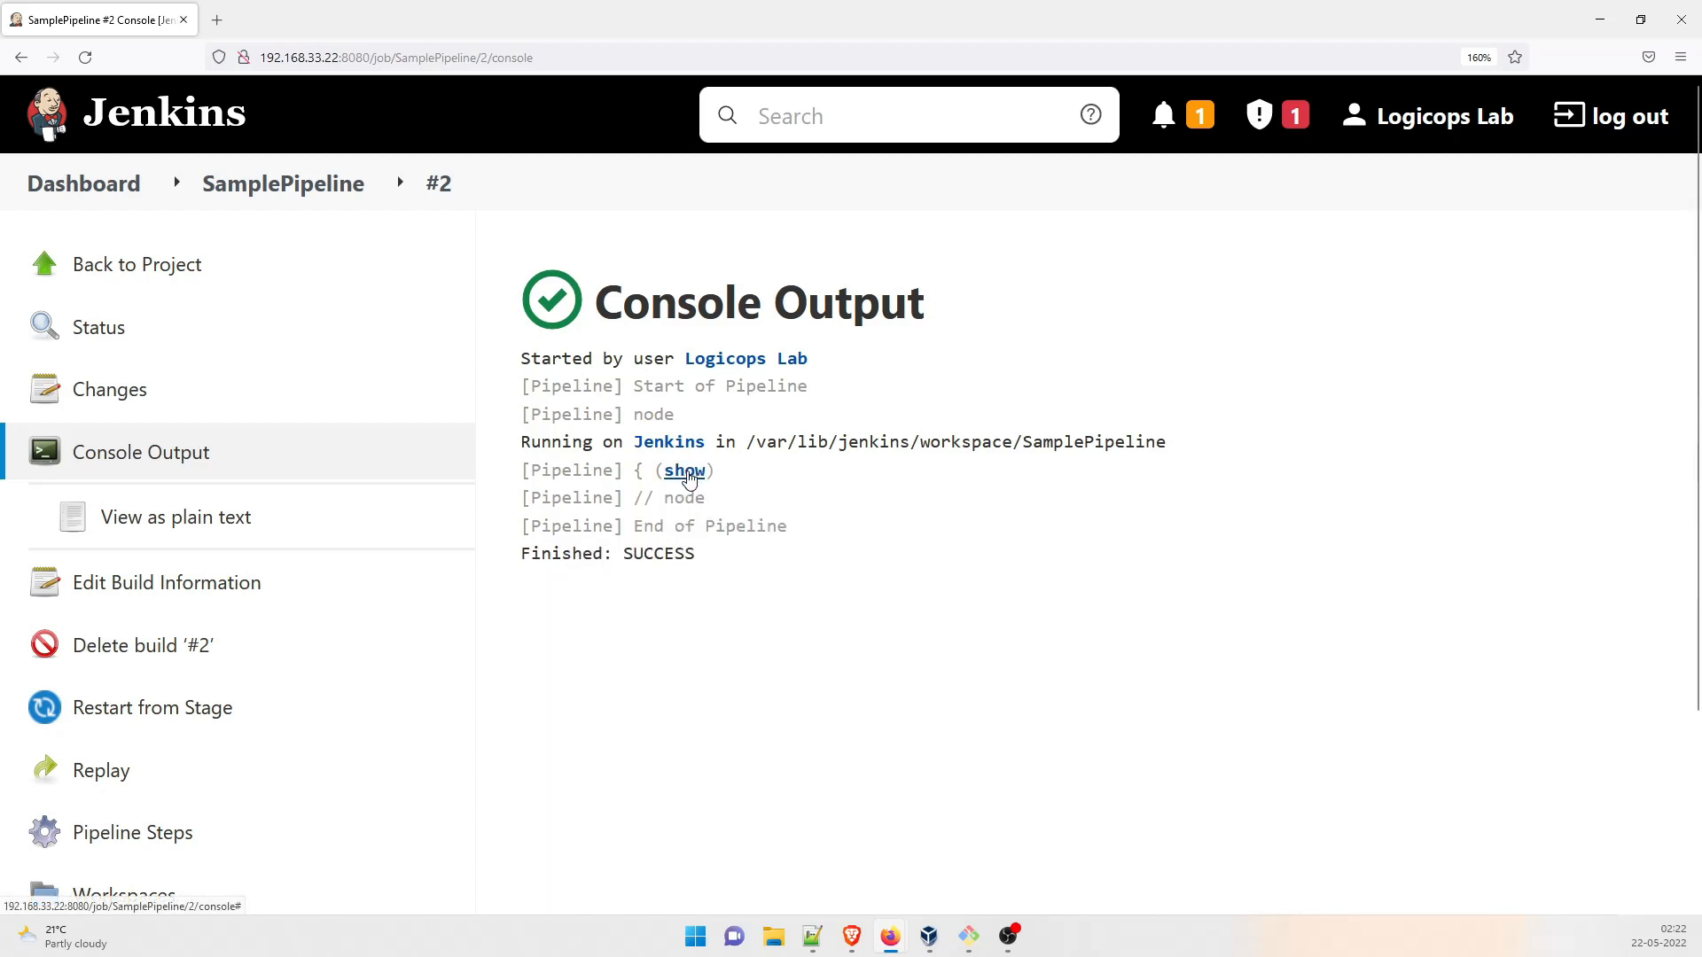
scroll("down", 3)
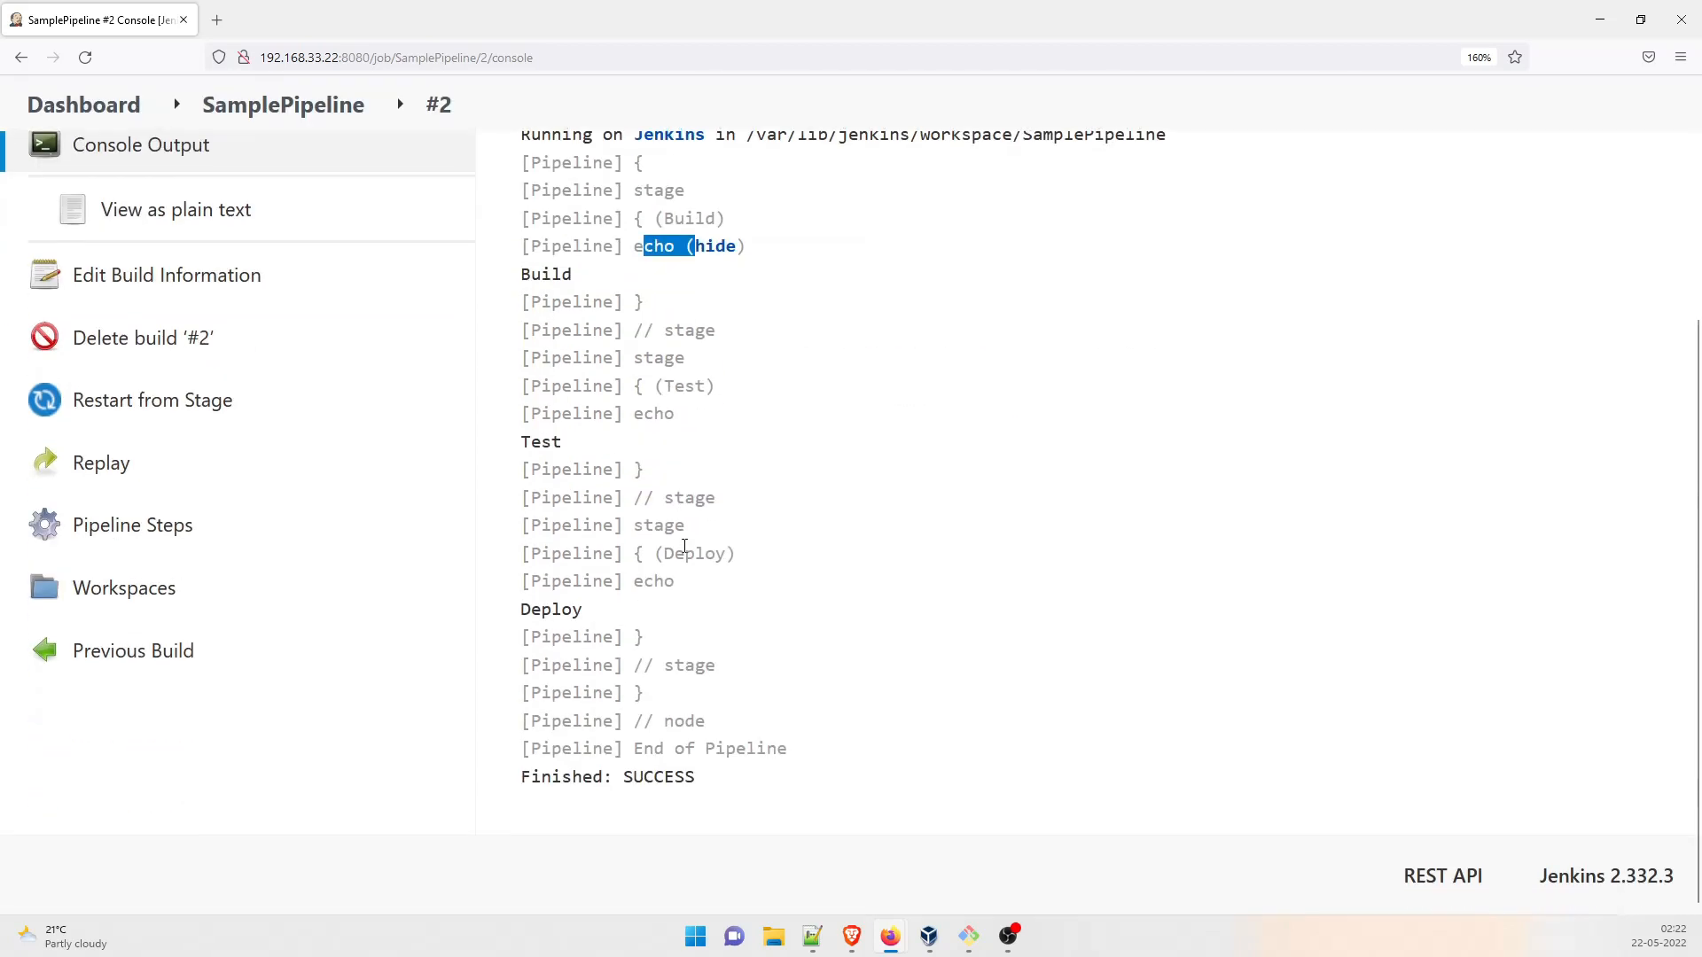
scroll("up", 3)
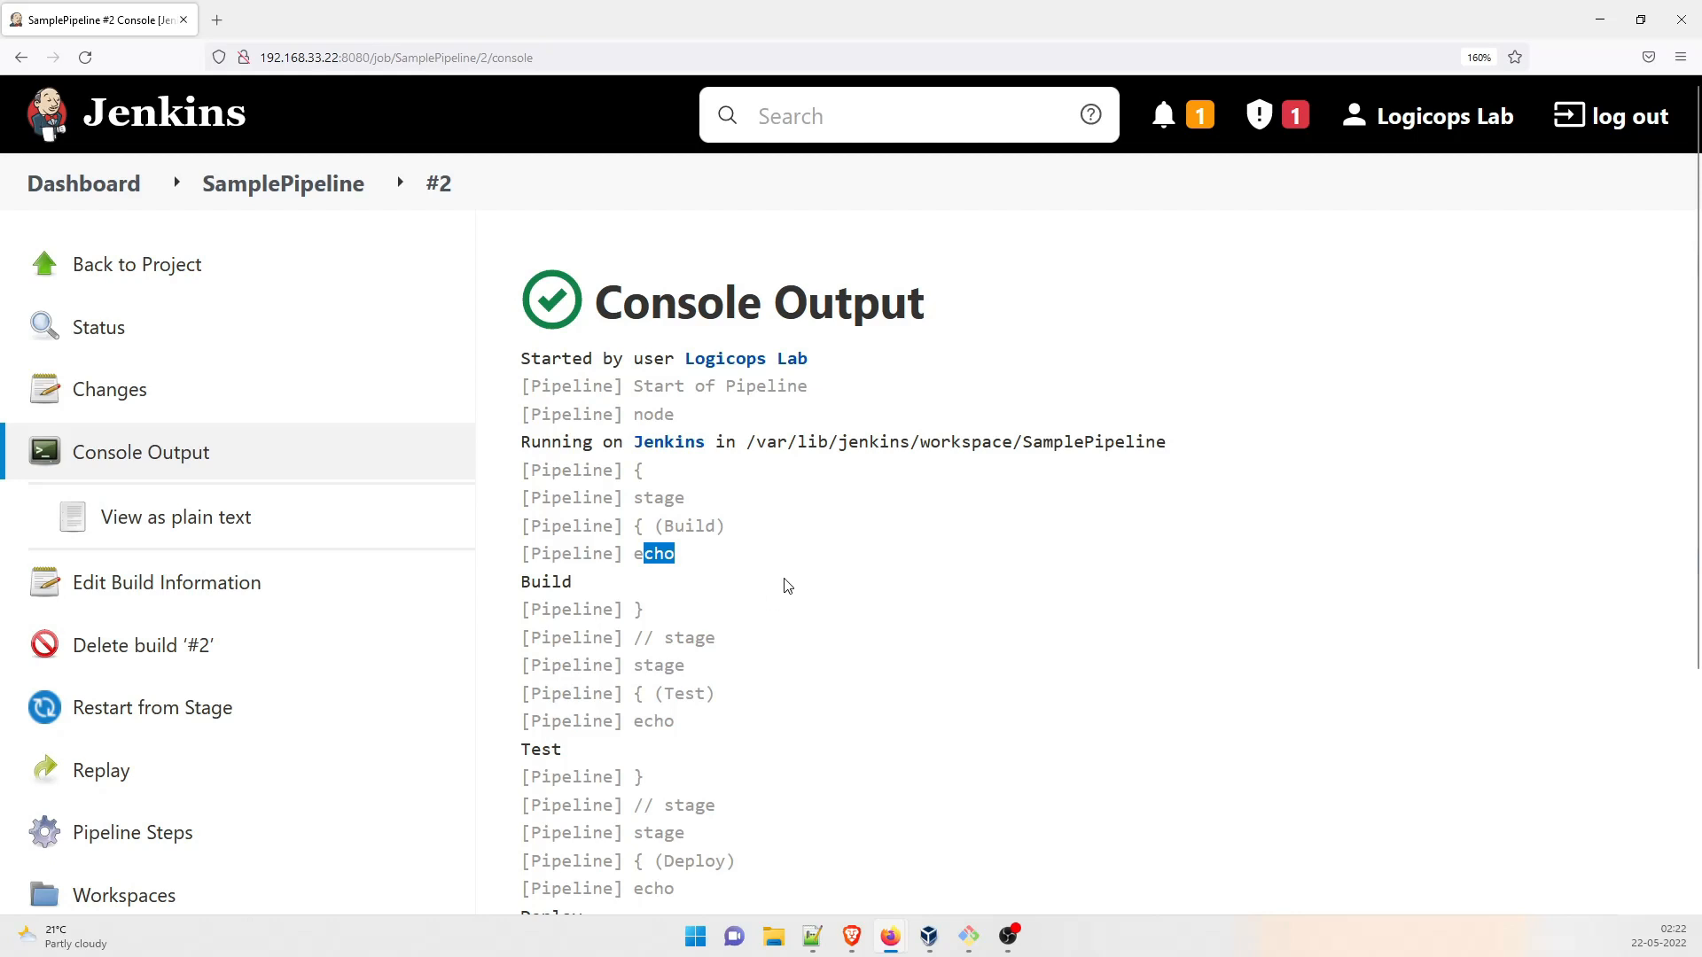
mouse_move(723, 547)
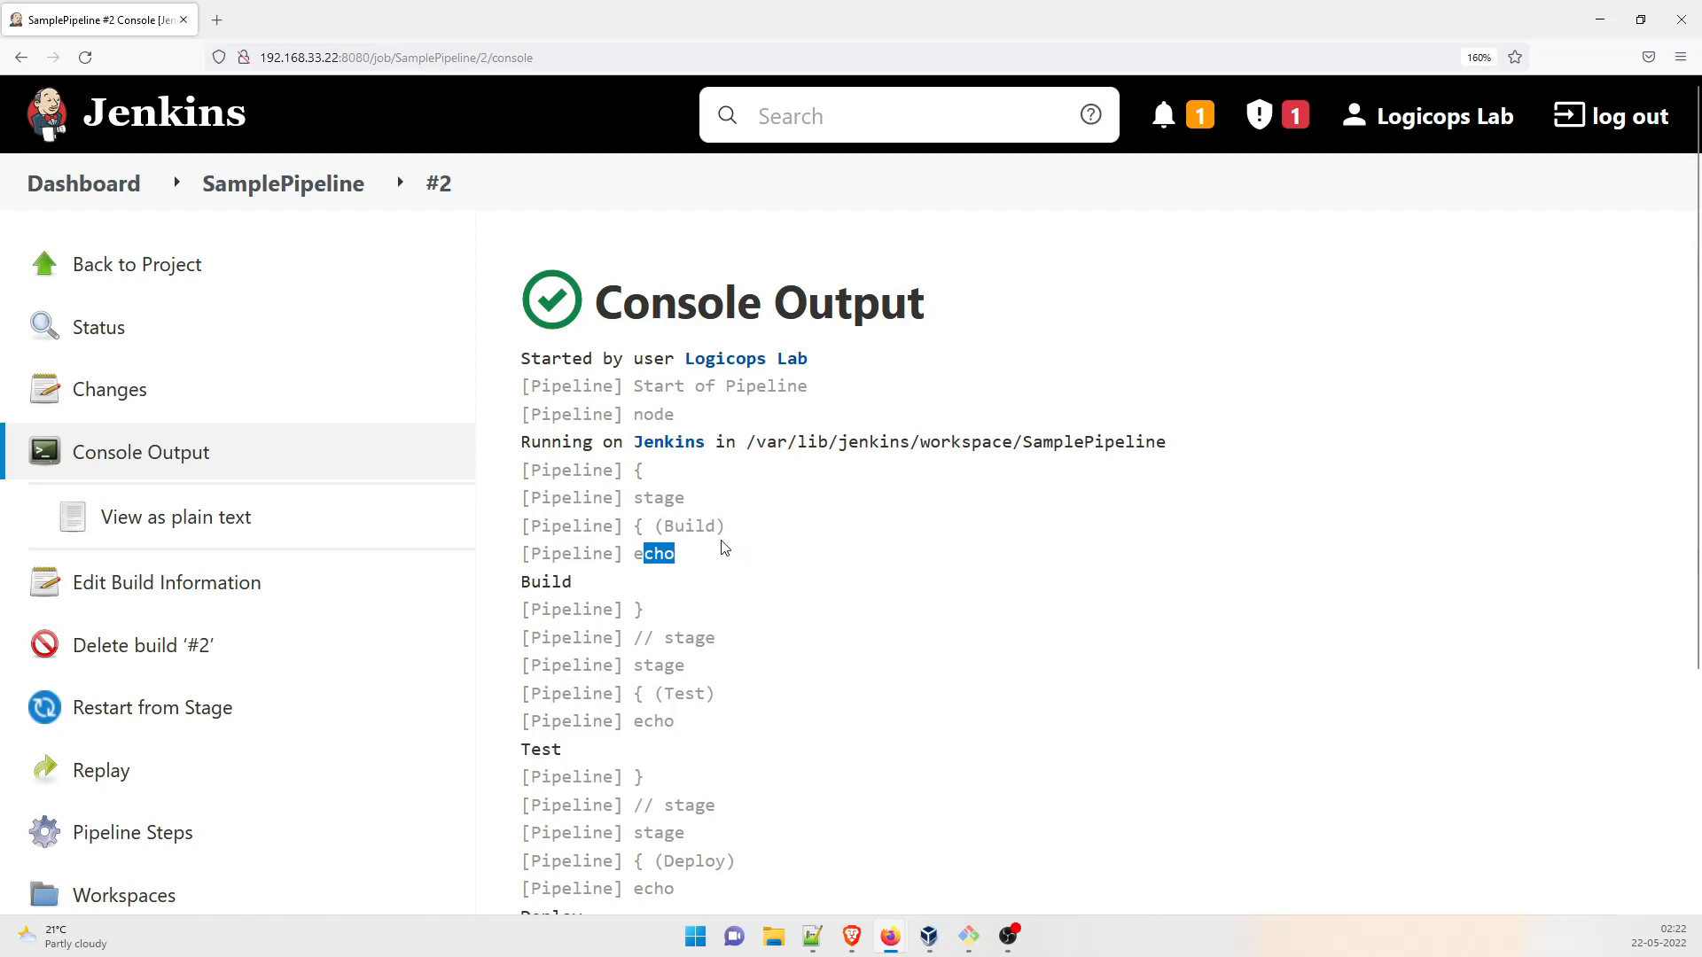
mouse_move(766, 526)
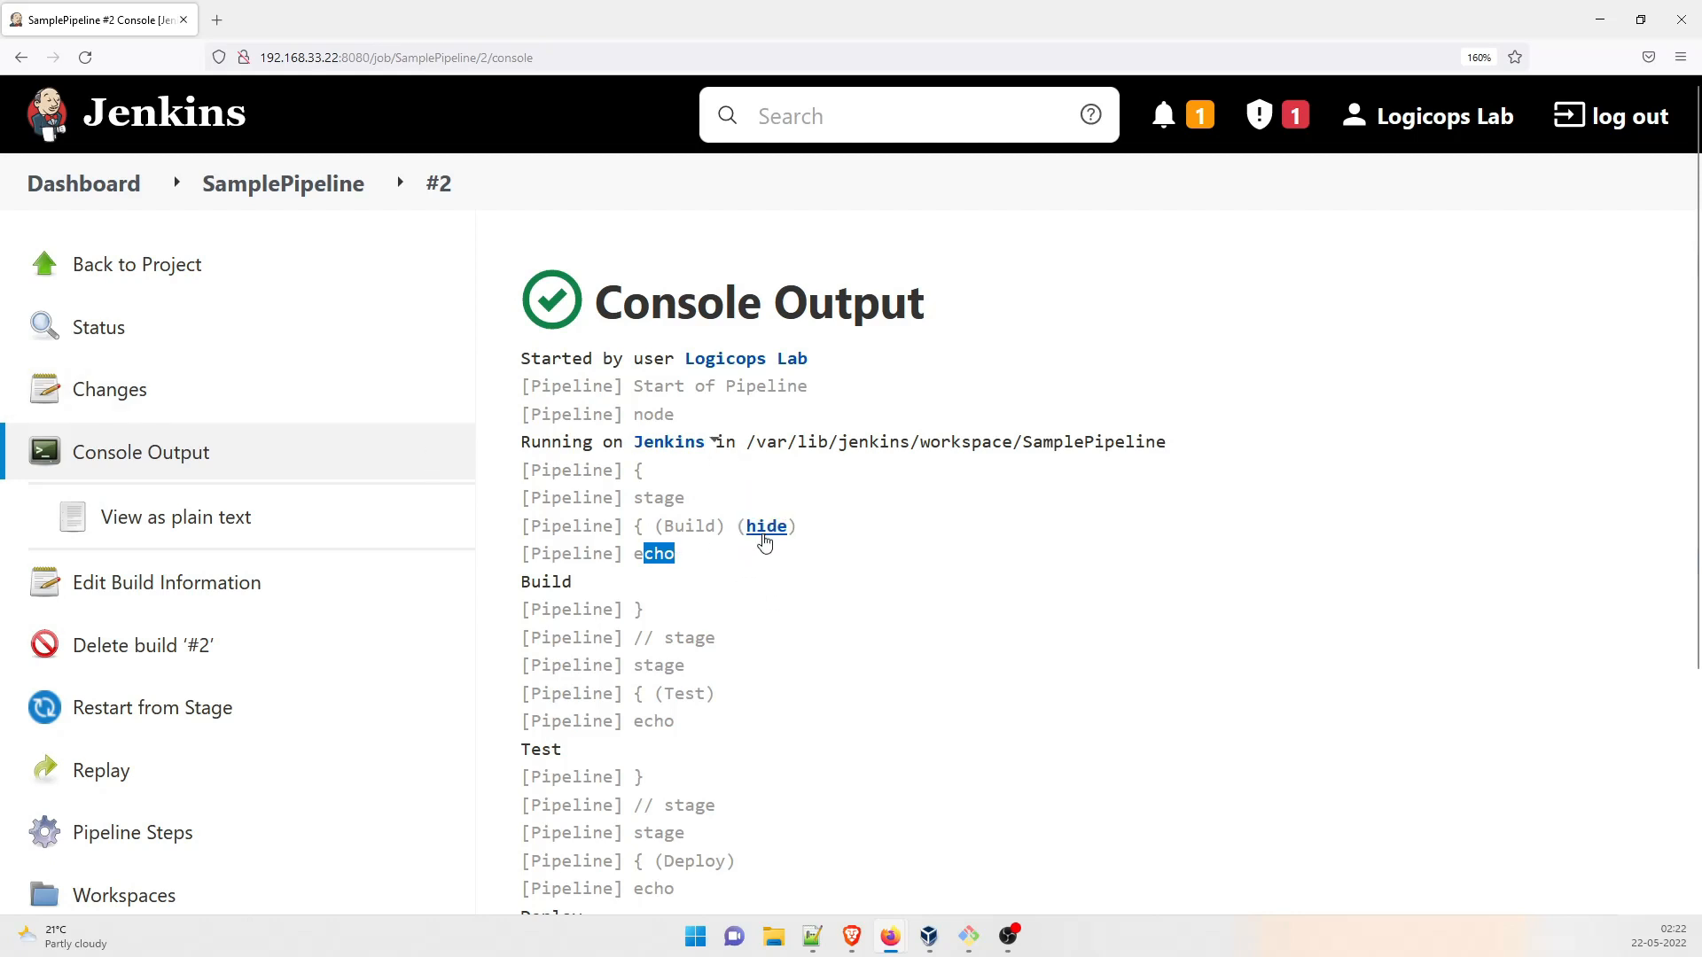
Step: Return to the SamplePipeline job page showing build #2's Build, Test, Deploy stages green
left_click(284, 182)
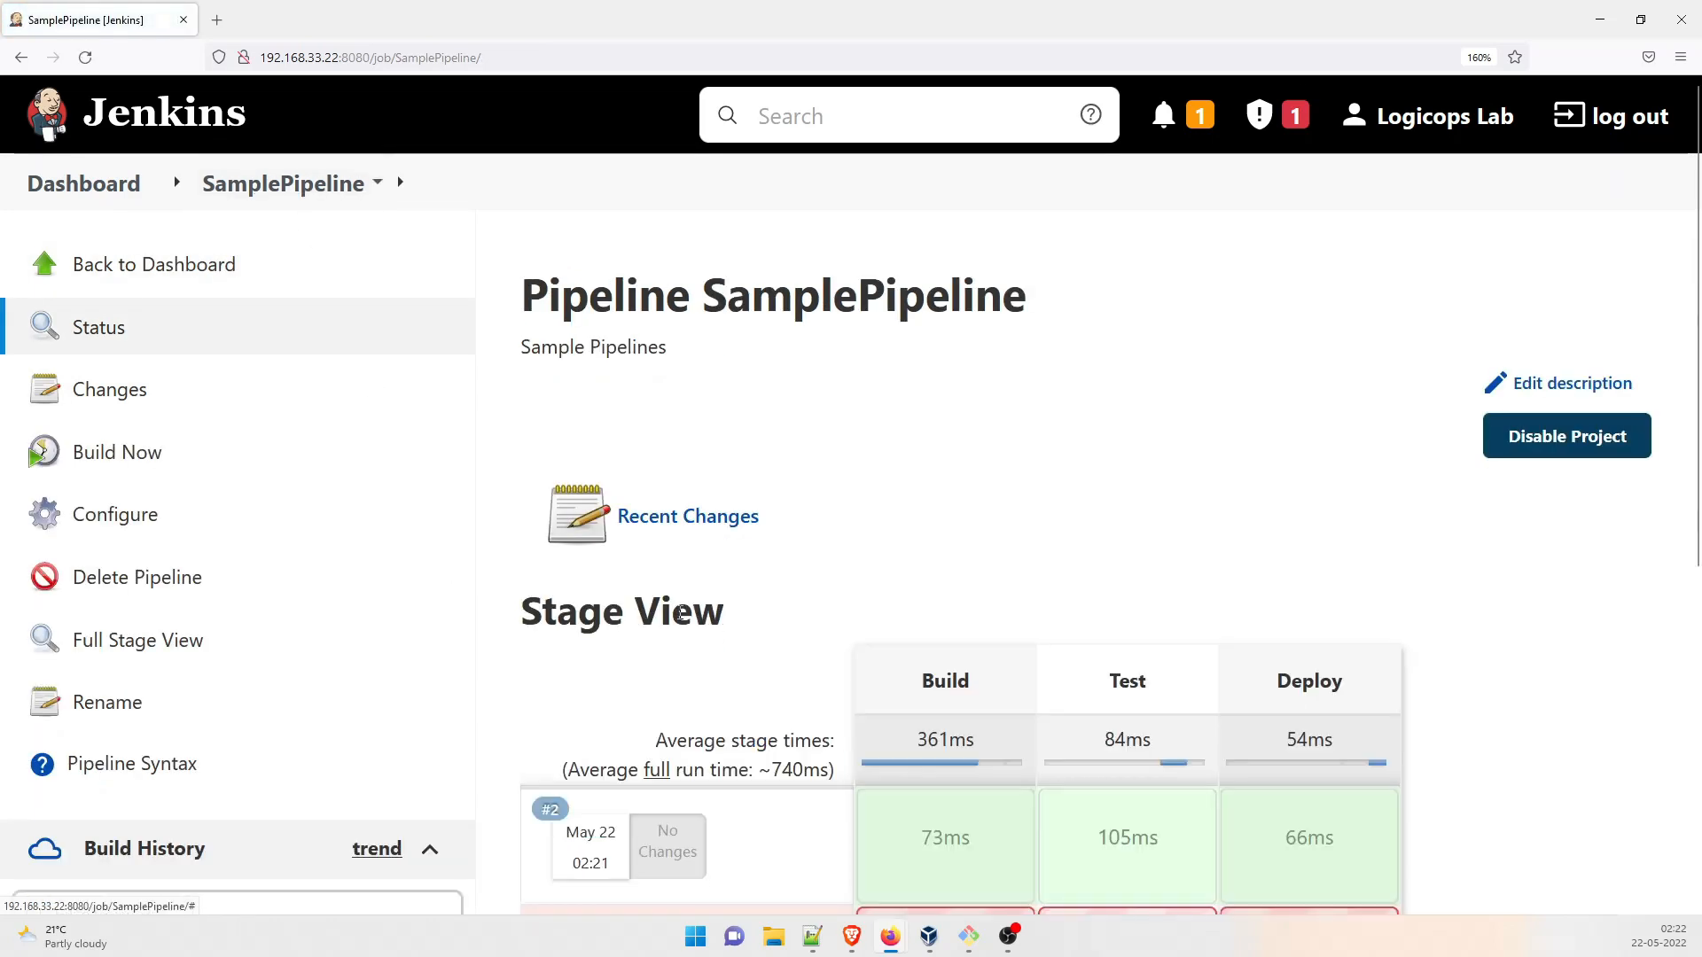
mouse_move(748, 505)
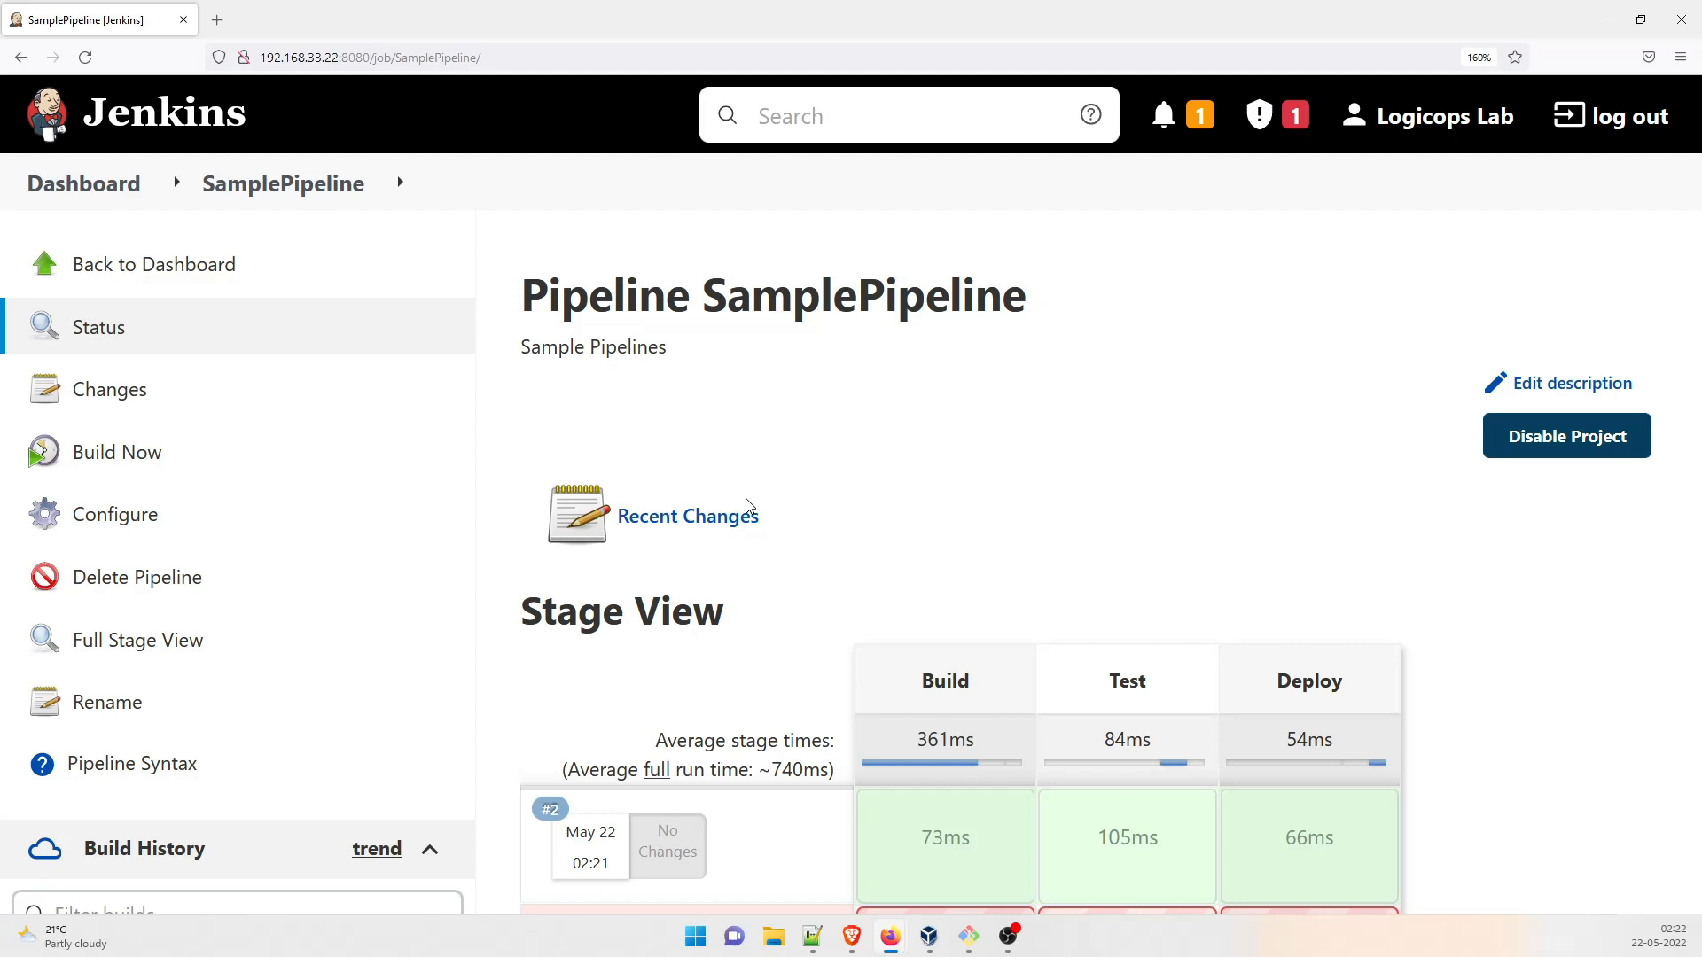
mouse_move(439, 354)
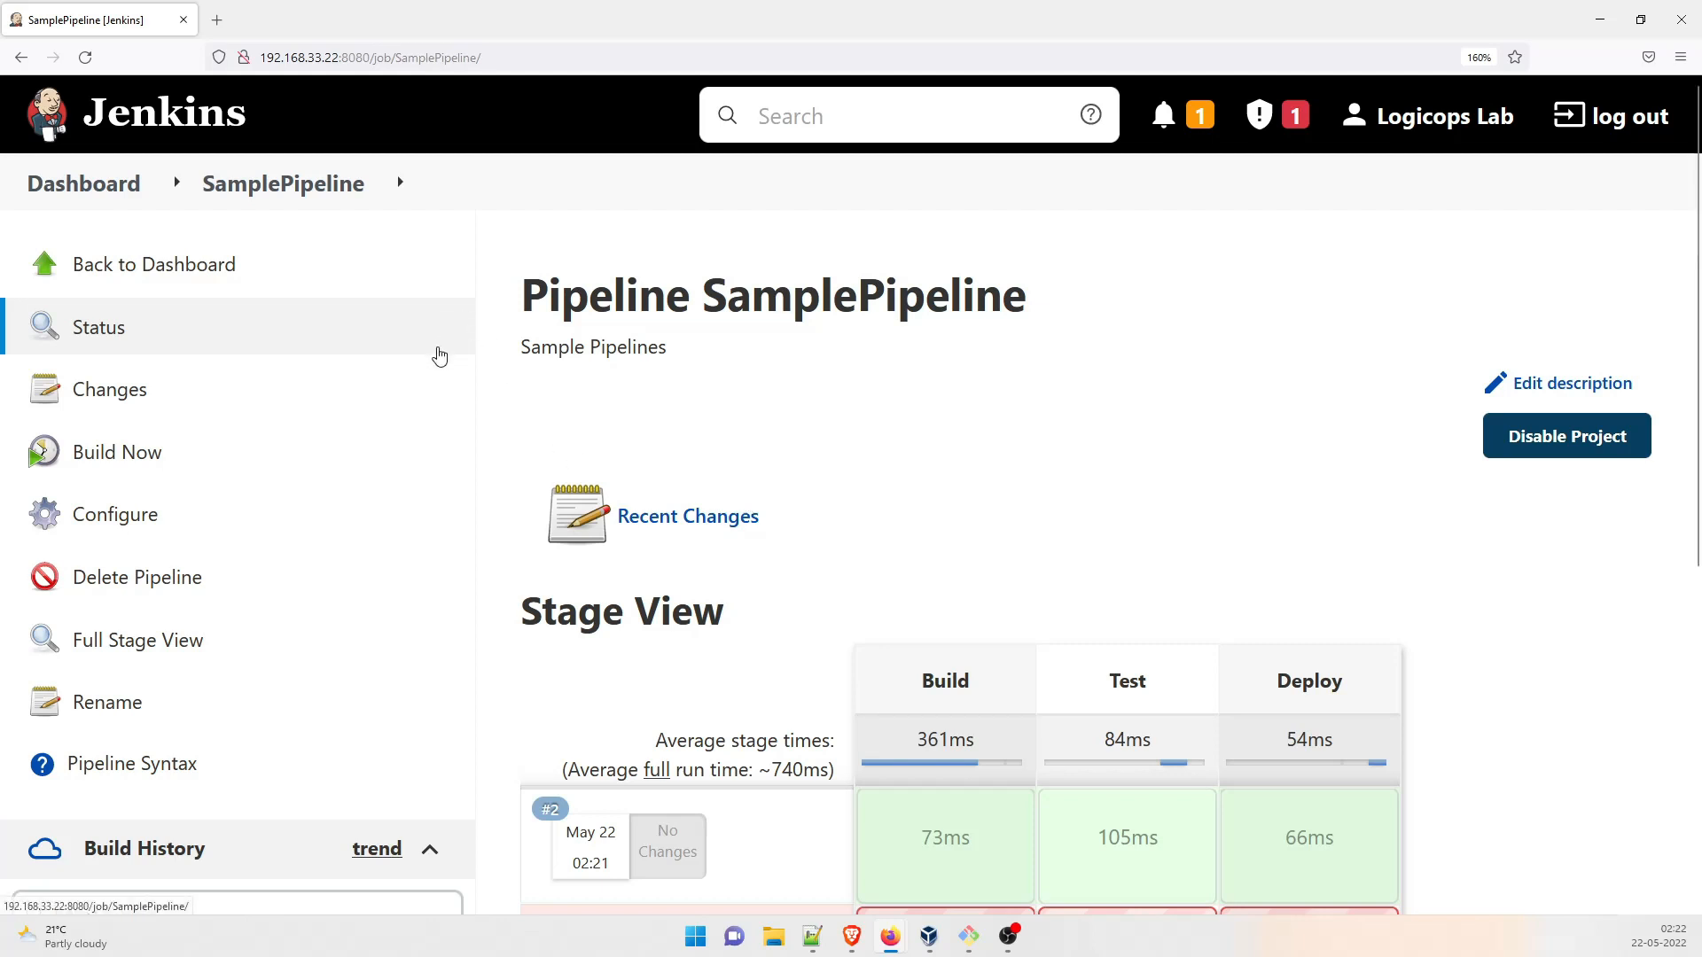
mouse_move(440, 354)
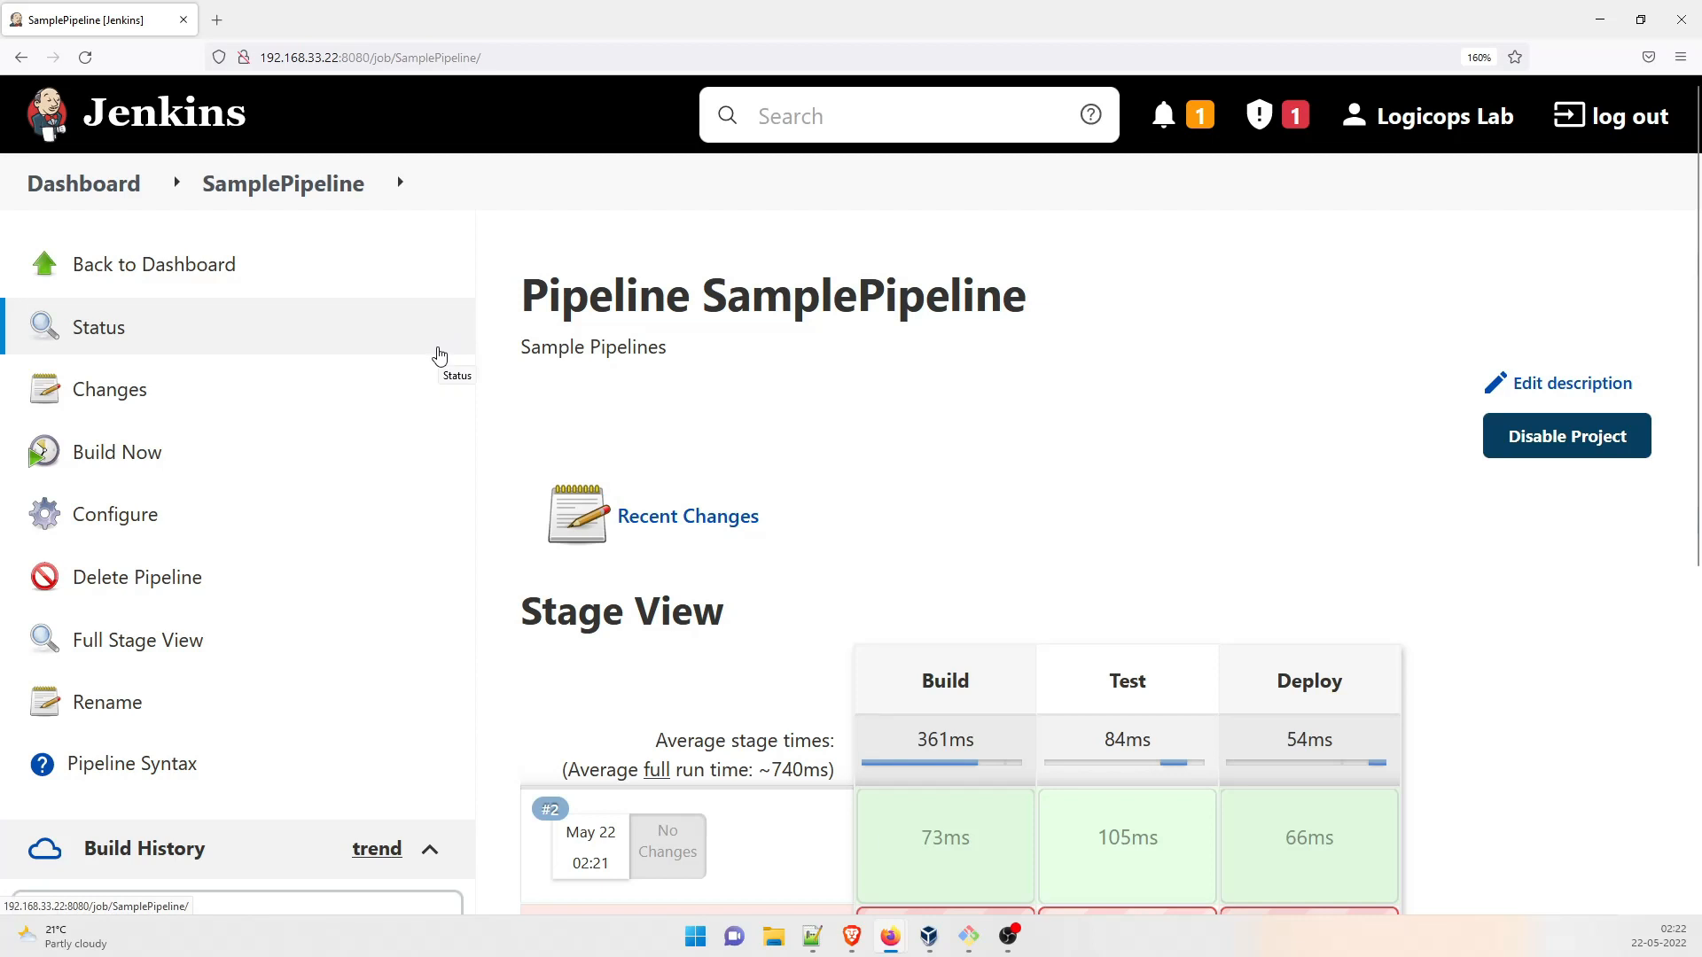